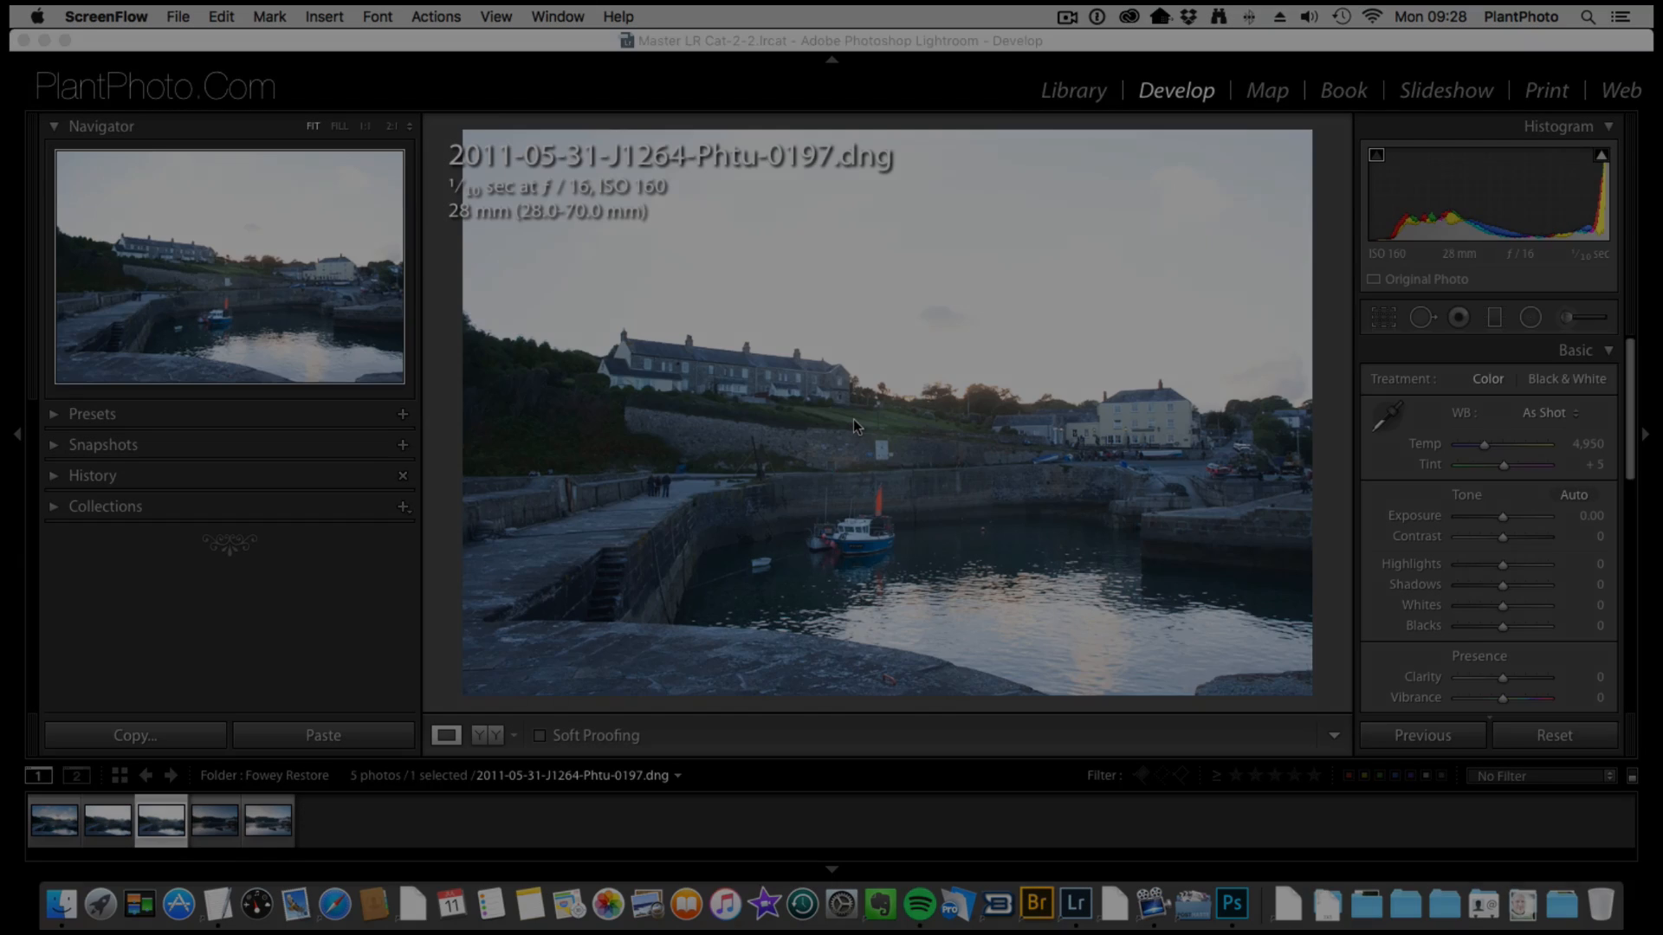
Step: Open the harbour and cloudy sky photos from Lightroom as layers in one Photoshop document
{"action": "left_click", "coordinate": [1230, 904]}
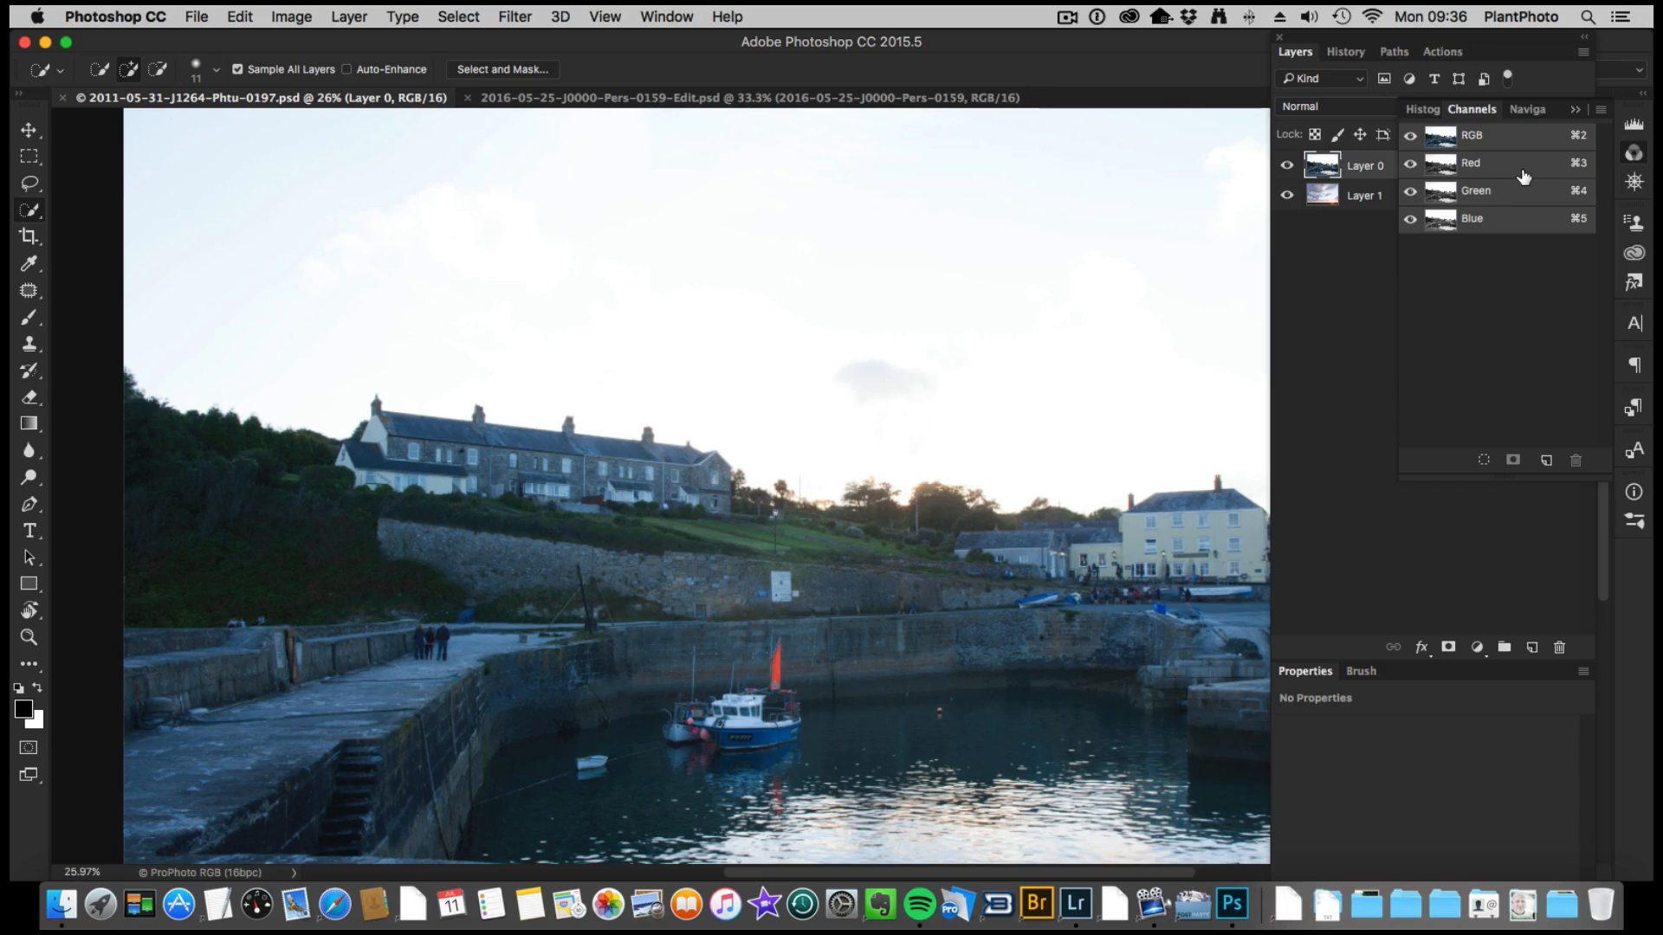
Step: Compare the Green, Red and Blue channels, then load the red channel as a selection
{"action": "left_click", "coordinate": [1474, 190]}
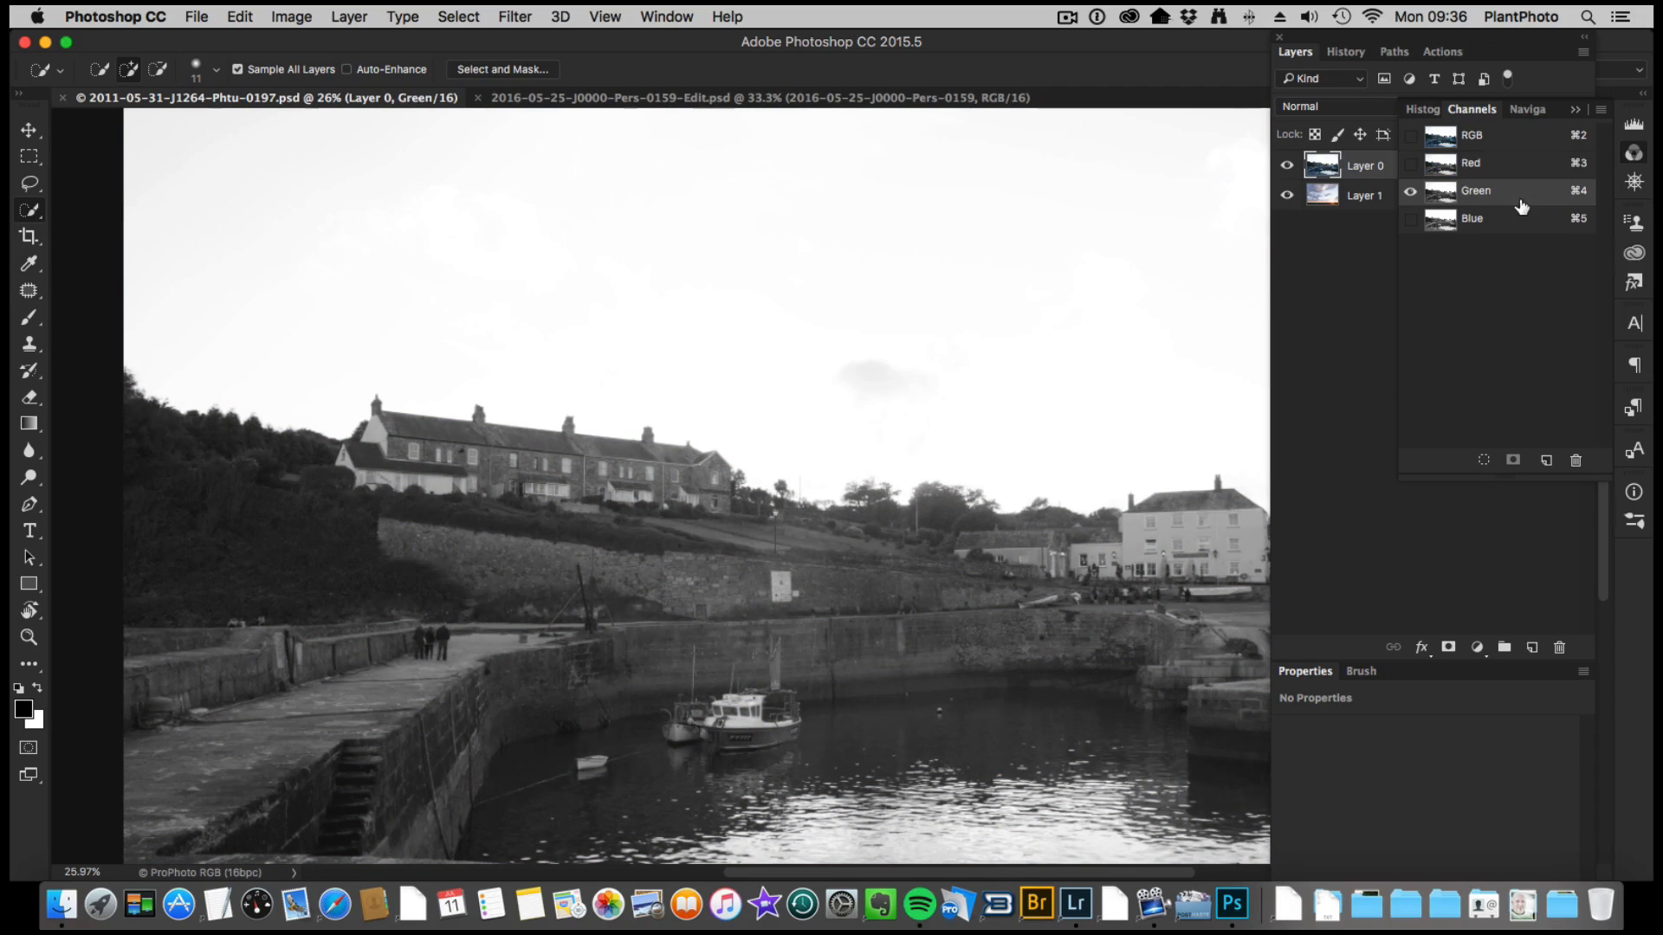
{"action": "left_click", "coordinate": [1471, 162]}
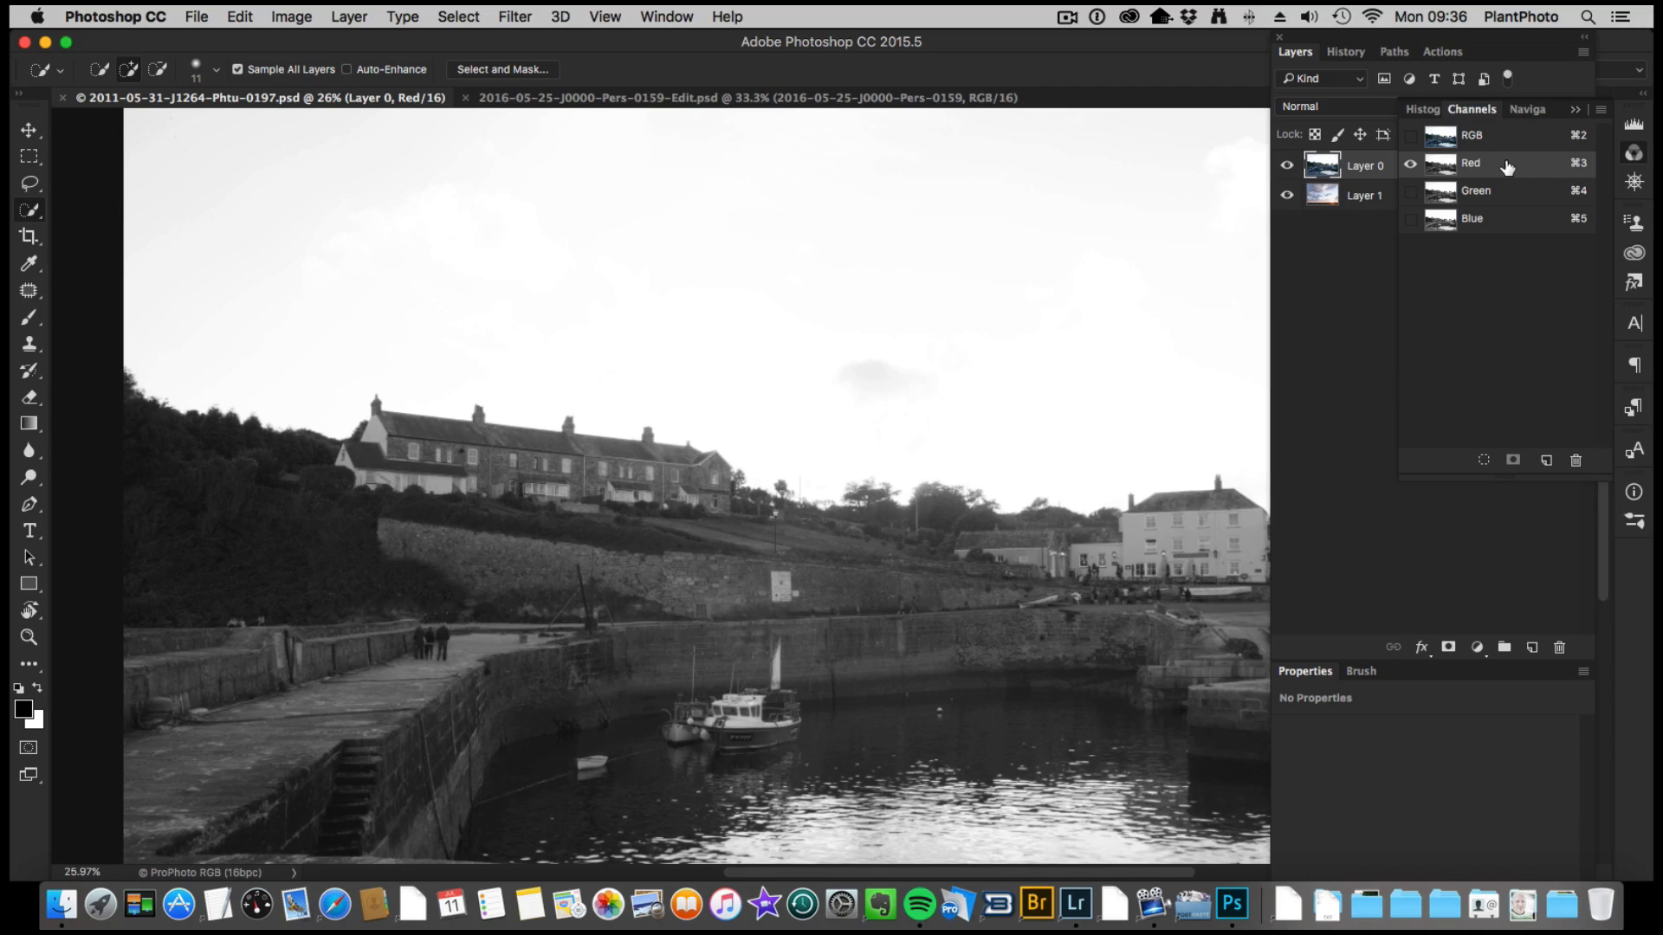
{"action": "left_click", "coordinate": [1472, 218]}
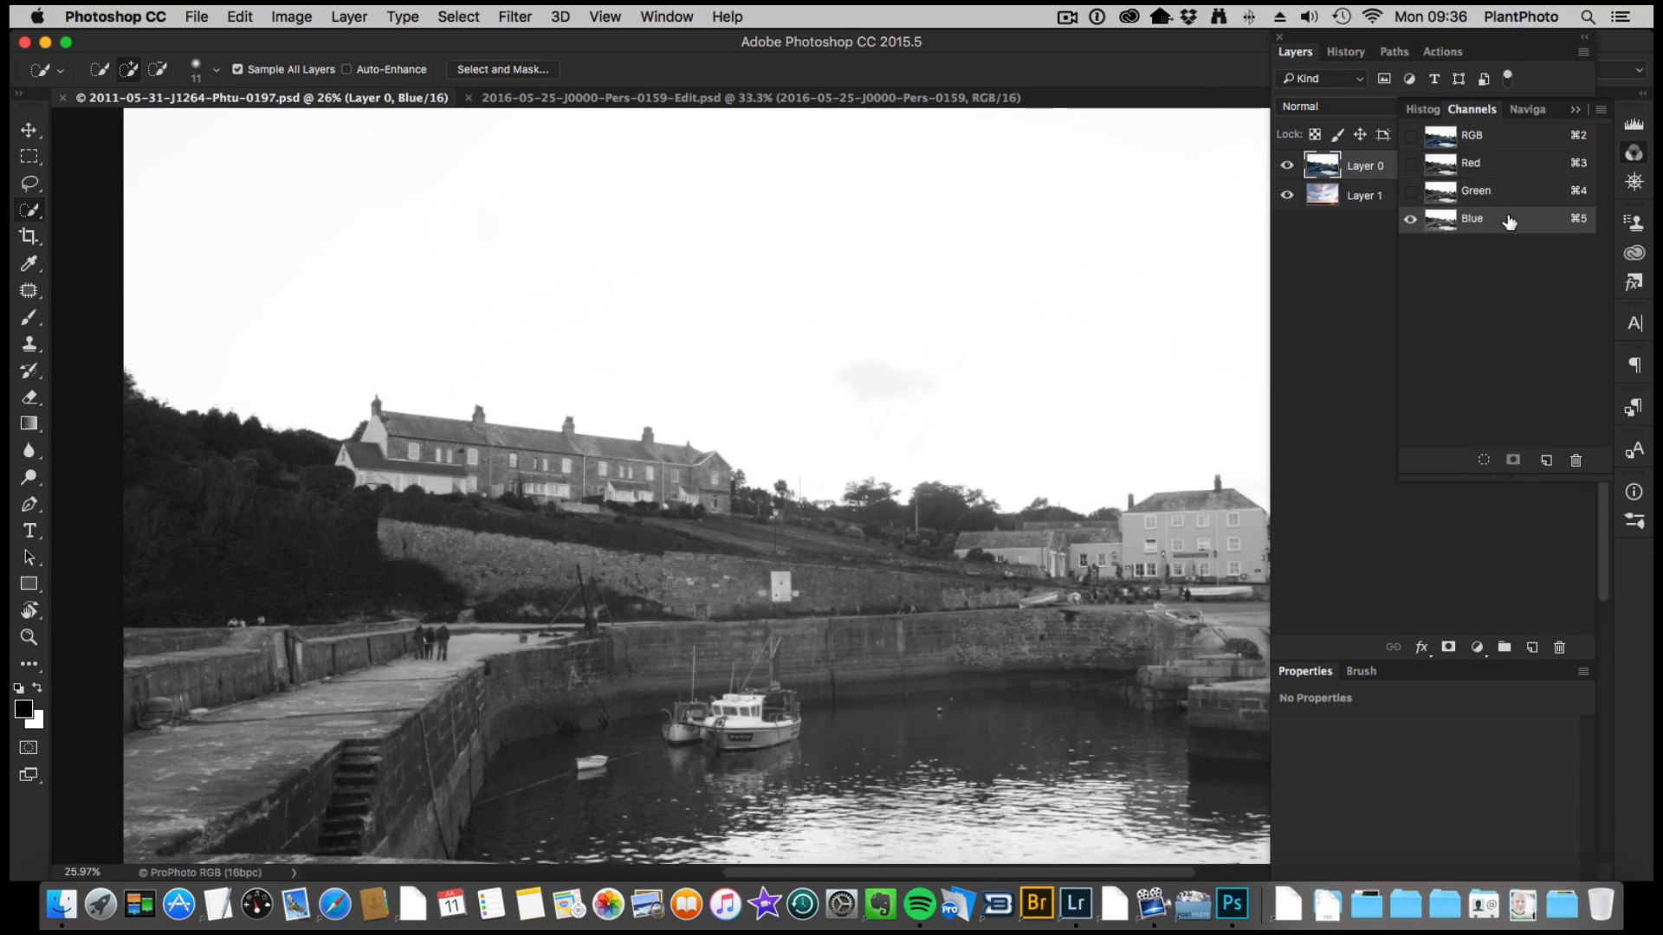
{"action": "left_click", "coordinate": [1470, 162]}
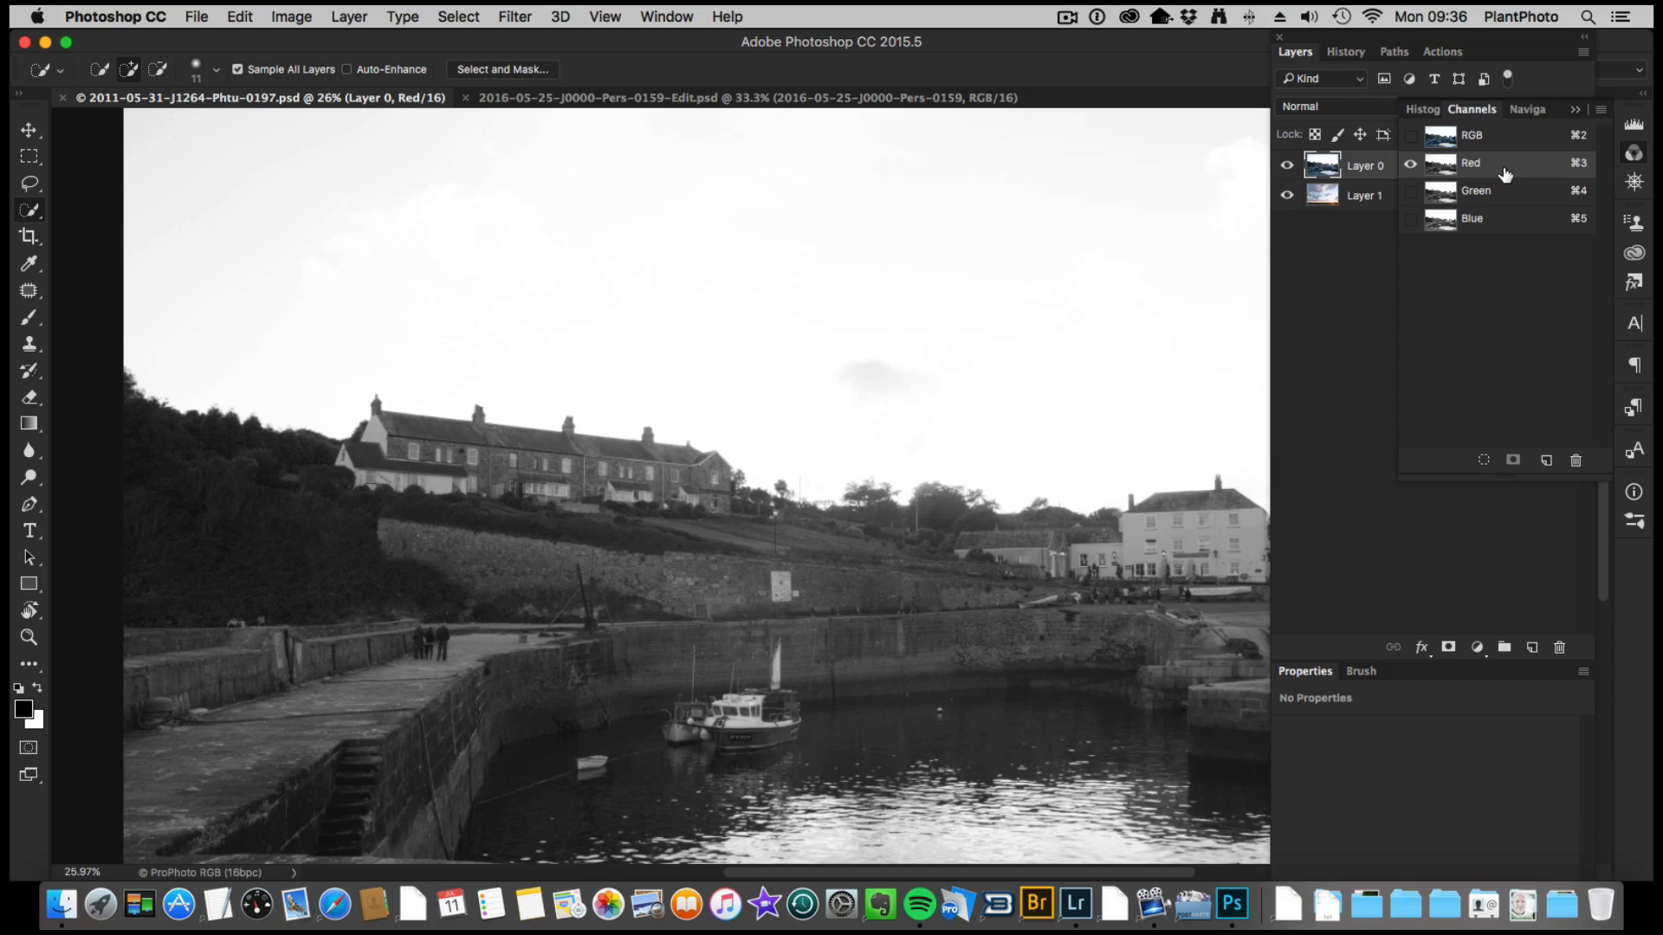
{"action": "mouse_move", "coordinate": [1493, 183]}
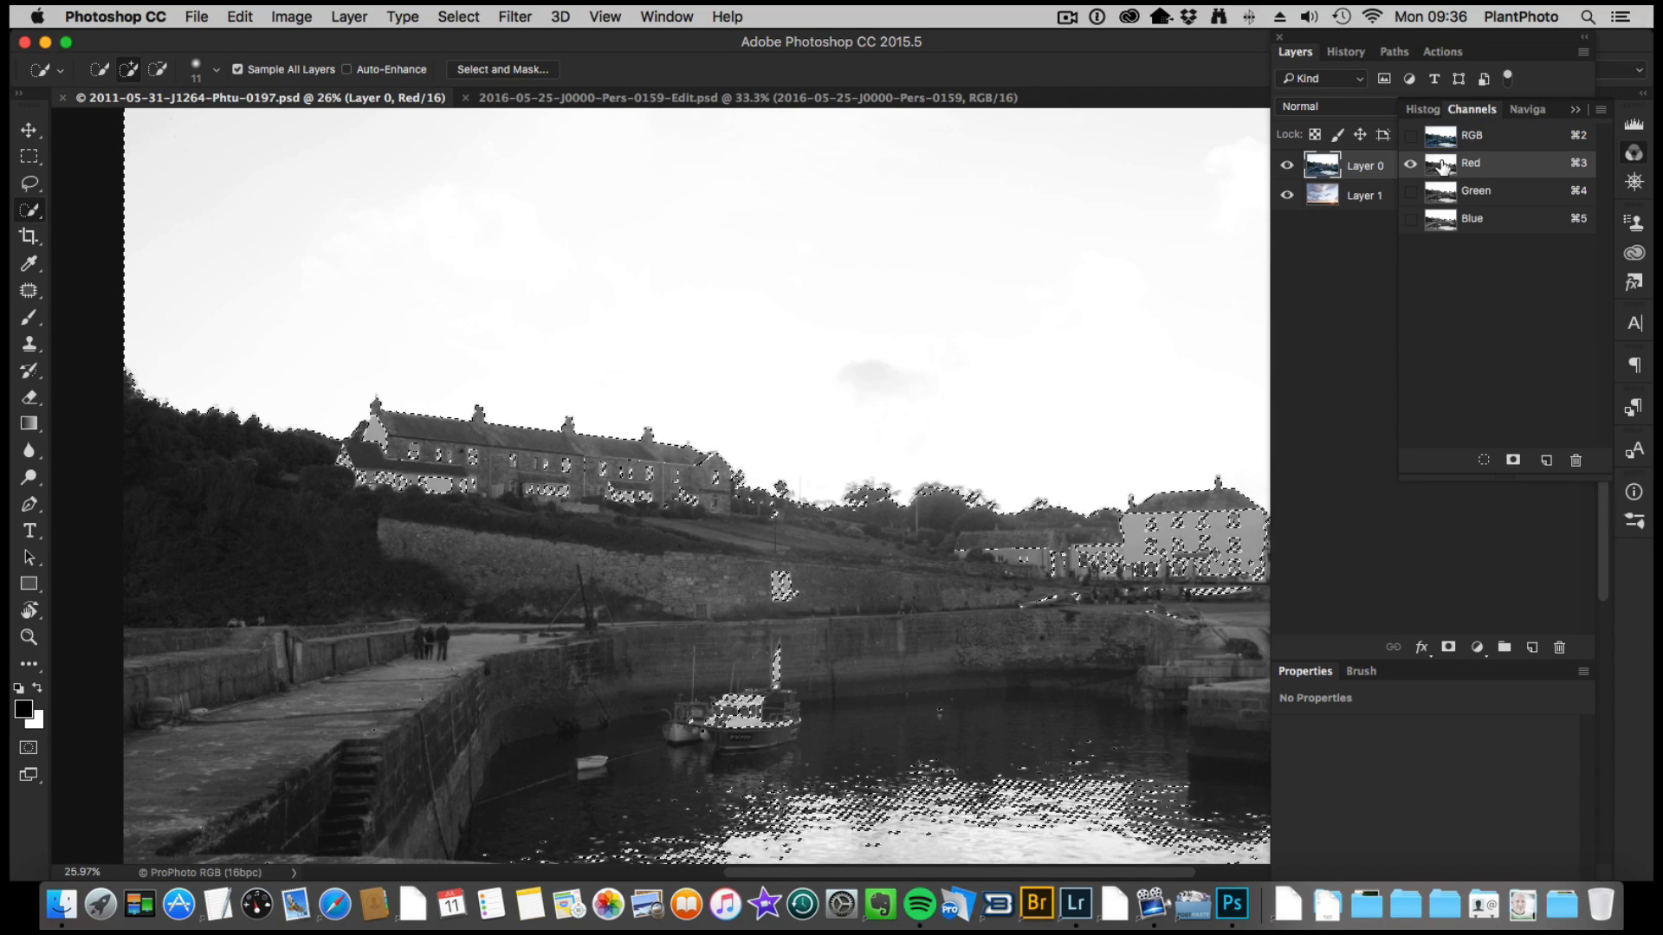
{"action": "left_click", "coordinate": [1471, 135]}
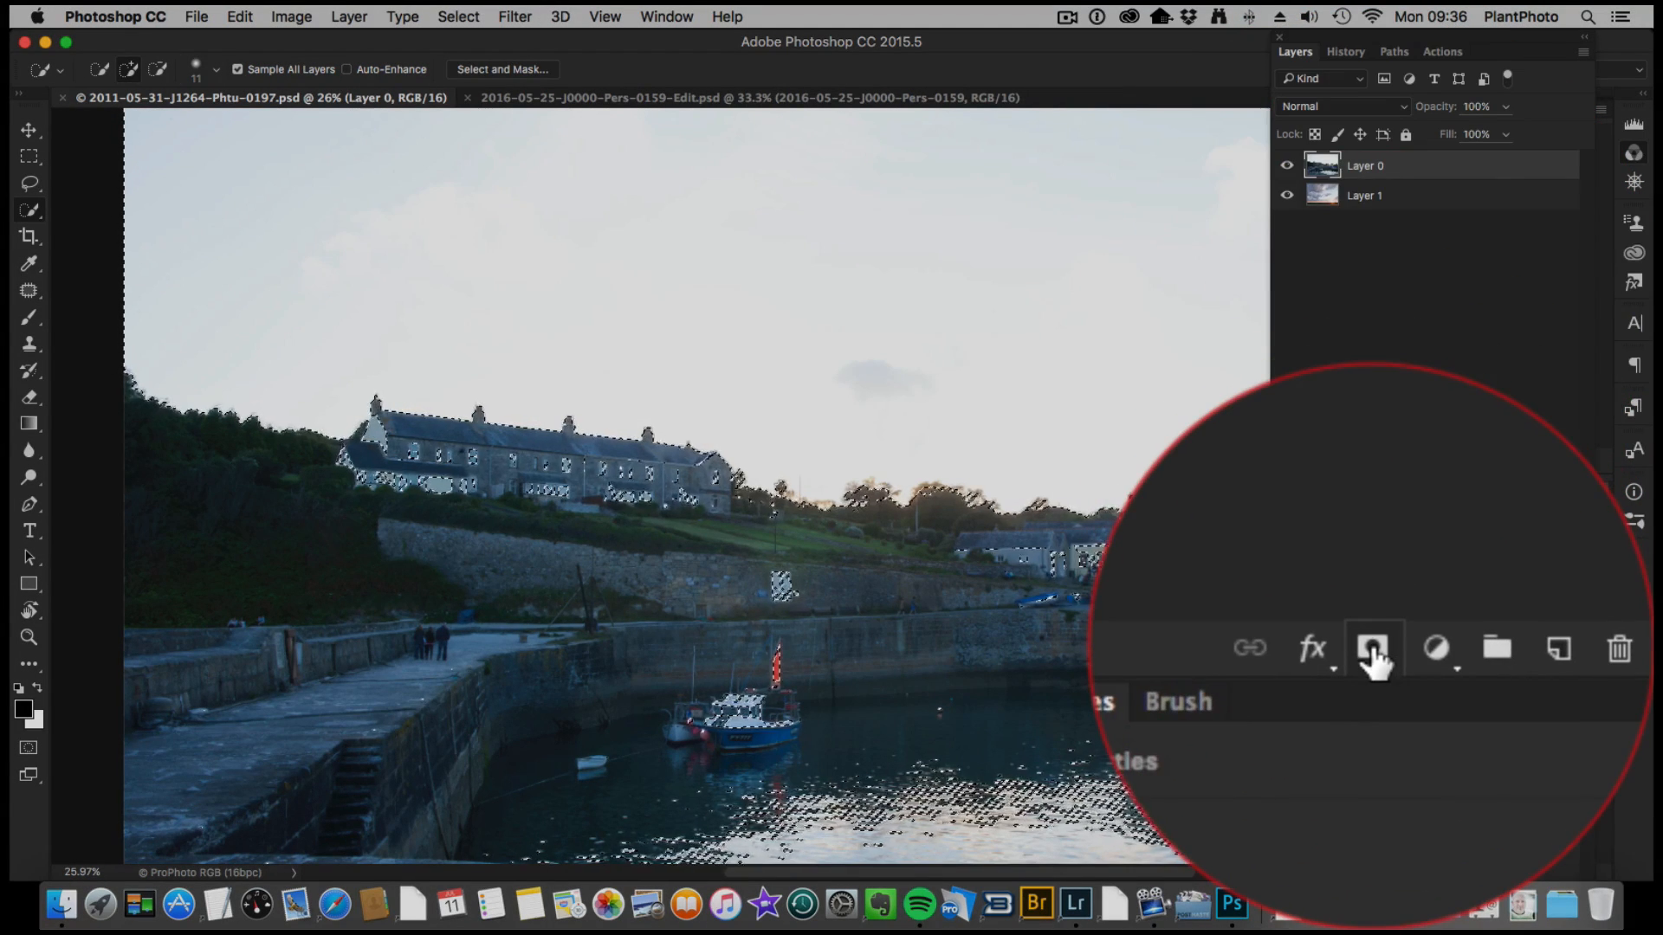
Step: Add a layer mask from the red-channel selection, delete the vector mask, invert, and view it alone
{"action": "left_click", "coordinate": [1374, 648]}
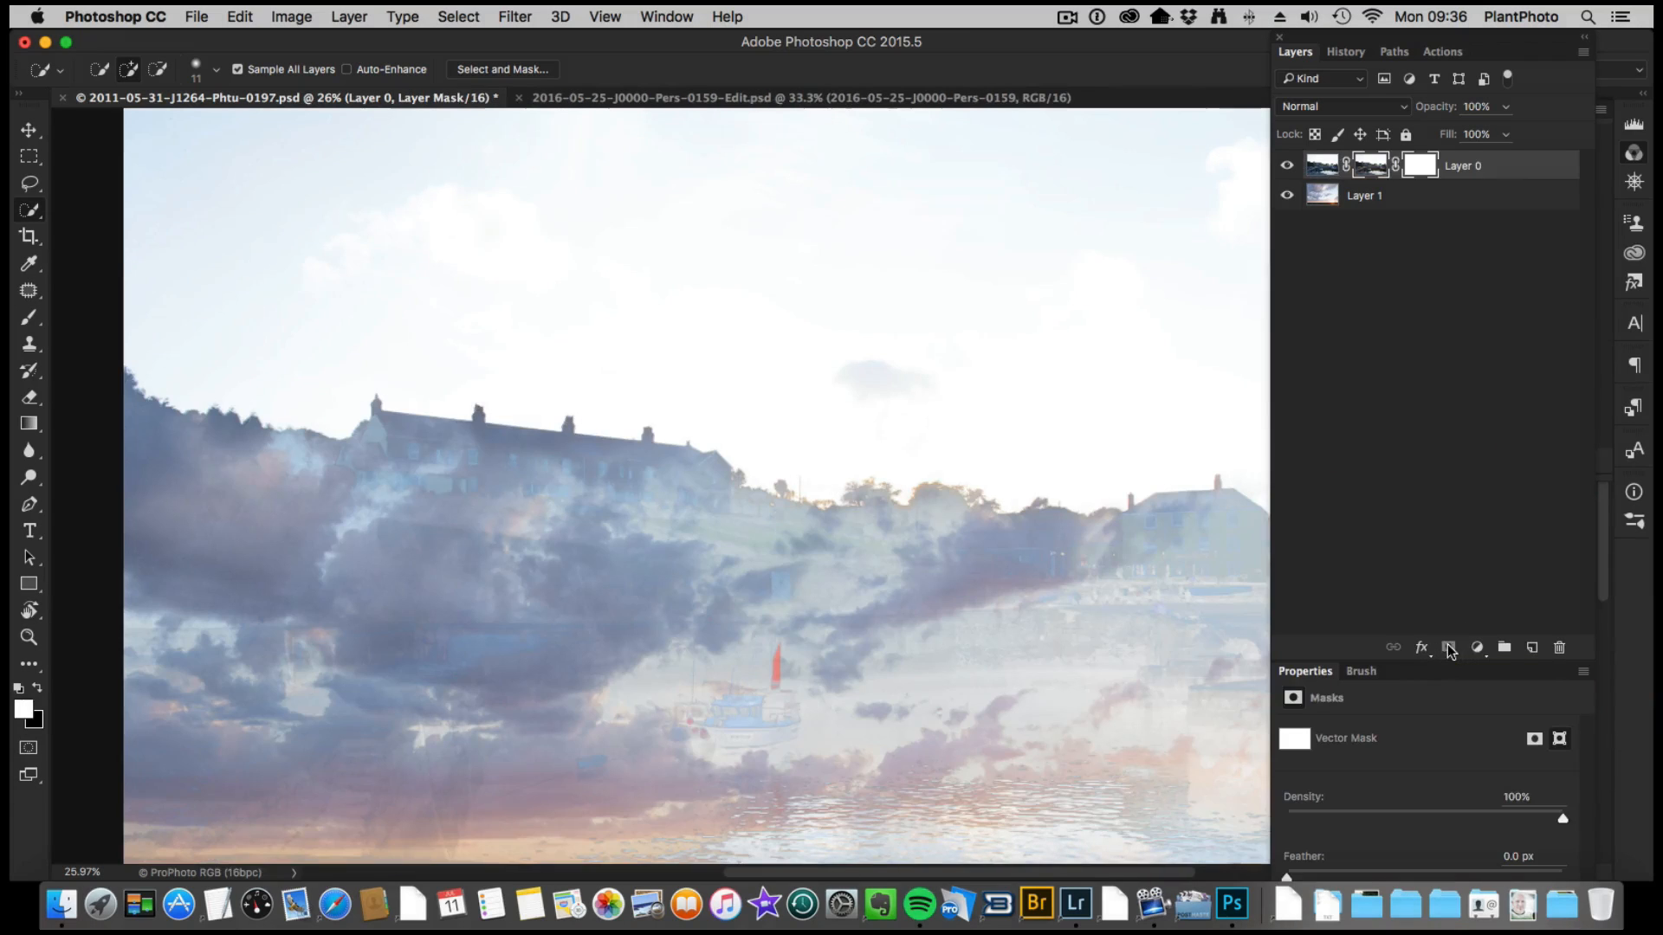
{"action": "right_click", "coordinate": [1419, 165]}
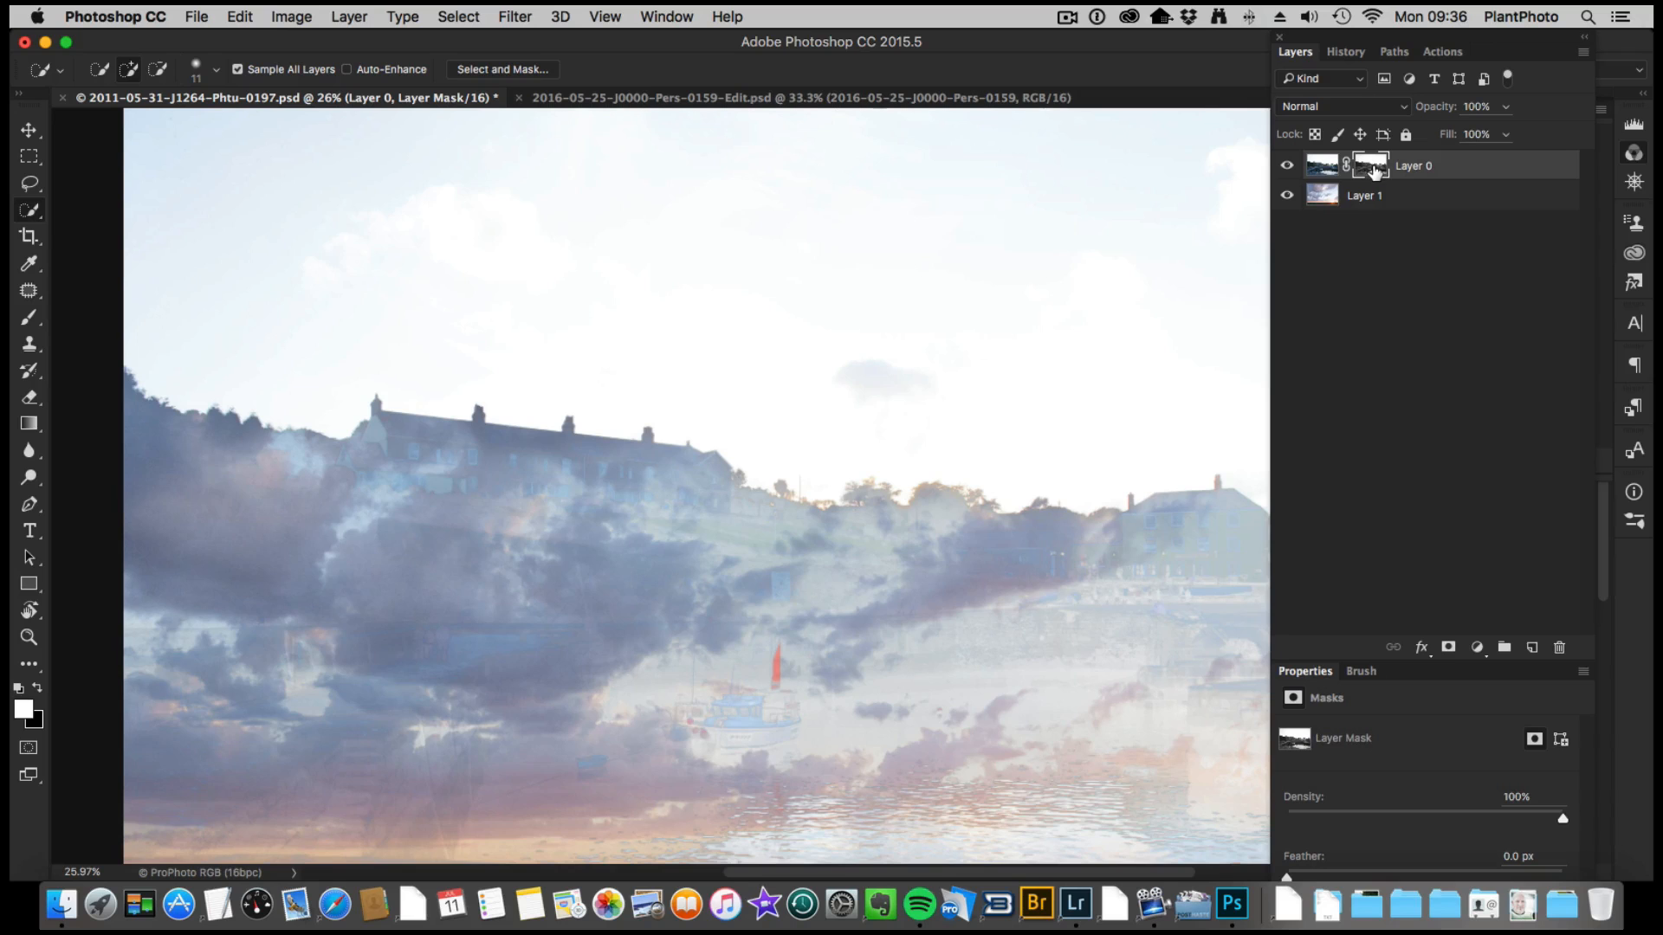
{"action": "mouse_move", "coordinate": [1370, 165]}
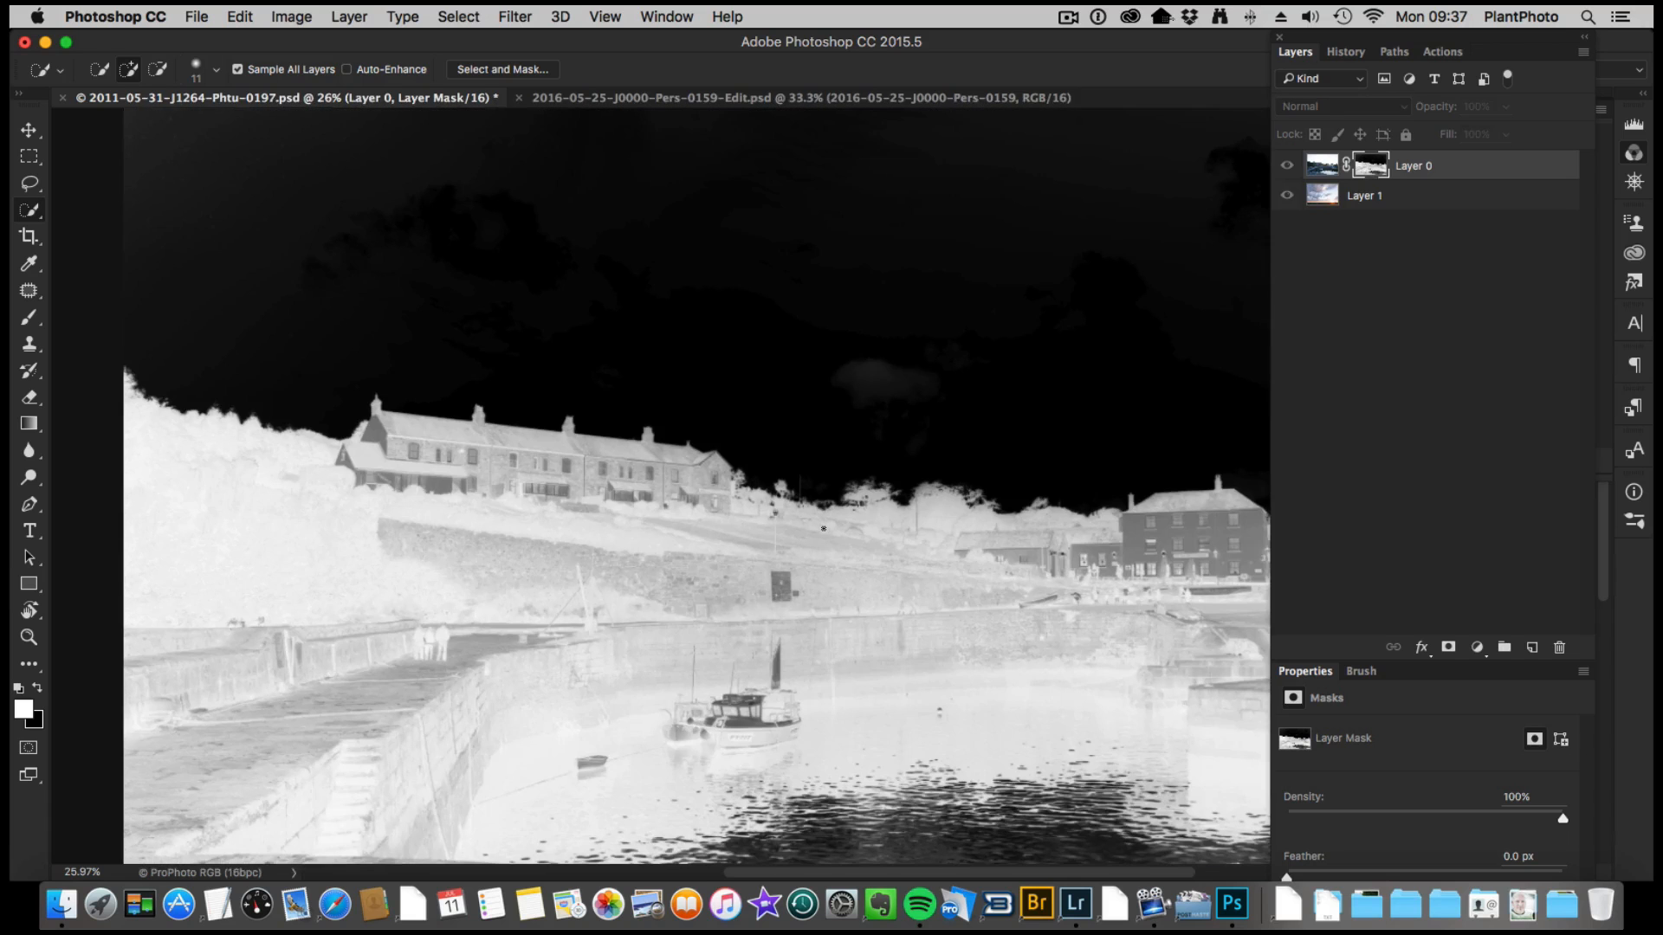
{"action": "left_click", "coordinate": [920, 562]}
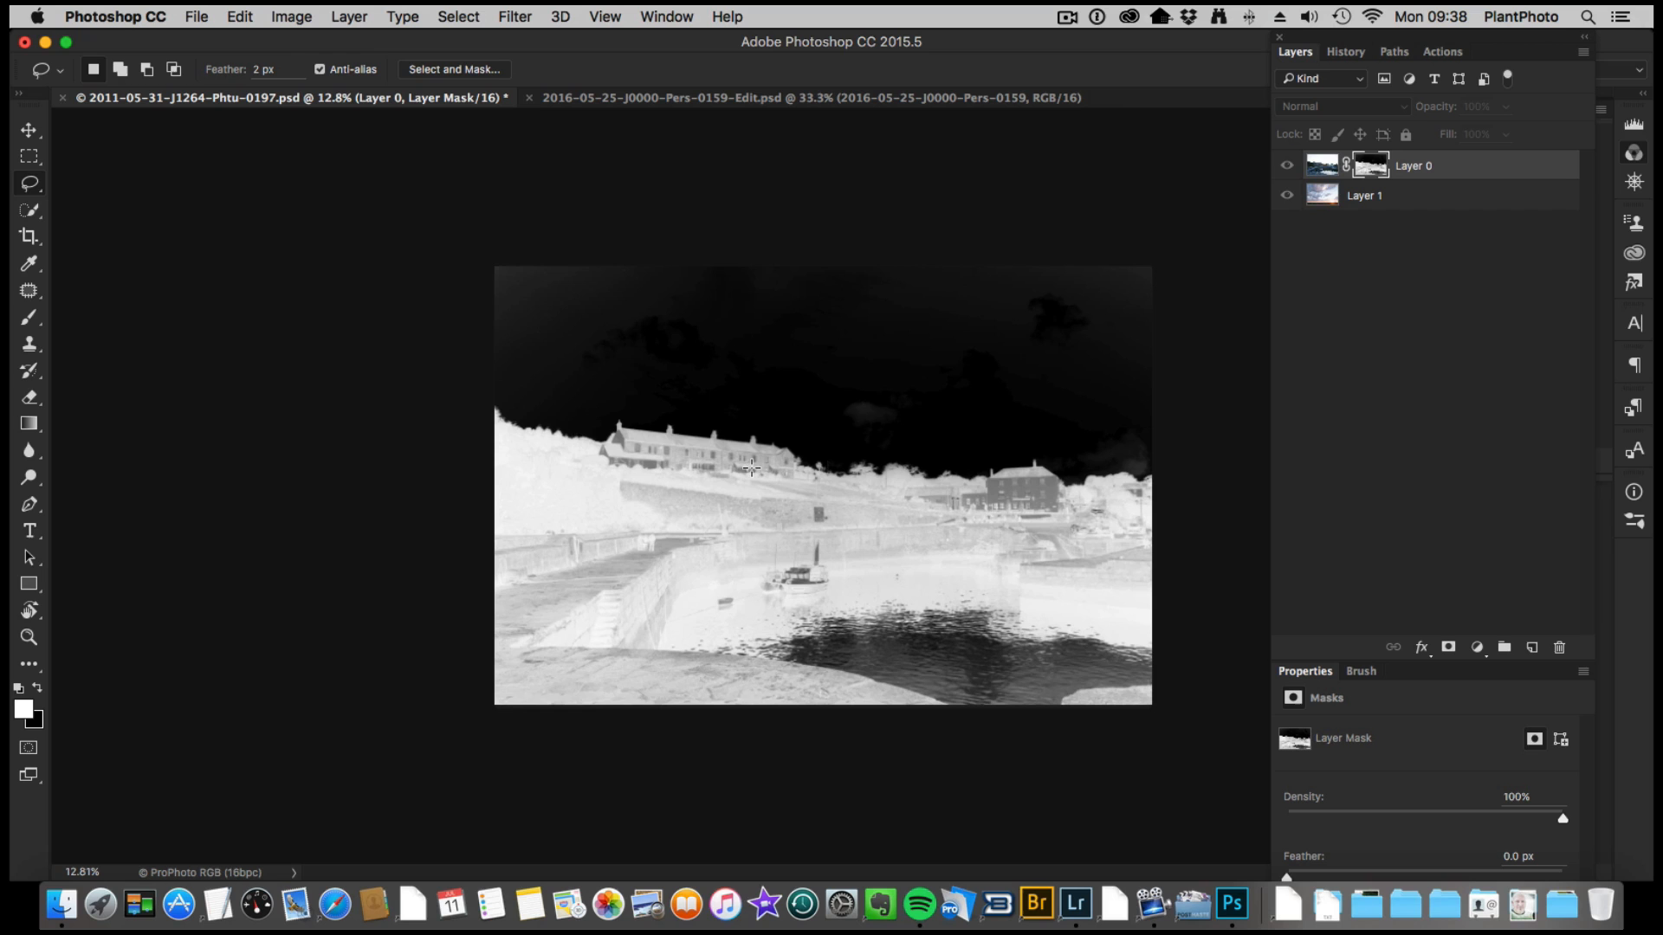
Step: Lasso and fill the land below the skyline white and the upper sky black
{"action": "left_click_drag", "start_coordinate": [535, 454], "coordinate": [752, 469]}
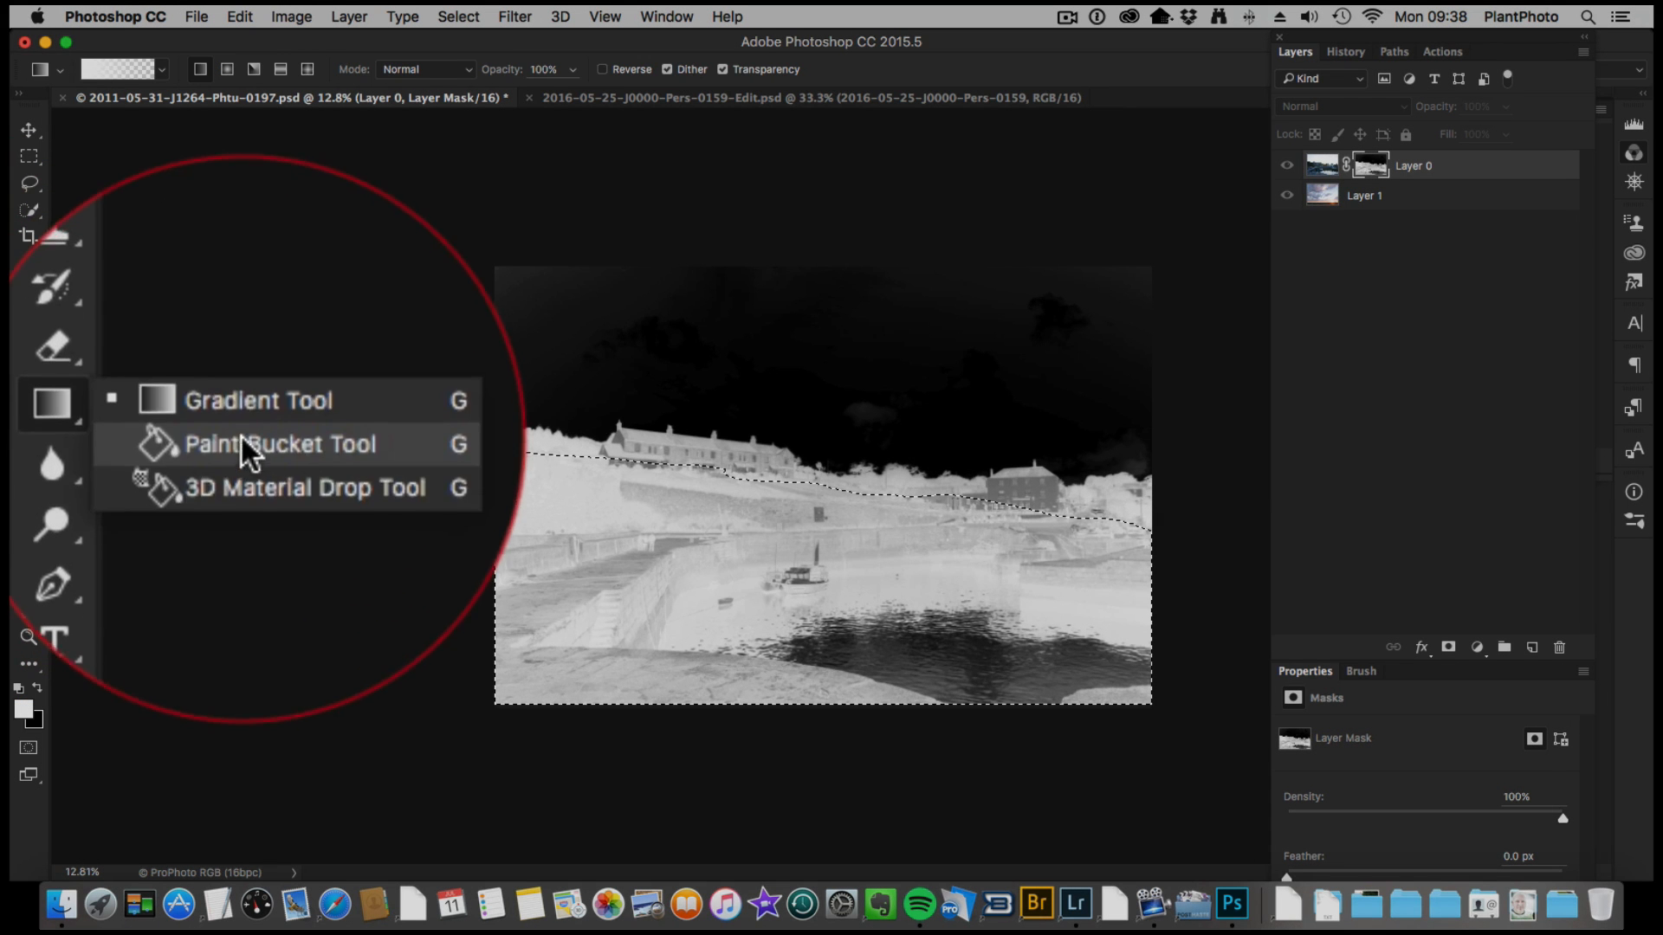
{"action": "left_click", "coordinate": [280, 443]}
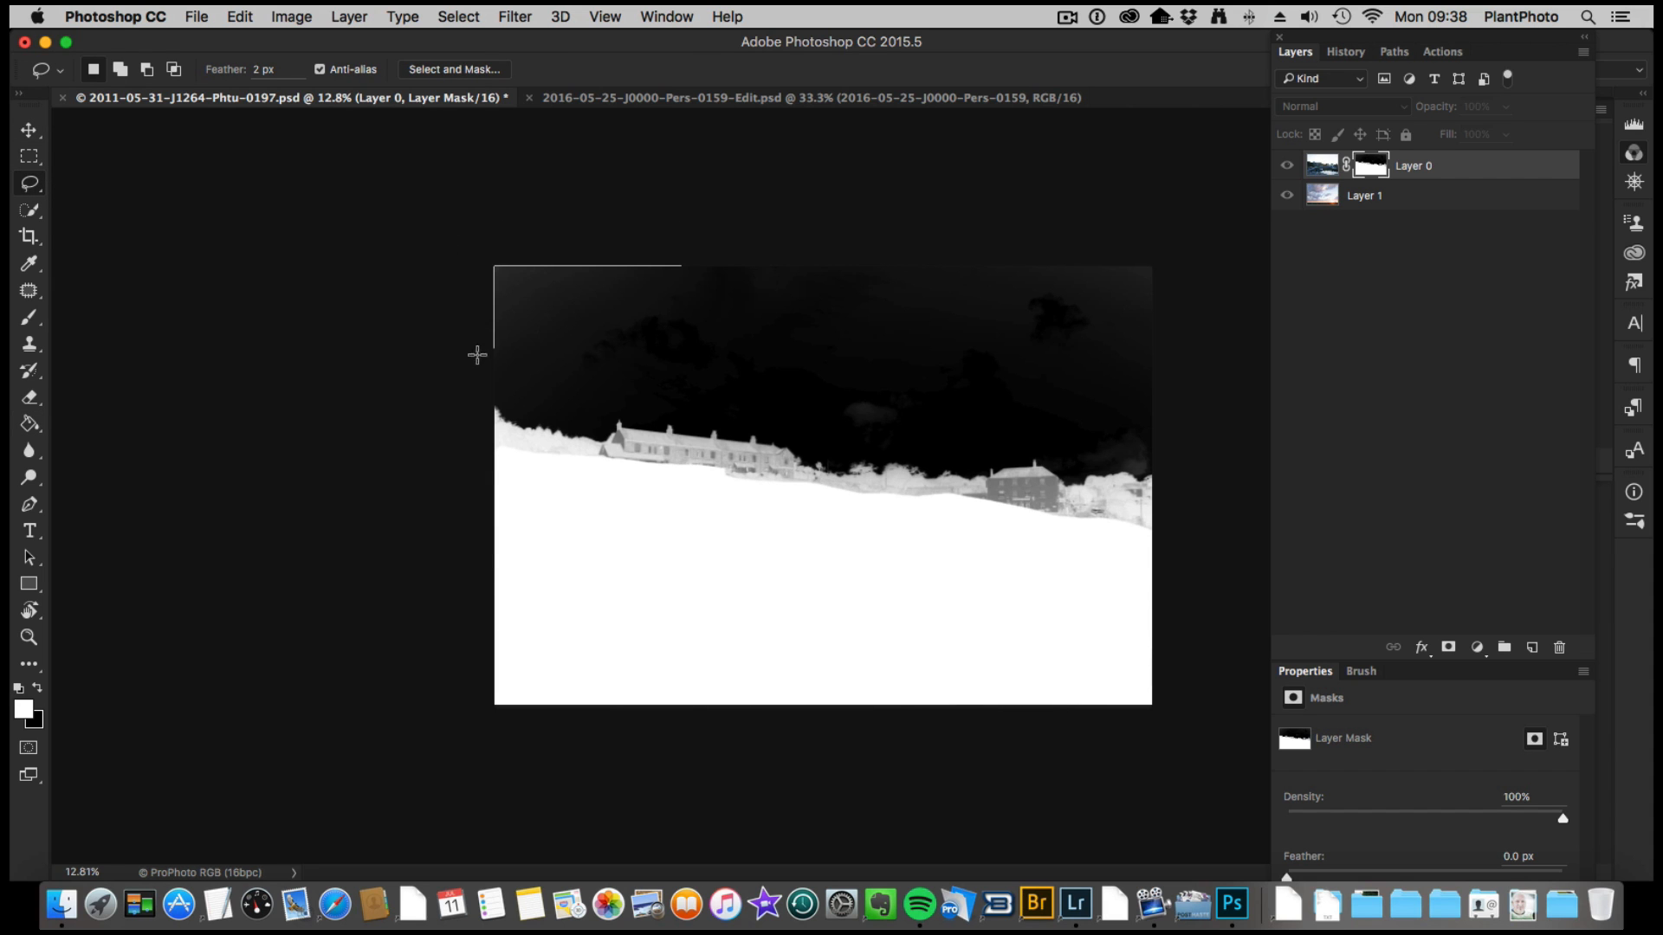
{"action": "left_click_drag", "start_coordinate": [477, 355], "coordinate": [779, 412]}
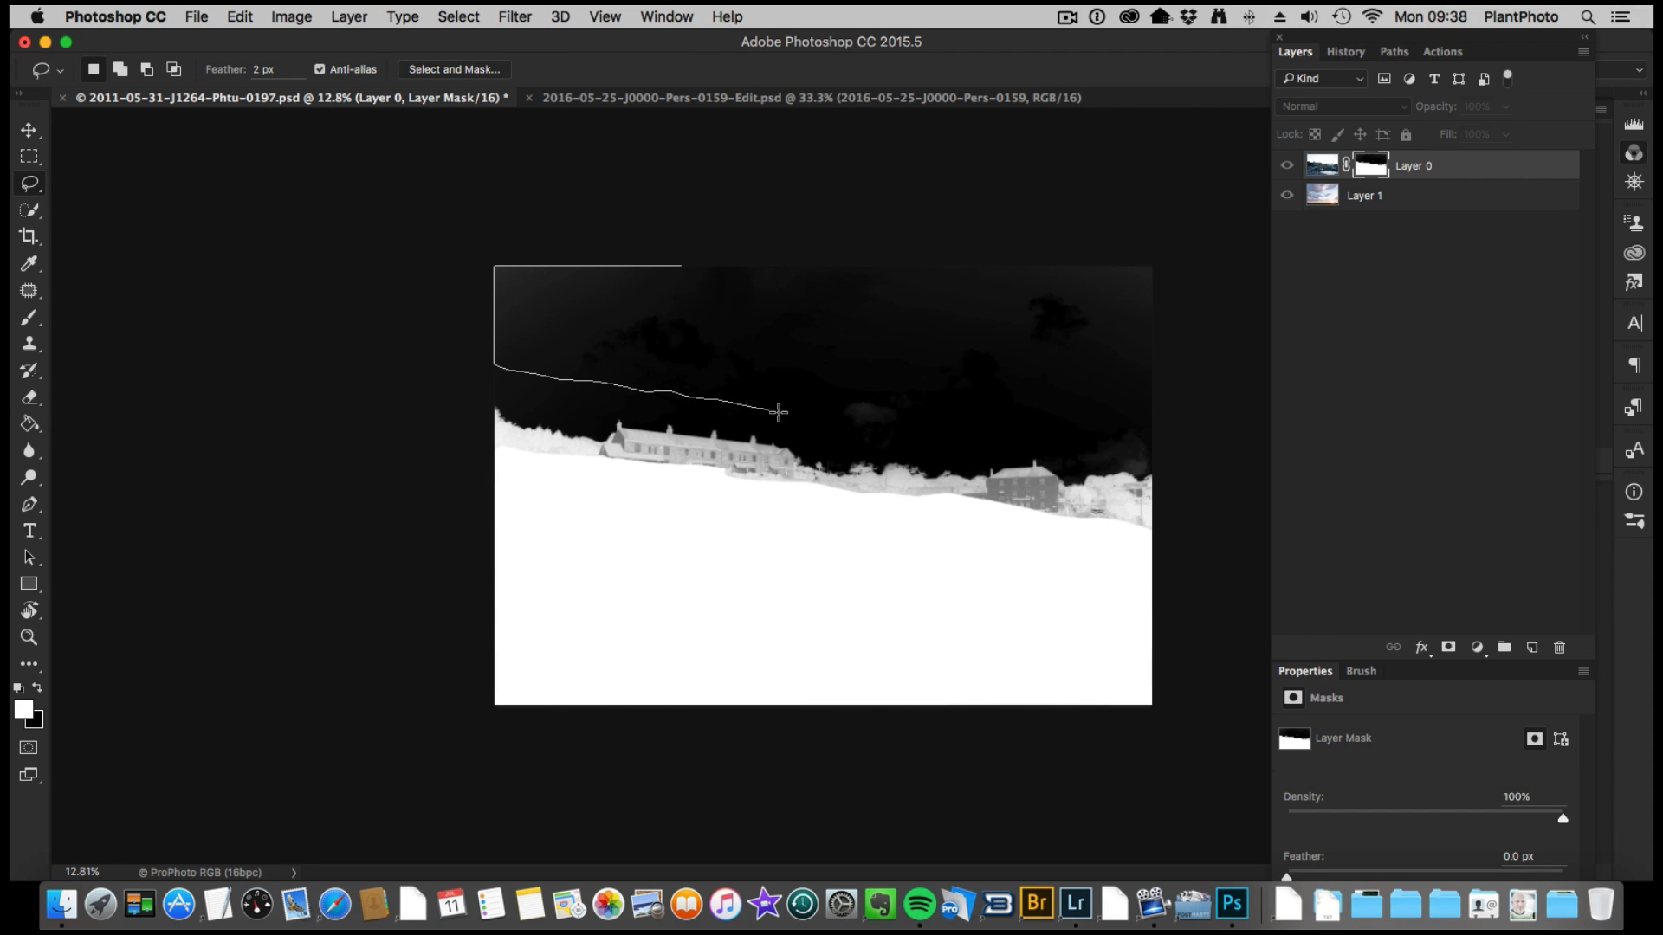
{"action": "left_click_drag", "start_coordinate": [779, 412], "coordinate": [1172, 448]}
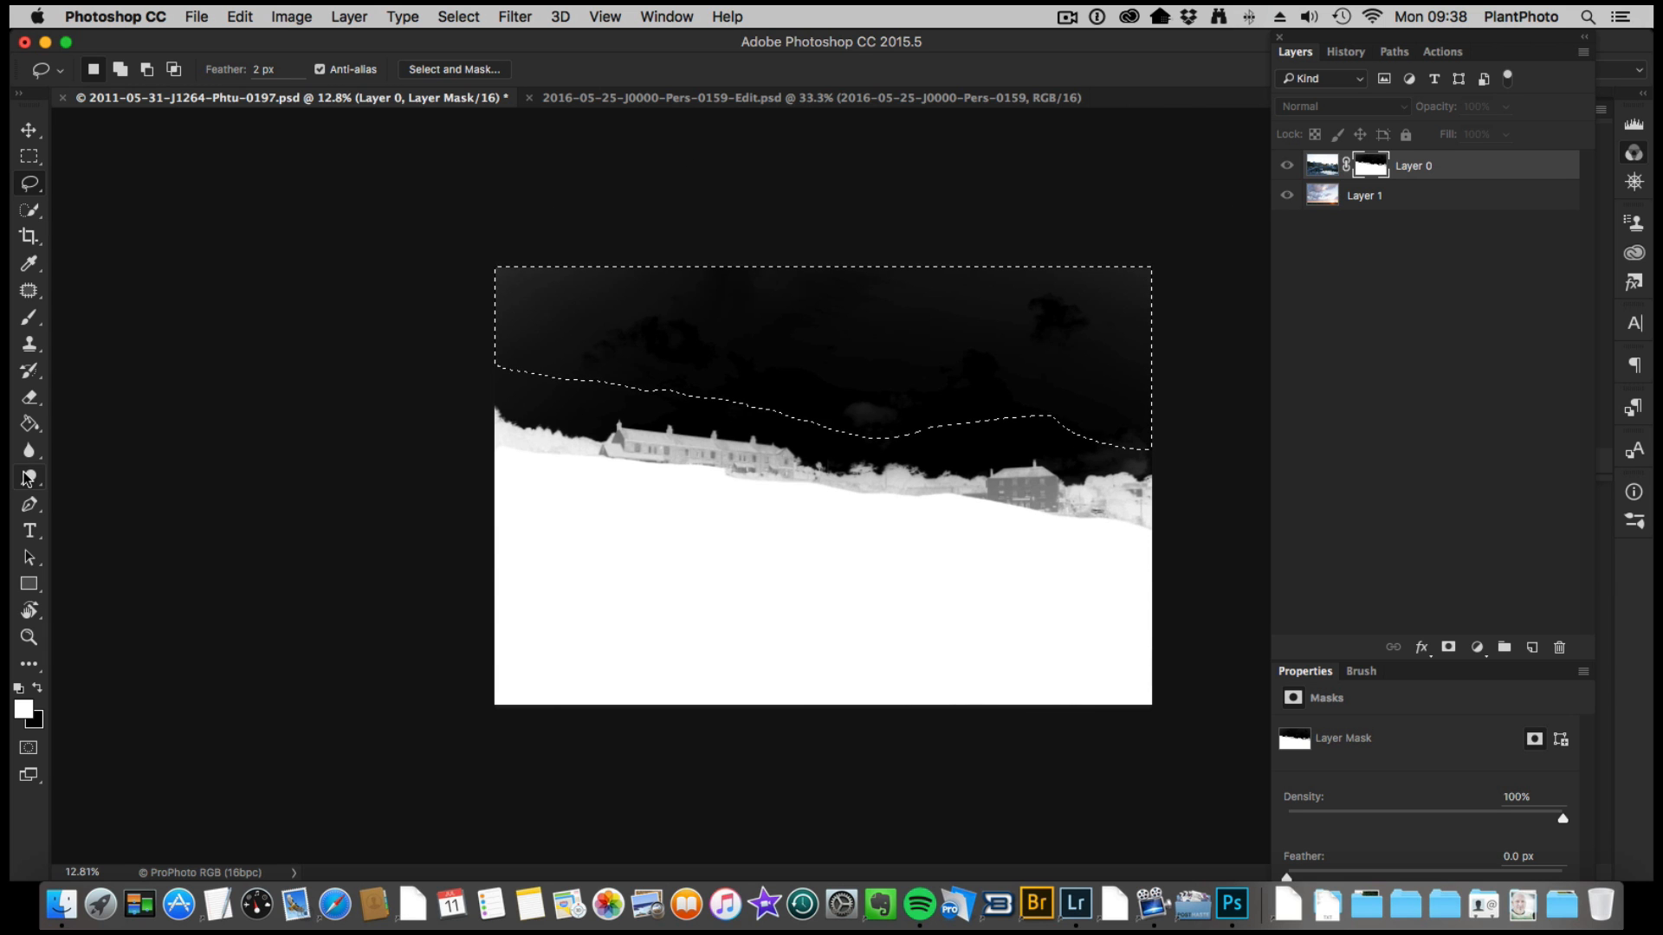
{"action": "left_click", "coordinate": [29, 424]}
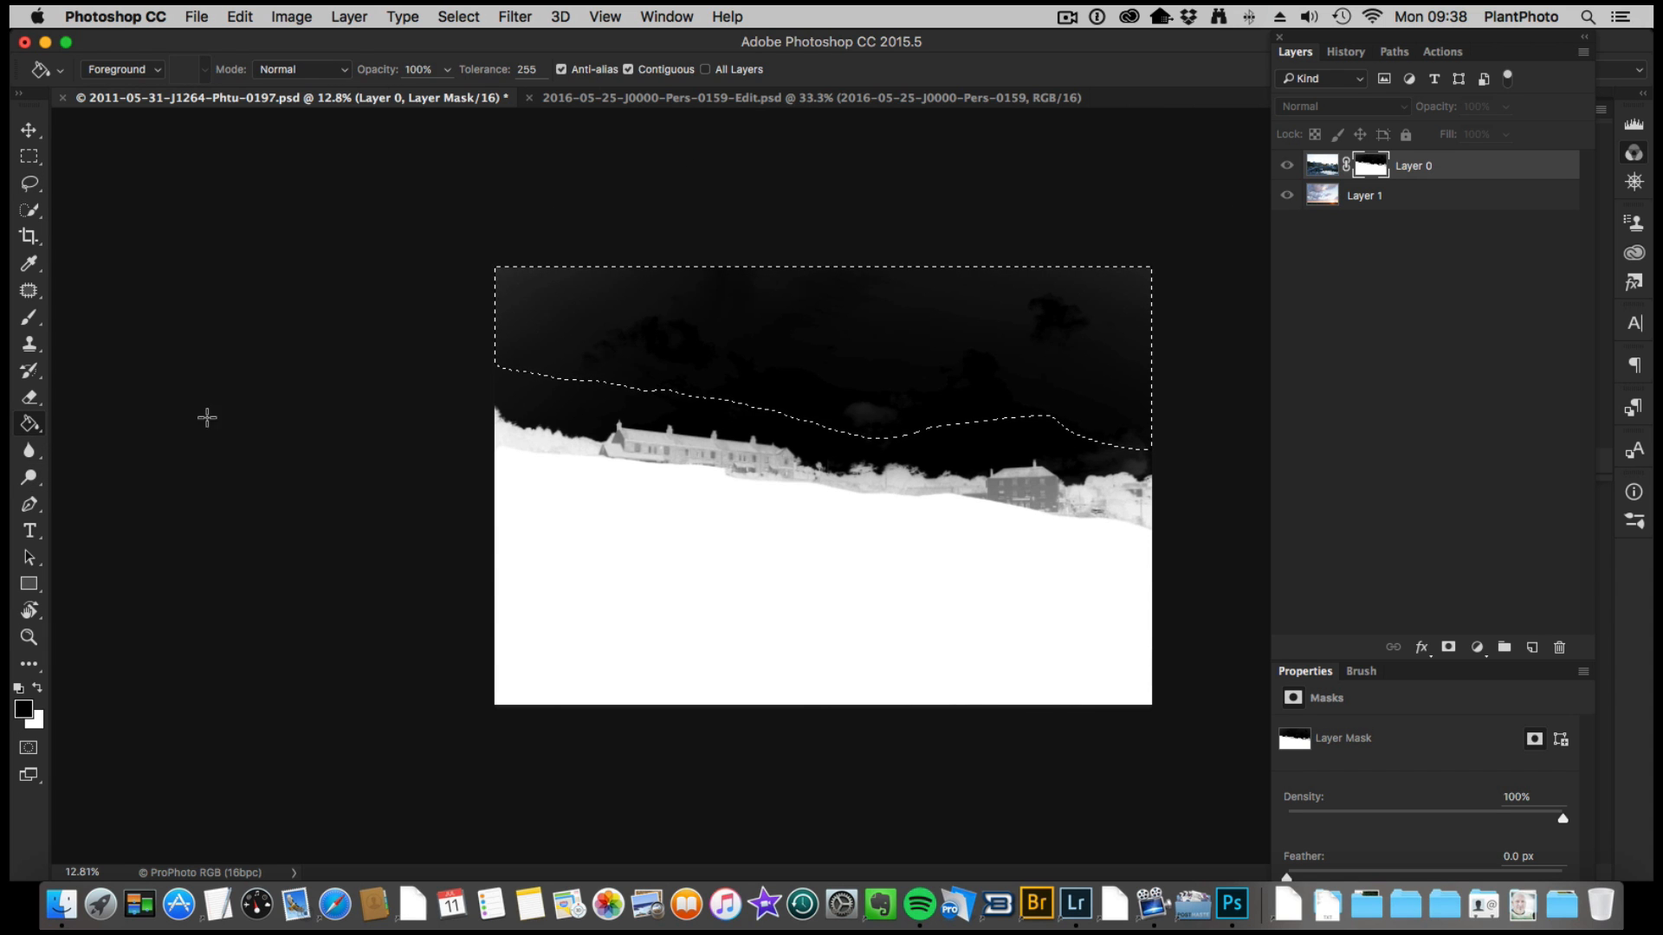
{"action": "left_click", "coordinate": [742, 354]}
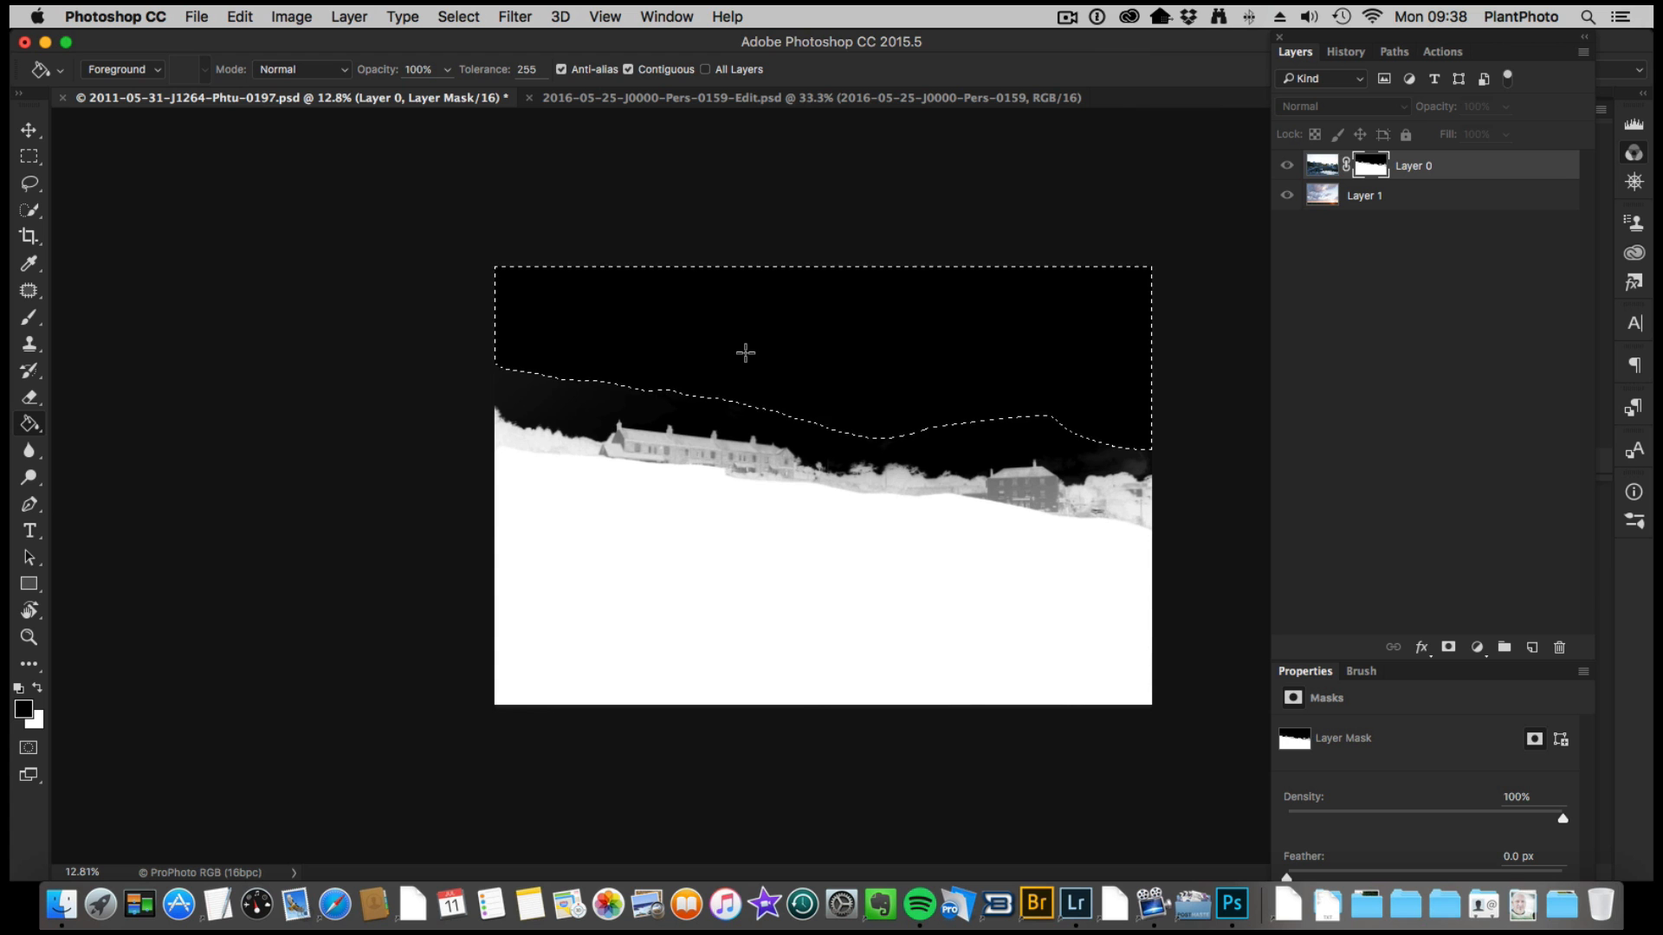
{"action": "mouse_move", "coordinate": [752, 359]}
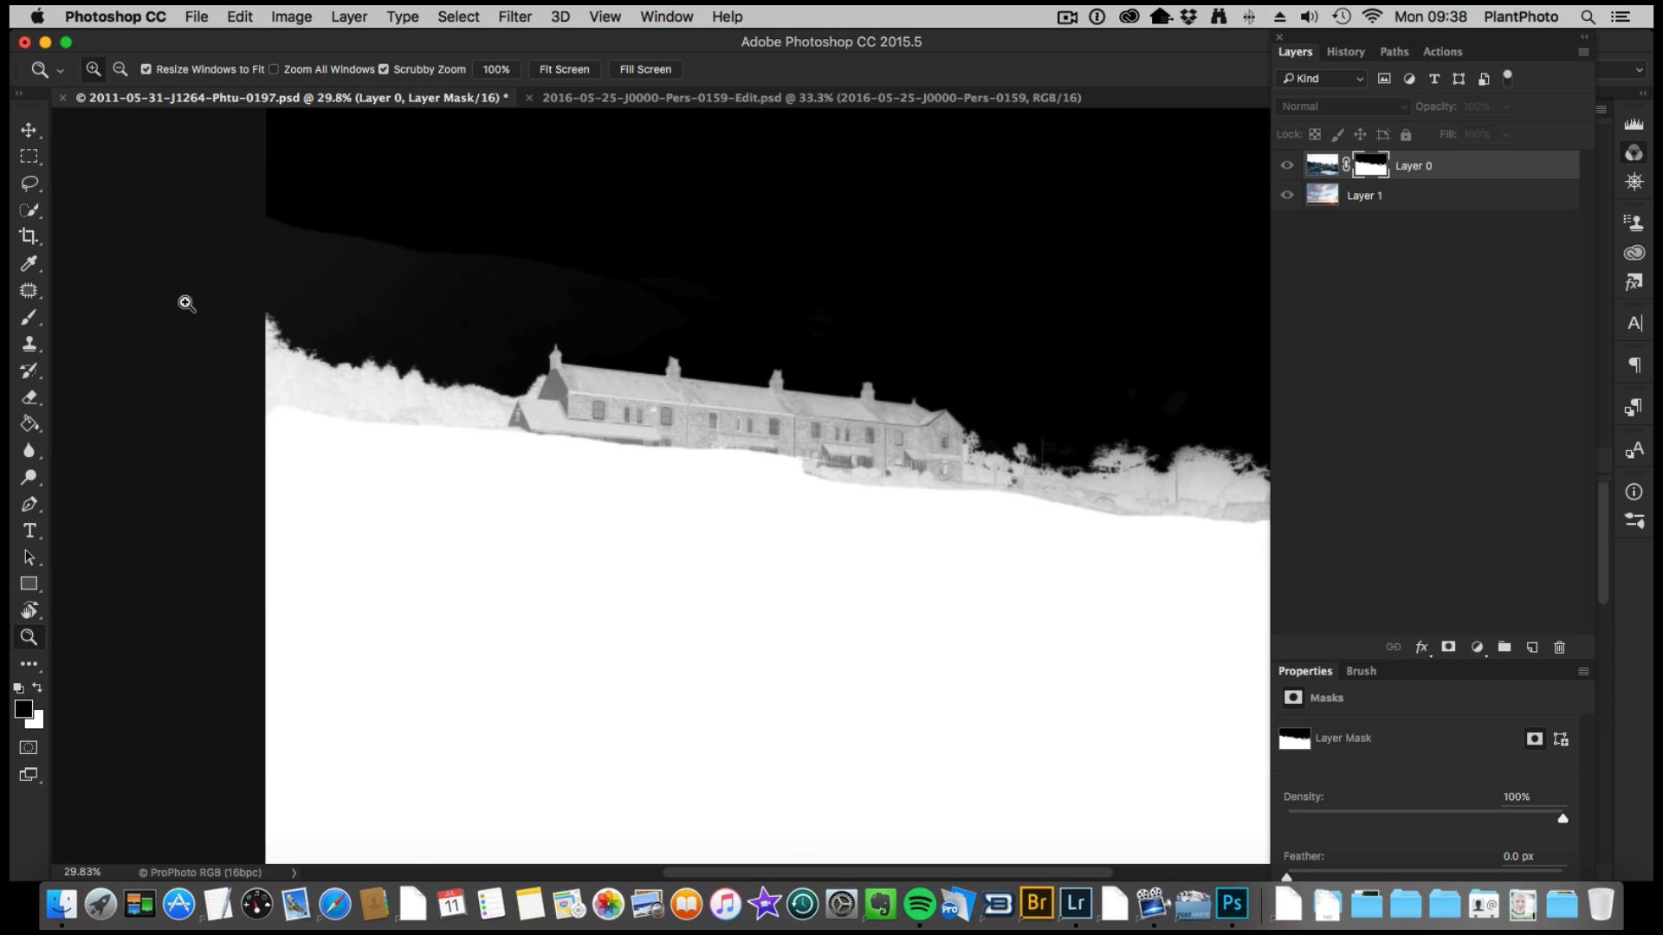
Step: Burn the grey sky above the left trees, treeline and rooftops darker (Shadows, 5%)
{"action": "left_click", "coordinate": [187, 303]}
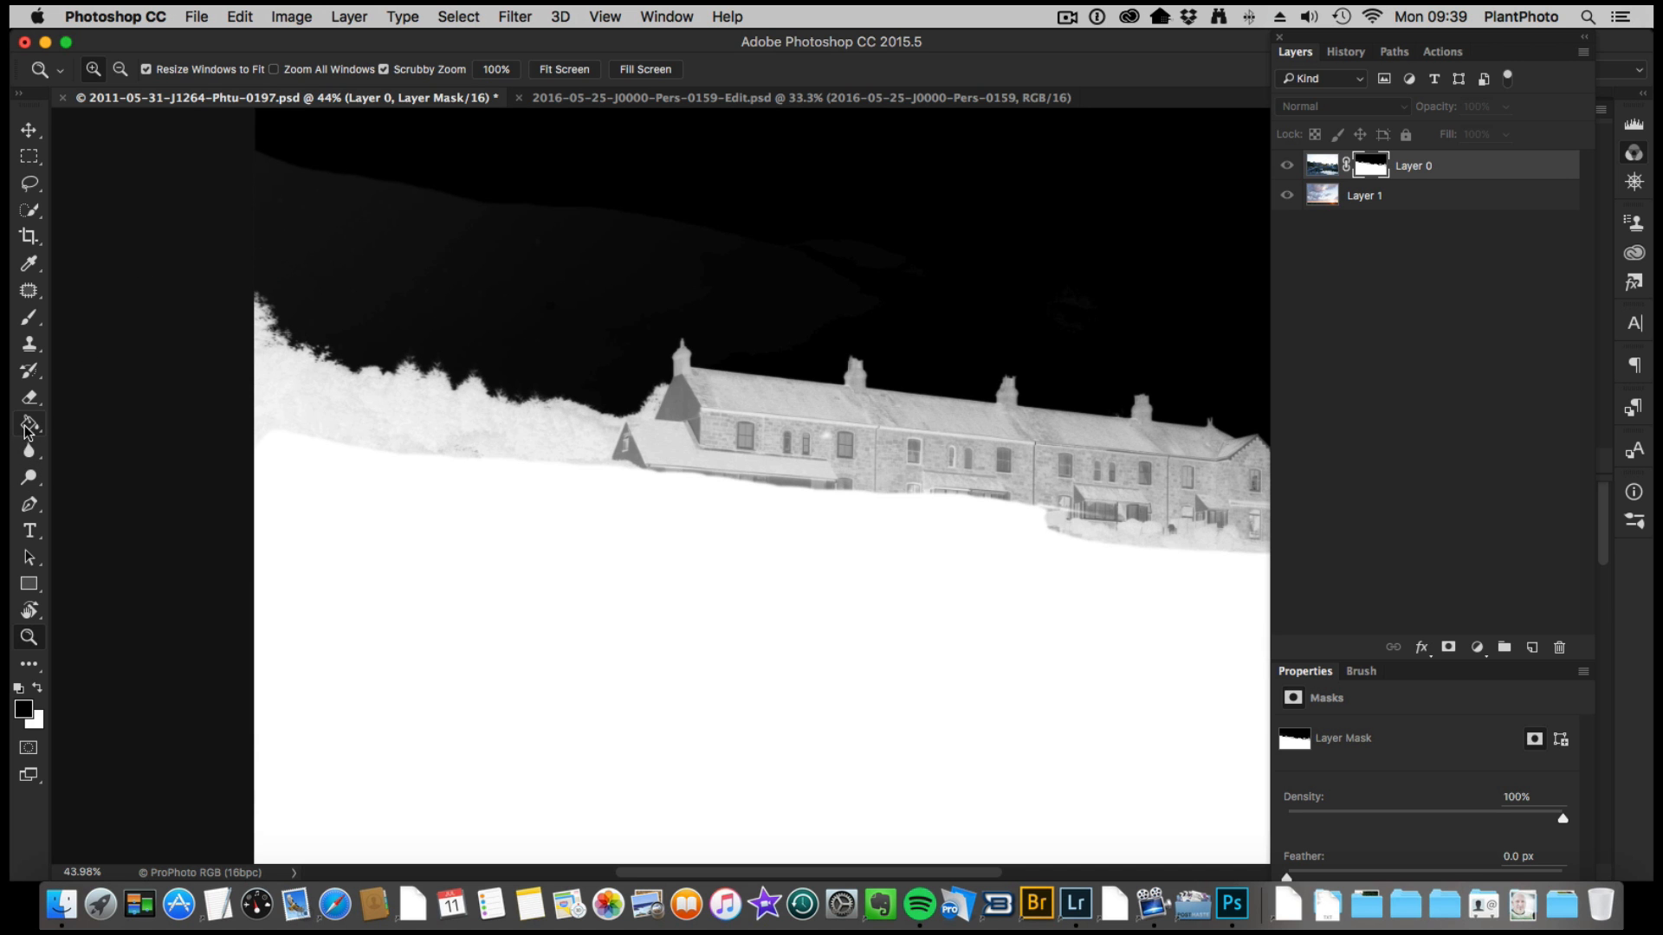
{"action": "left_click", "coordinate": [29, 424]}
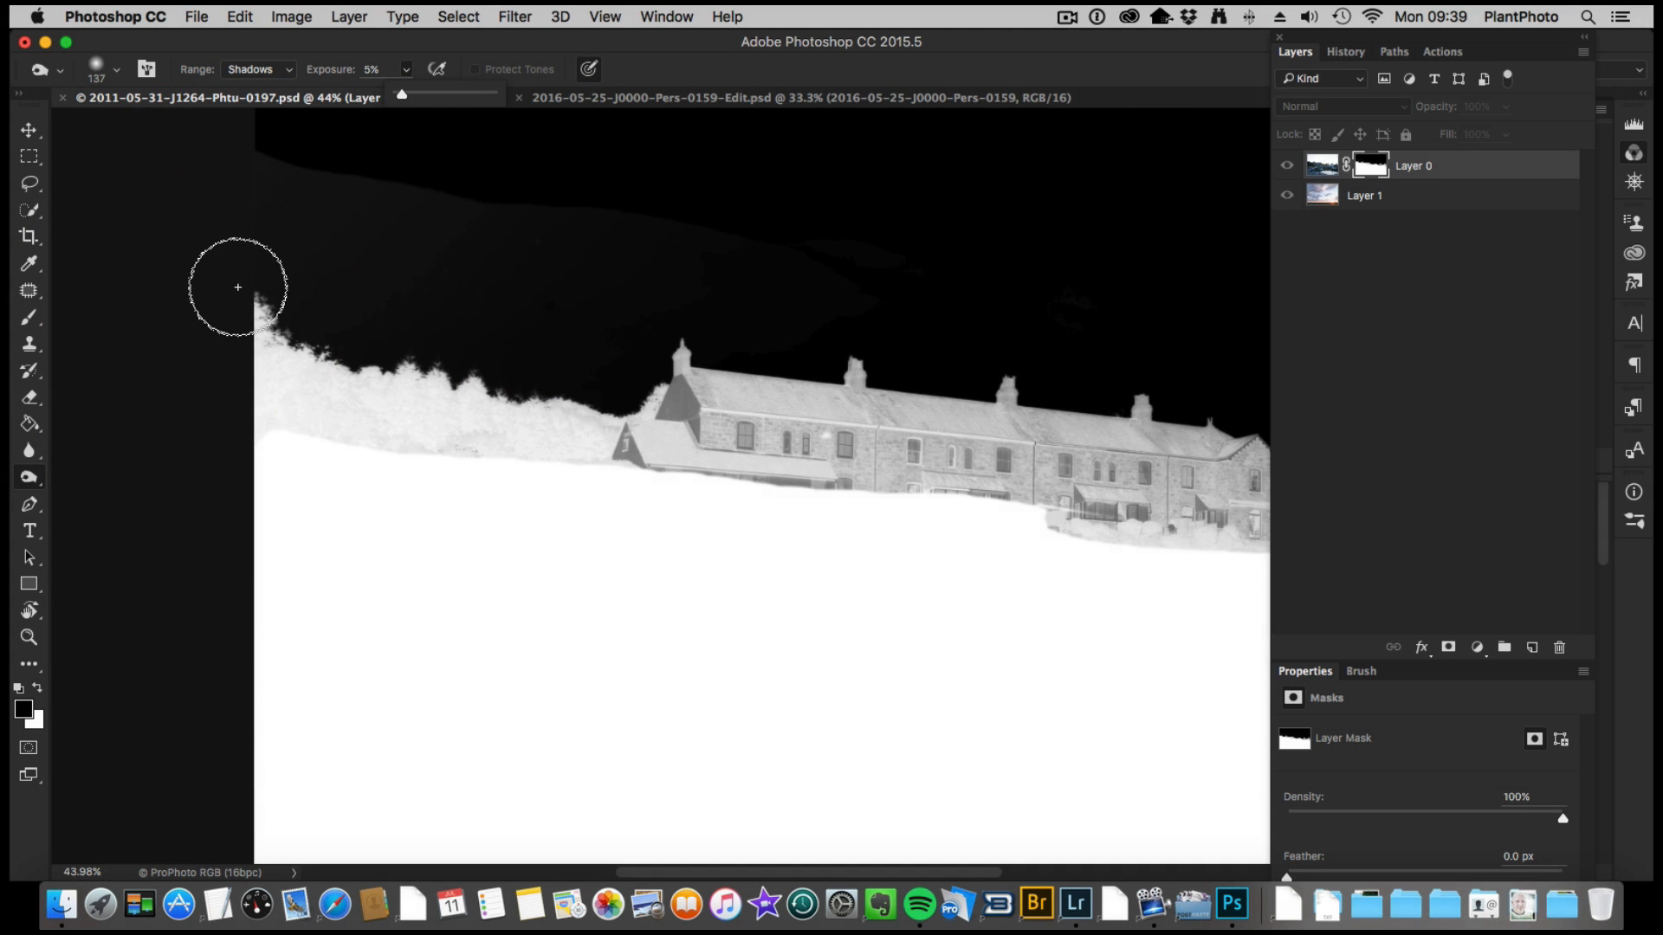
{"action": "left_click_drag", "start_coordinate": [237, 287], "coordinate": [391, 210]}
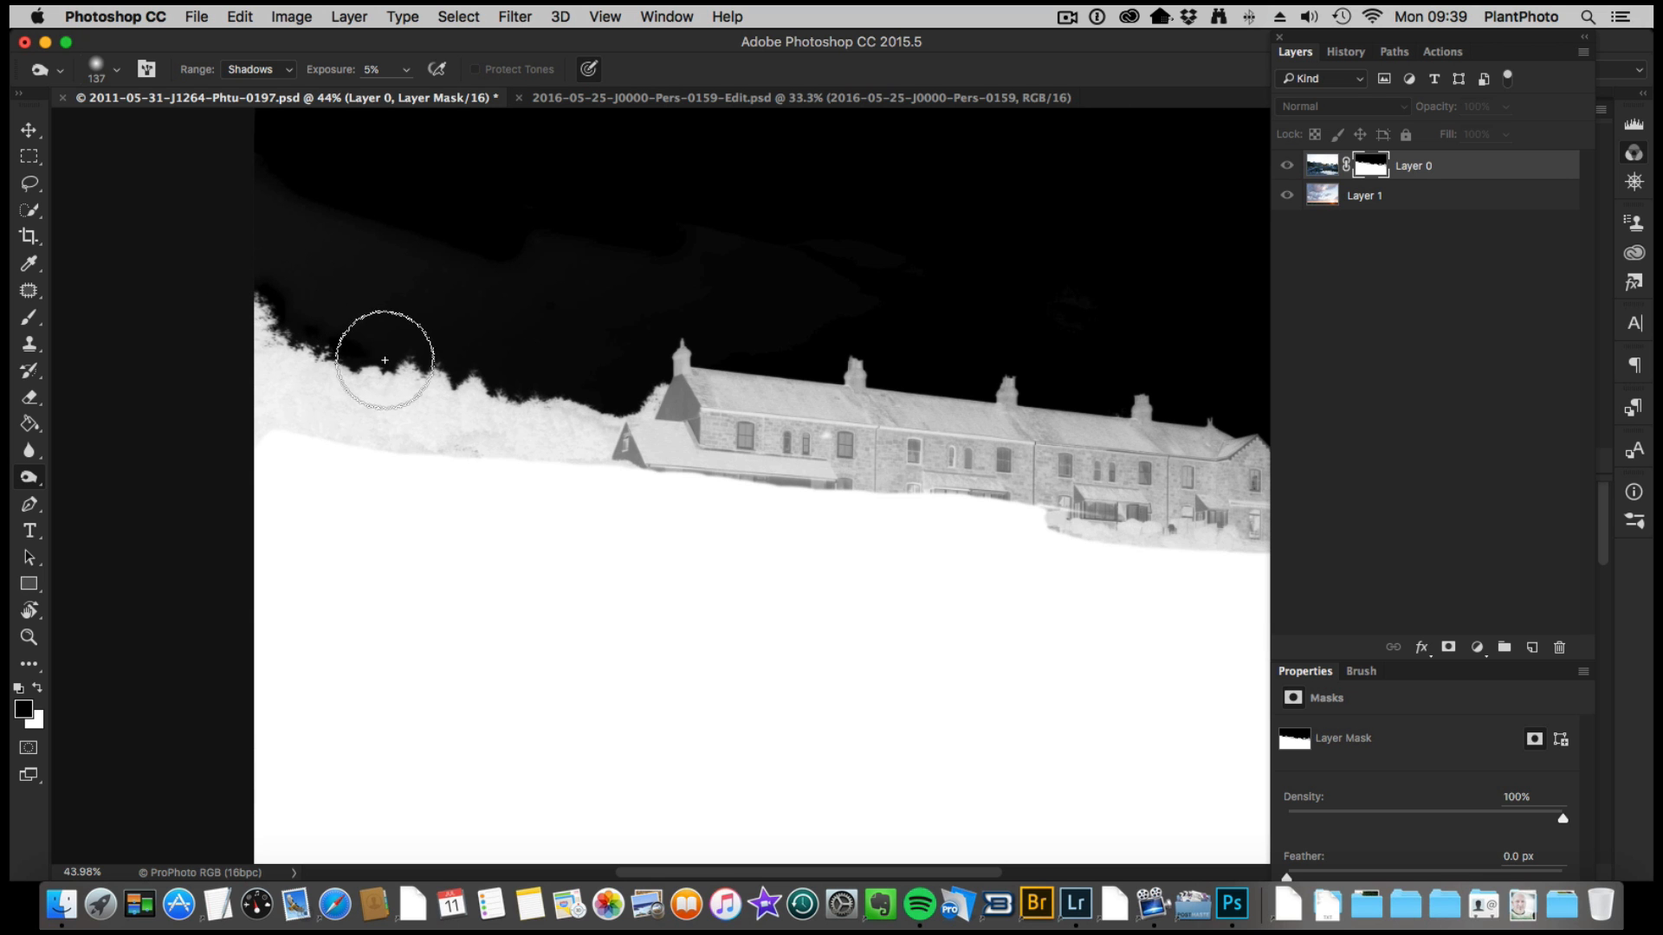
{"action": "left_click_drag", "start_coordinate": [384, 360], "coordinate": [499, 378]}
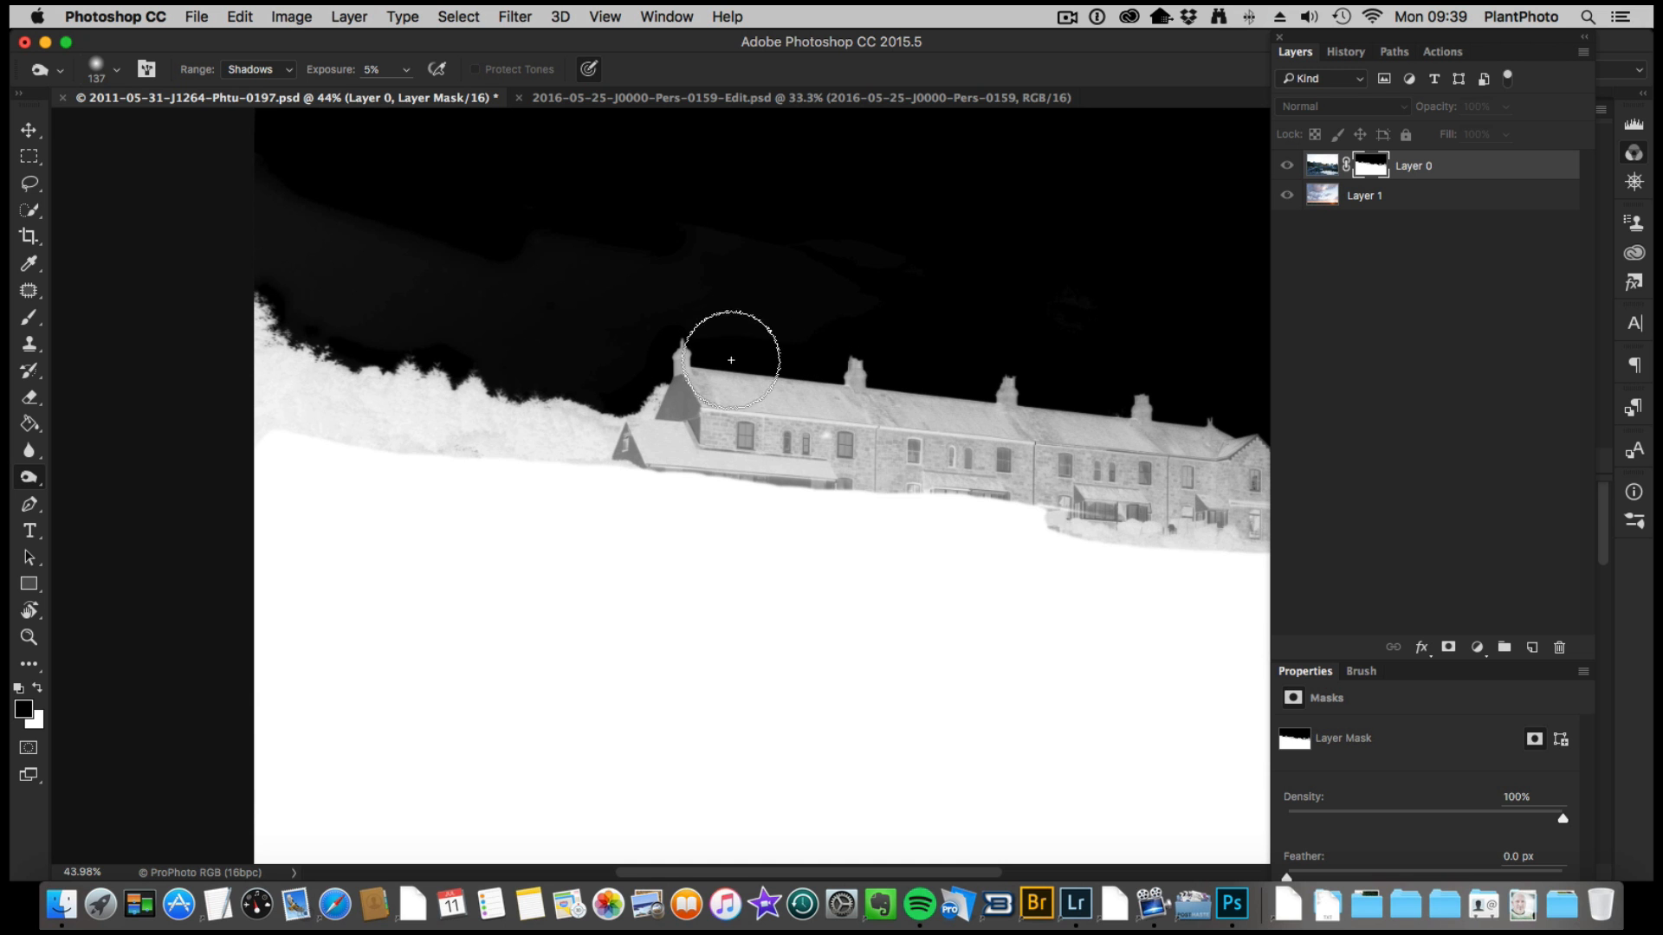
{"action": "mouse_move", "coordinate": [771, 304]}
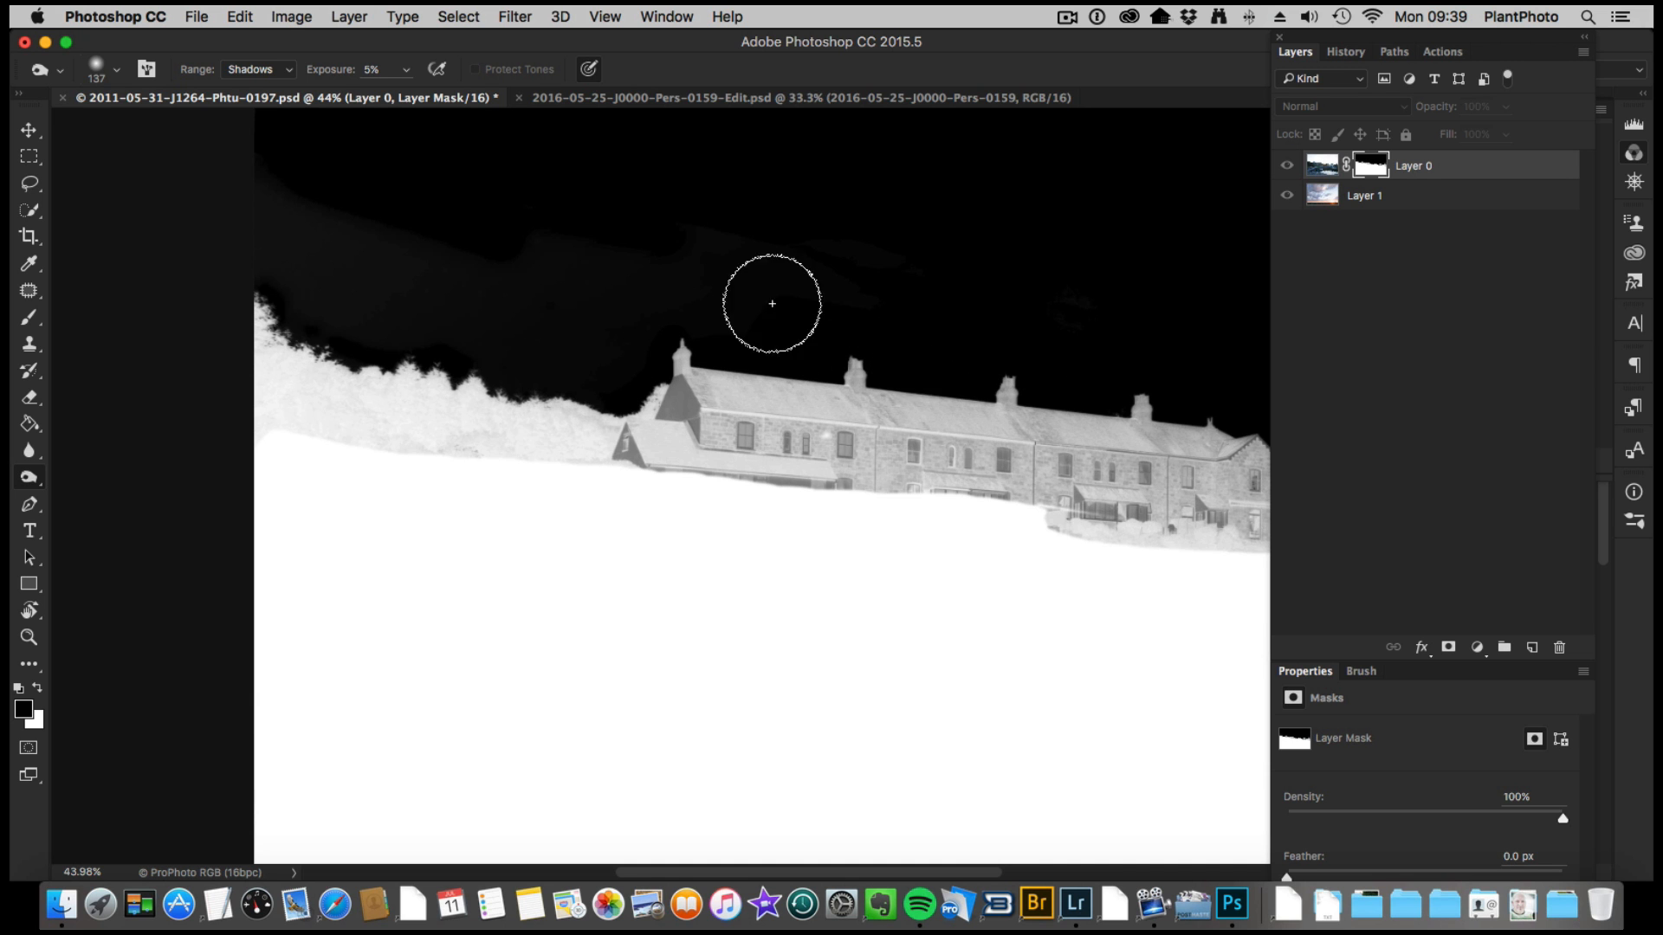
{"action": "left_click_drag", "start_coordinate": [771, 304], "coordinate": [639, 359]}
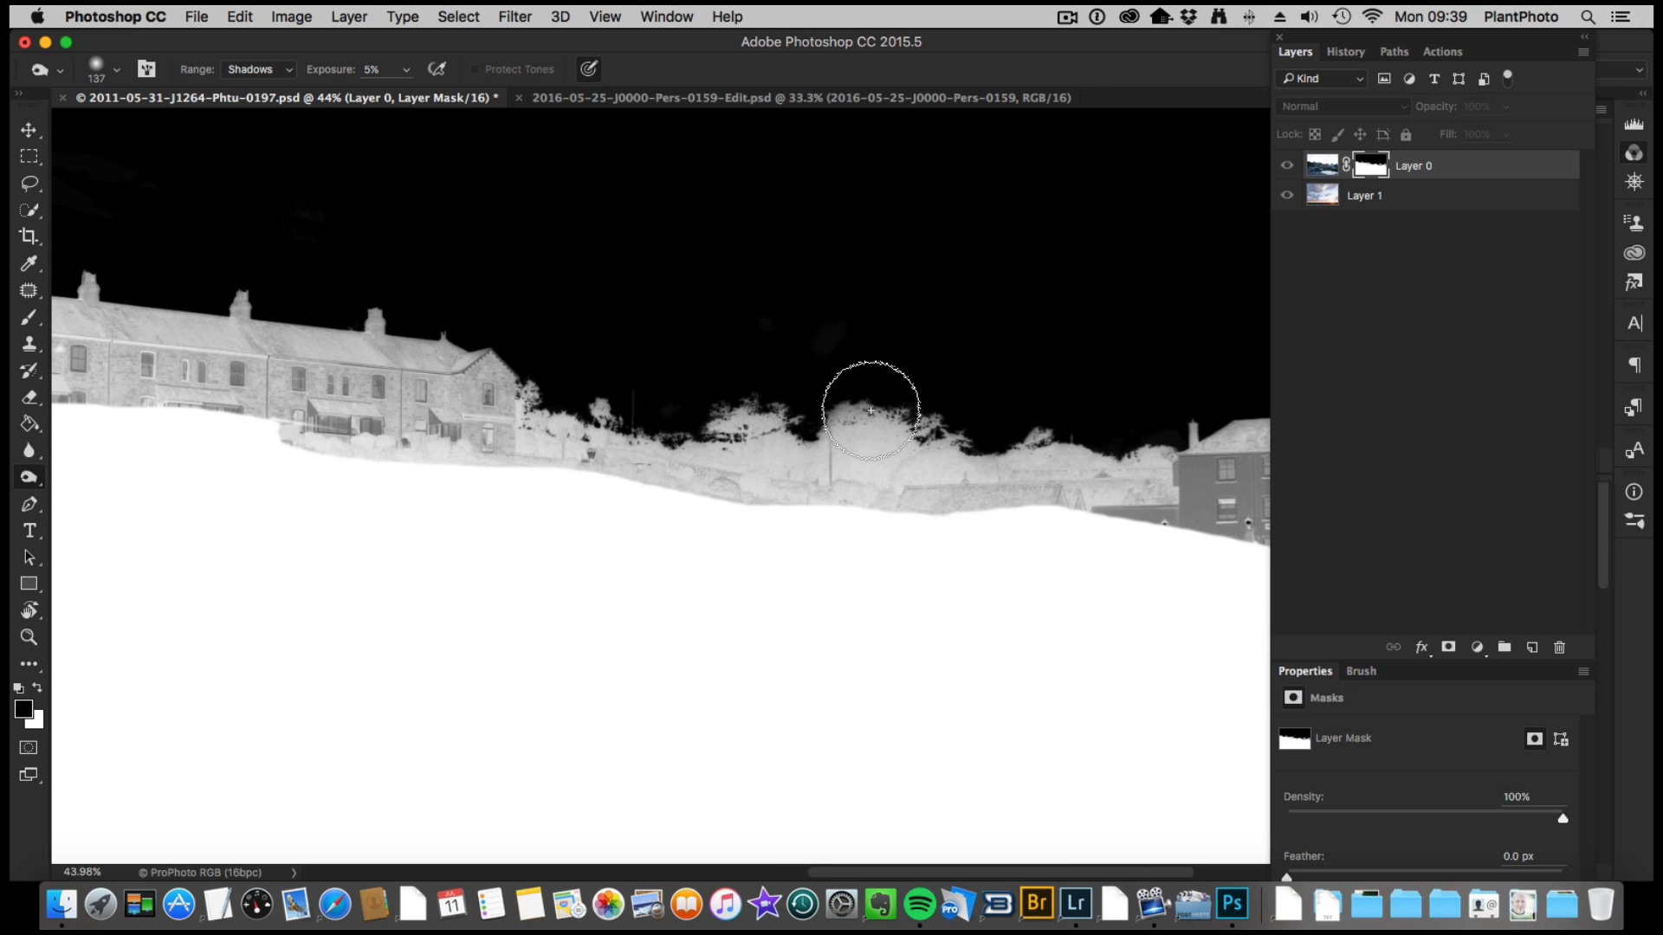
{"action": "left_click", "coordinate": [259, 69]}
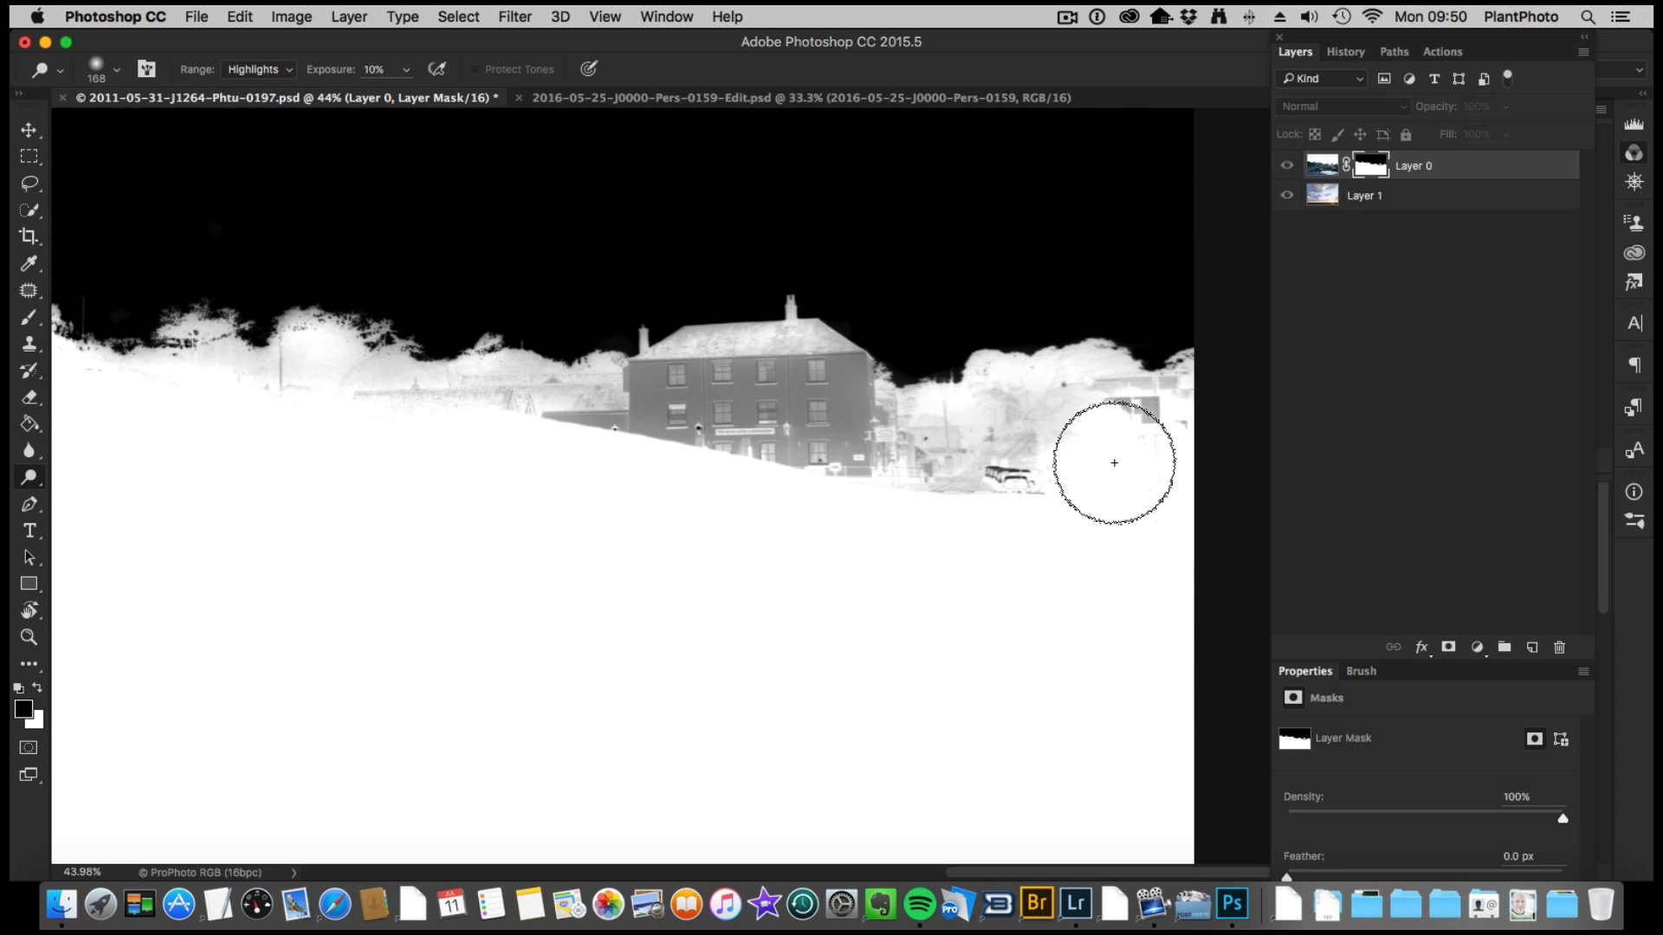
Step: Dodge grey patches around buildings, house front, parked cars, trees and cottages toward white (Highlights, 21%)
{"action": "left_click_drag", "start_coordinate": [1114, 462], "coordinate": [1077, 523]}
{"action": "type", "text": "21"}
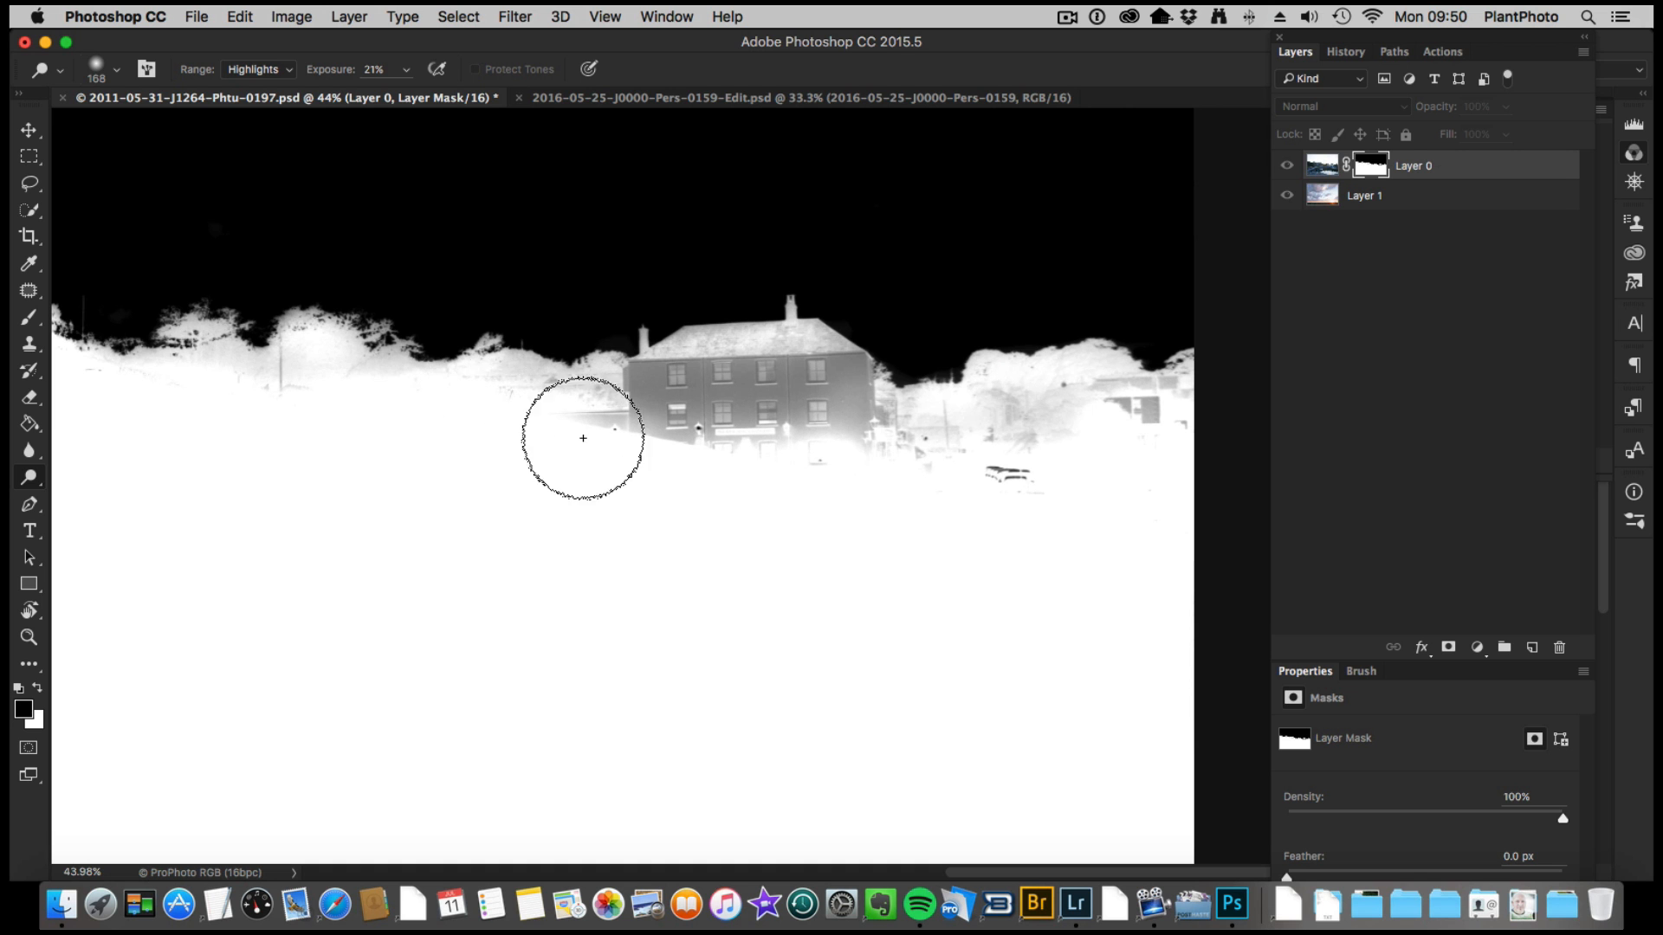
{"action": "left_click_drag", "start_coordinate": [582, 438], "coordinate": [753, 447]}
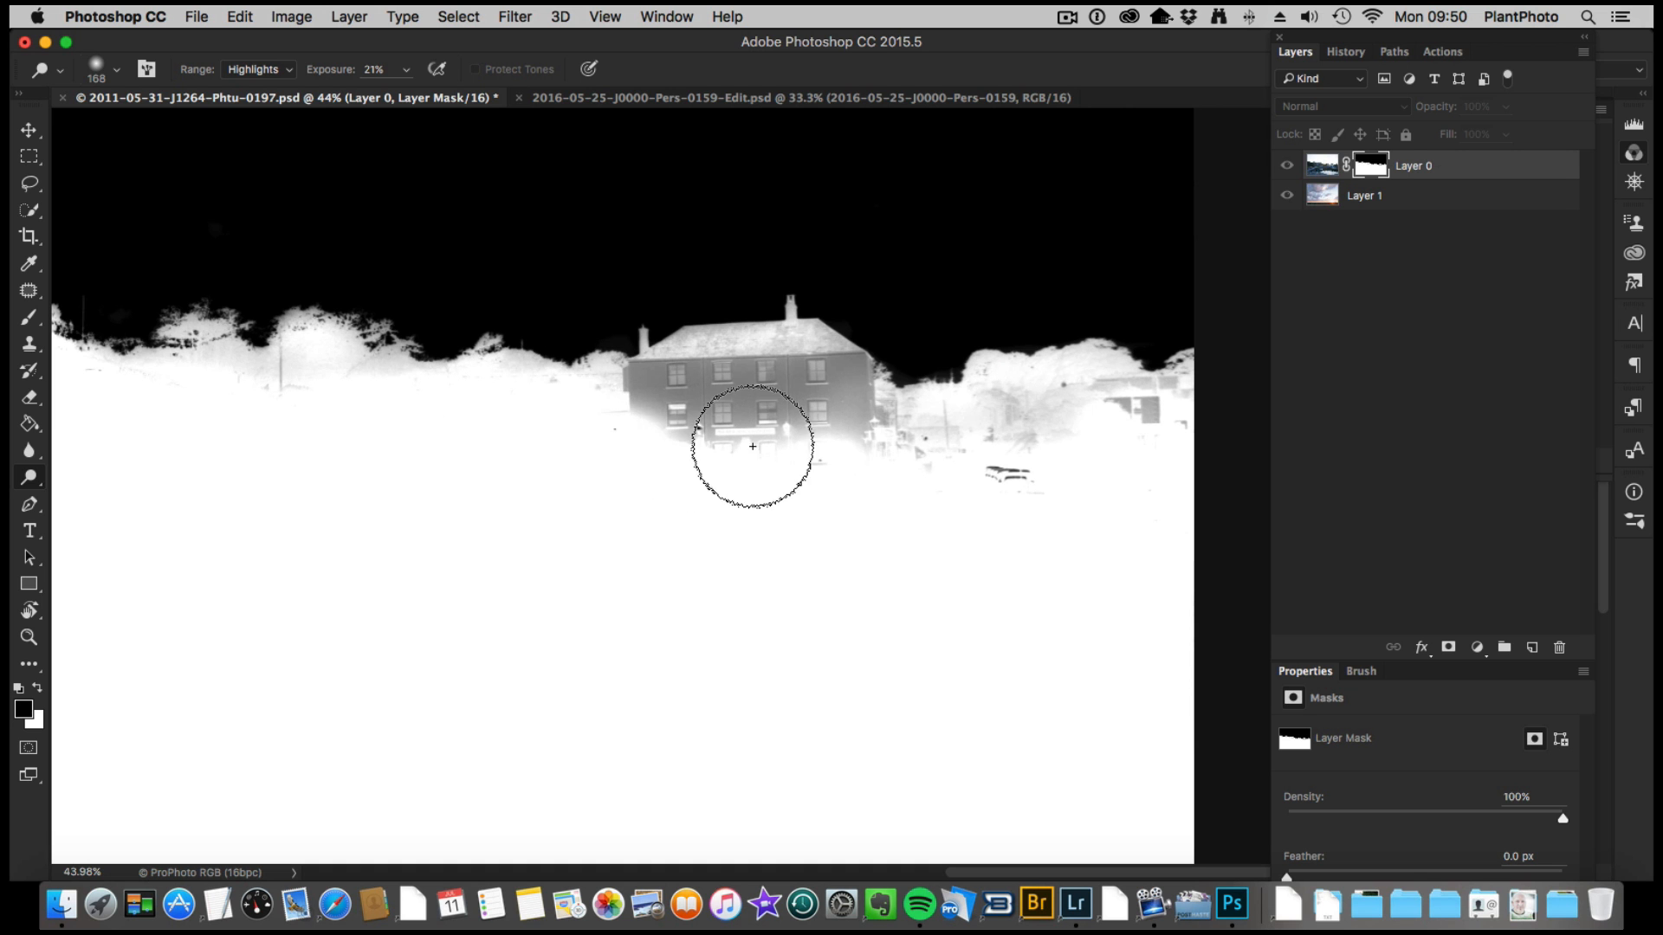
{"action": "left_click_drag", "start_coordinate": [753, 445], "coordinate": [976, 490]}
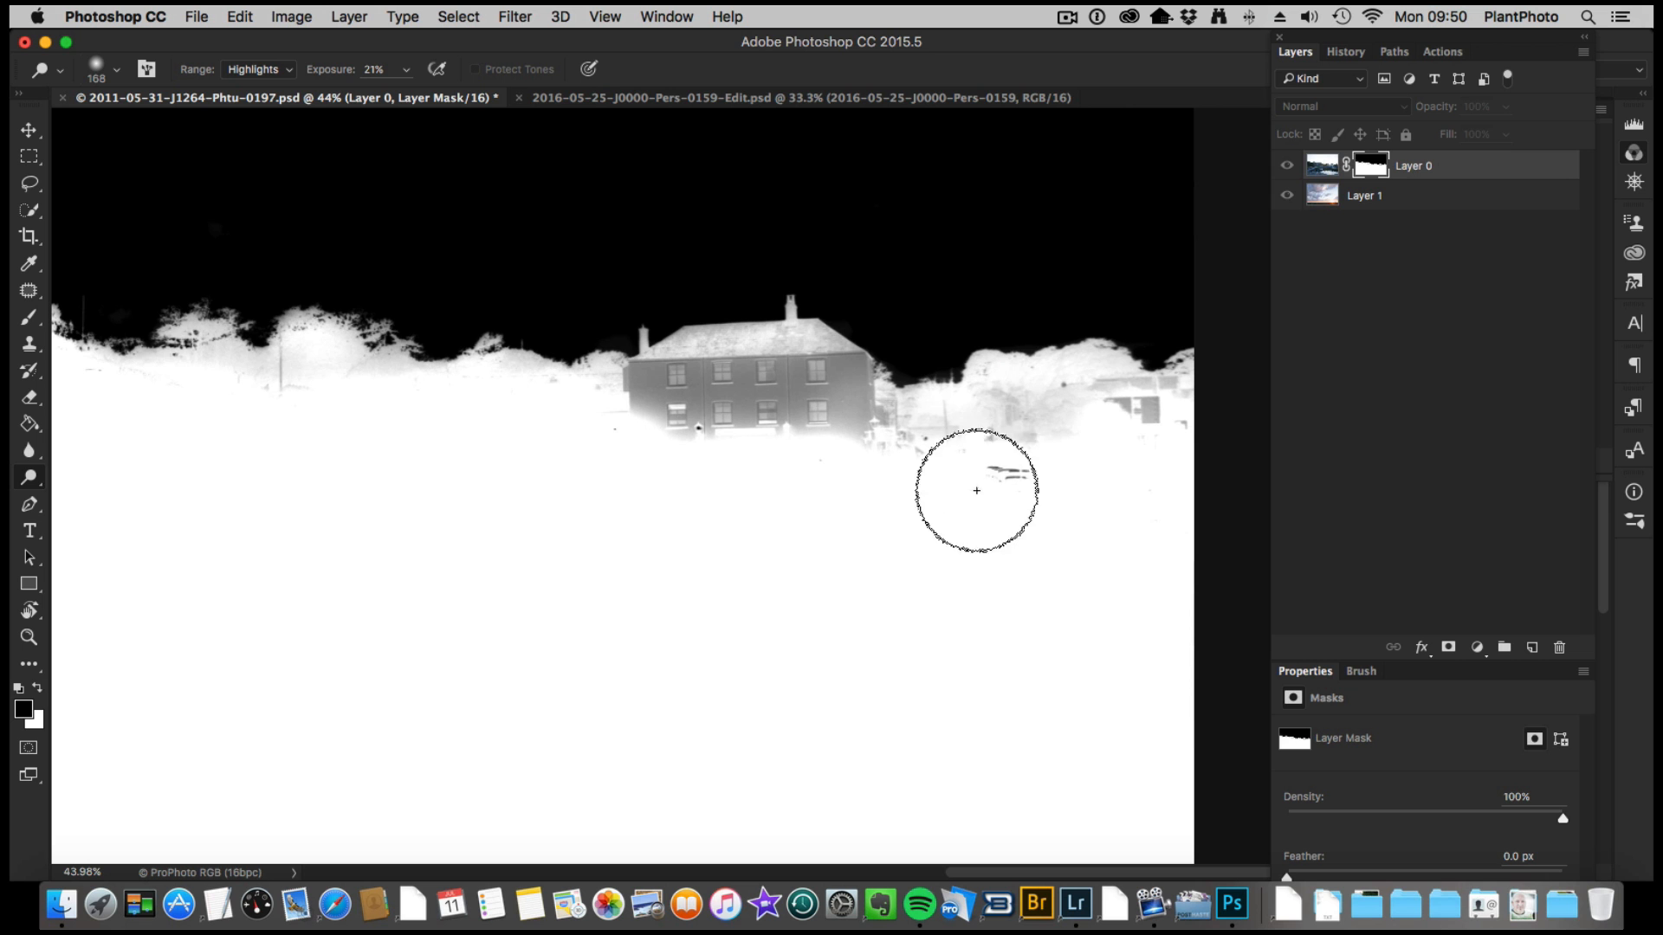
{"action": "left_click_drag", "start_coordinate": [976, 490], "coordinate": [1097, 419]}
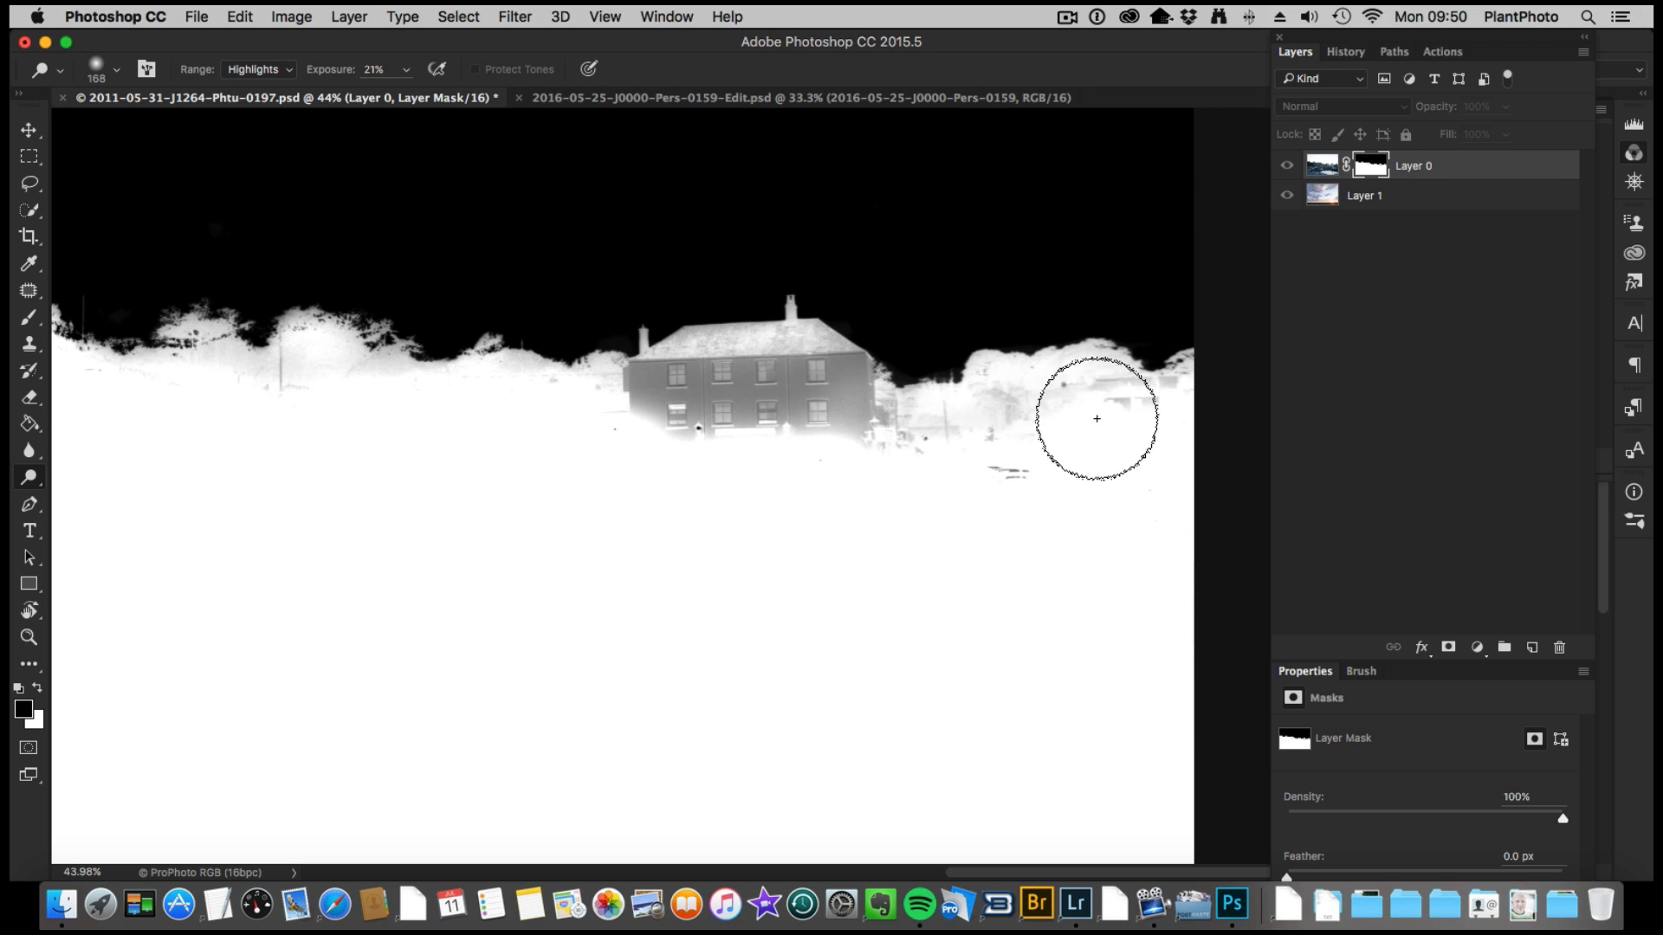
{"action": "left_click_drag", "start_coordinate": [1096, 419], "coordinate": [753, 420]}
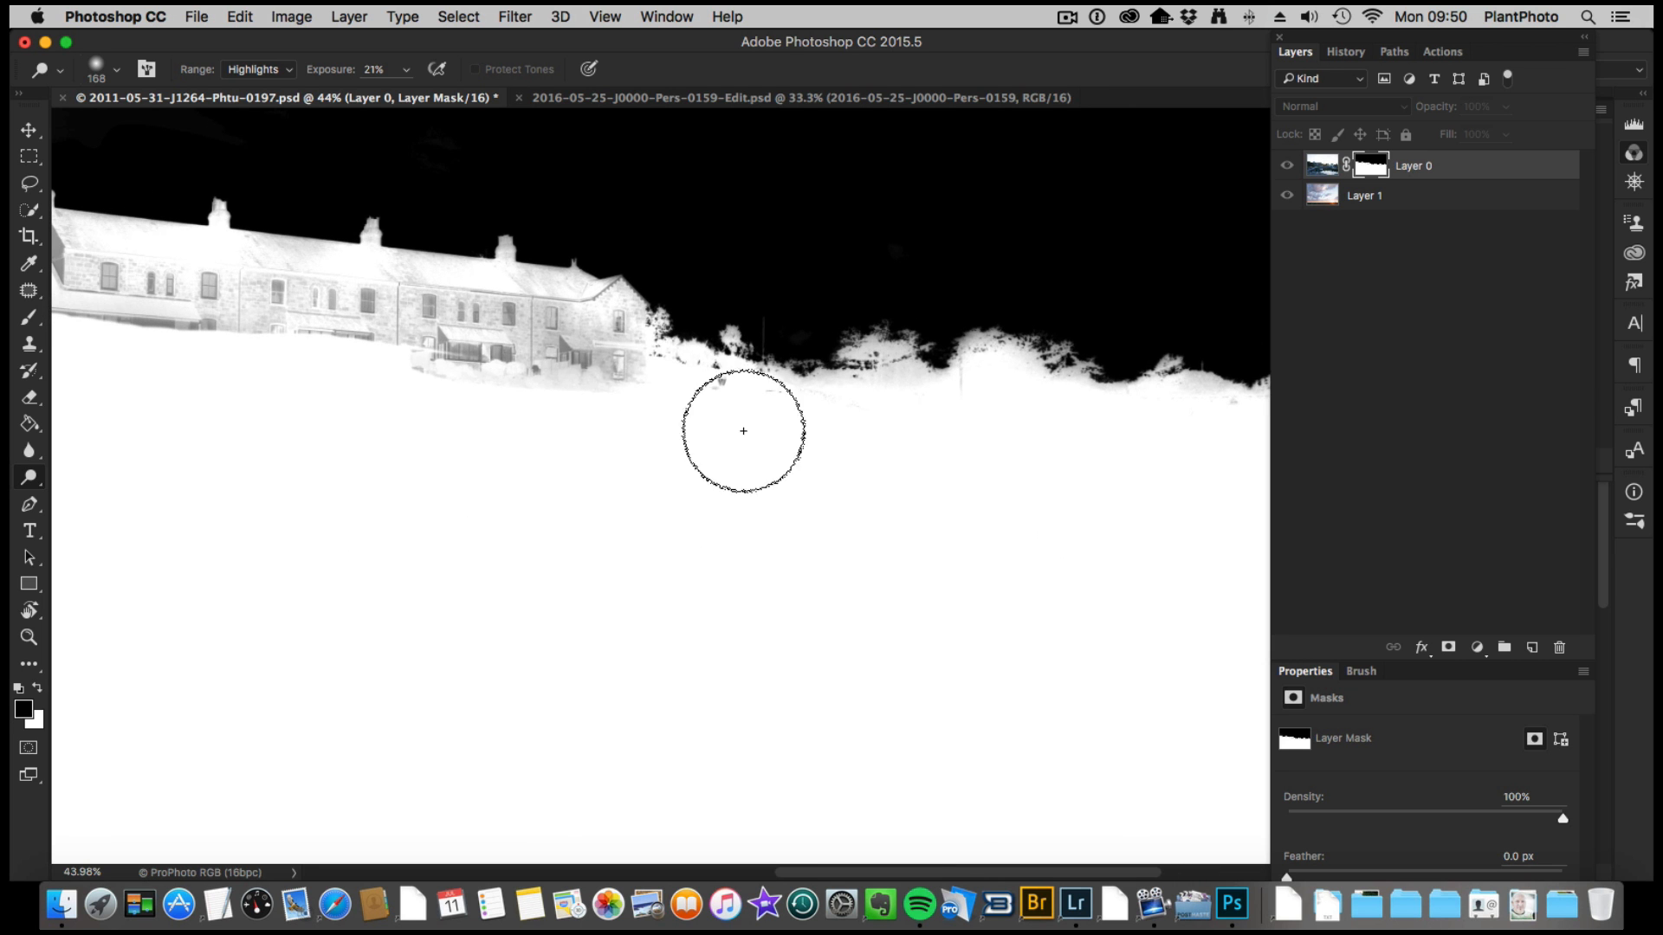
{"action": "left_click_drag", "start_coordinate": [742, 431], "coordinate": [430, 325]}
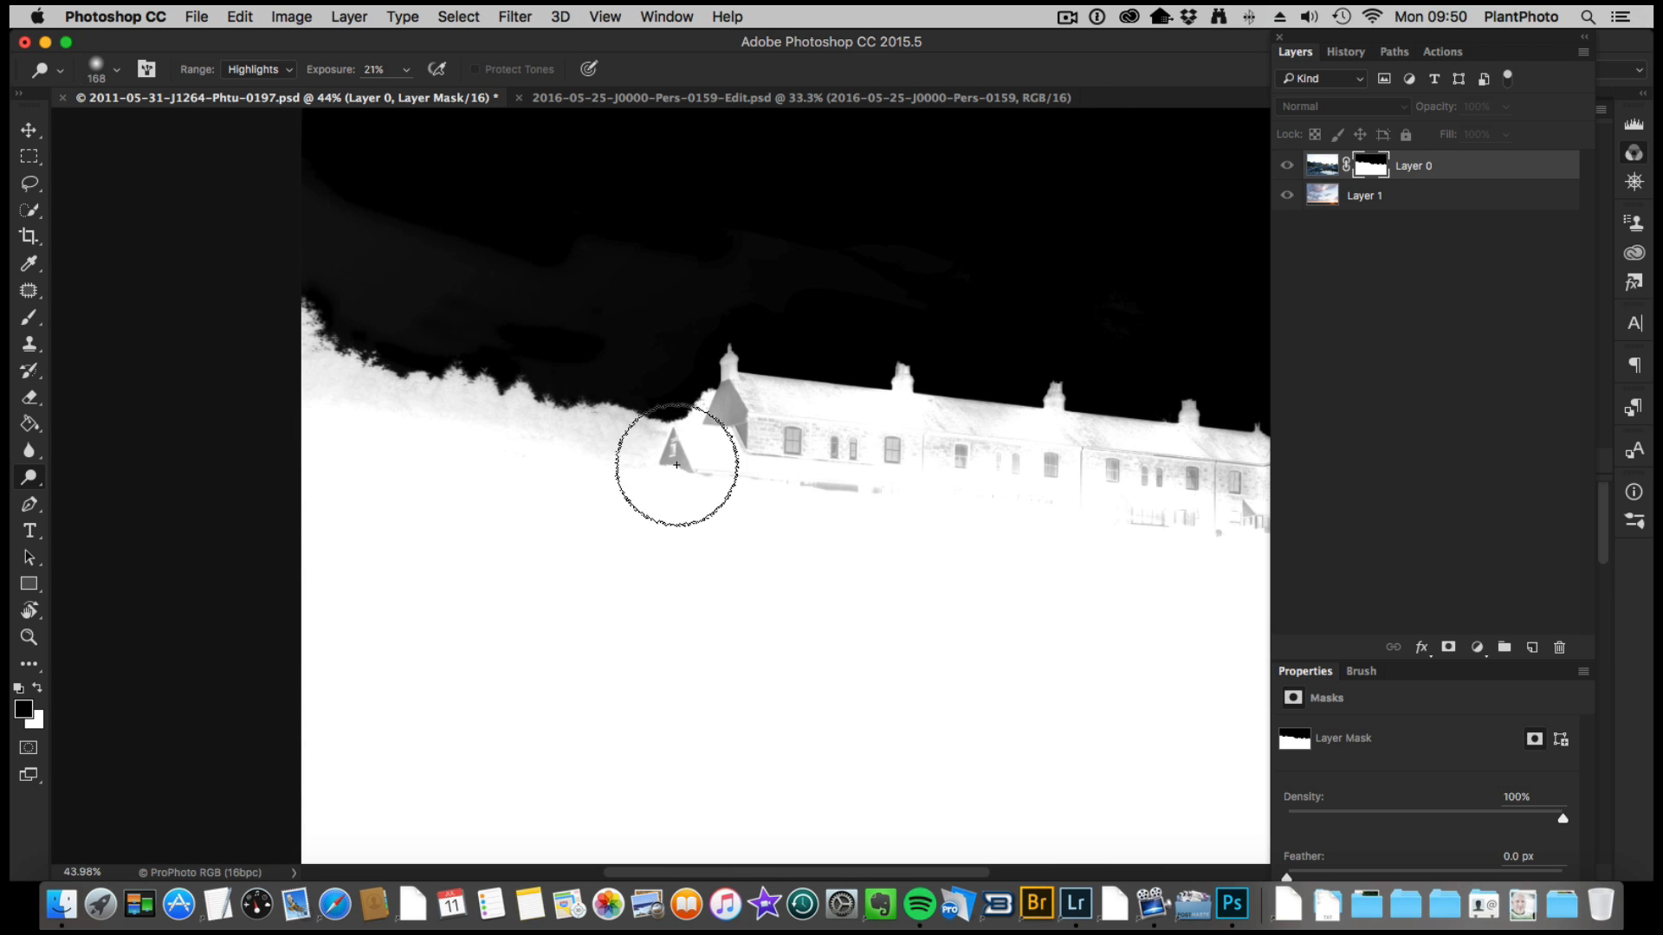
{"action": "left_click", "coordinate": [29, 315]}
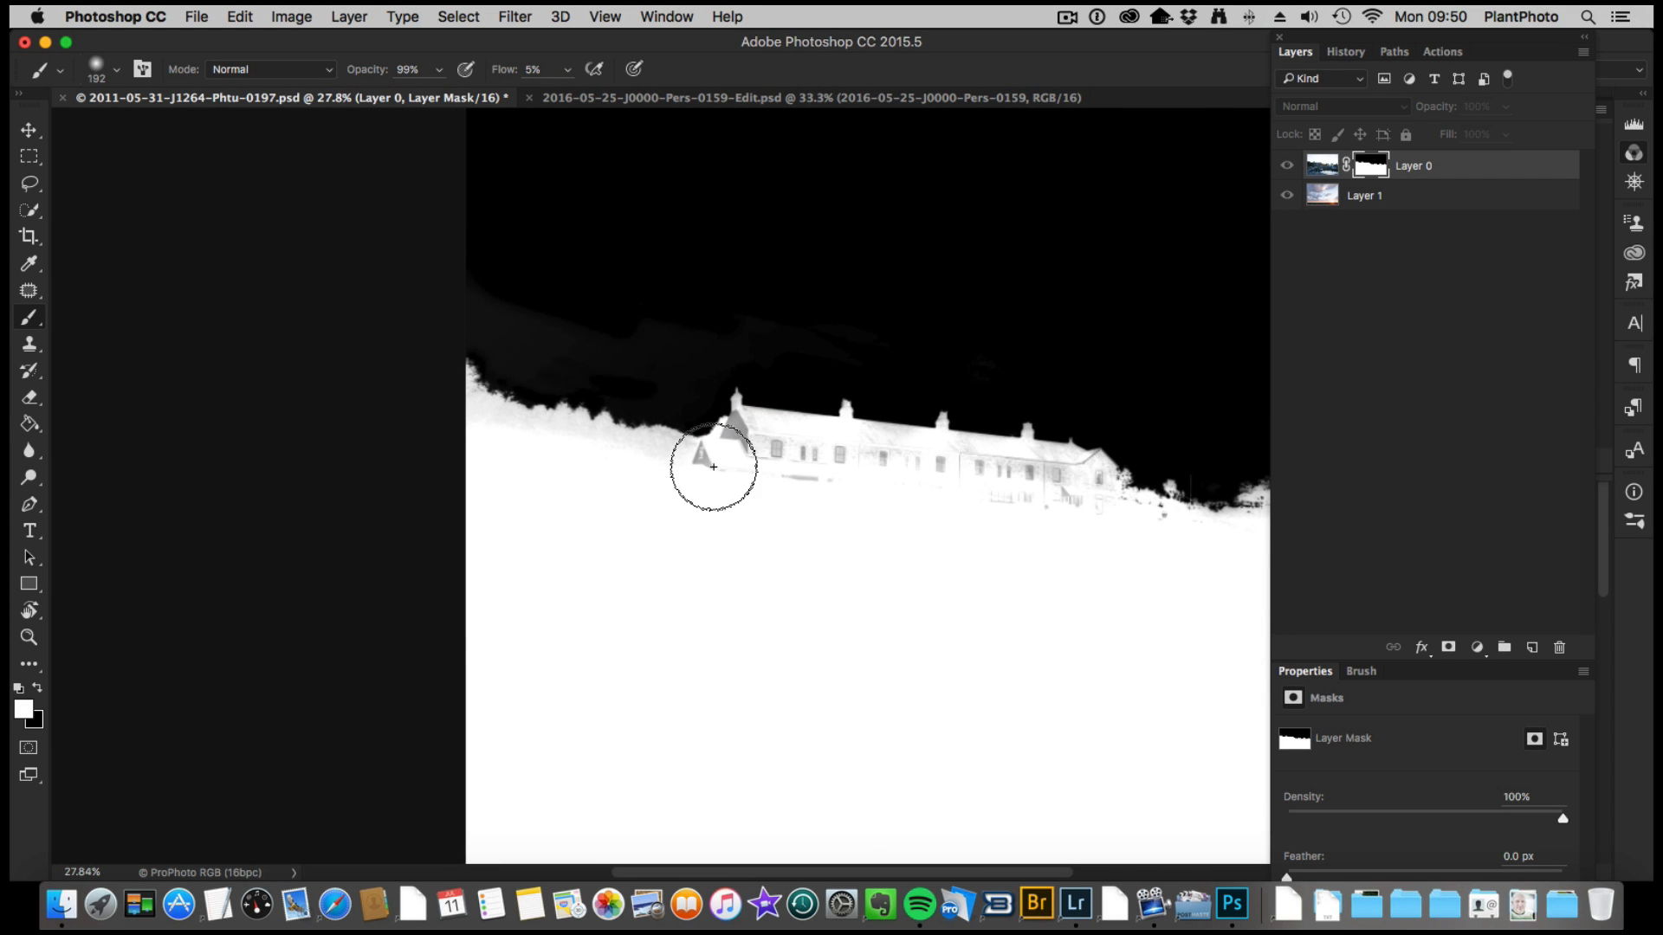
Step: Brush the cottage gable white and lasso around the central house roof
{"action": "left_click_drag", "start_coordinate": [712, 466], "coordinate": [903, 506]}
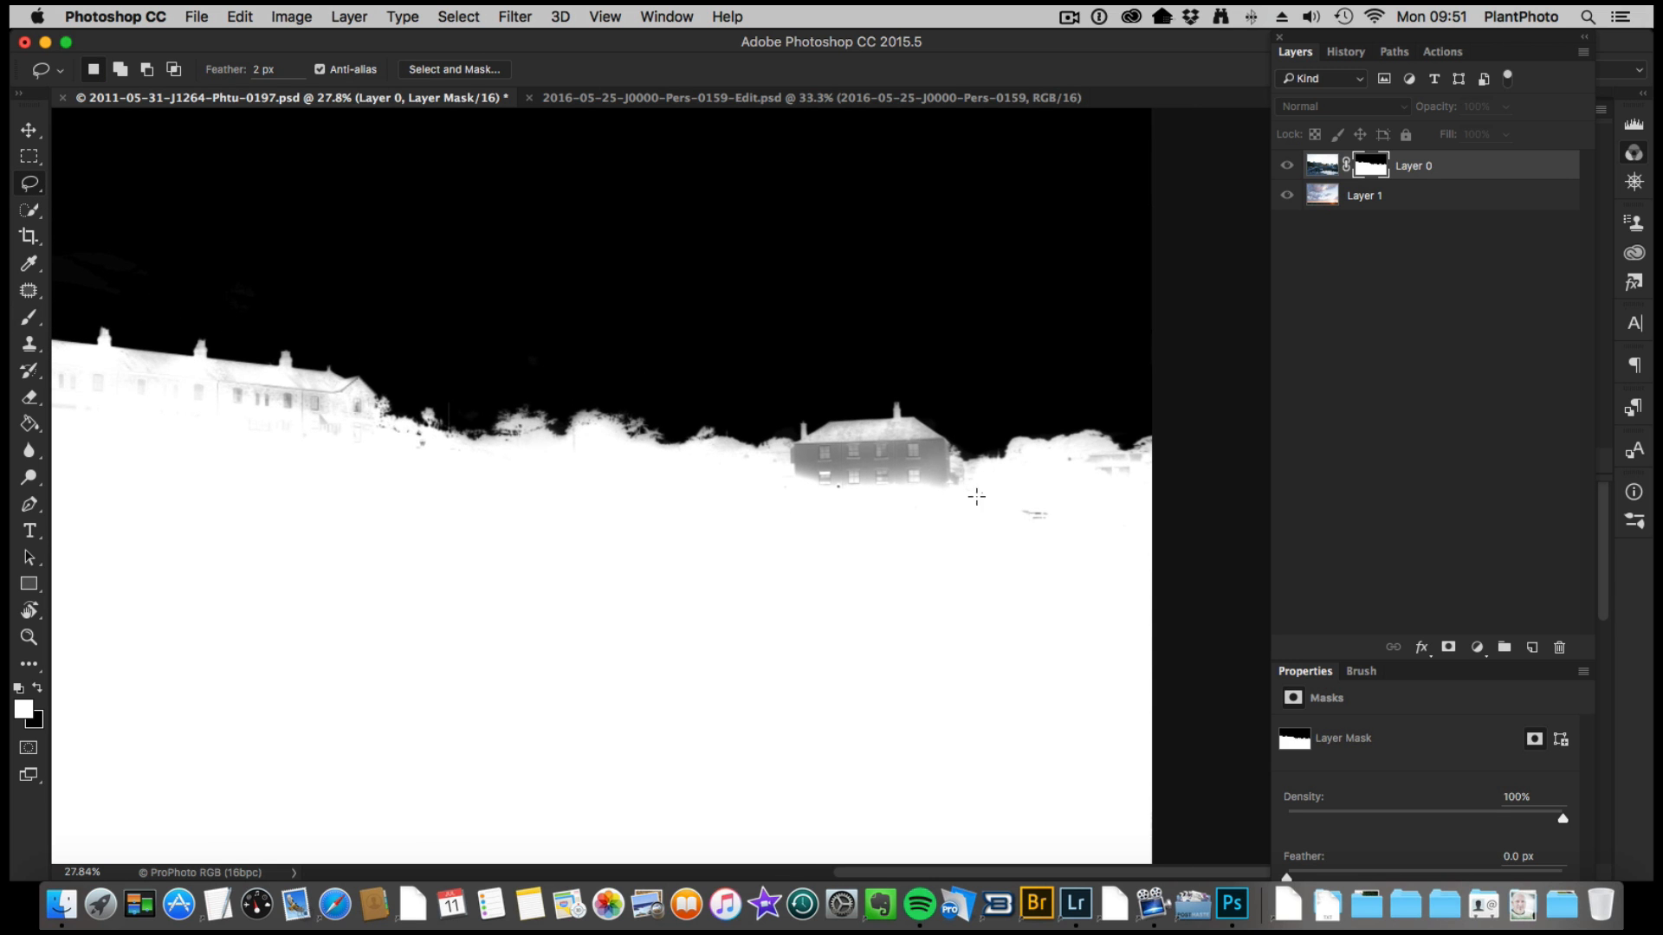
{"action": "left_click_drag", "start_coordinate": [832, 433], "coordinate": [981, 492]}
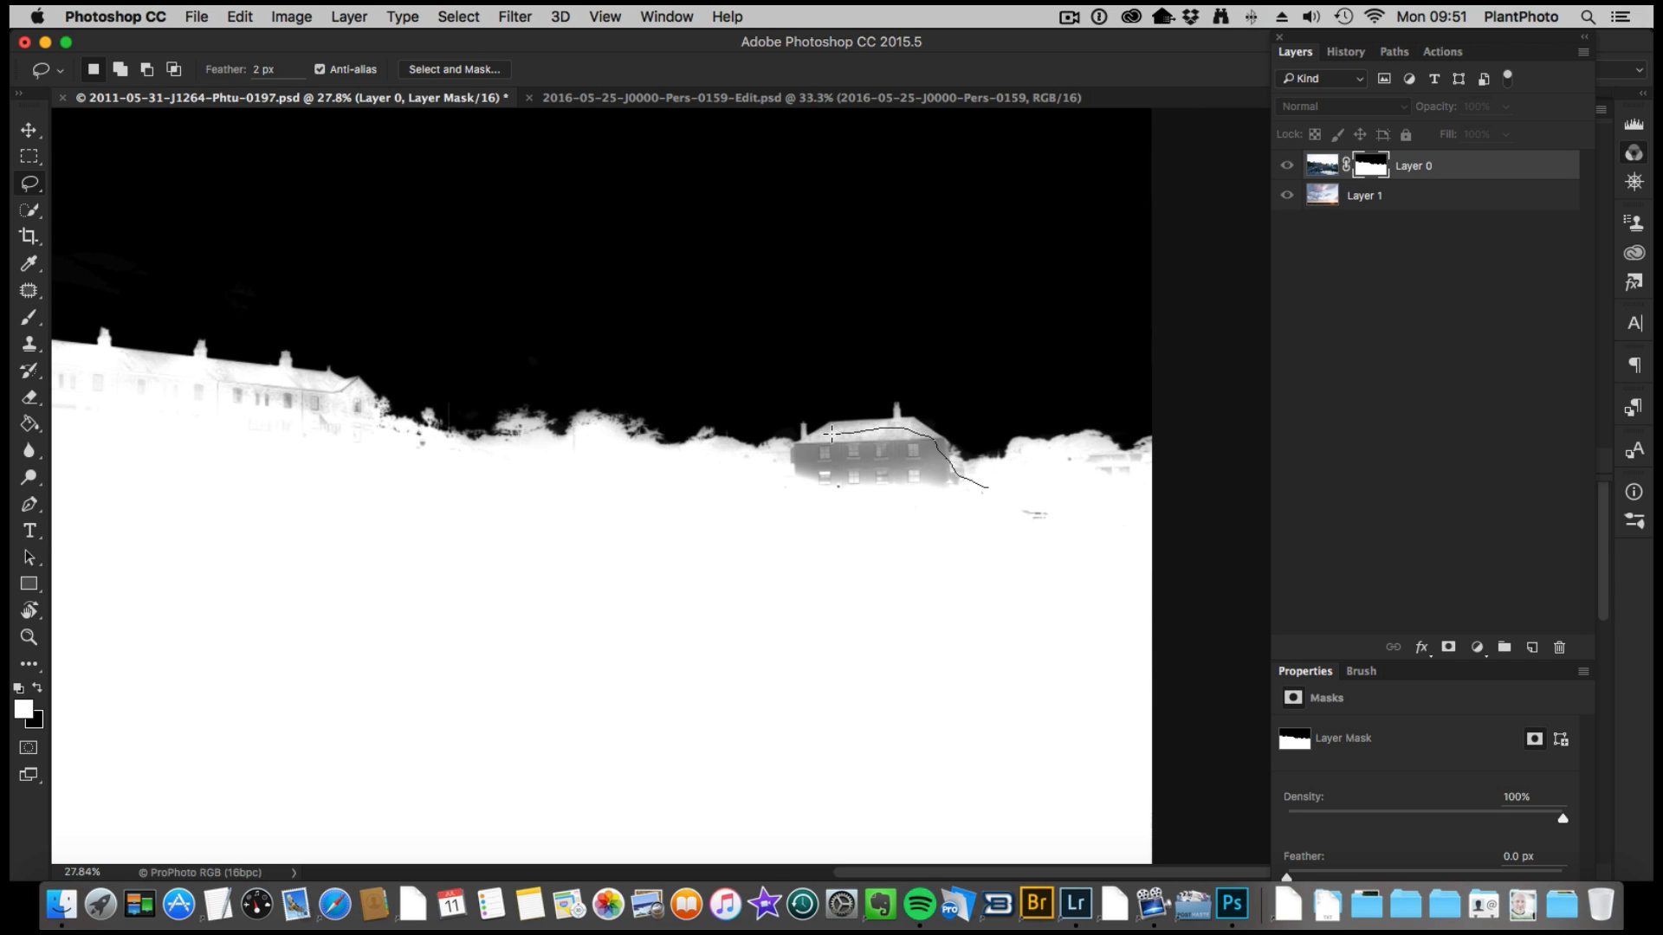
{"action": "left_click_drag", "start_coordinate": [833, 434], "coordinate": [1002, 509]}
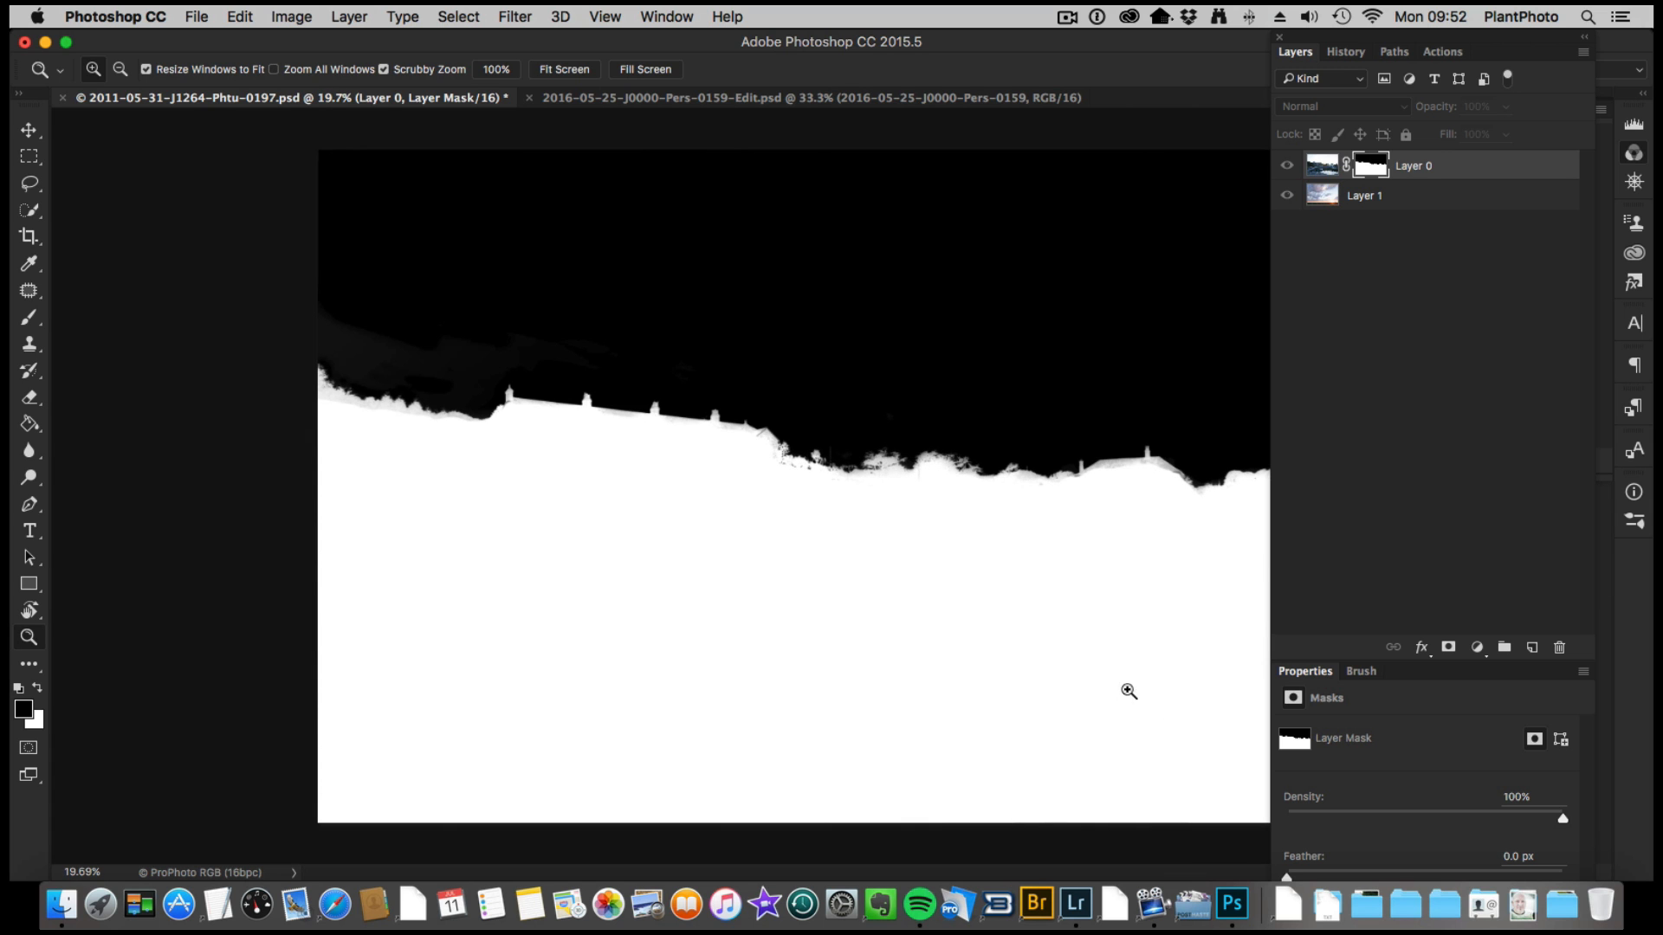
{"action": "mouse_move", "coordinate": [902, 592]}
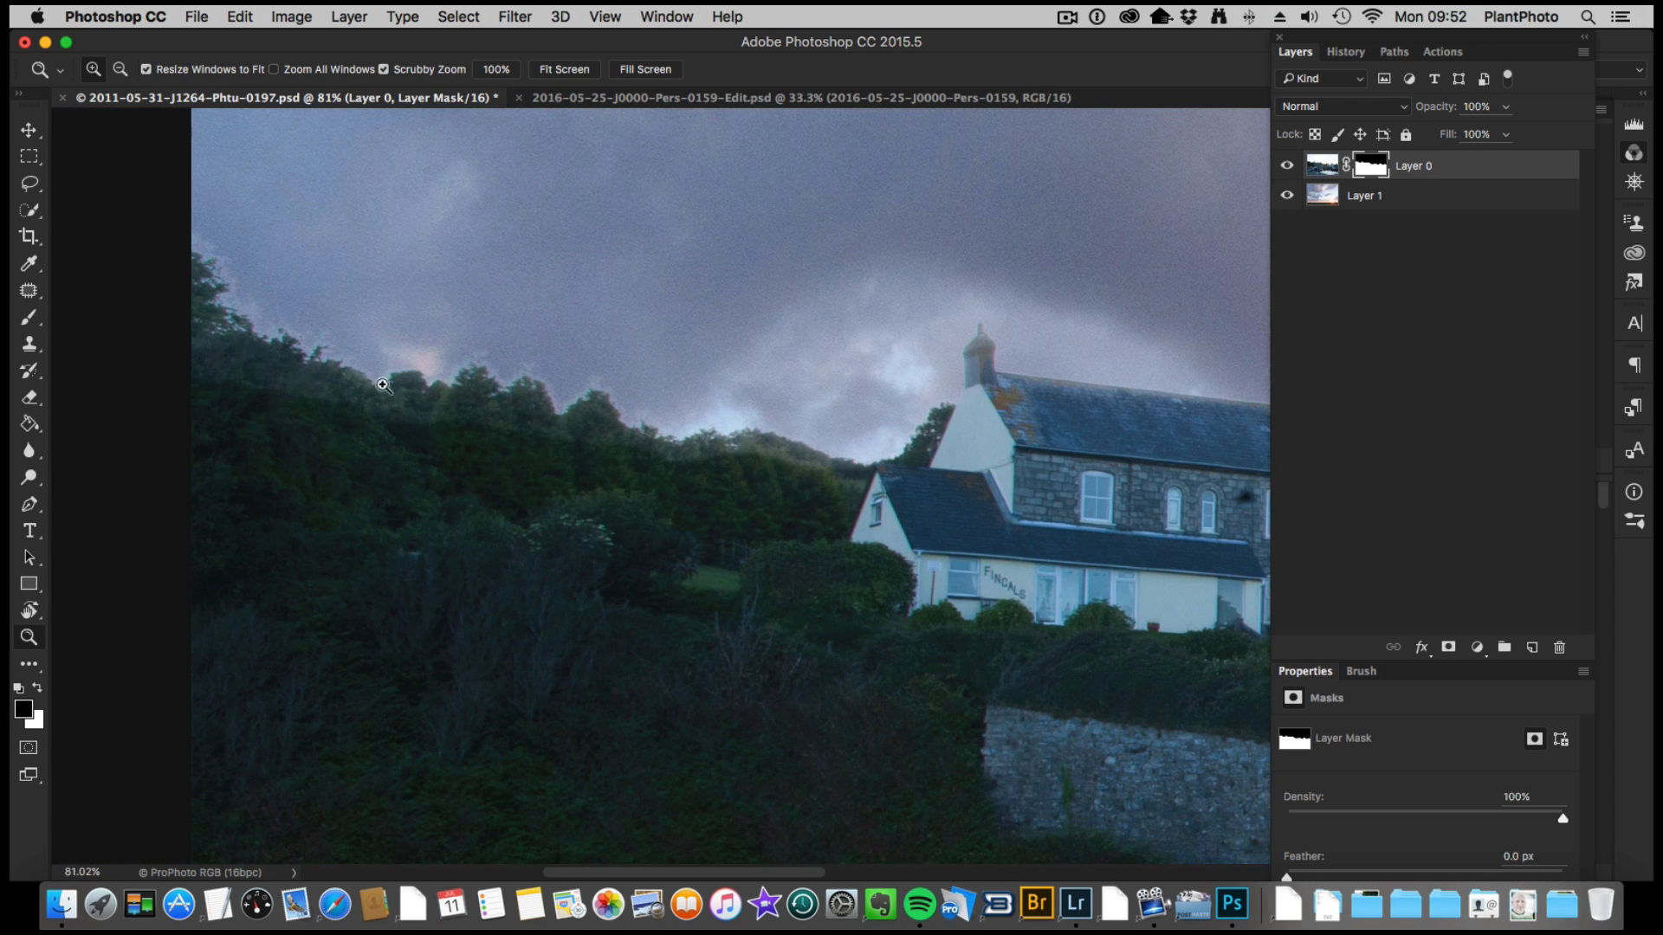
{"action": "mouse_move", "coordinate": [492, 372]}
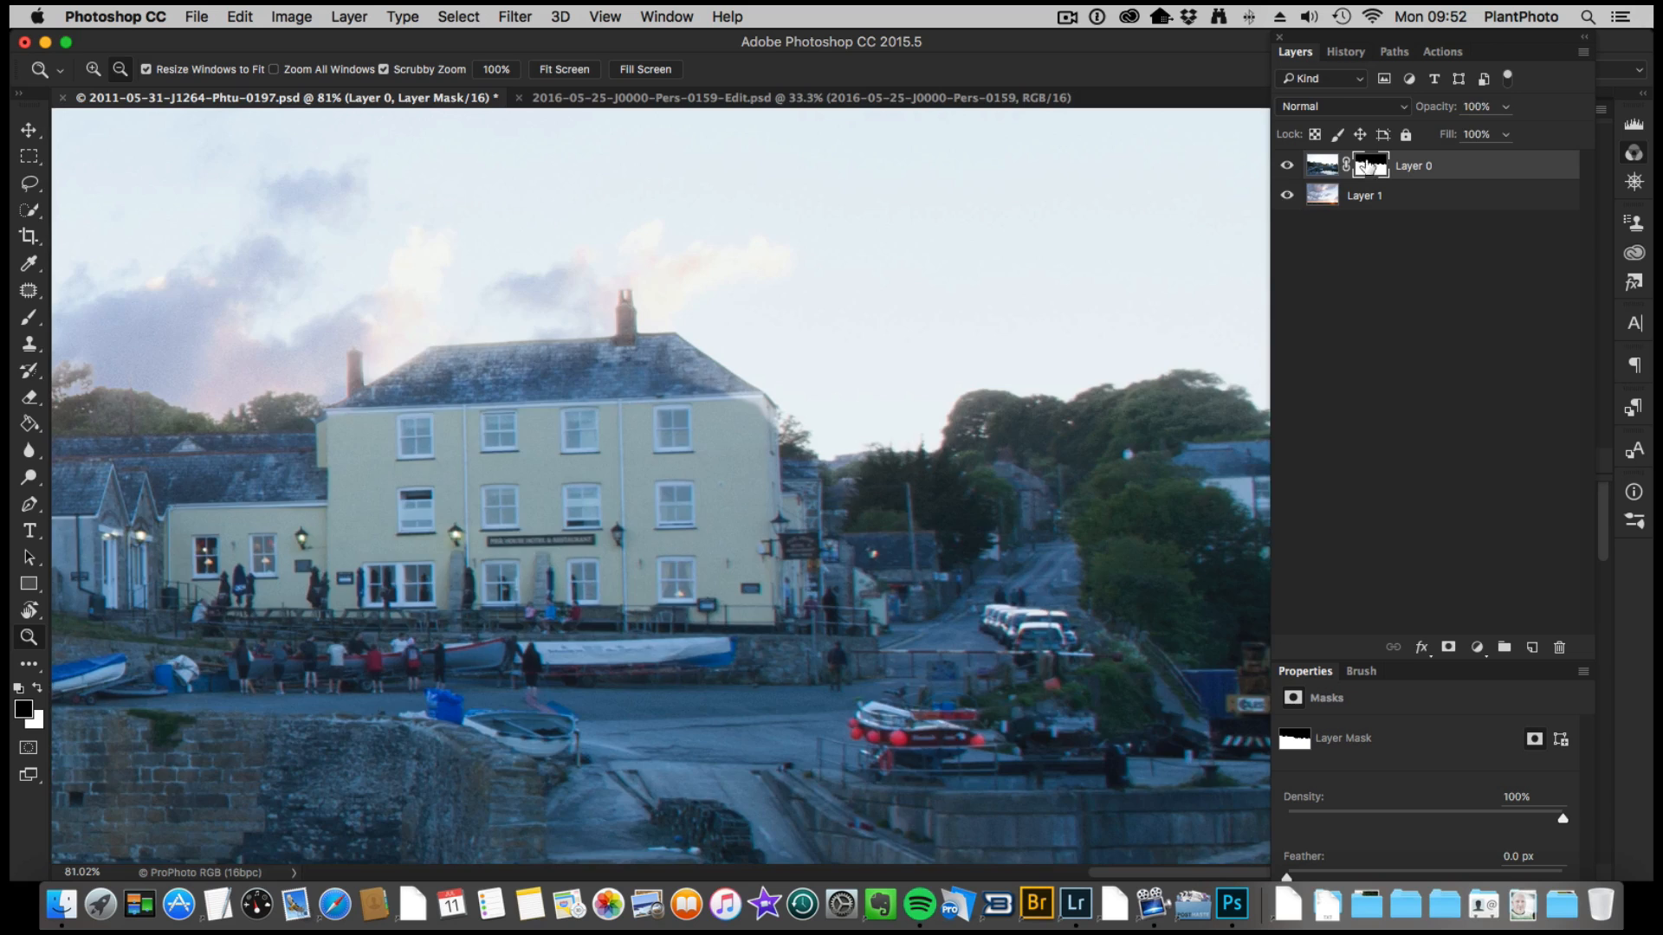
Step: Show the mask alone and lasso-select the foreground along the house roof and hedge
{"action": "left_click", "coordinate": [1369, 166]}
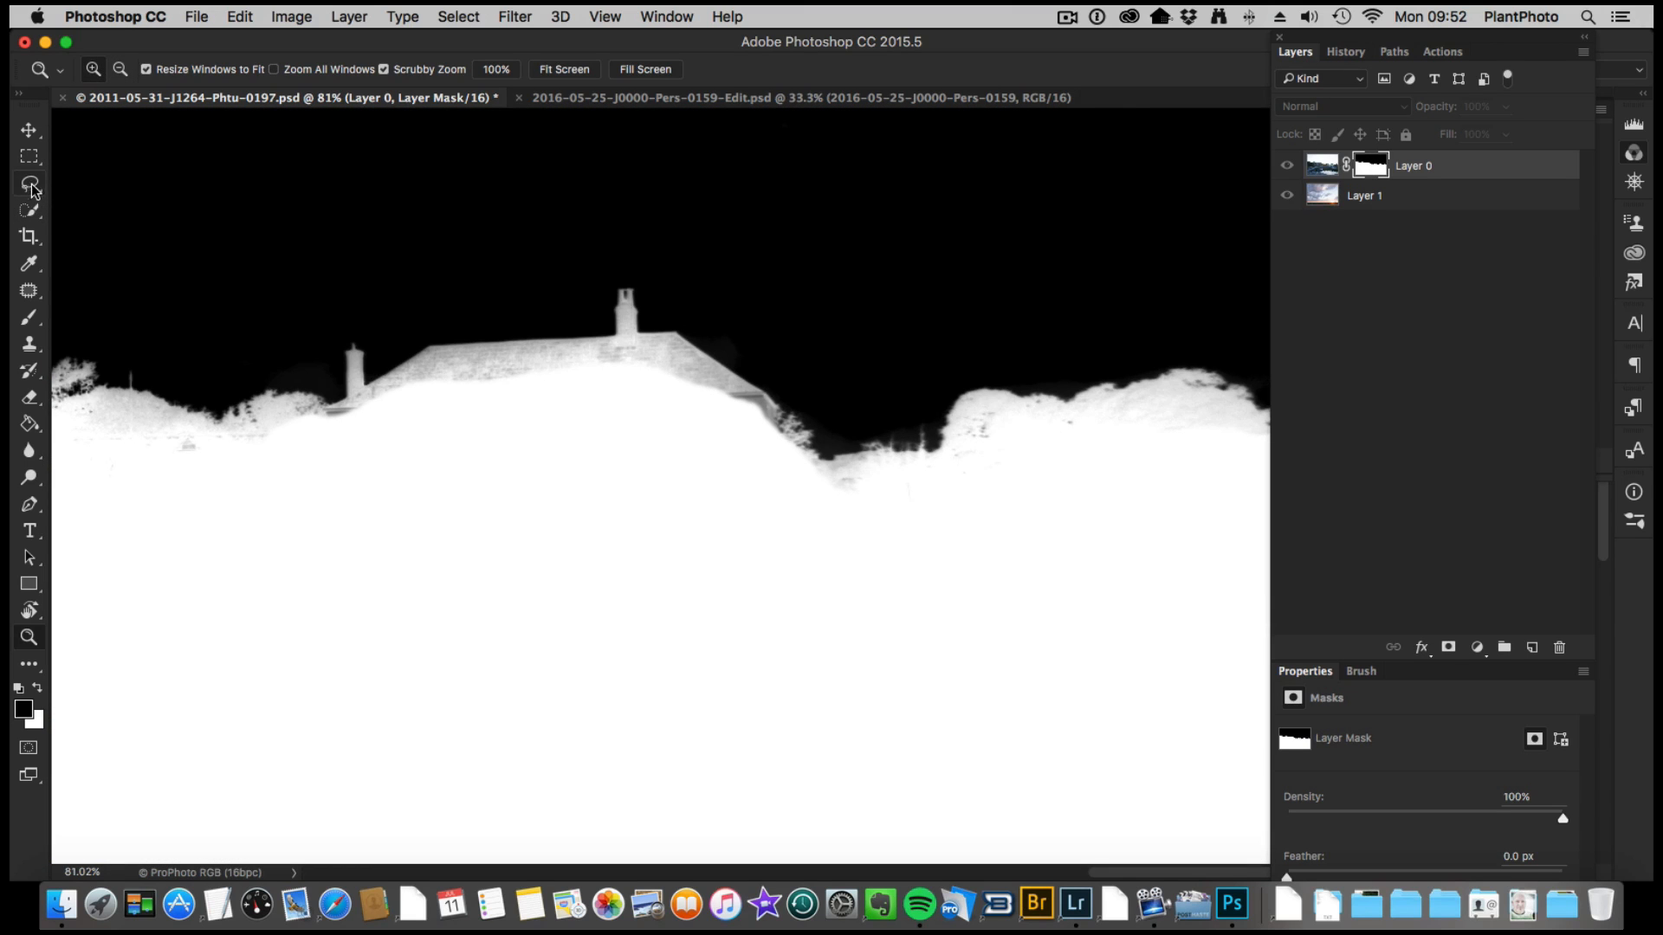
{"action": "left_click", "coordinate": [29, 184]}
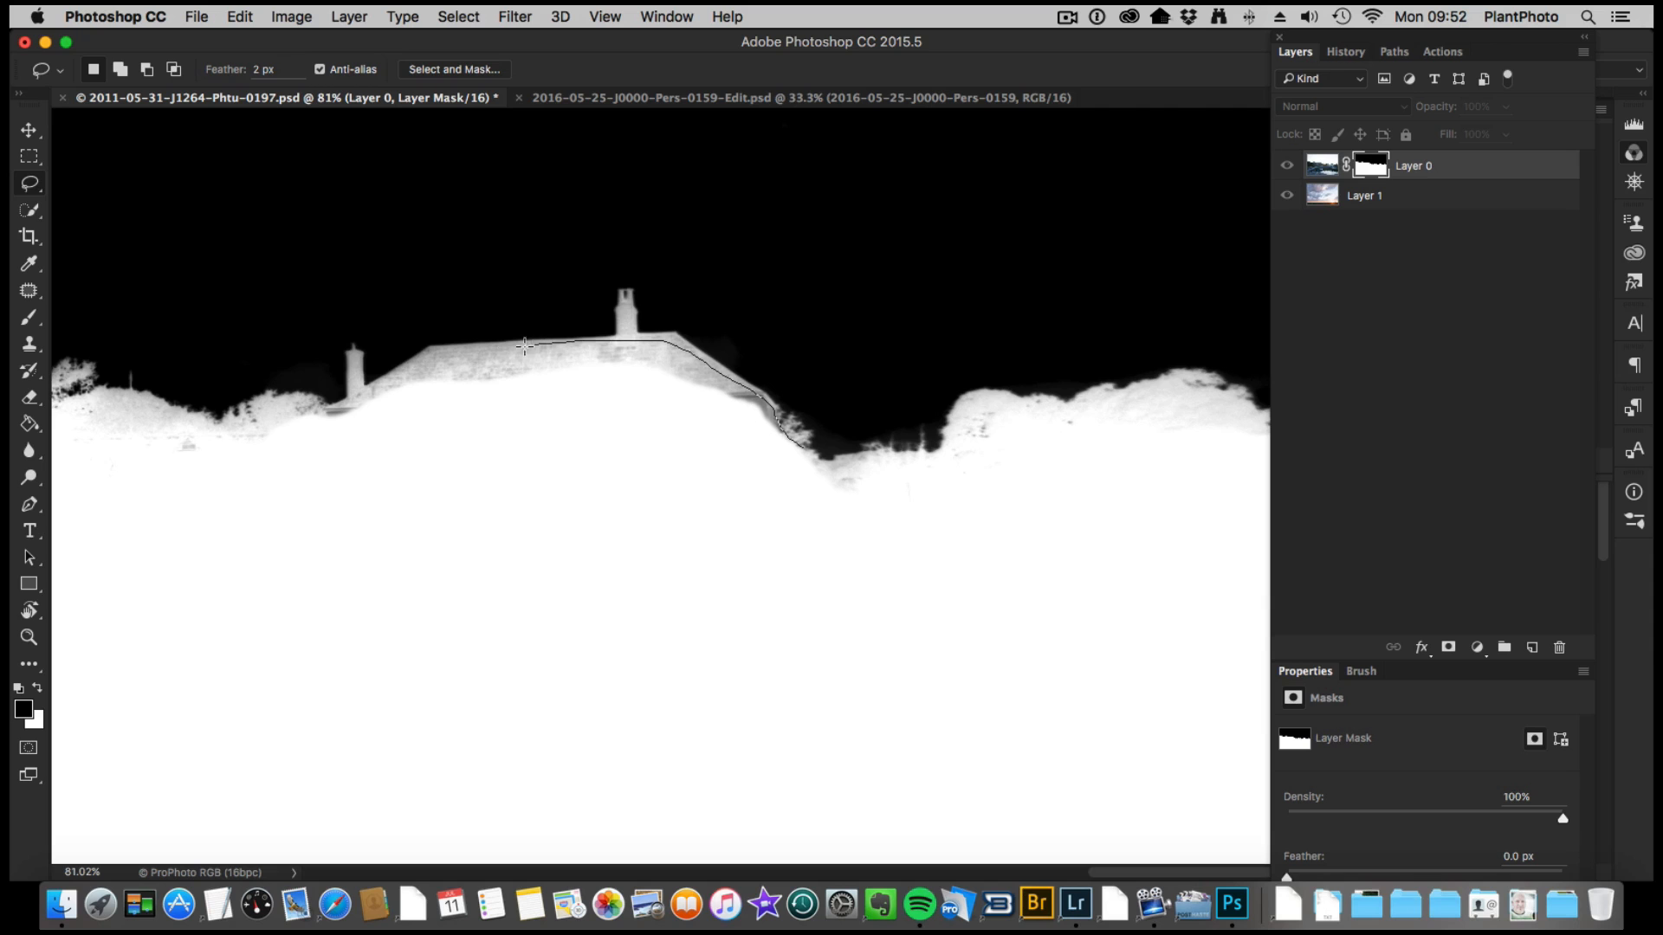
{"action": "left_click_drag", "start_coordinate": [528, 345], "coordinate": [313, 417]}
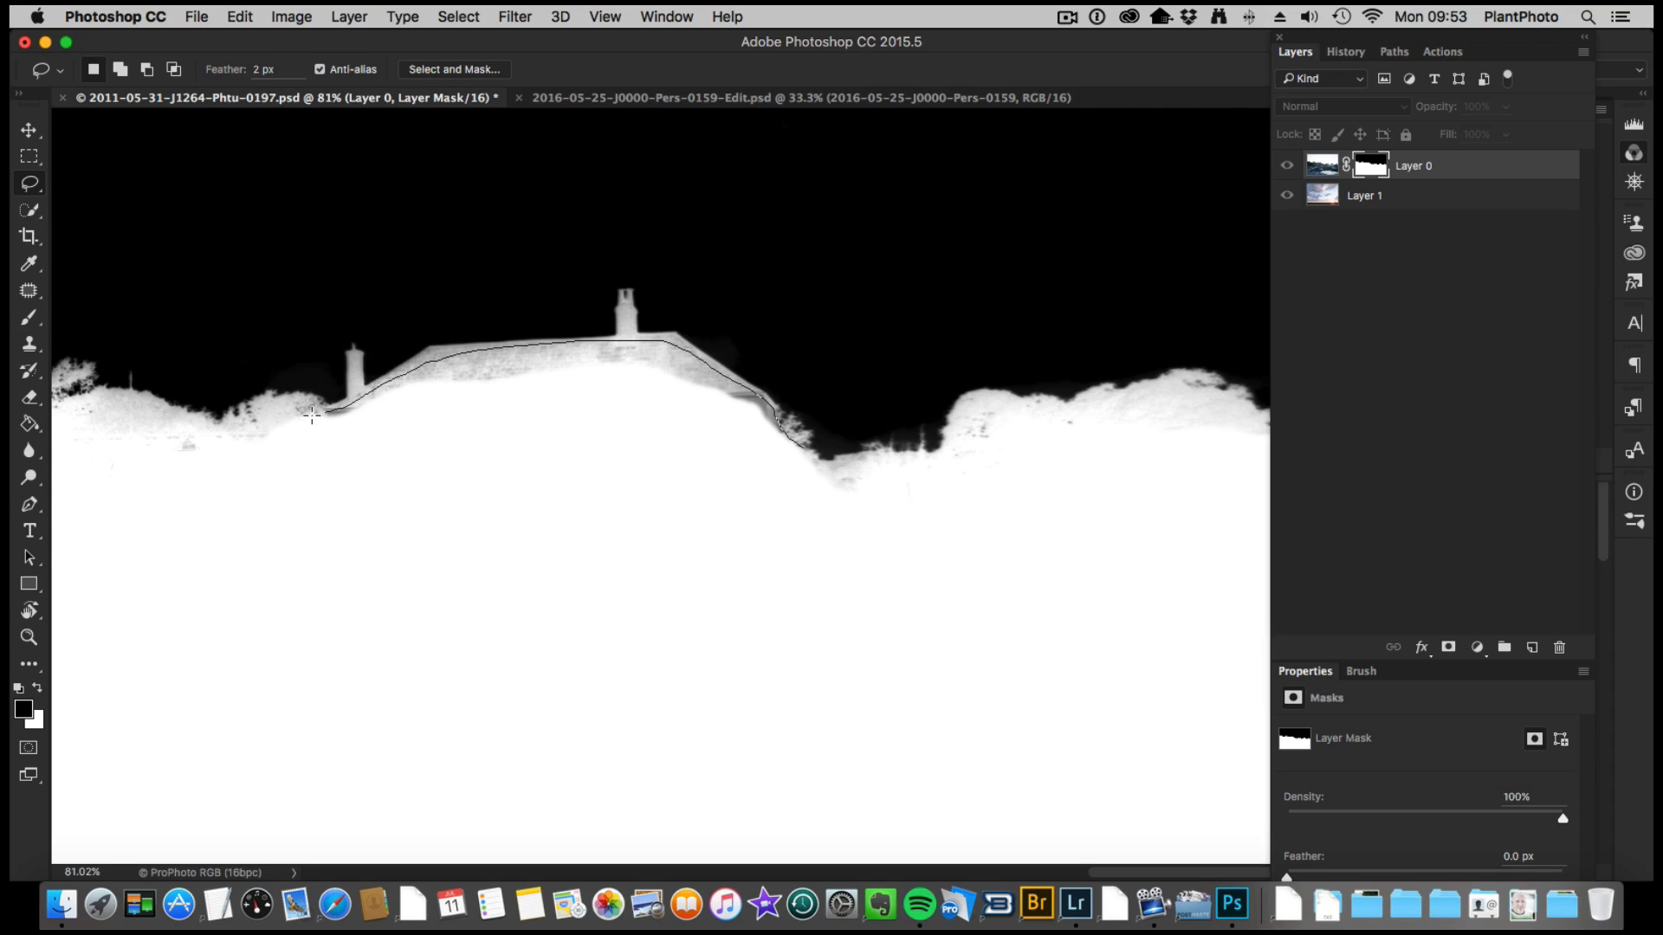
{"action": "left_click_drag", "start_coordinate": [313, 414], "coordinate": [71, 422]}
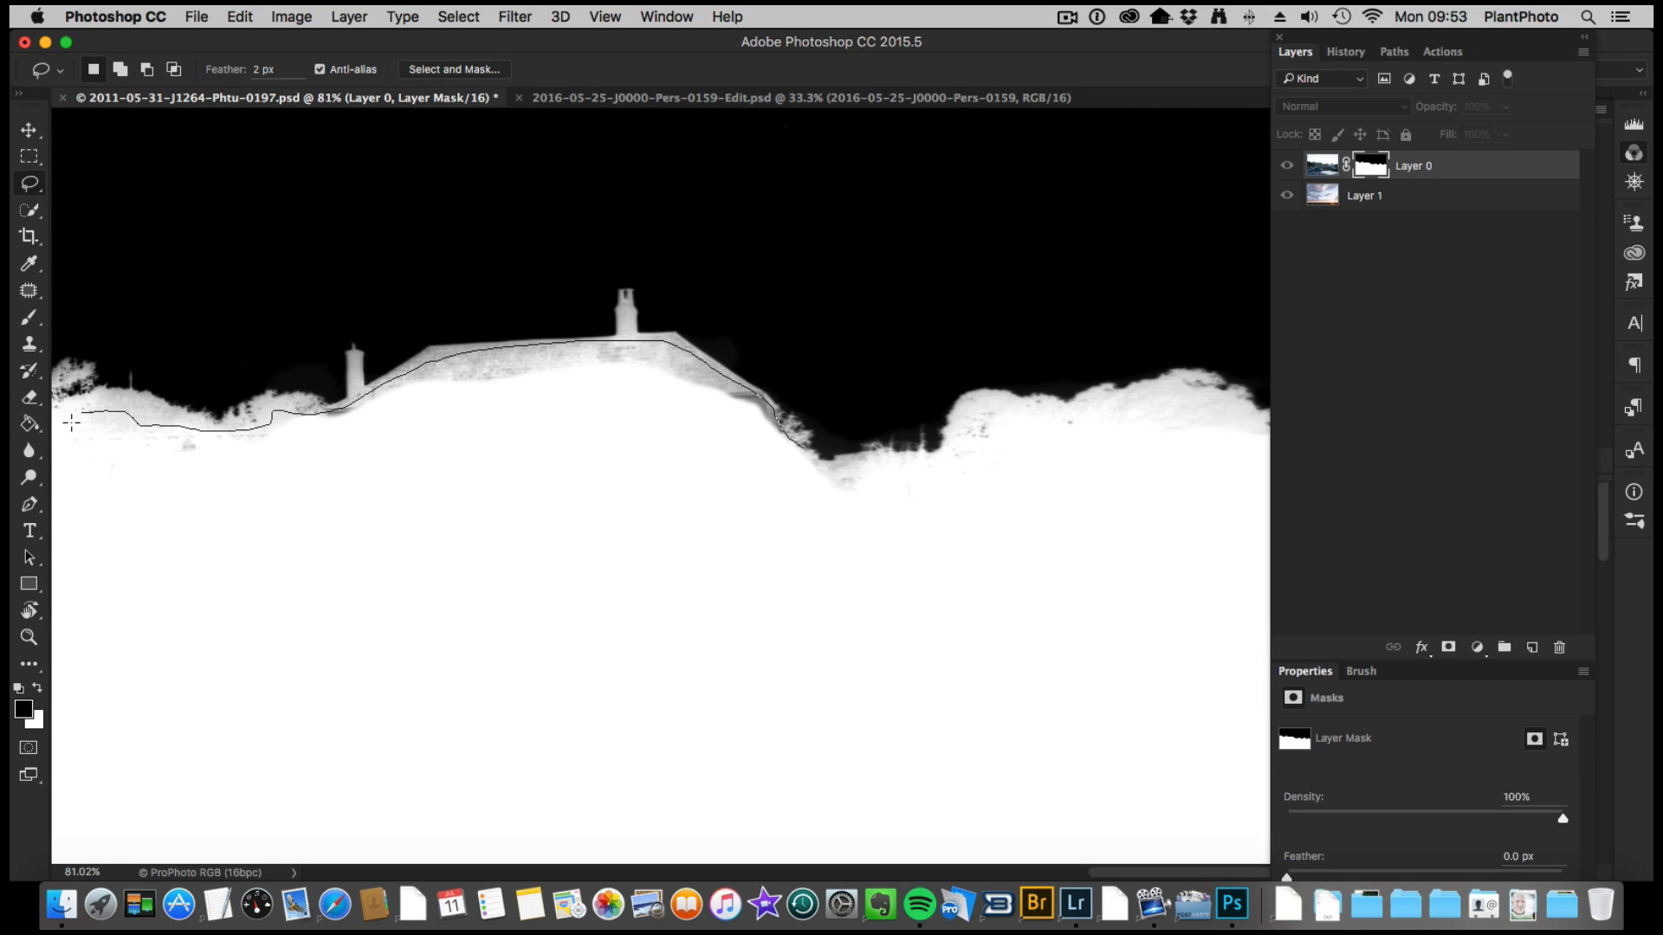
{"action": "left_click_drag", "start_coordinate": [72, 416], "coordinate": [821, 470]}
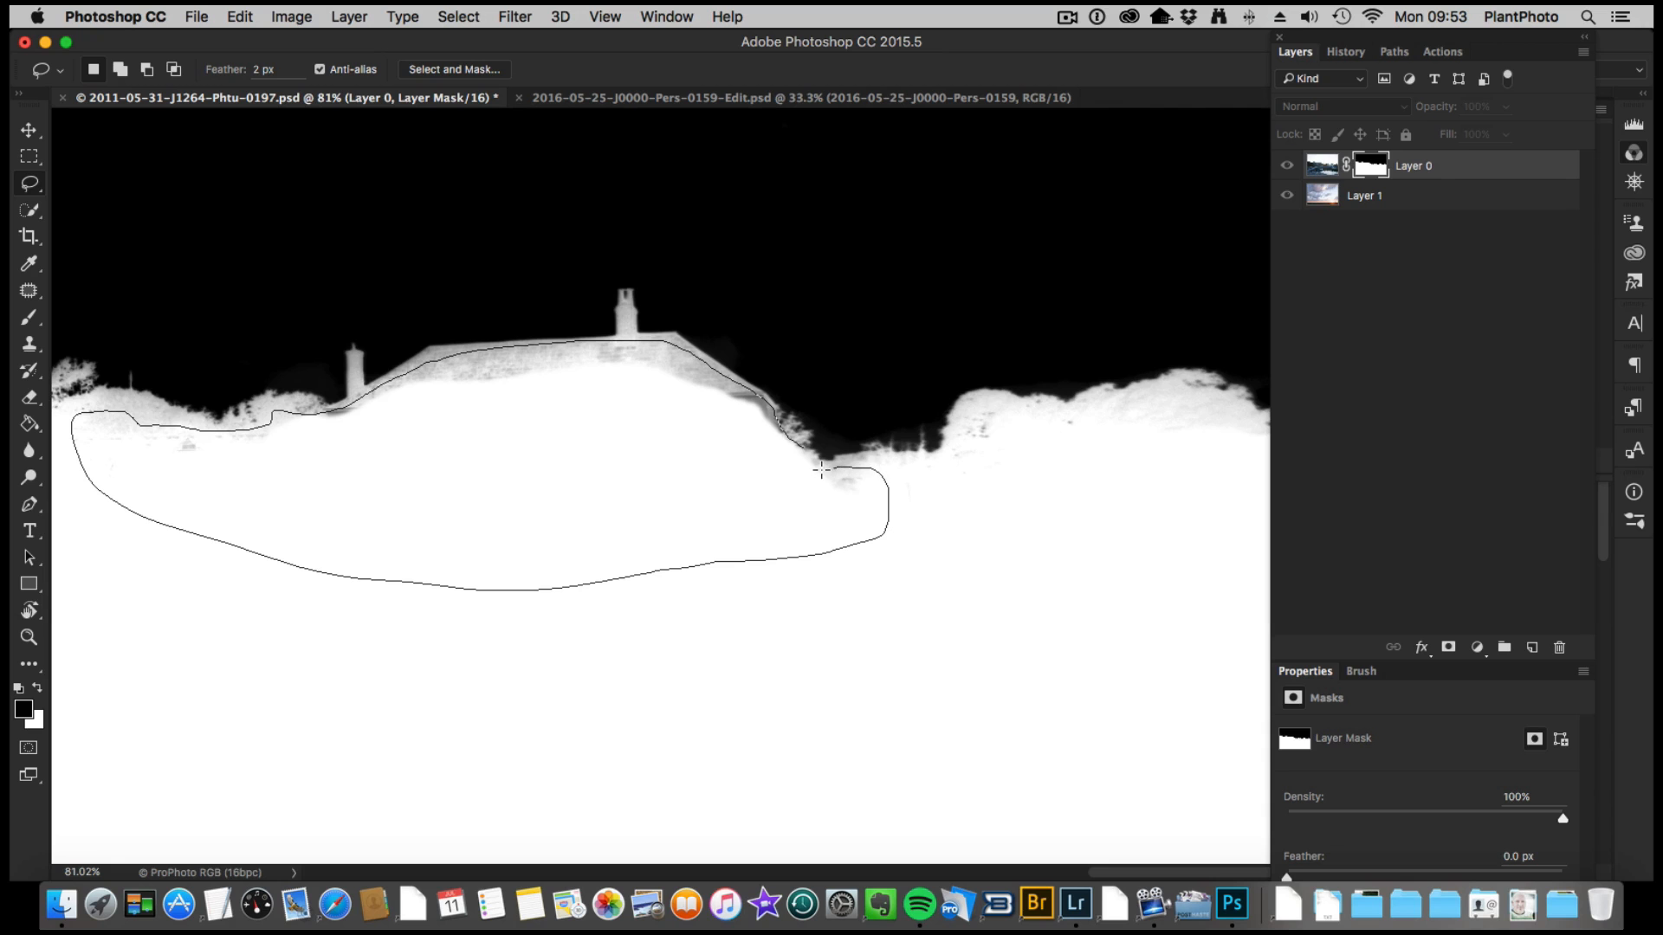
{"action": "left_click", "coordinate": [822, 472]}
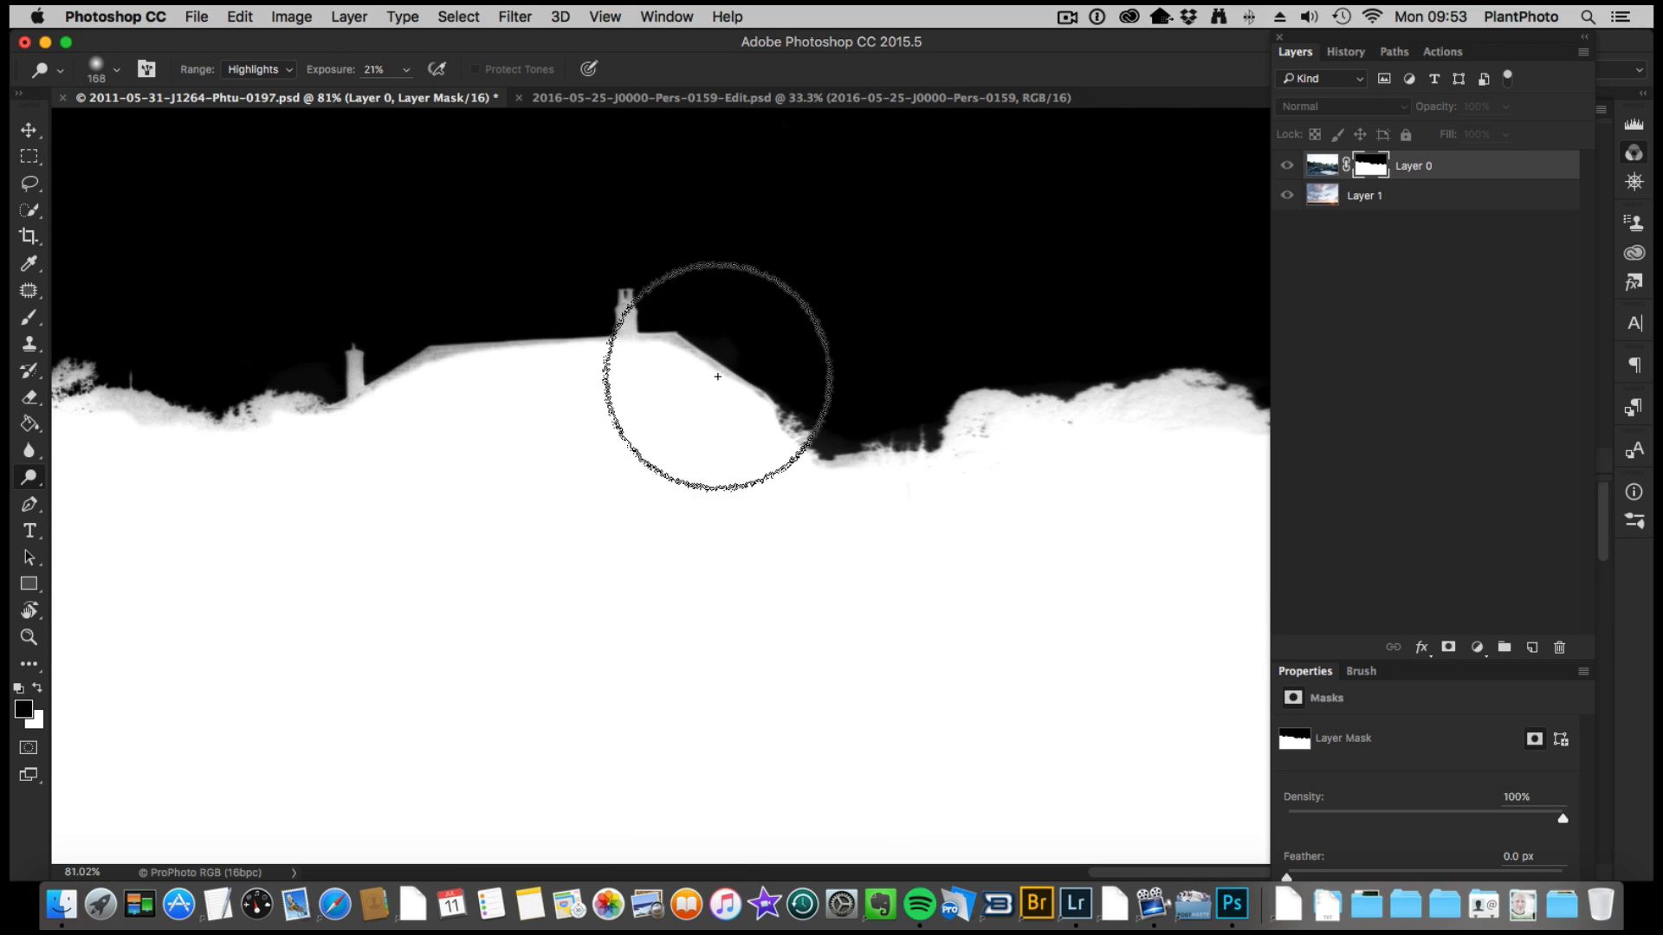
Step: Dodge the roof edge, chimney, hedge and treeline lighter, then lower the exposure for the treetops
{"action": "left_click_drag", "start_coordinate": [717, 377], "coordinate": [629, 310]}
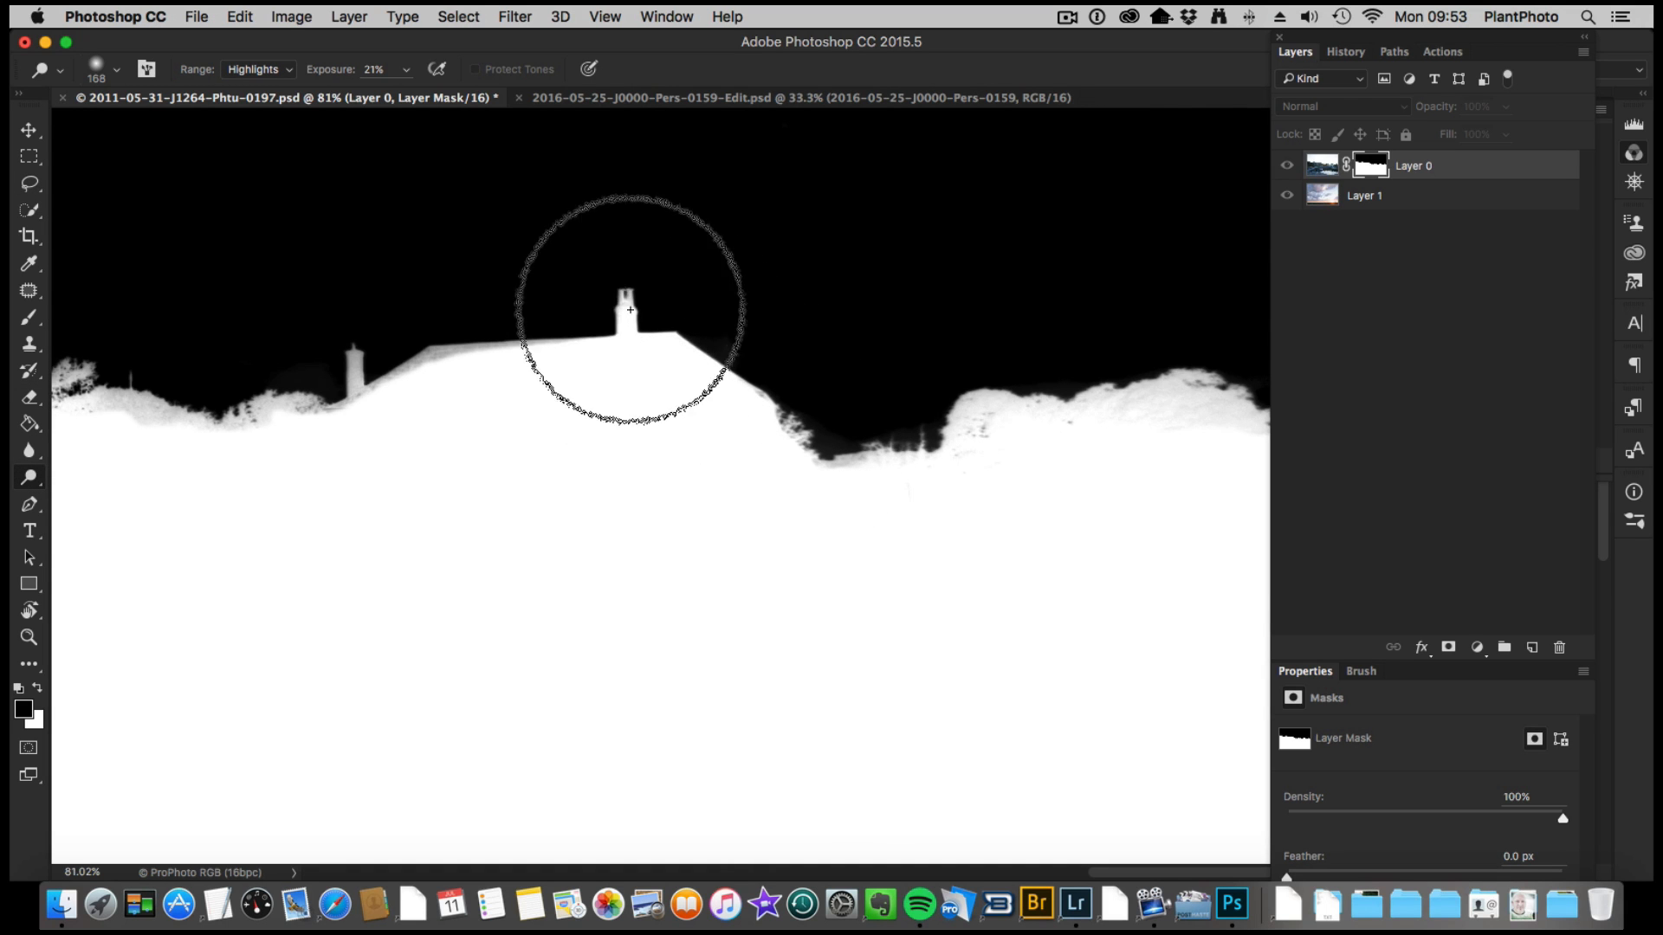
{"action": "left_click_drag", "start_coordinate": [629, 310], "coordinate": [379, 389]}
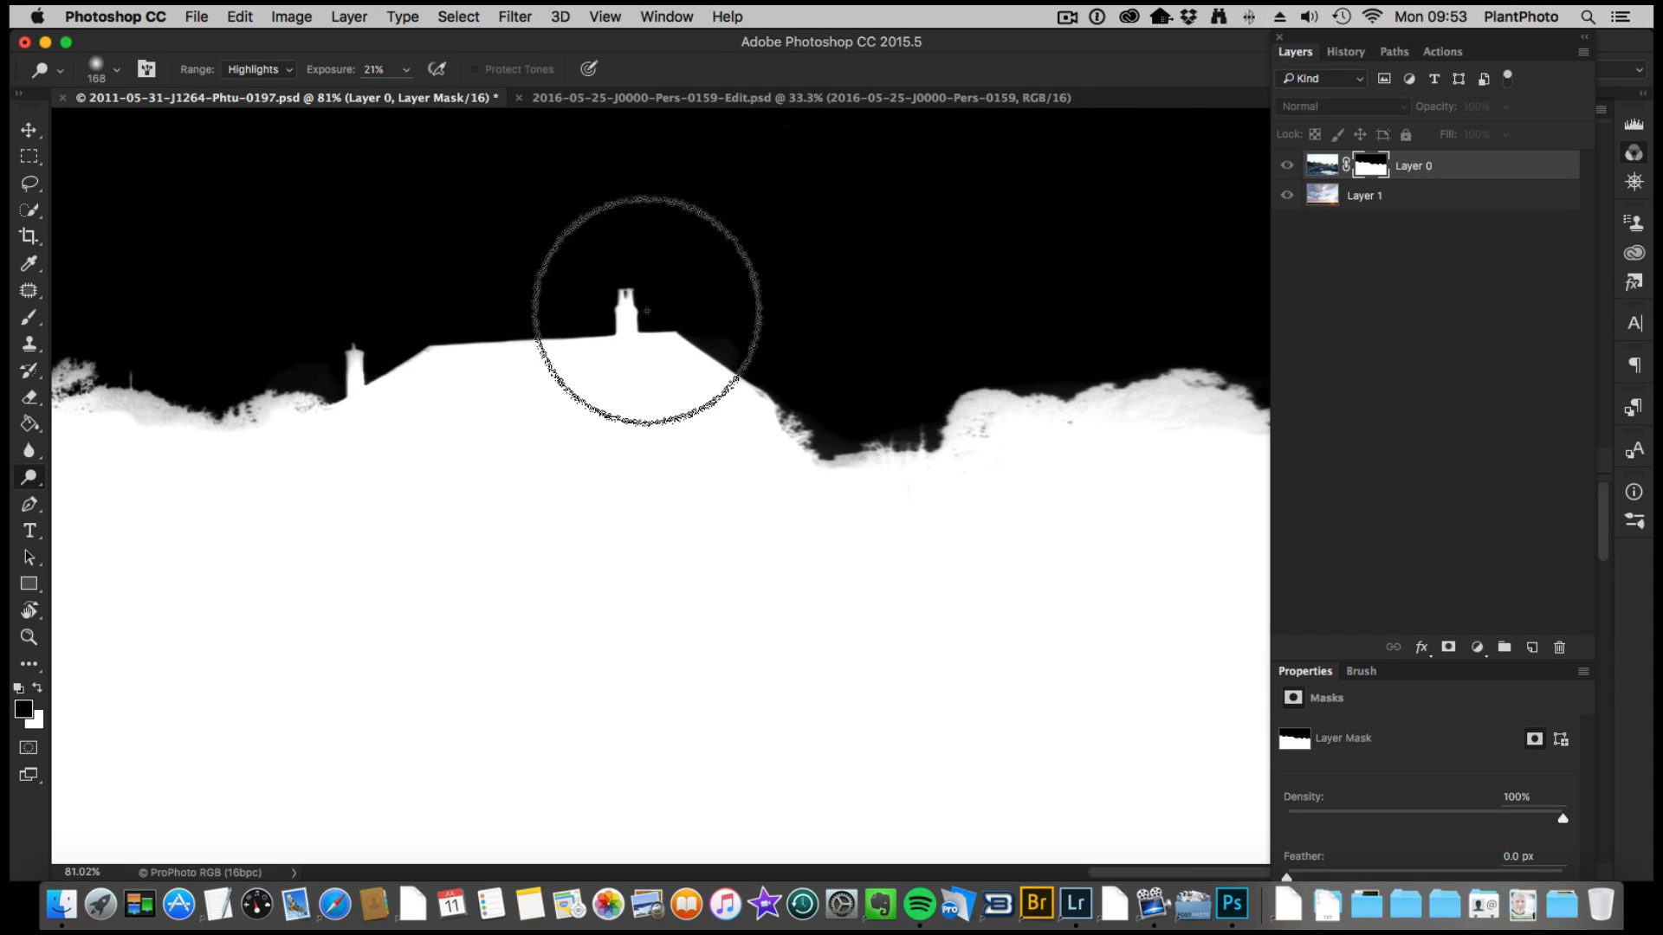
{"action": "left_click_drag", "start_coordinate": [647, 308], "coordinate": [835, 475]}
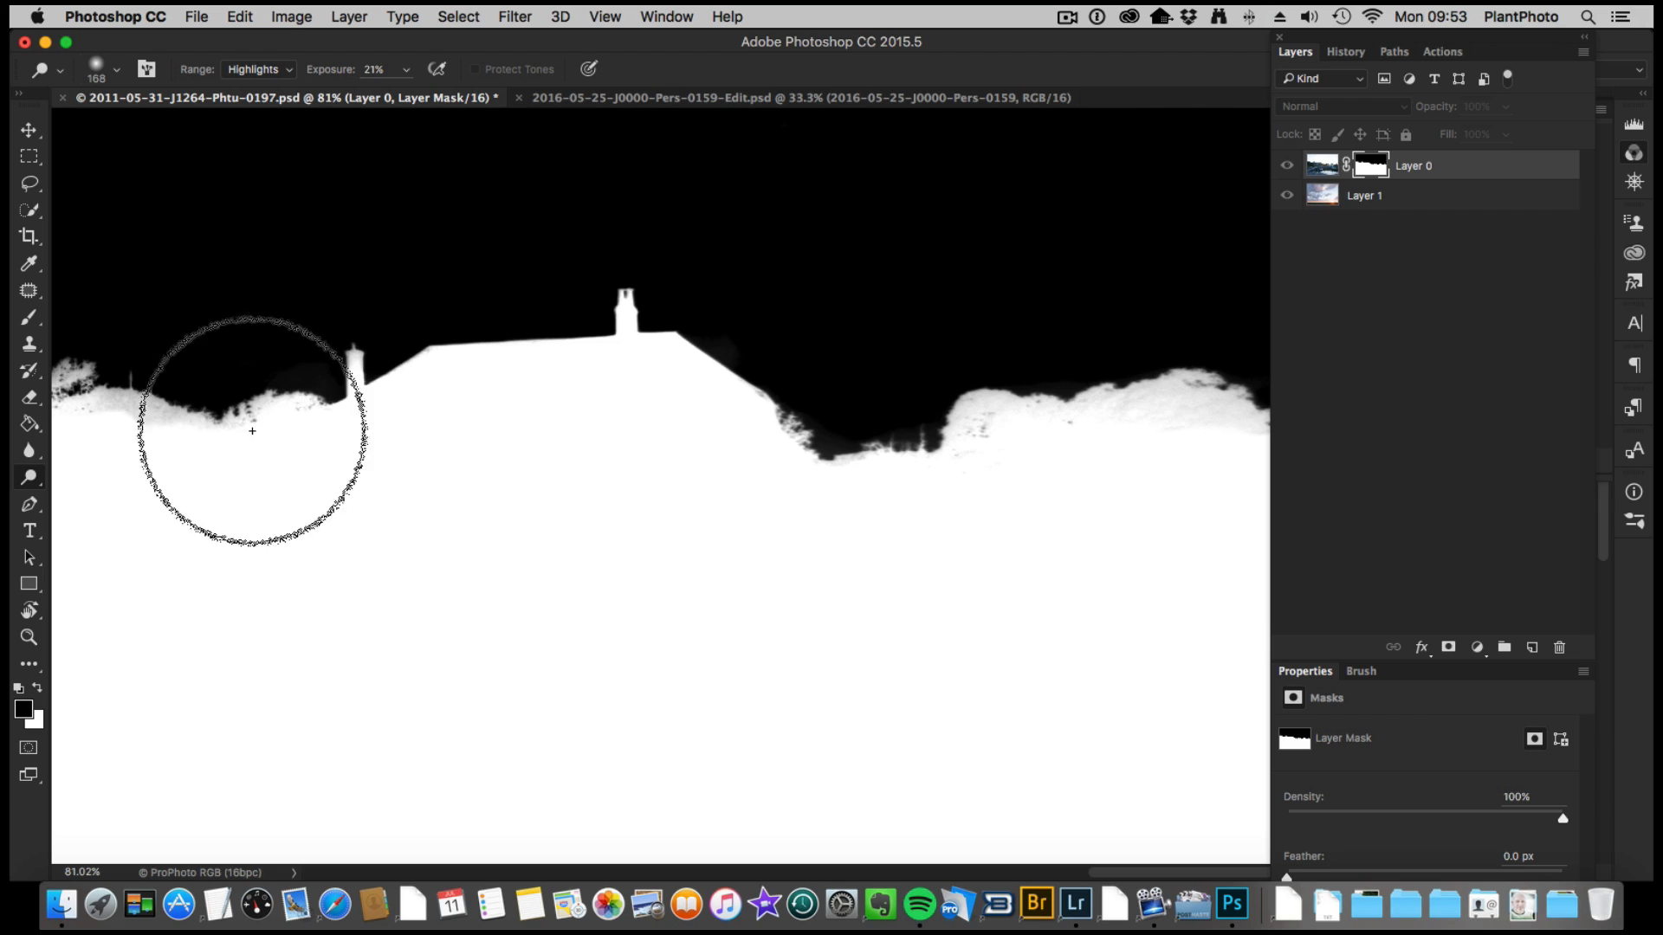
{"action": "left_click_drag", "start_coordinate": [251, 430], "coordinate": [317, 529]}
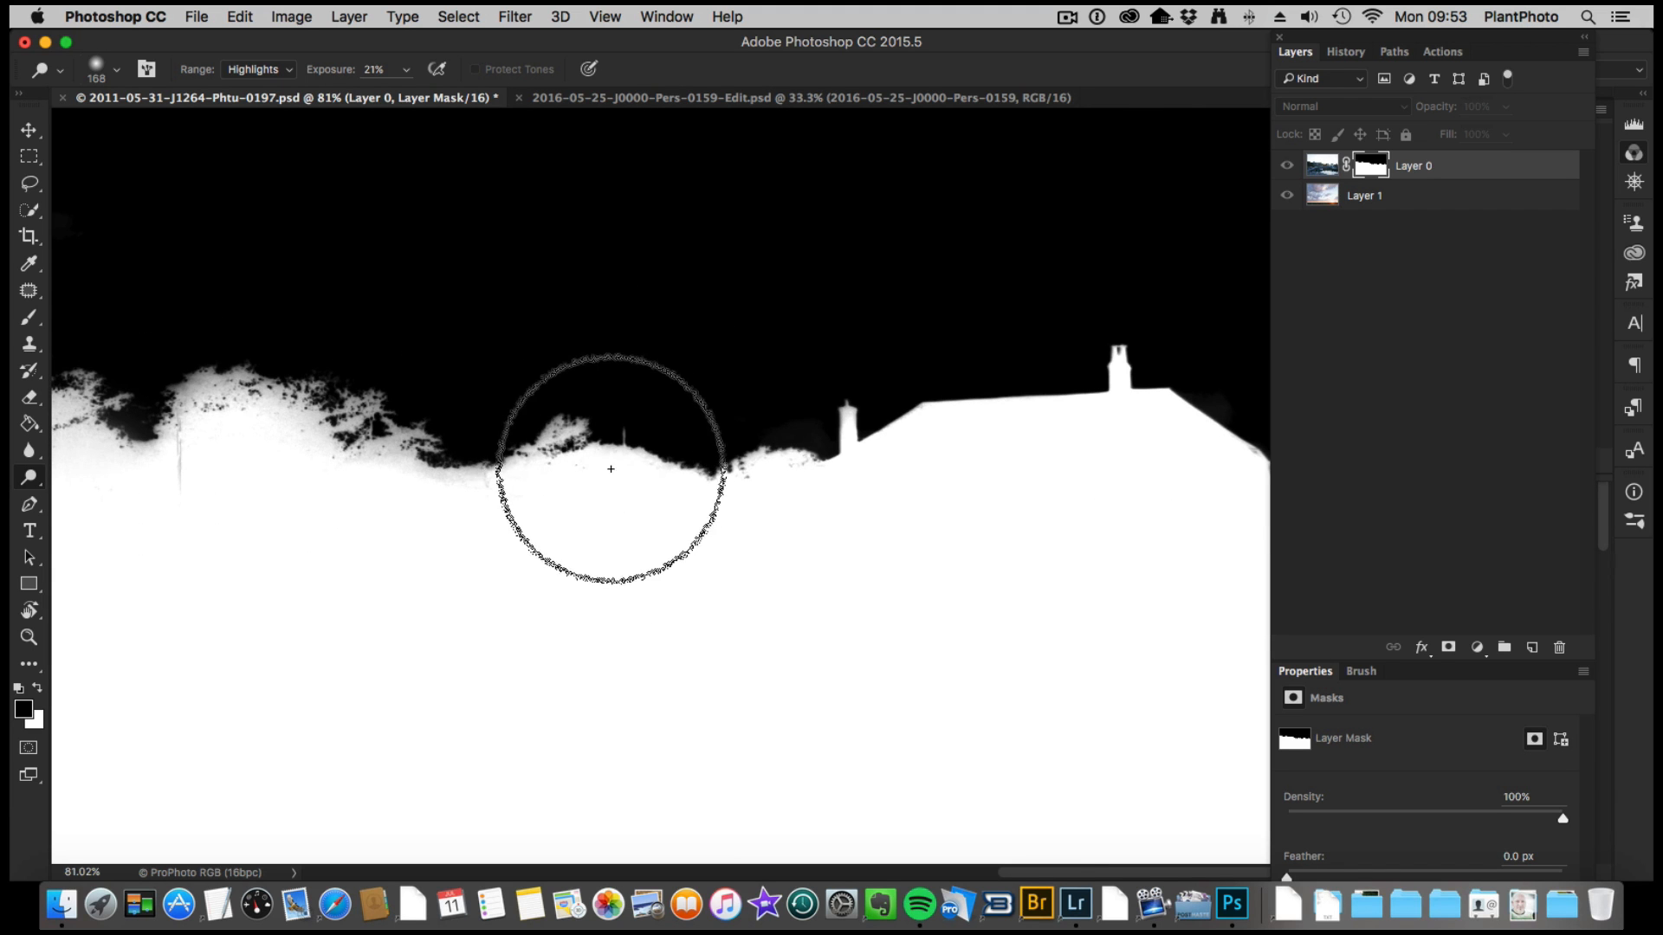
{"action": "left_click_drag", "start_coordinate": [610, 469], "coordinate": [414, 481]}
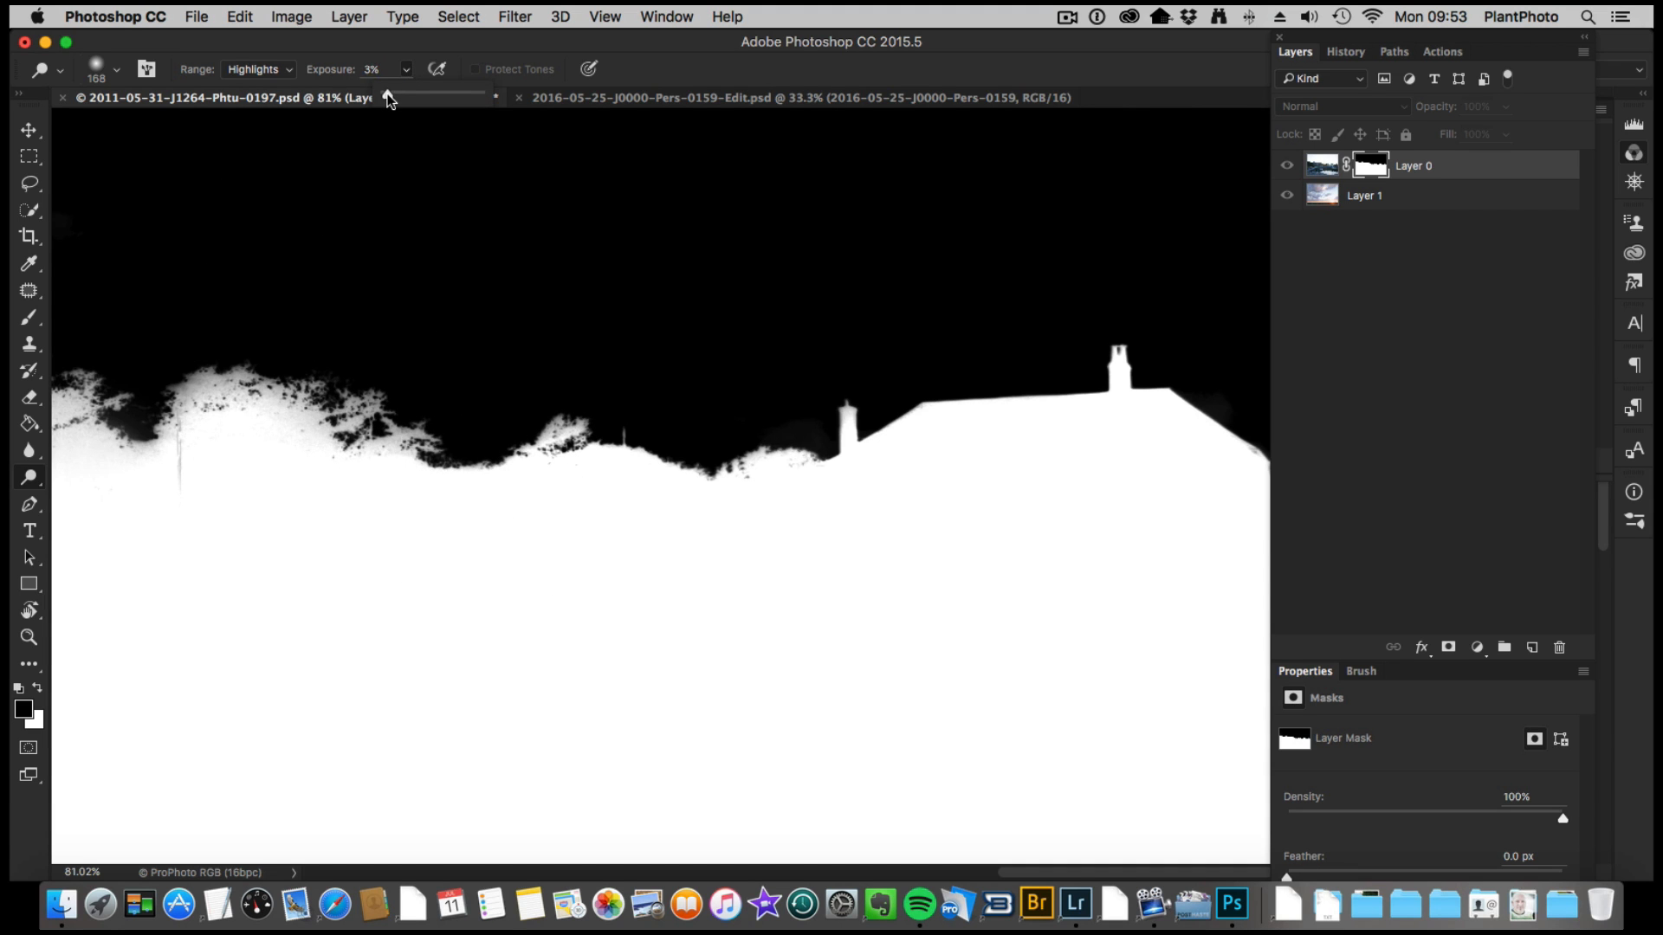
{"action": "left_click", "coordinate": [301, 454]}
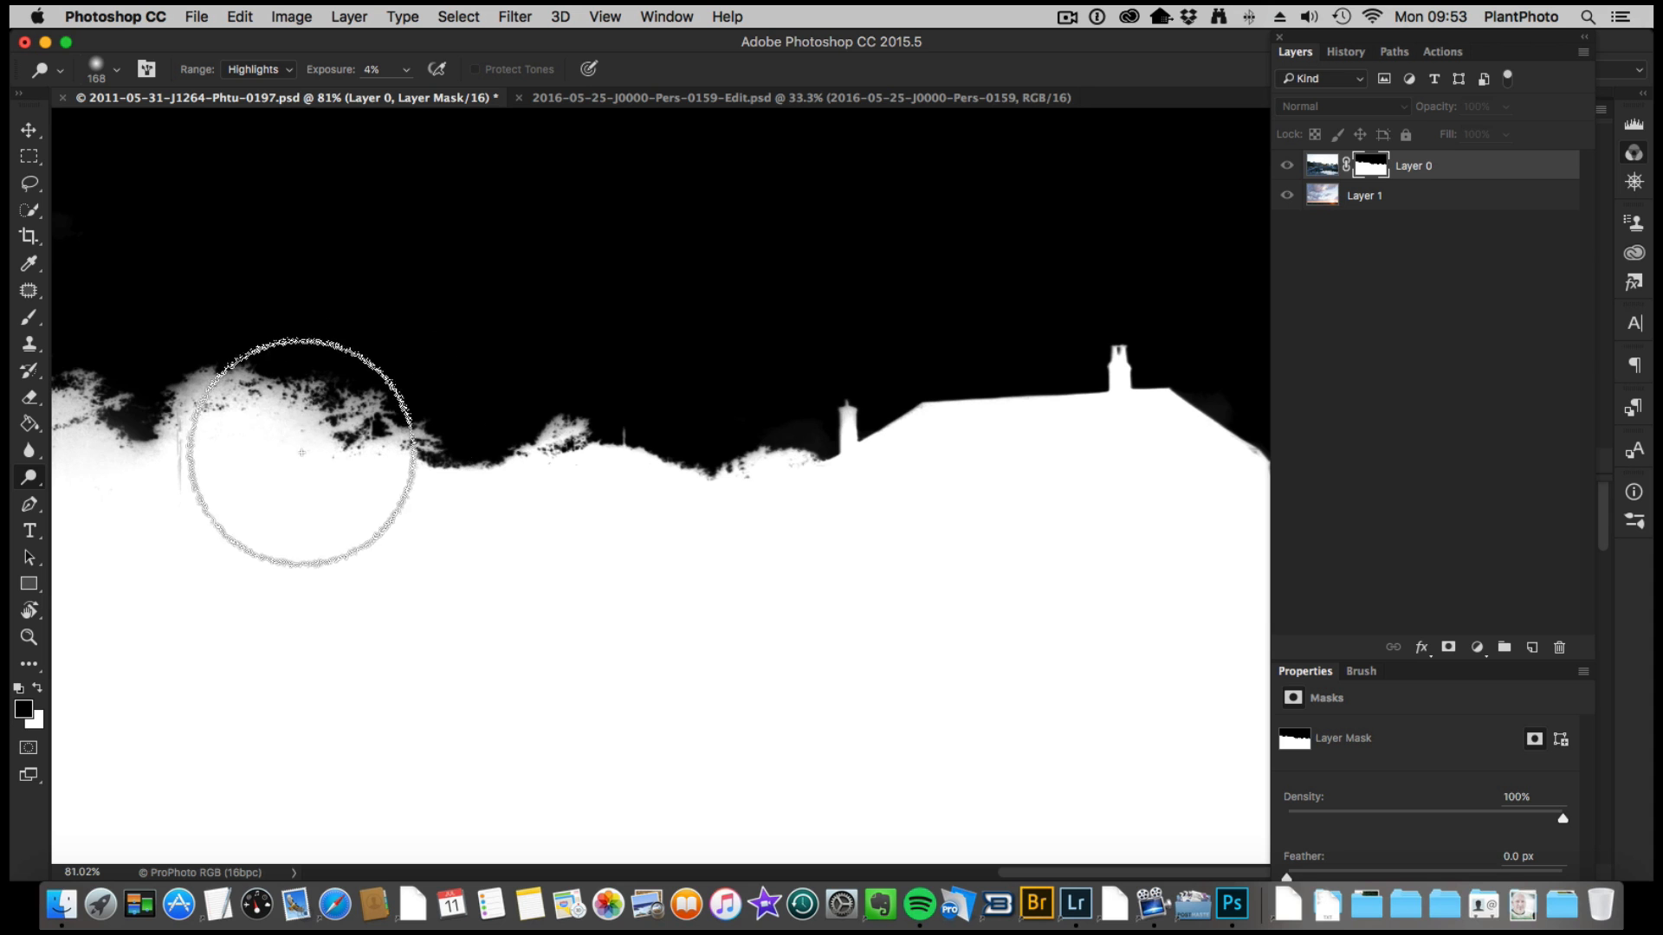
{"action": "left_click_drag", "start_coordinate": [302, 452], "coordinate": [589, 400]}
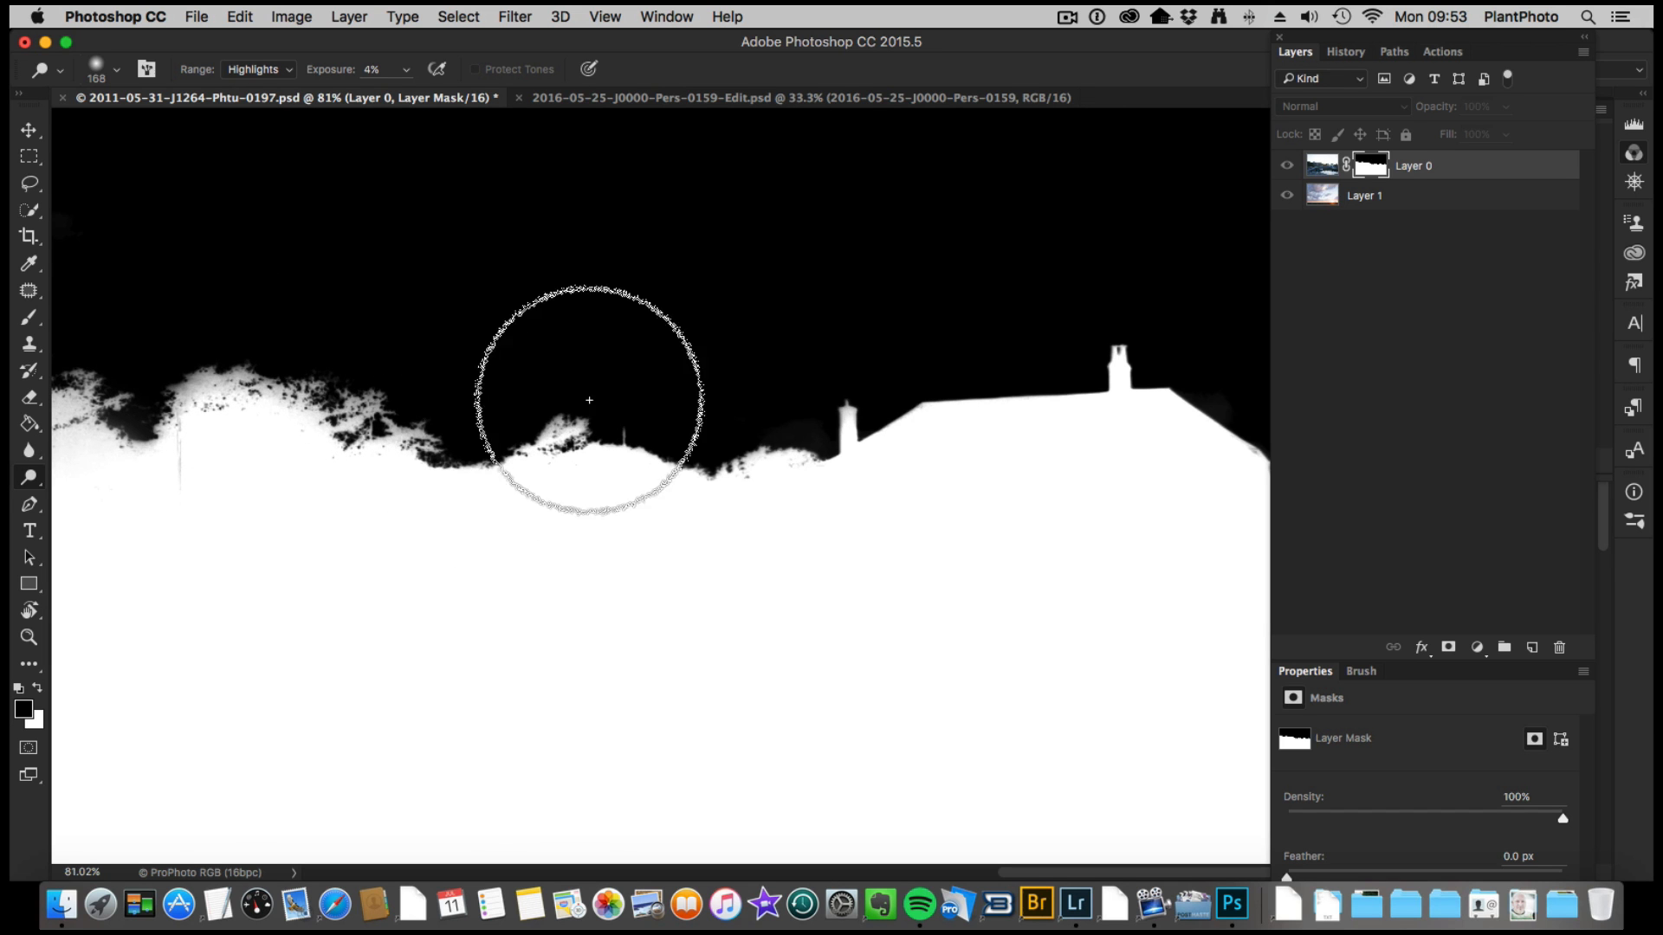
Step: Whiten the grey fringe along the horizon edge and right of the rooftops
{"action": "key", "text": "cmd+space"}
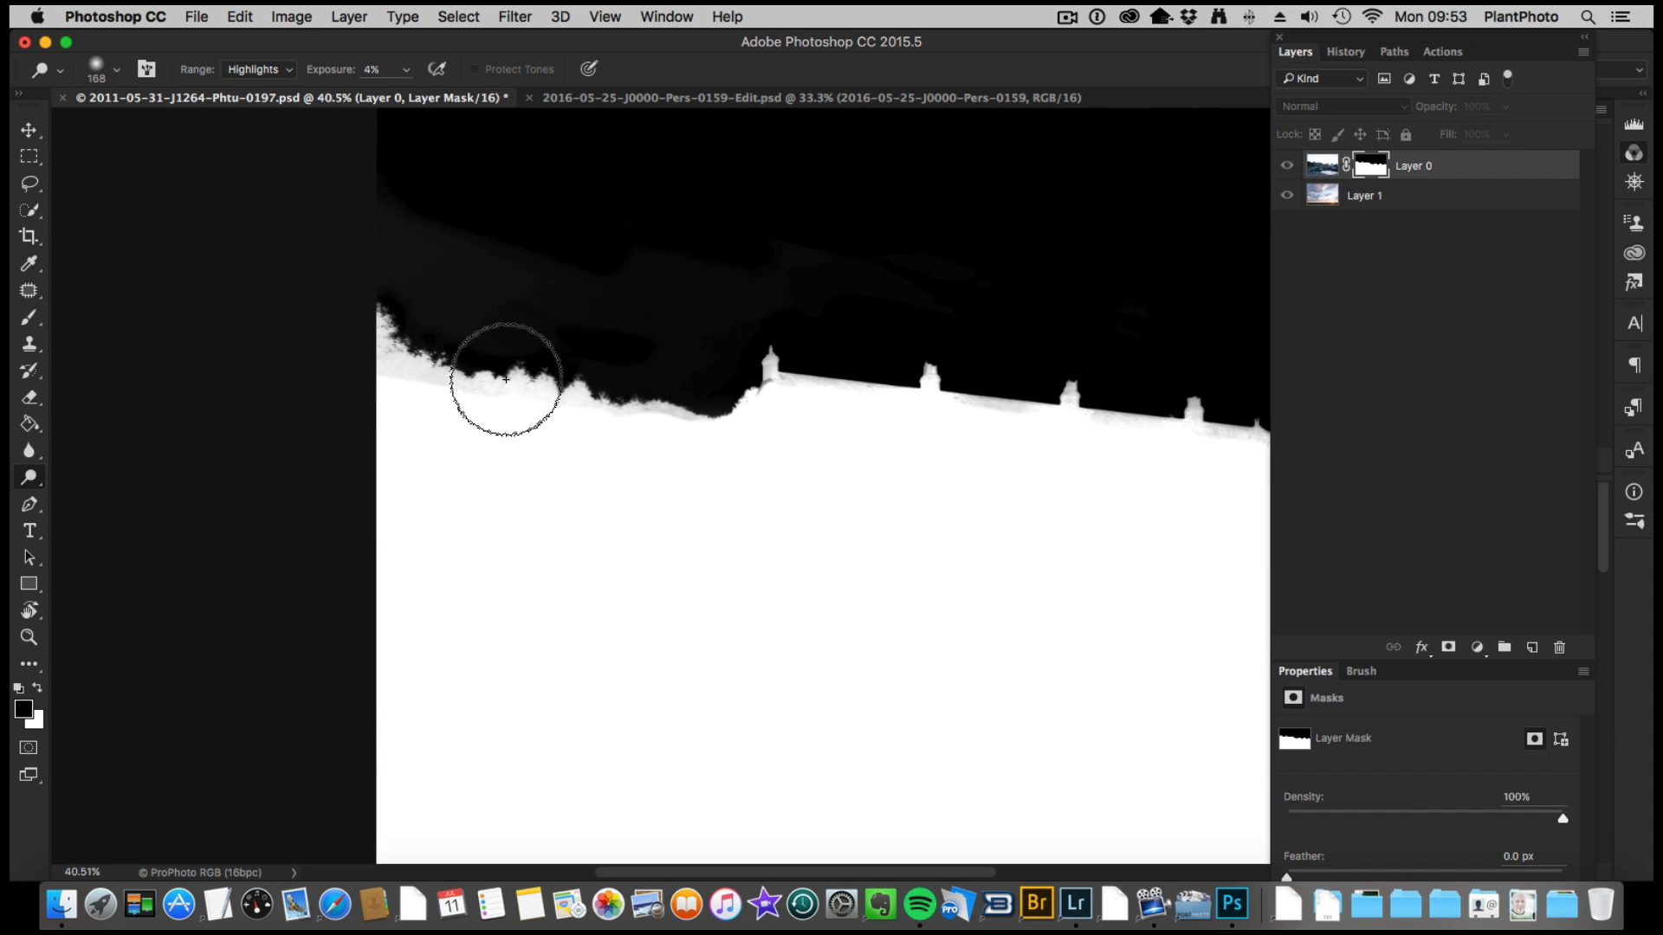
{"action": "left_click_drag", "start_coordinate": [504, 378], "coordinate": [414, 360]}
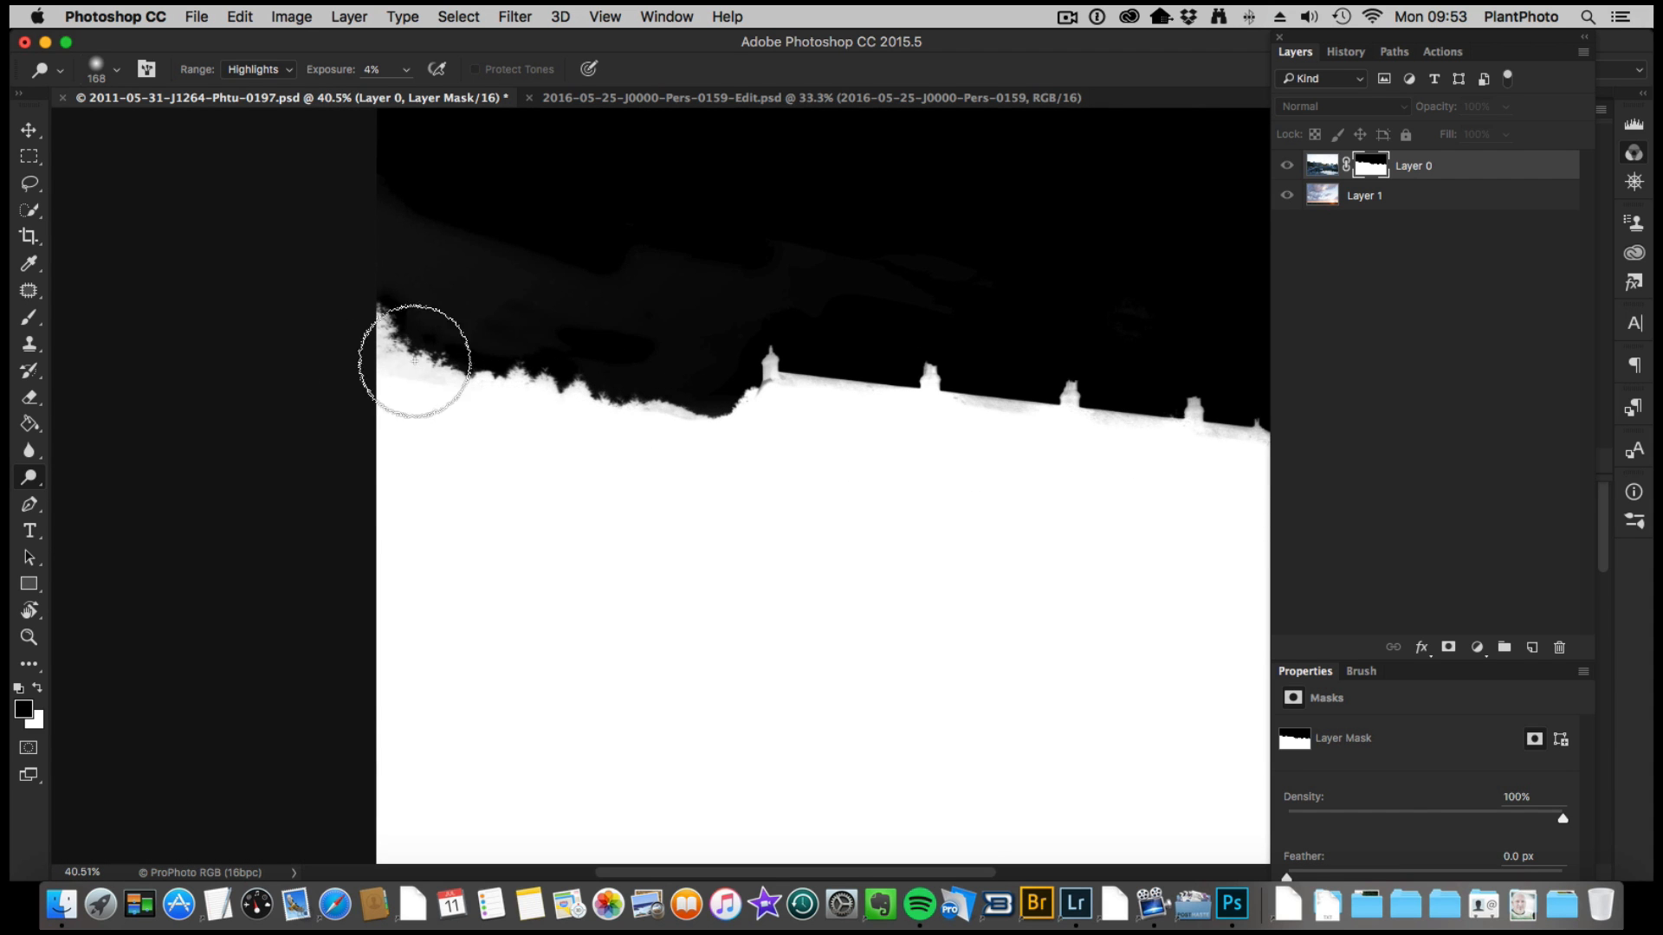
{"action": "left_click_drag", "start_coordinate": [414, 360], "coordinate": [666, 440]}
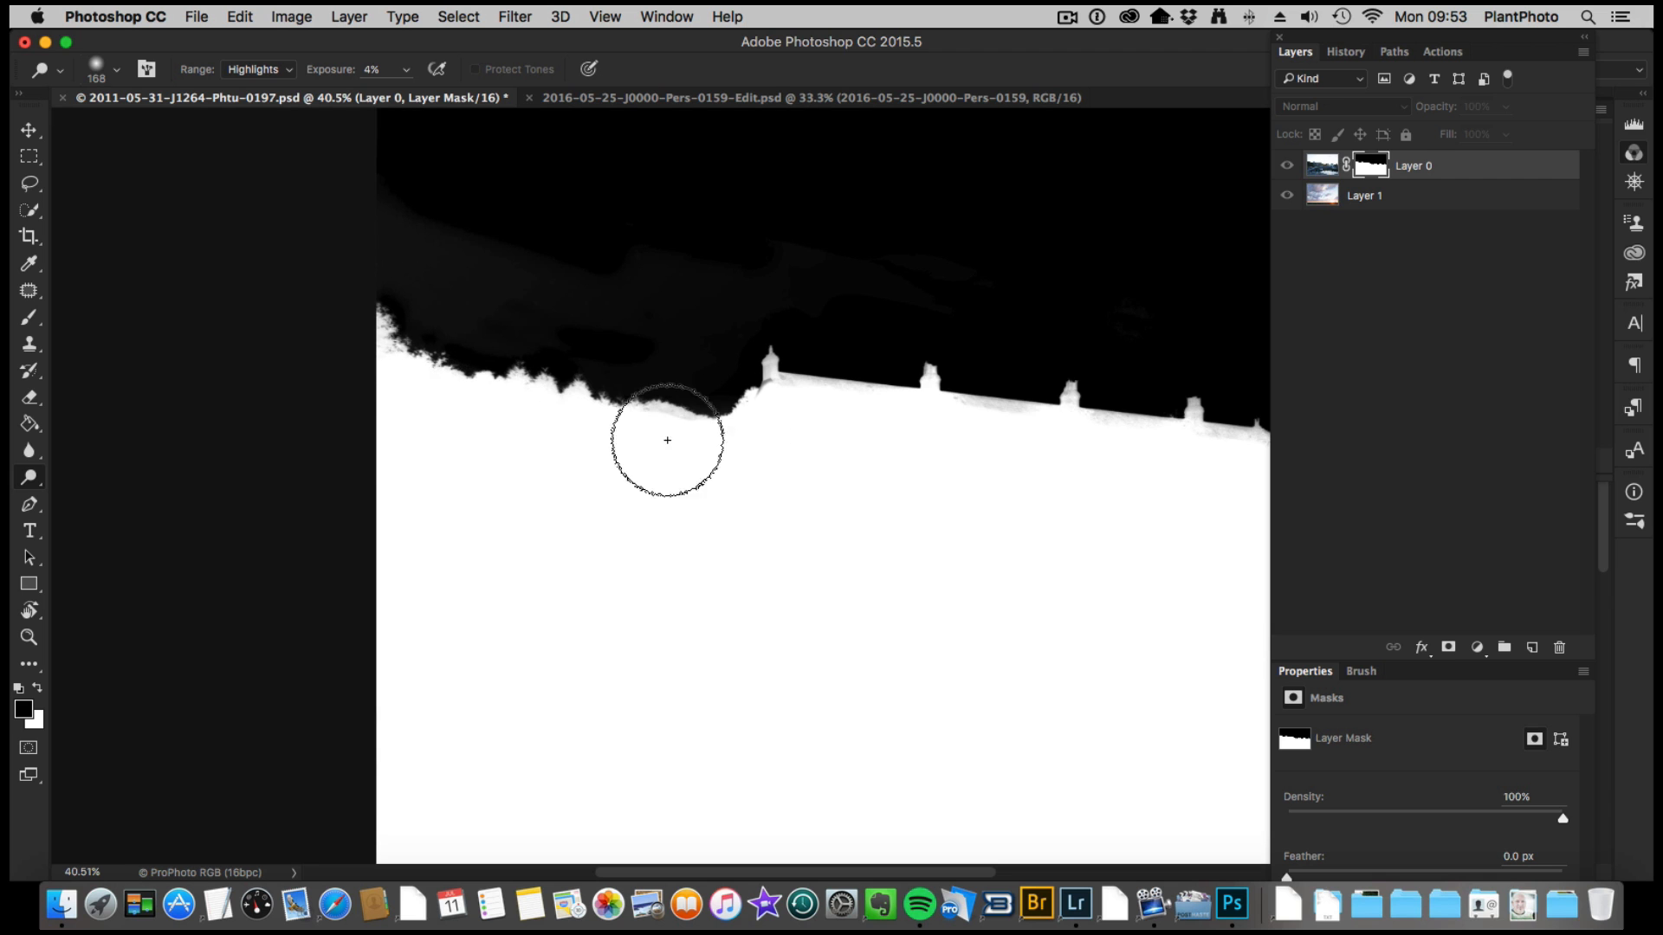
{"action": "left_click_drag", "start_coordinate": [667, 440], "coordinate": [944, 416]}
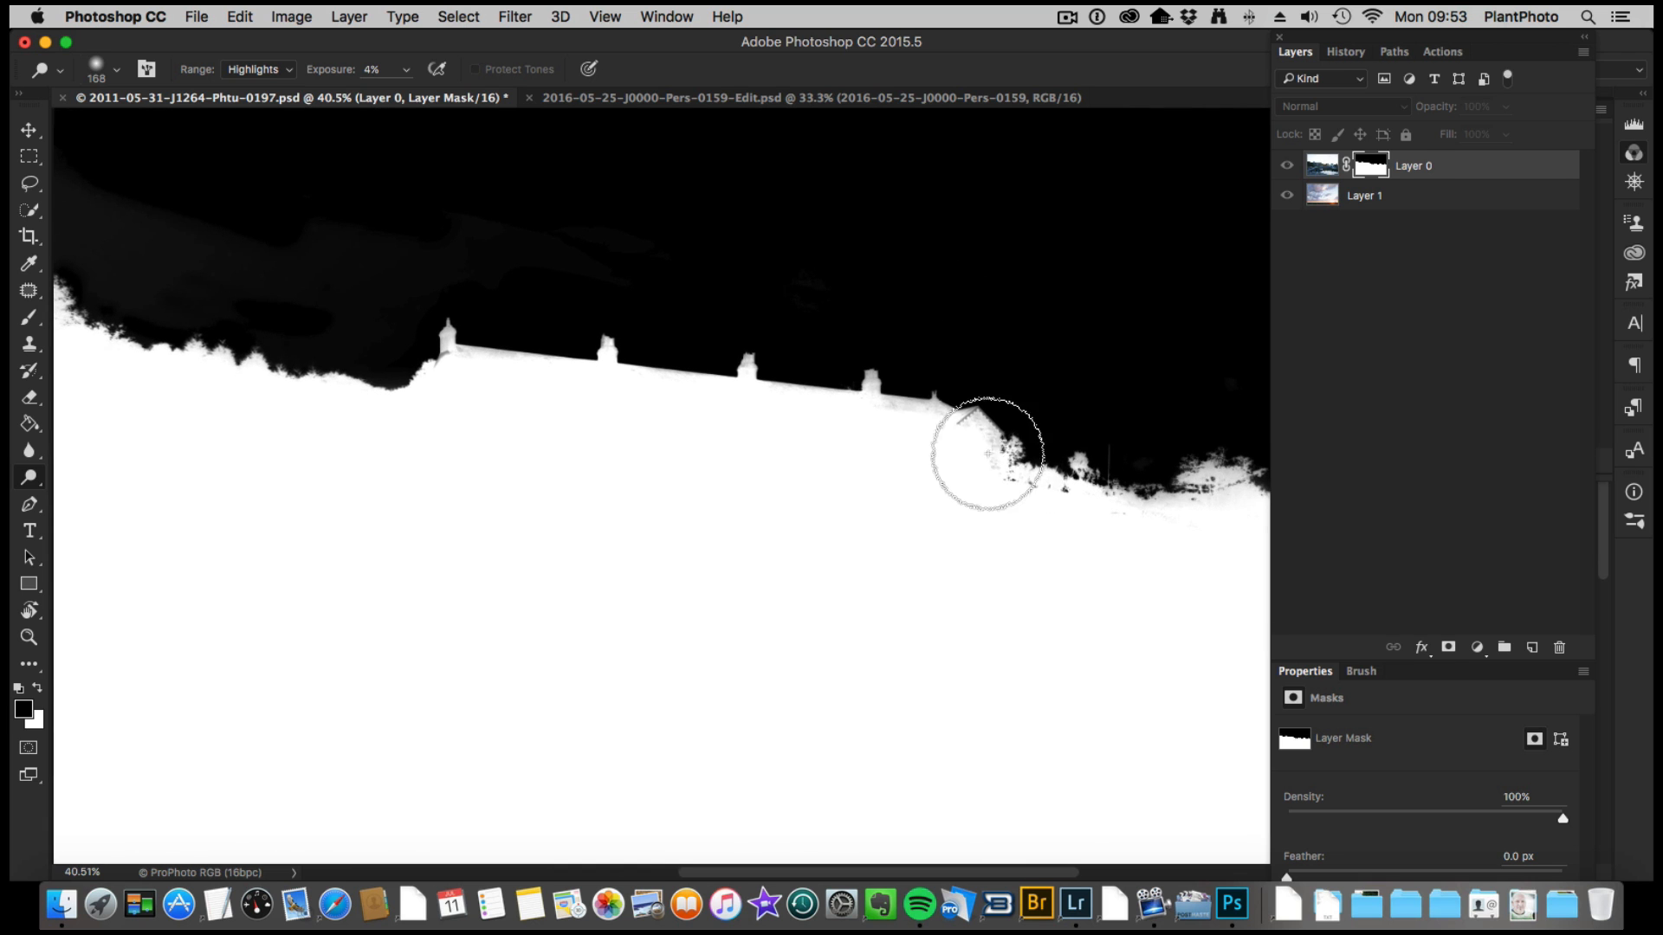
{"action": "left_click_drag", "start_coordinate": [988, 453], "coordinate": [820, 421]}
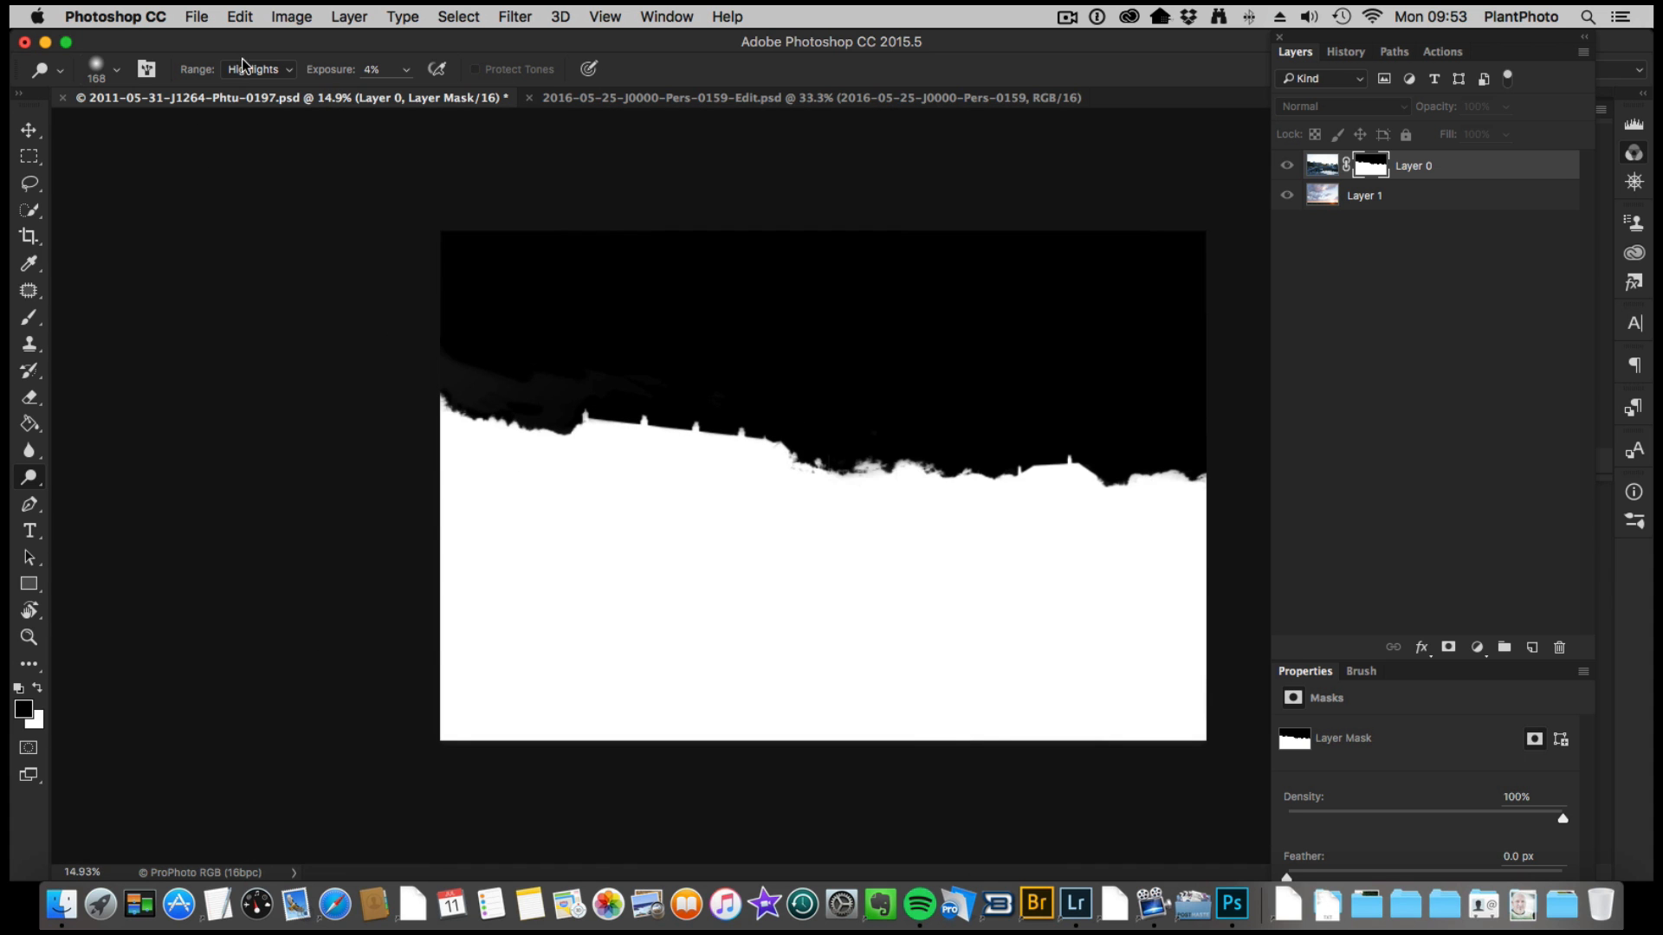
{"action": "mouse_move", "coordinate": [486, 114]}
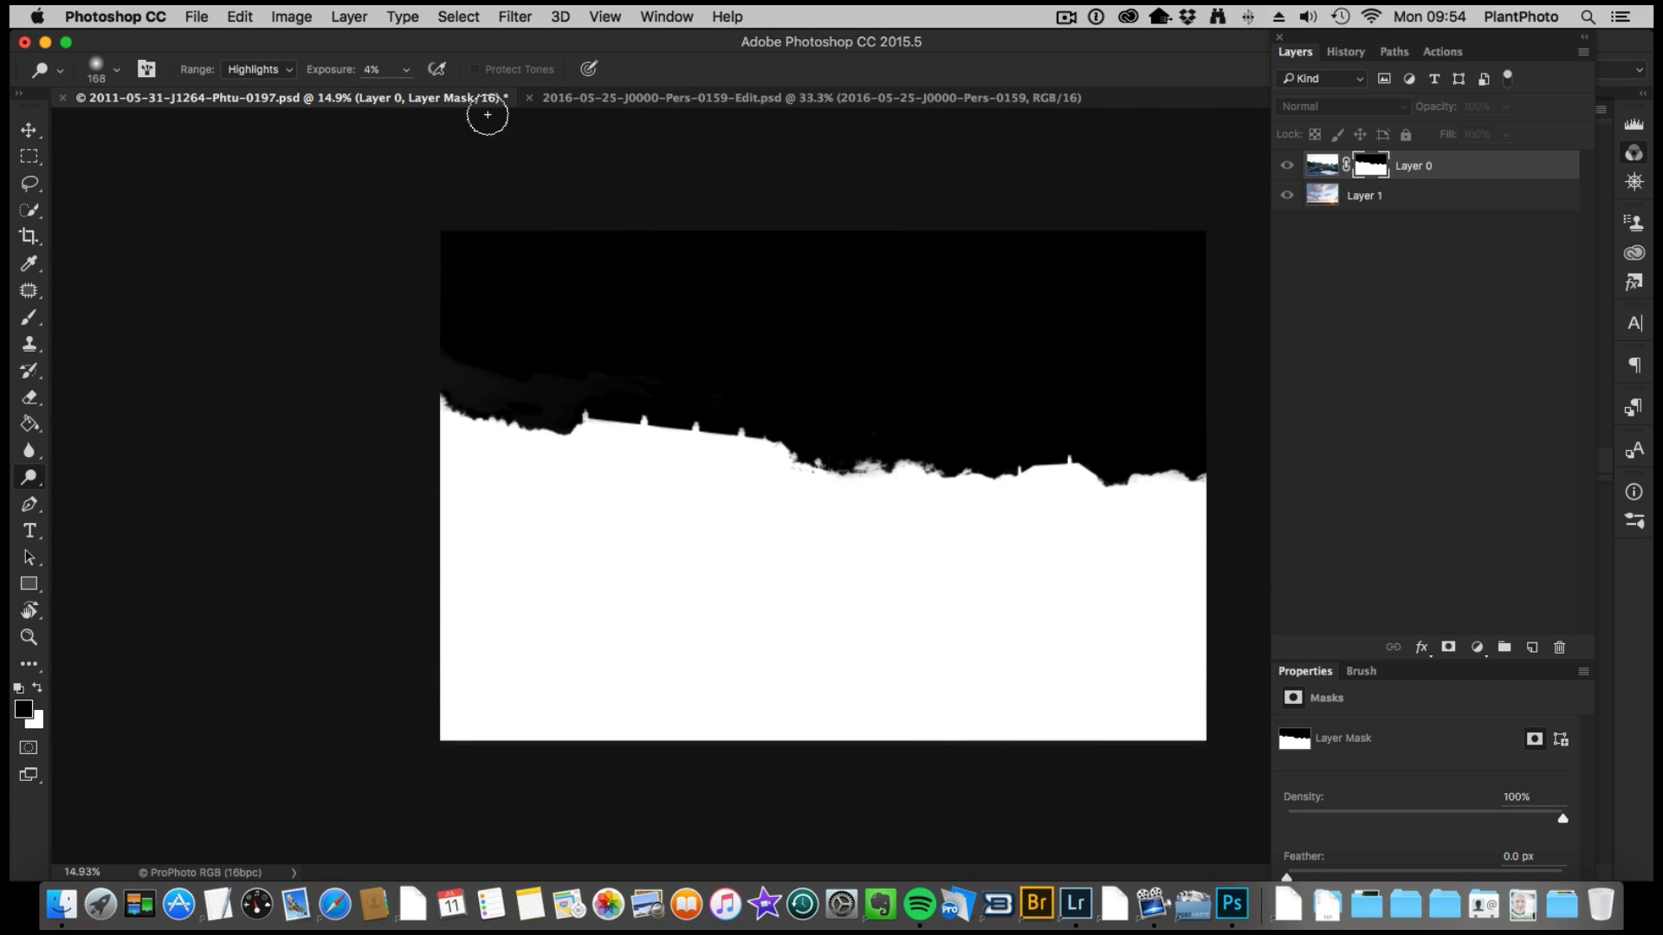
Step: Apply a Curves adjustment to the mask, pulling dark tones down and lifting light tones
{"action": "left_click", "coordinate": [291, 15]}
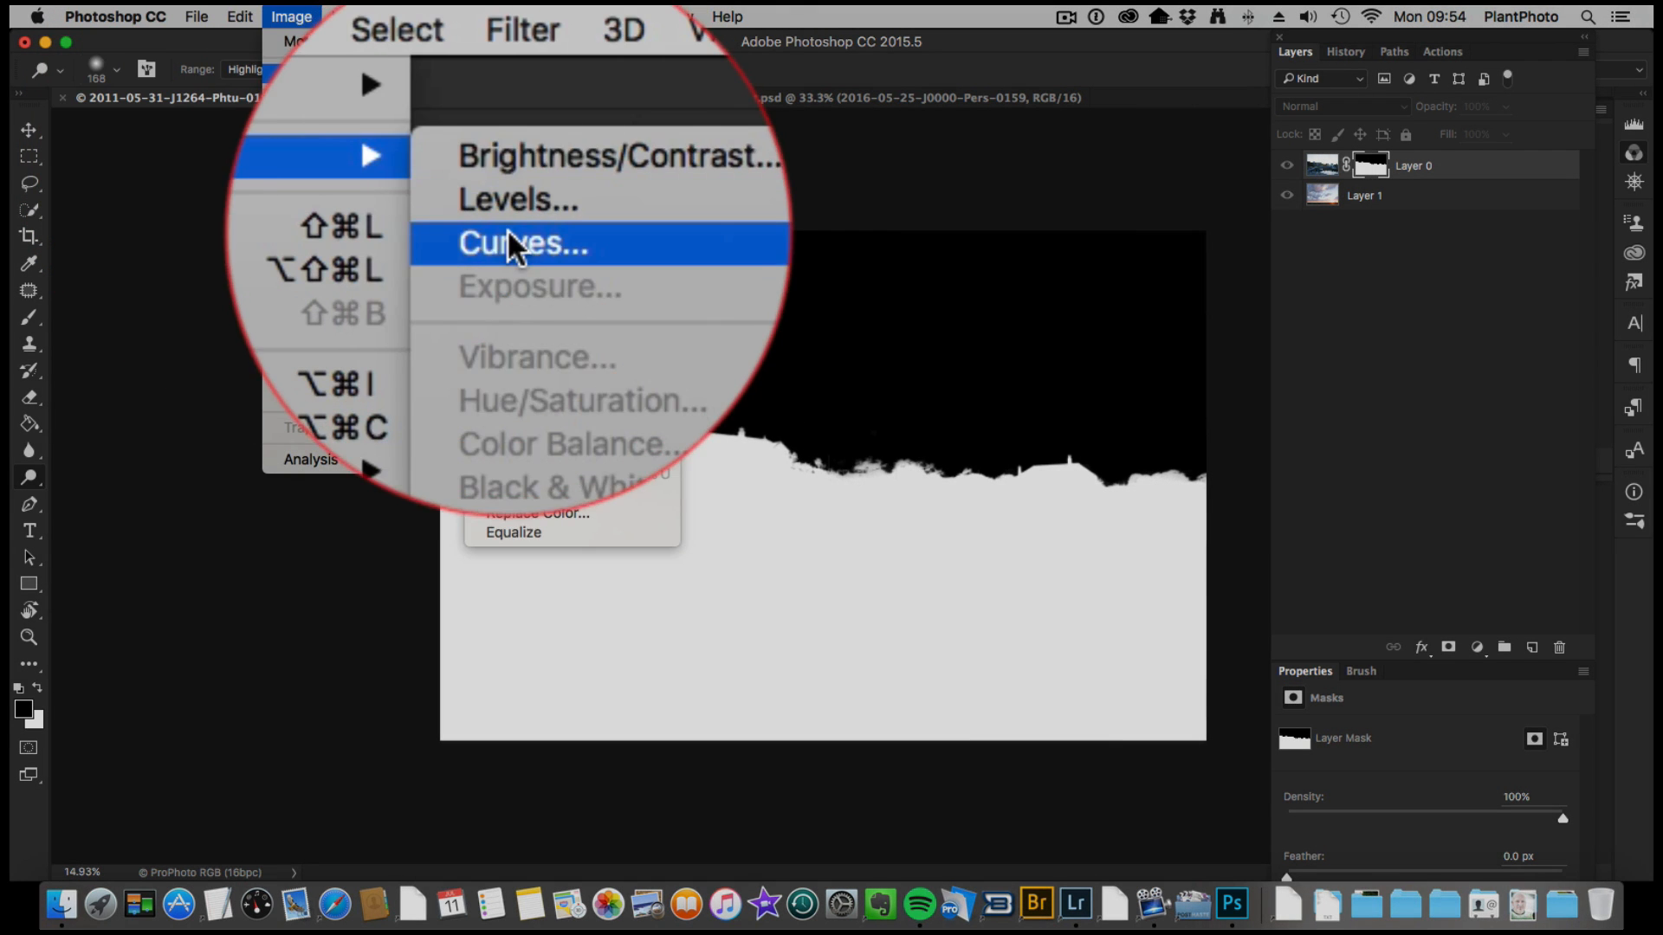
{"action": "left_click", "coordinate": [523, 242]}
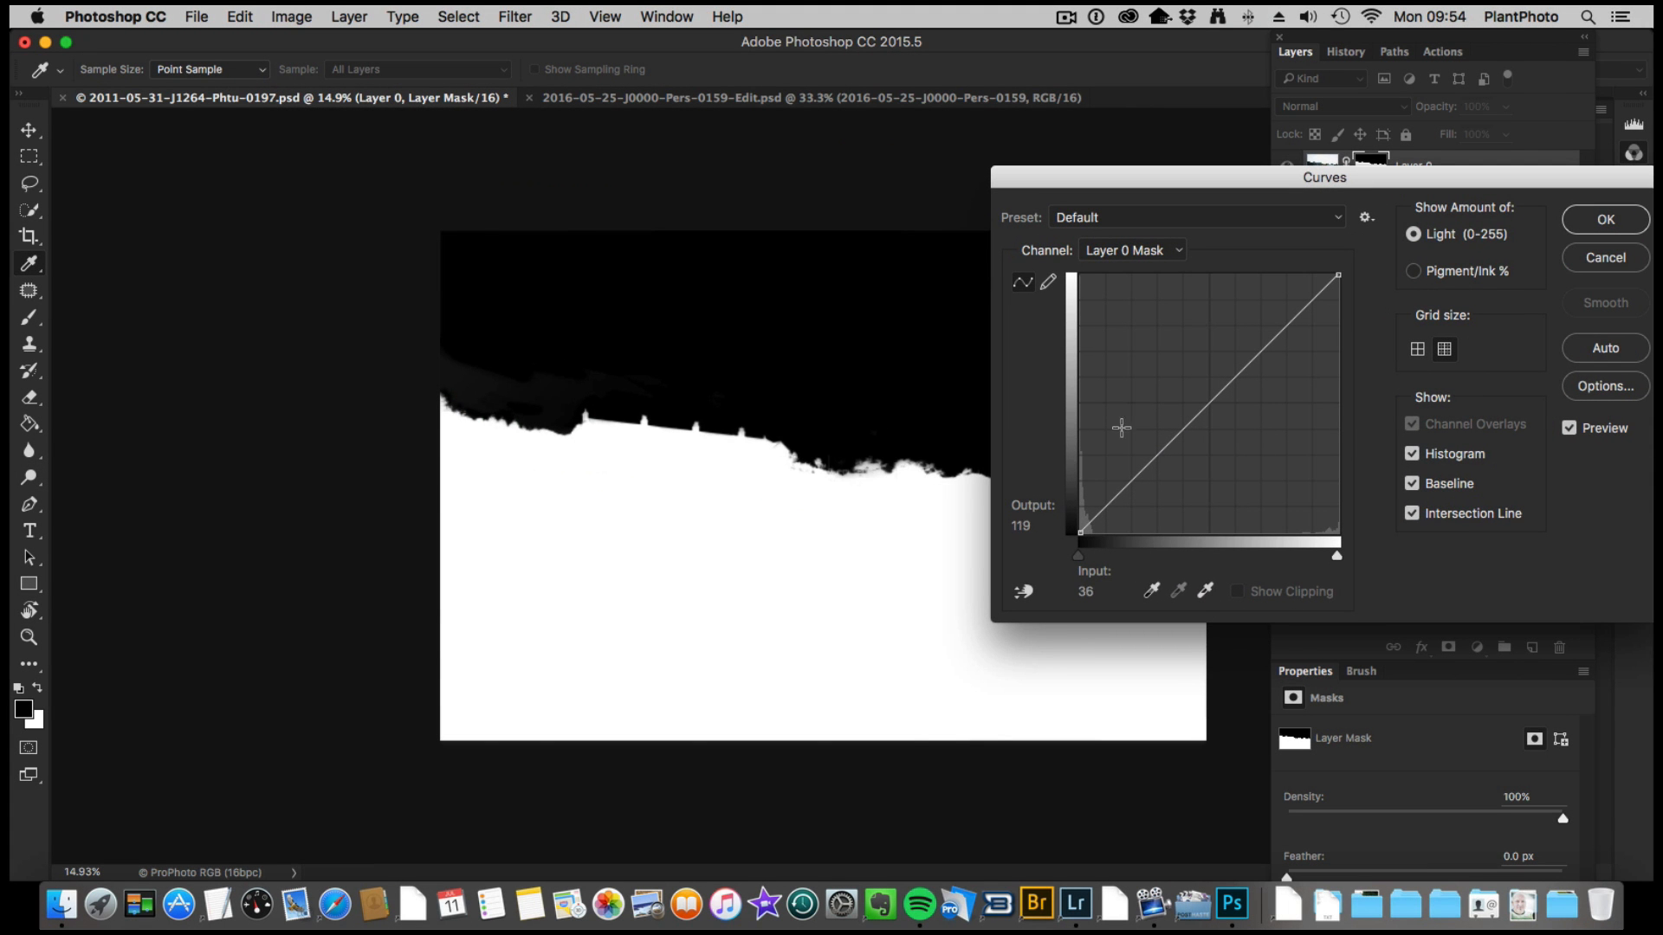
{"action": "left_click_drag", "start_coordinate": [1120, 427], "coordinate": [1125, 488]}
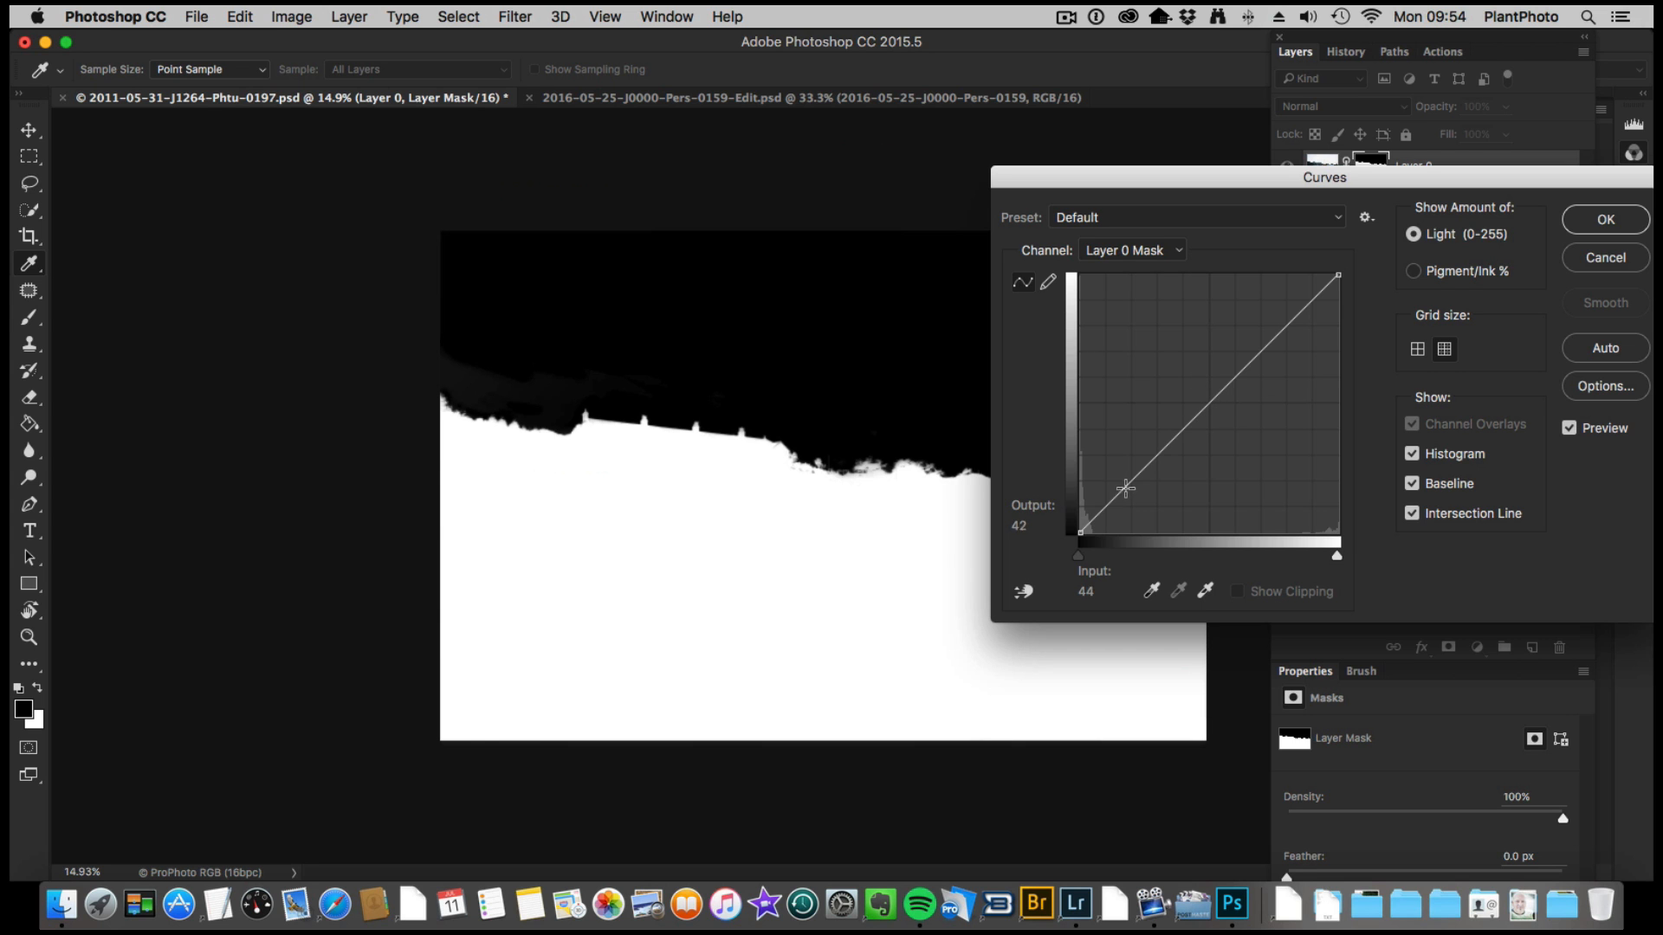
{"action": "left_click_drag", "start_coordinate": [1125, 488], "coordinate": [1129, 494]}
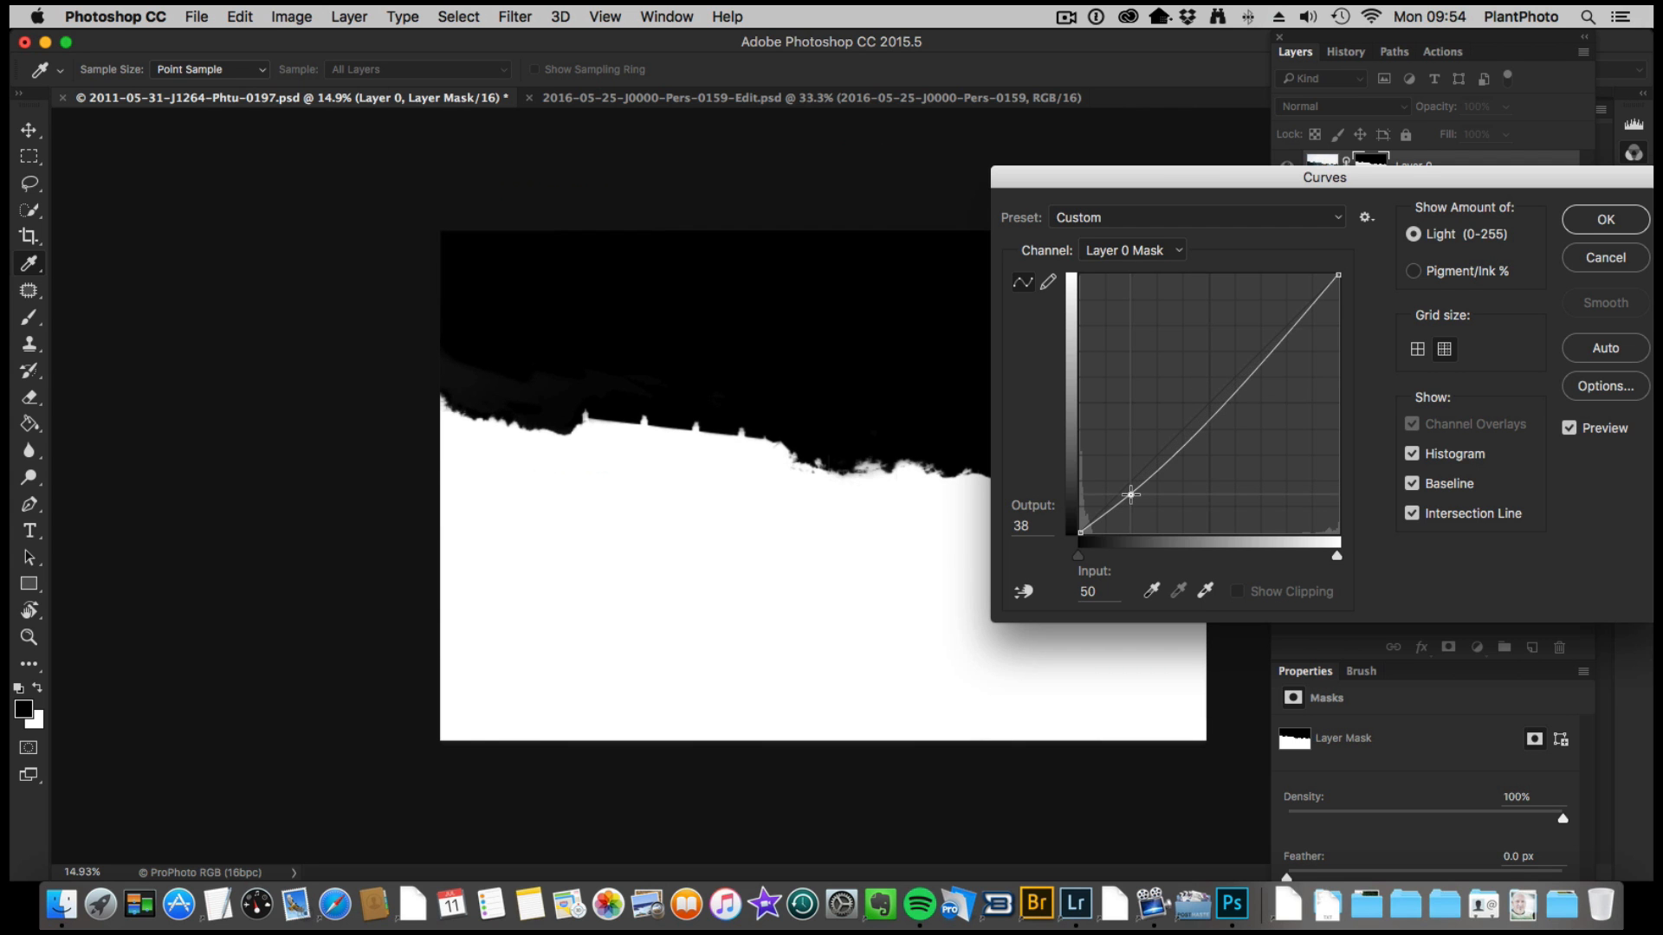
{"action": "left_click_drag", "start_coordinate": [1130, 492], "coordinate": [1256, 363]}
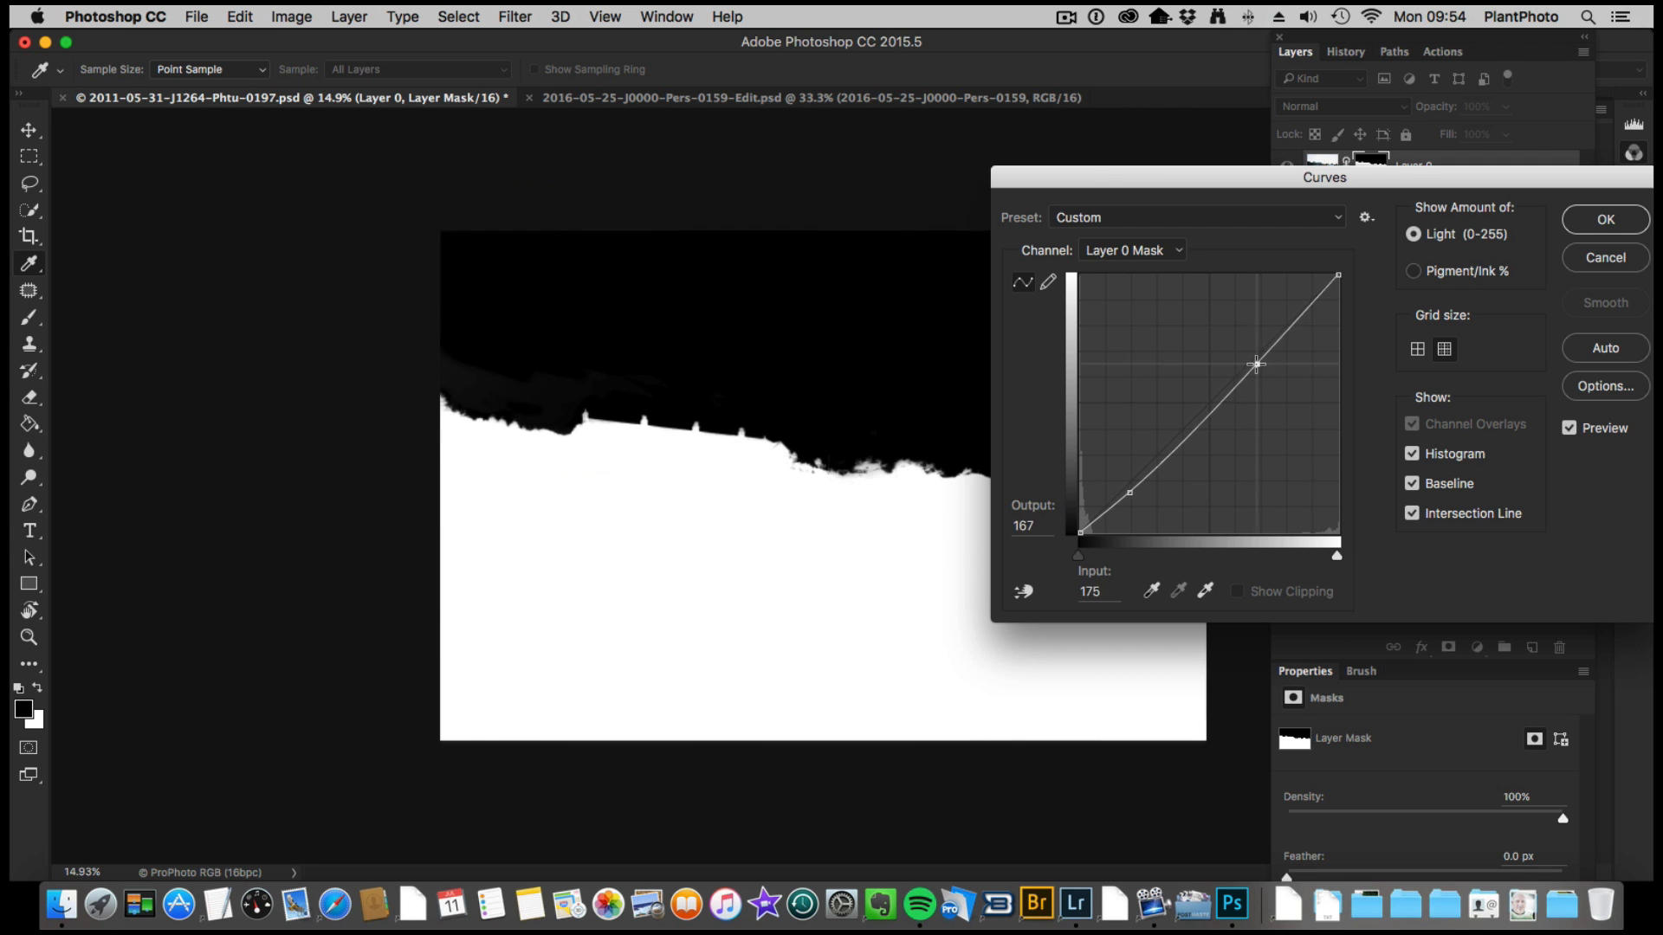
{"action": "left_click_drag", "start_coordinate": [1256, 364], "coordinate": [1249, 364]}
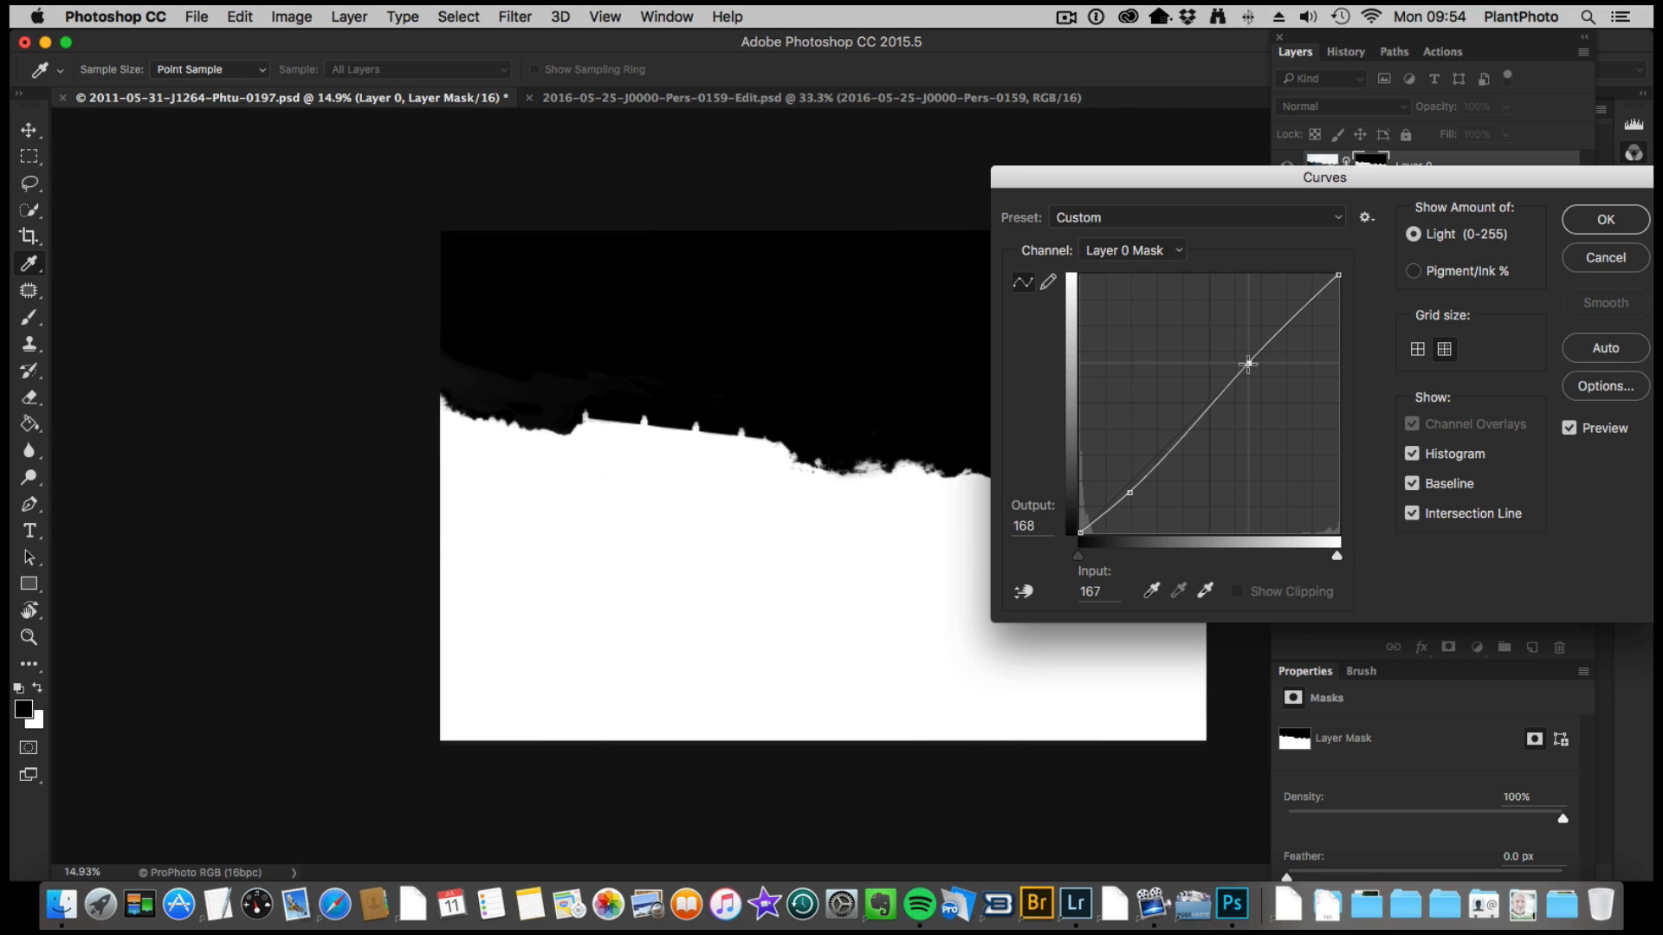
{"action": "left_click_drag", "start_coordinate": [1248, 363], "coordinate": [1243, 364]}
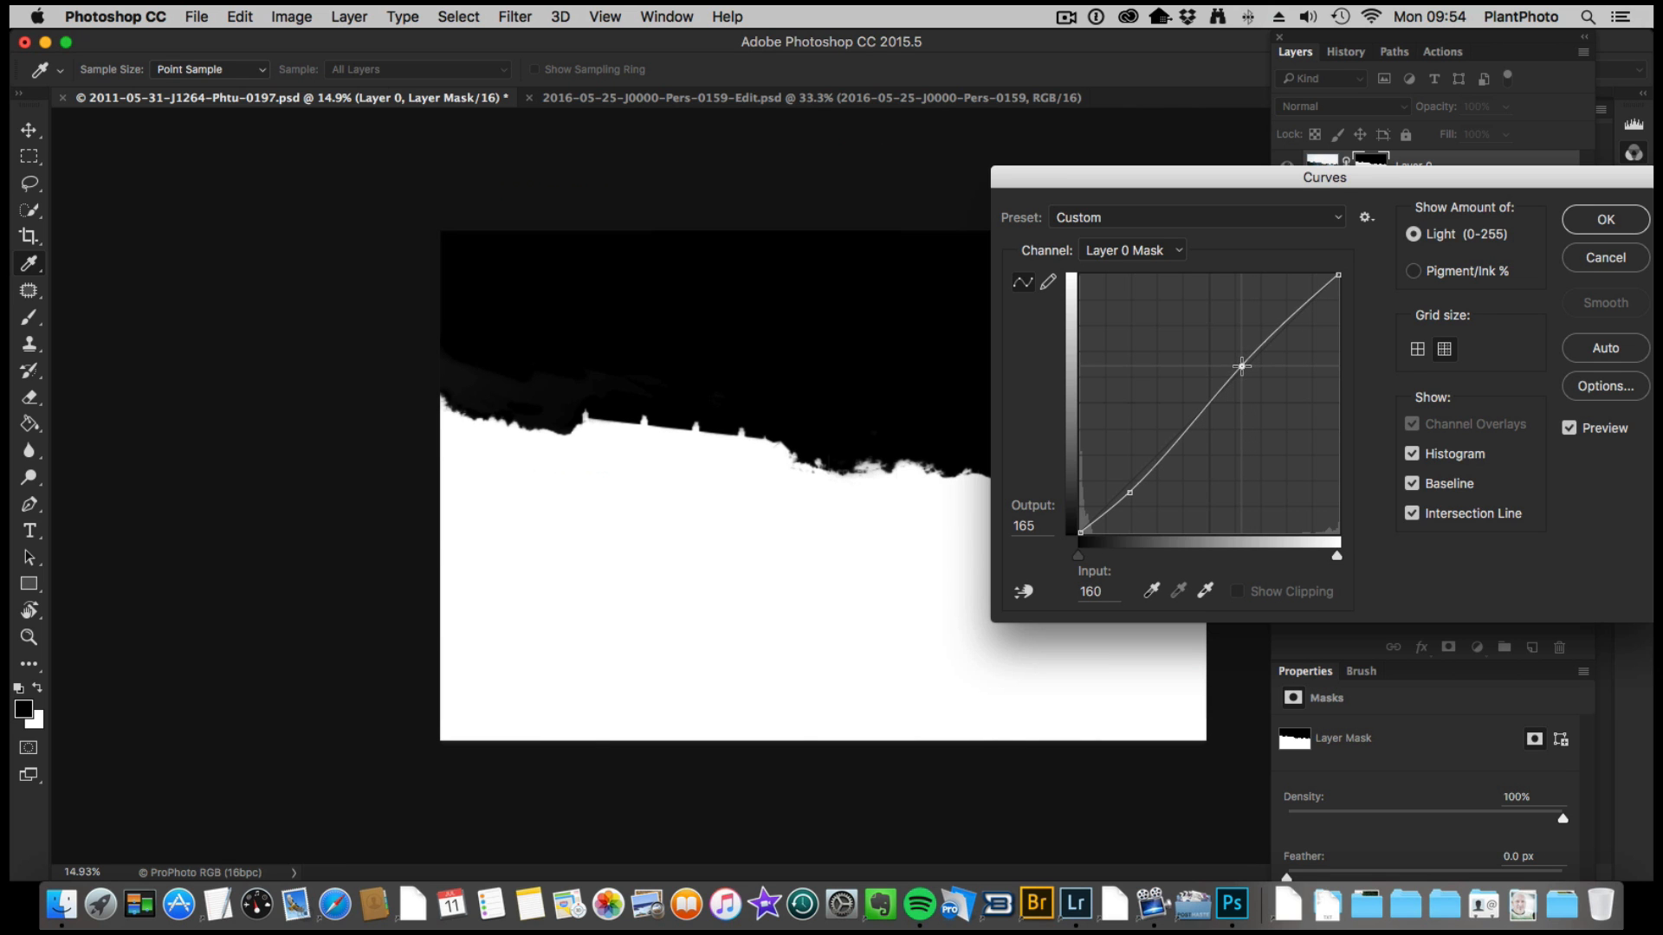
{"action": "left_click", "coordinate": [1603, 219]}
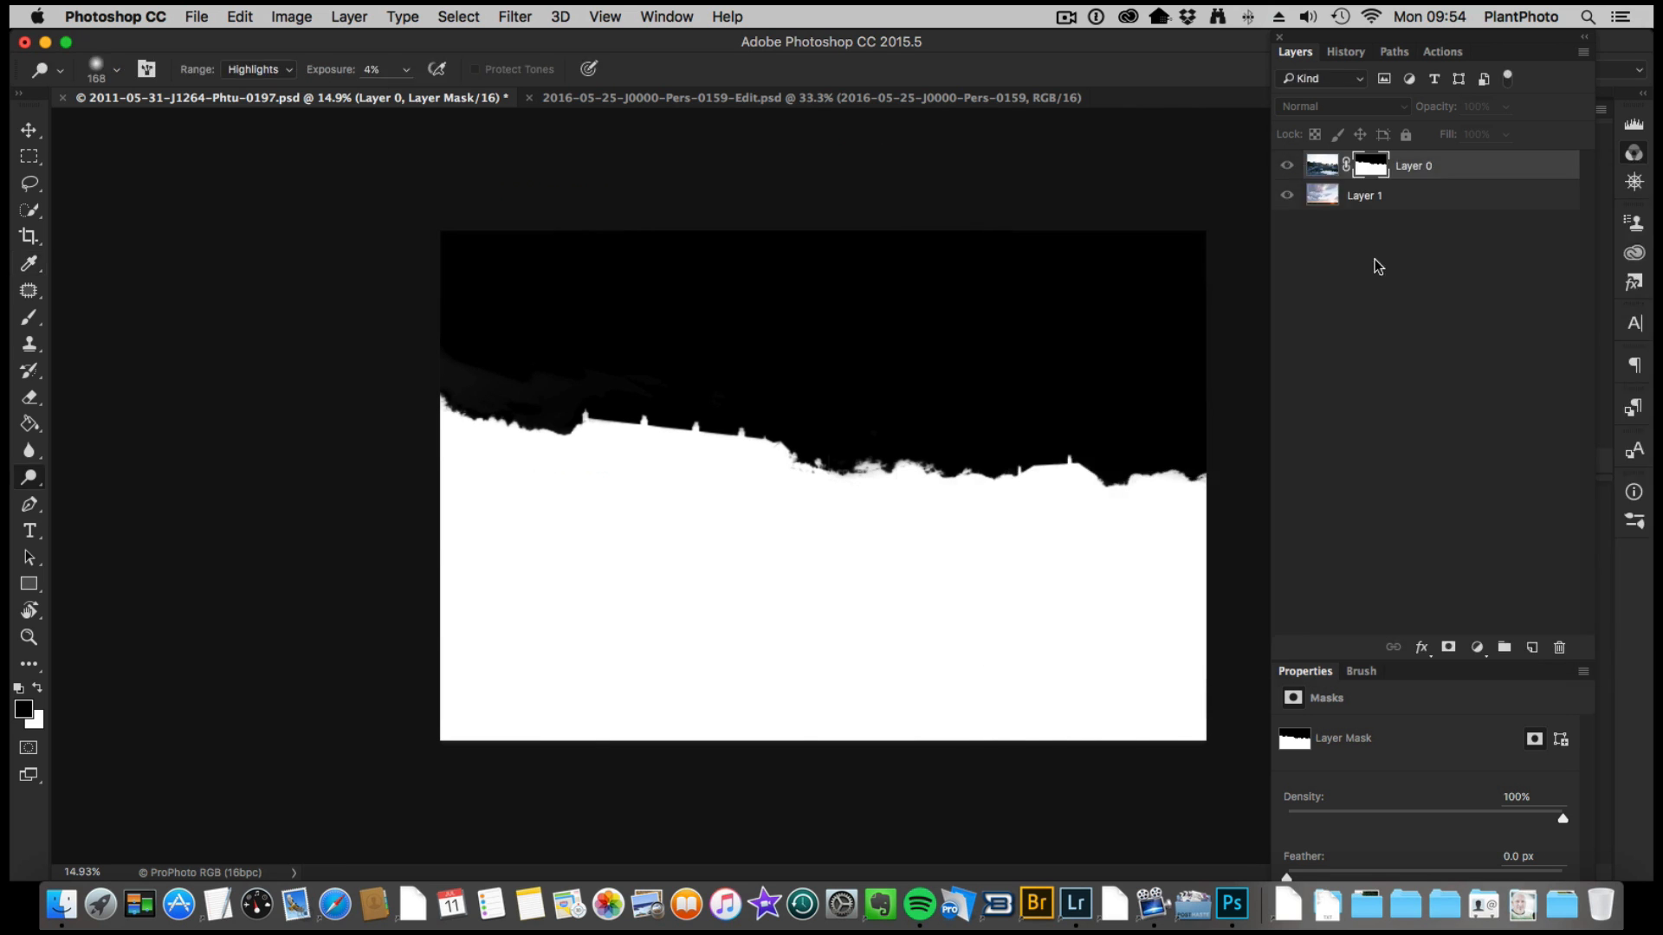
{"action": "mouse_move", "coordinate": [37, 477]}
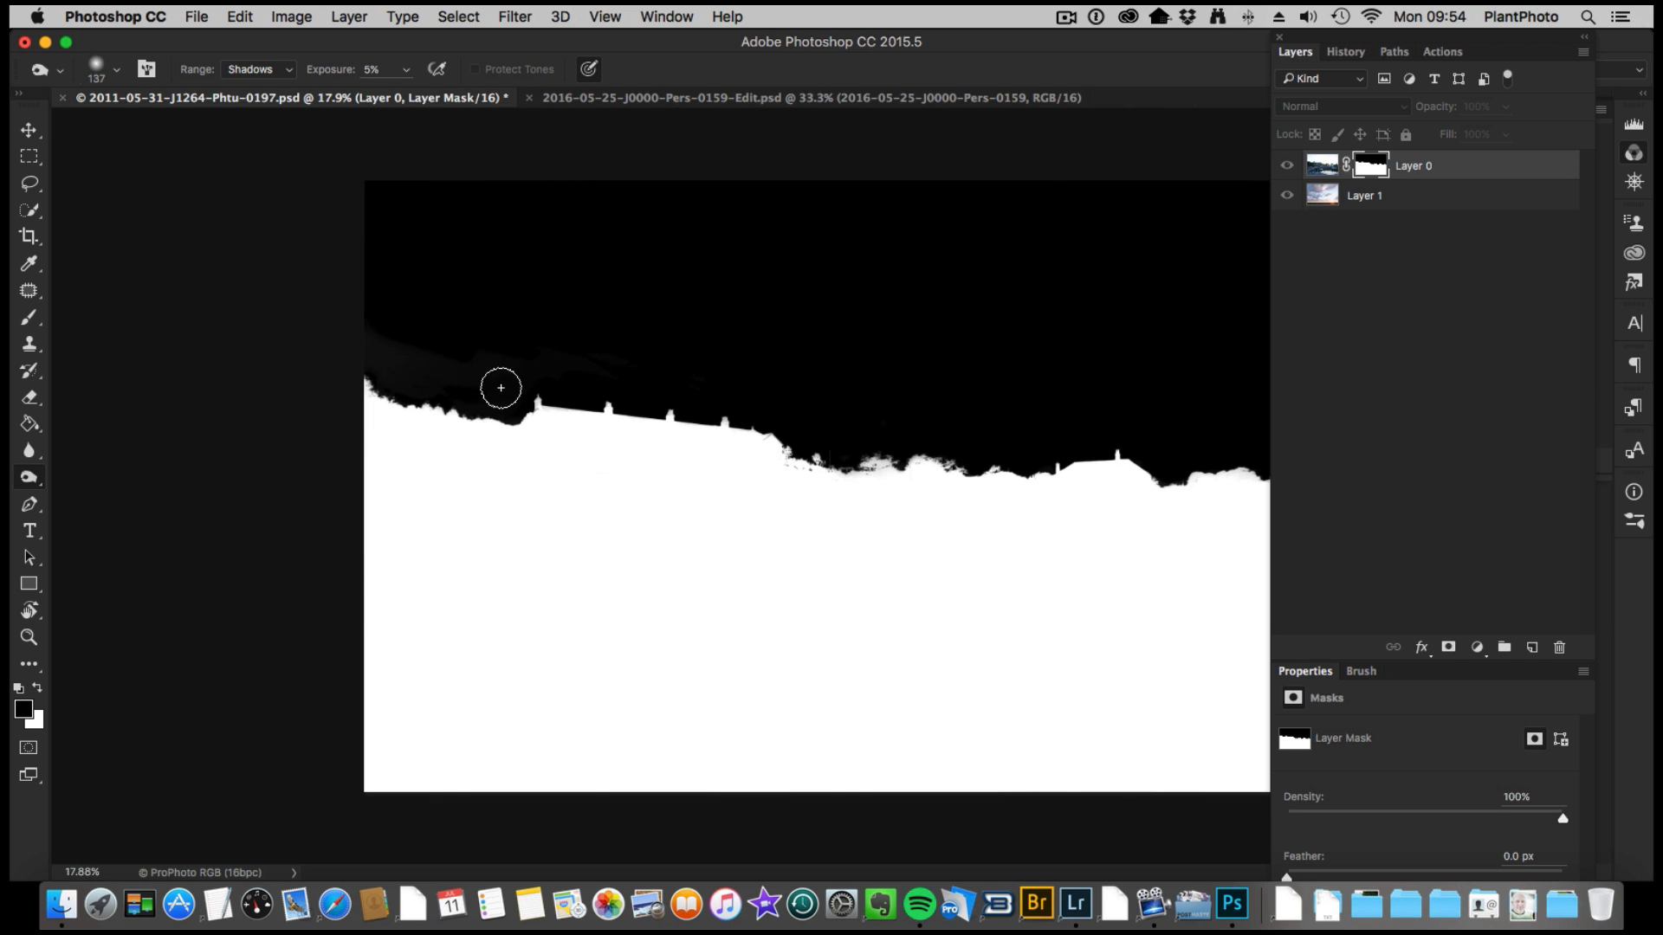
{"action": "mouse_move", "coordinate": [528, 353]}
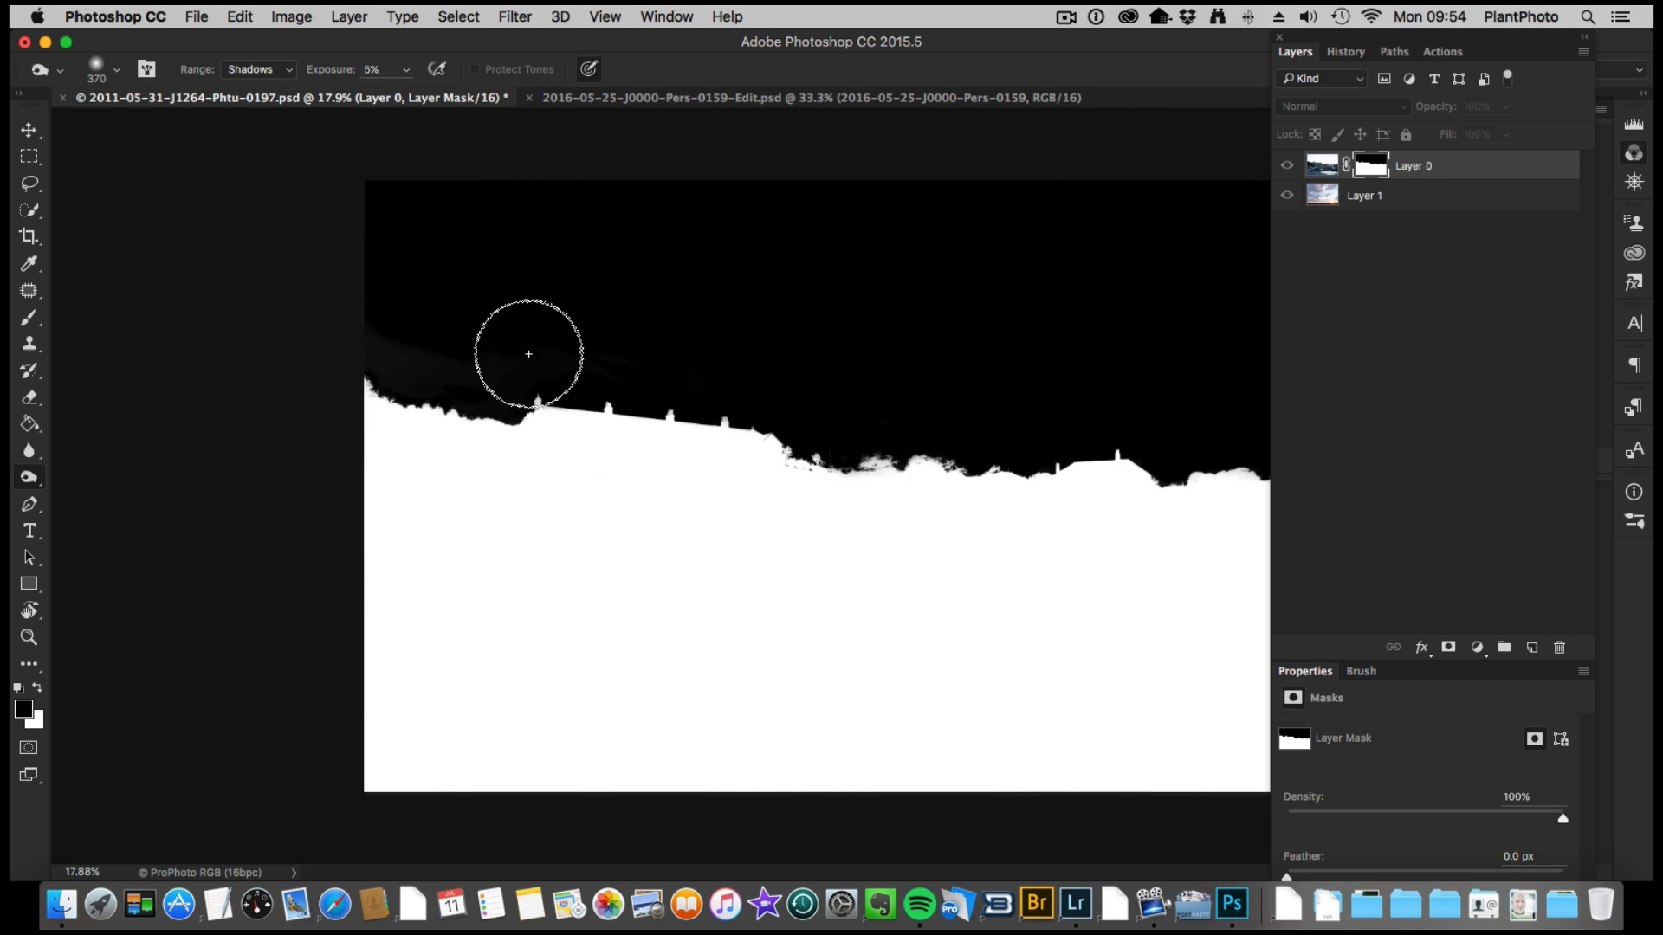
{"action": "mouse_move", "coordinate": [696, 349]}
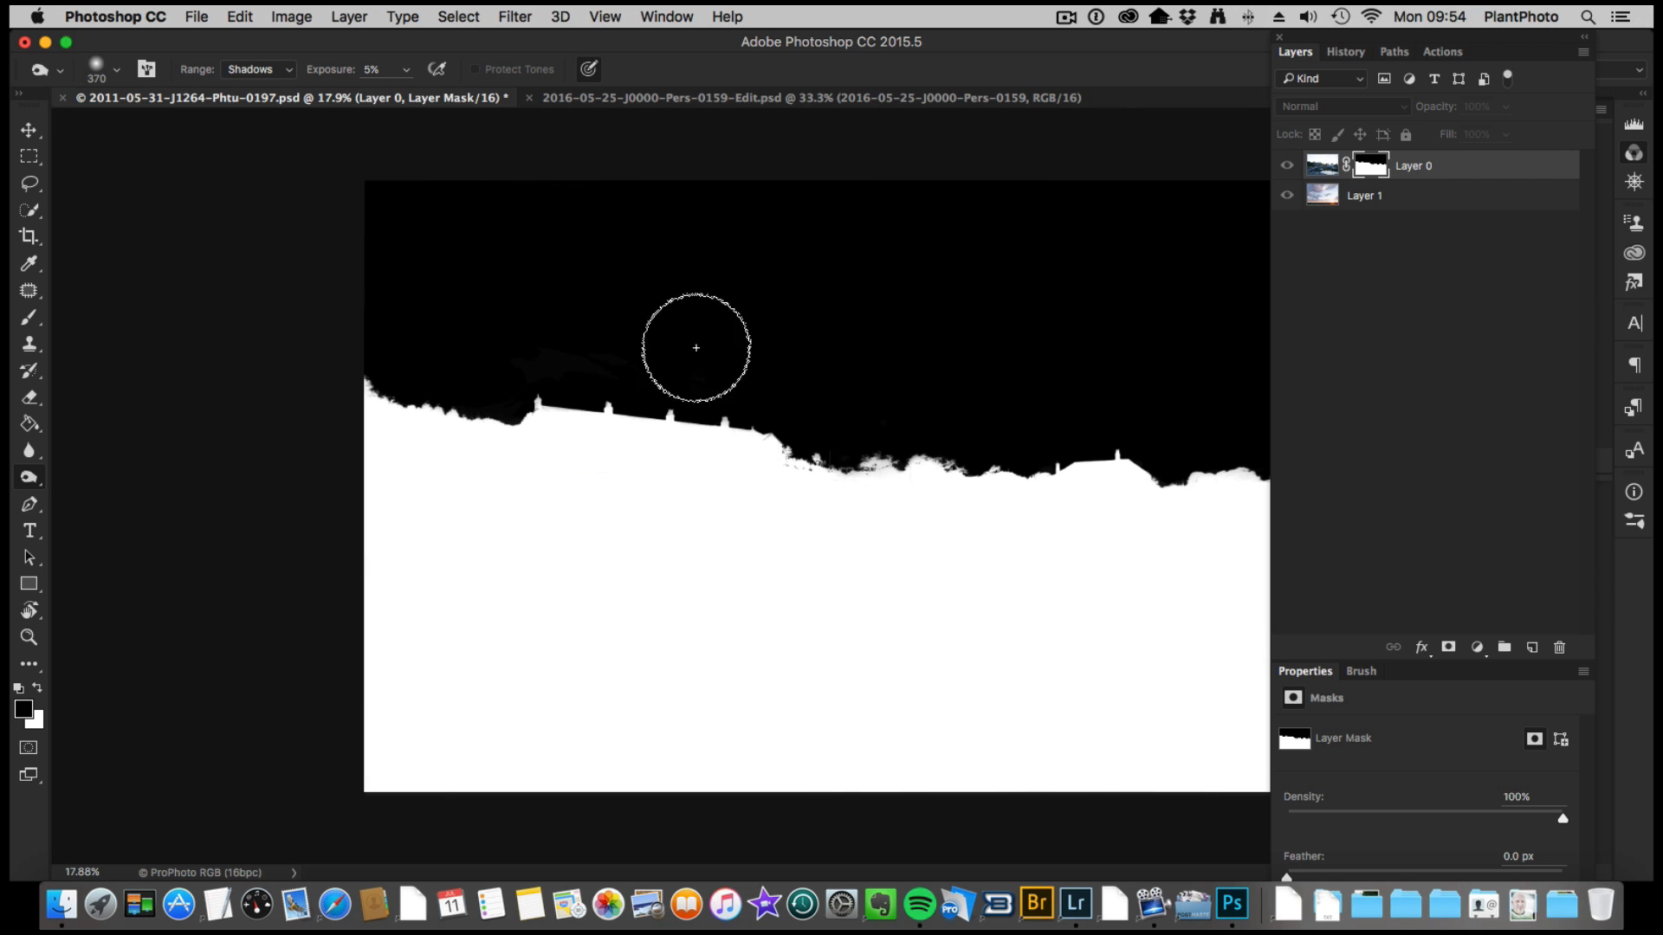
{"action": "mouse_move", "coordinate": [505, 358]}
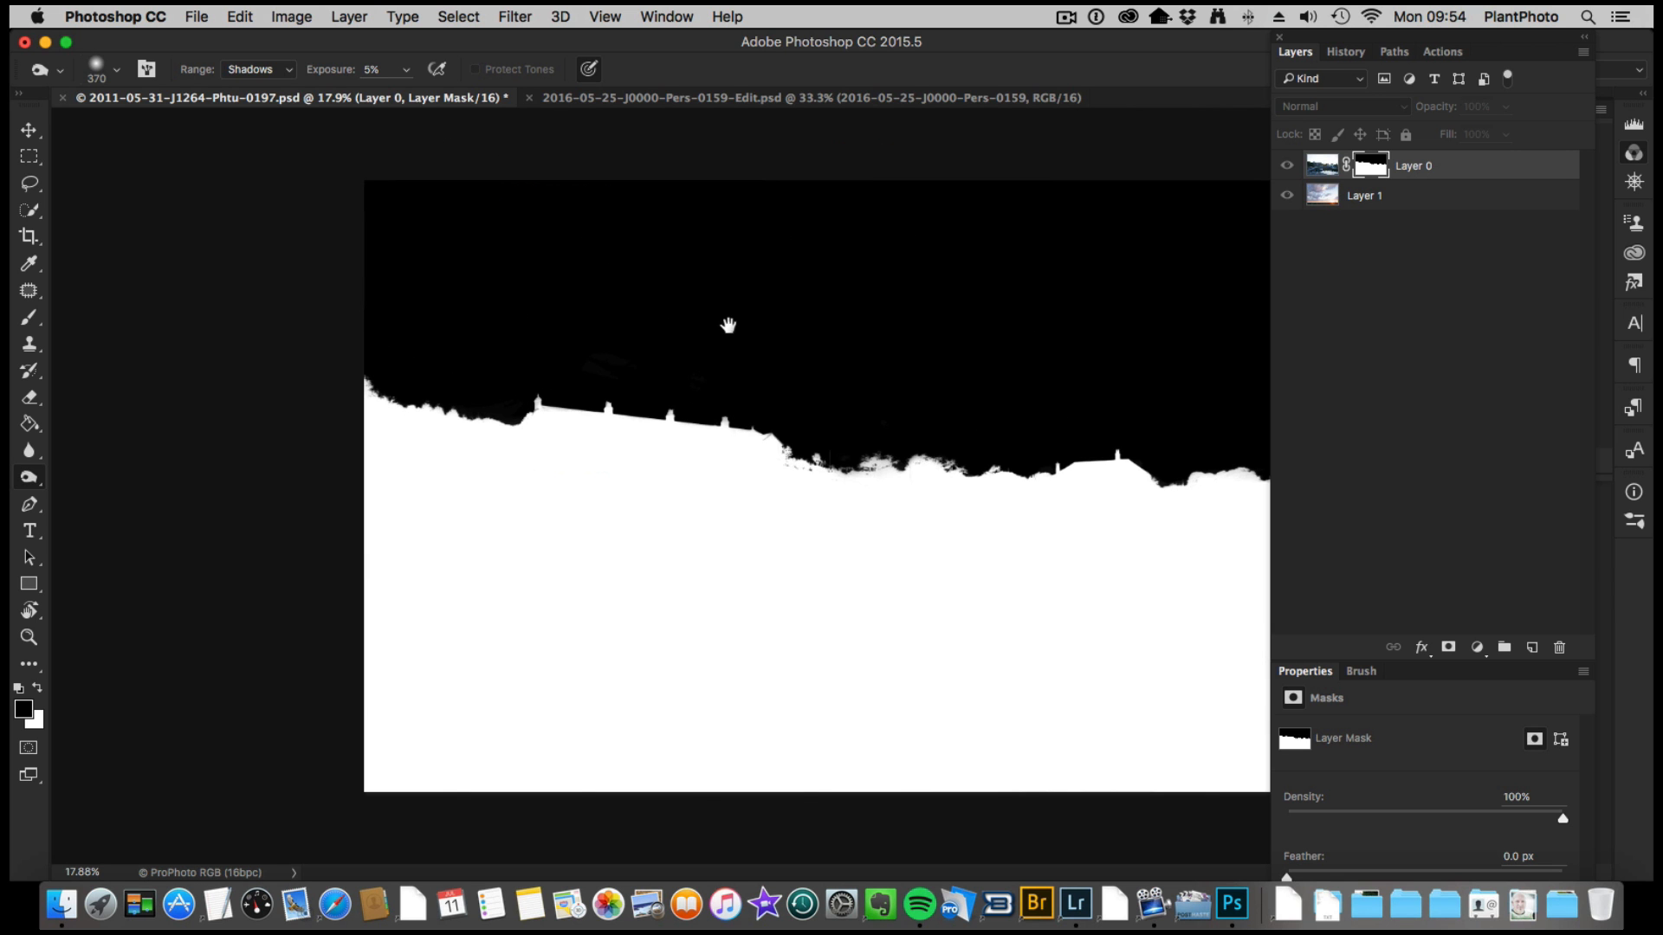
{"action": "mouse_move", "coordinate": [991, 354]}
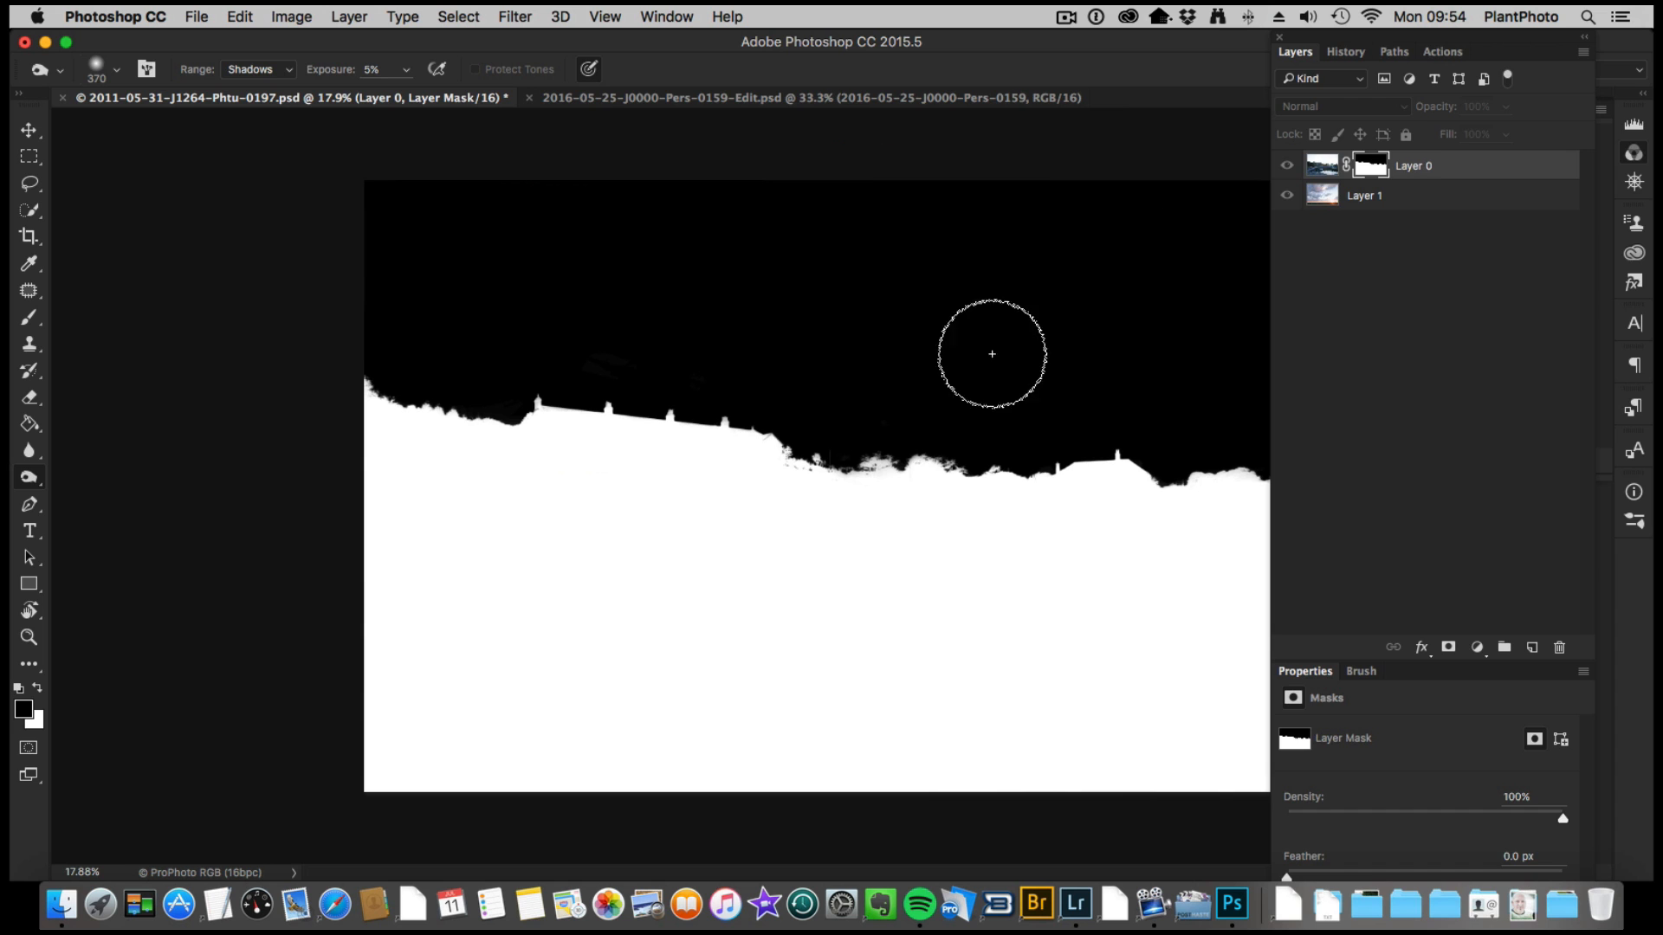
Step: Hide the panels to view the terrace houses blended against the new sky
{"action": "key", "text": "tab"}
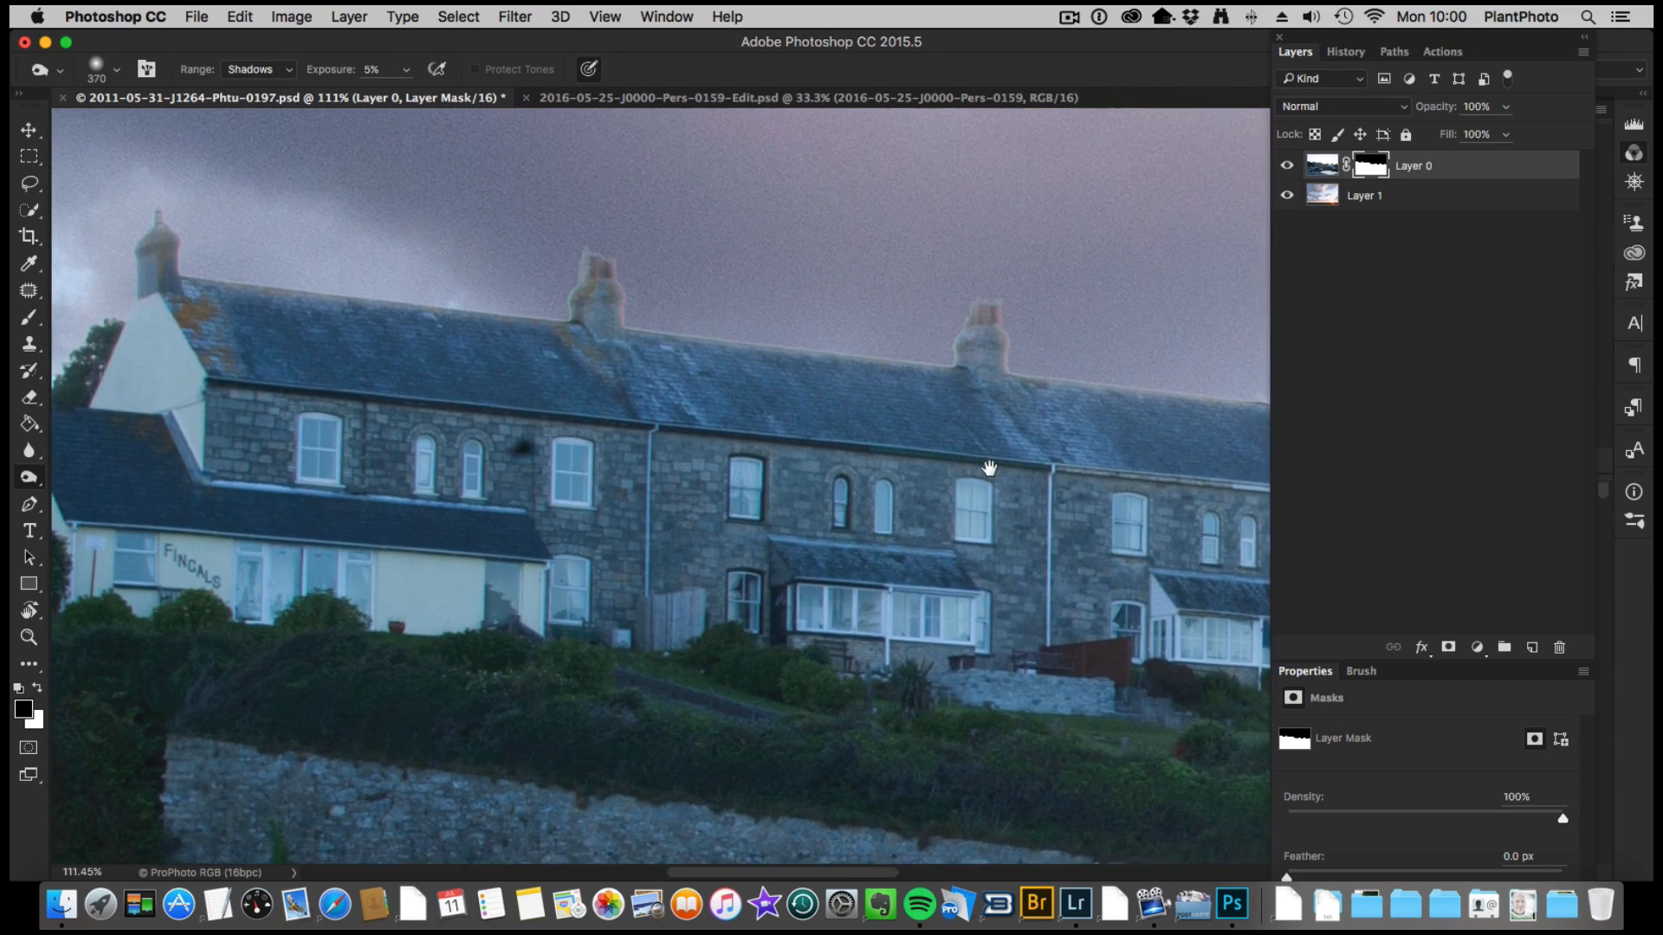
Step: Pan to the houses' left end and browse the Select menu without choosing anything
{"action": "left_click_drag", "start_coordinate": [987, 468], "coordinate": [952, 433]}
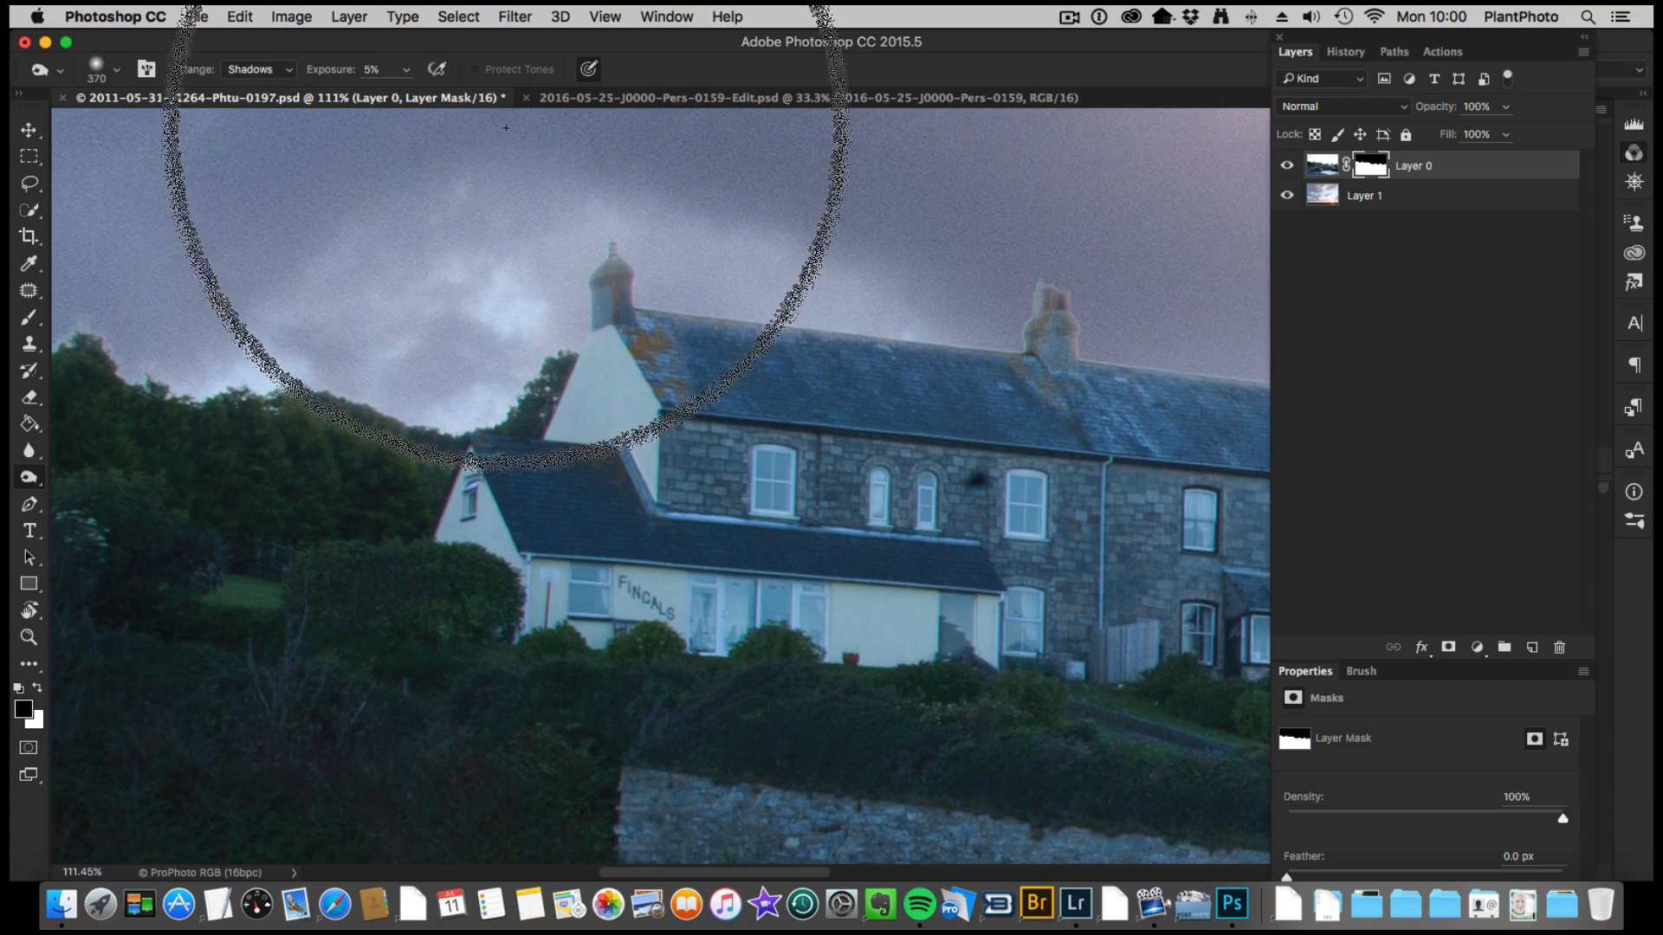
{"action": "left_click", "coordinate": [458, 16]}
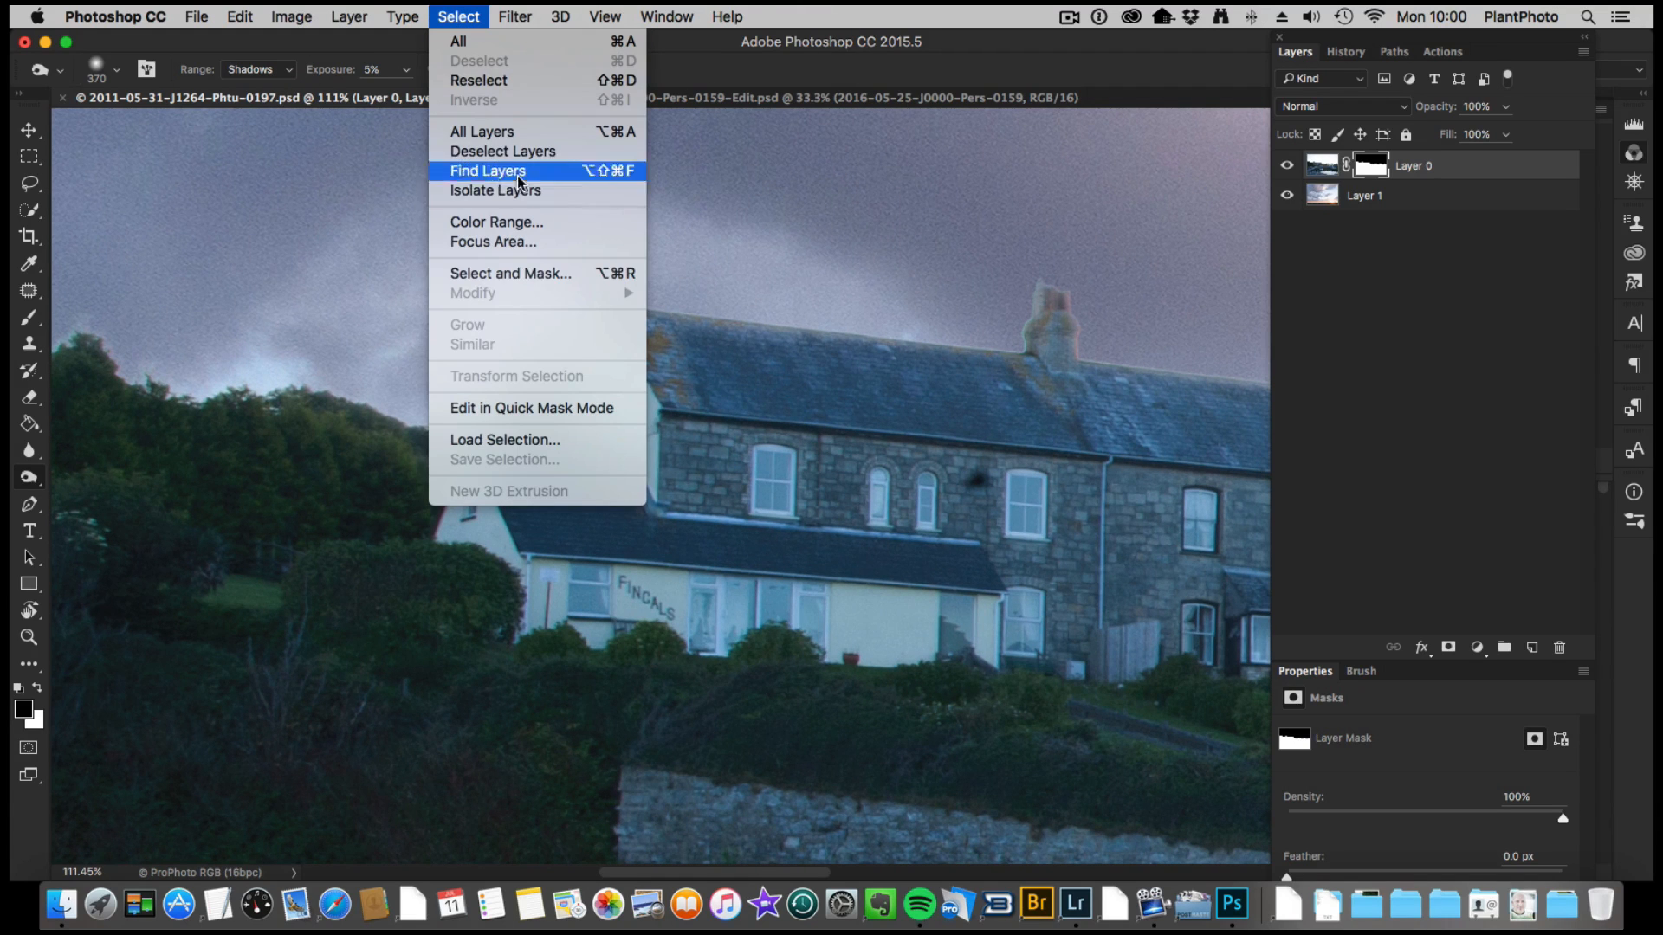
{"action": "mouse_move", "coordinate": [516, 274]}
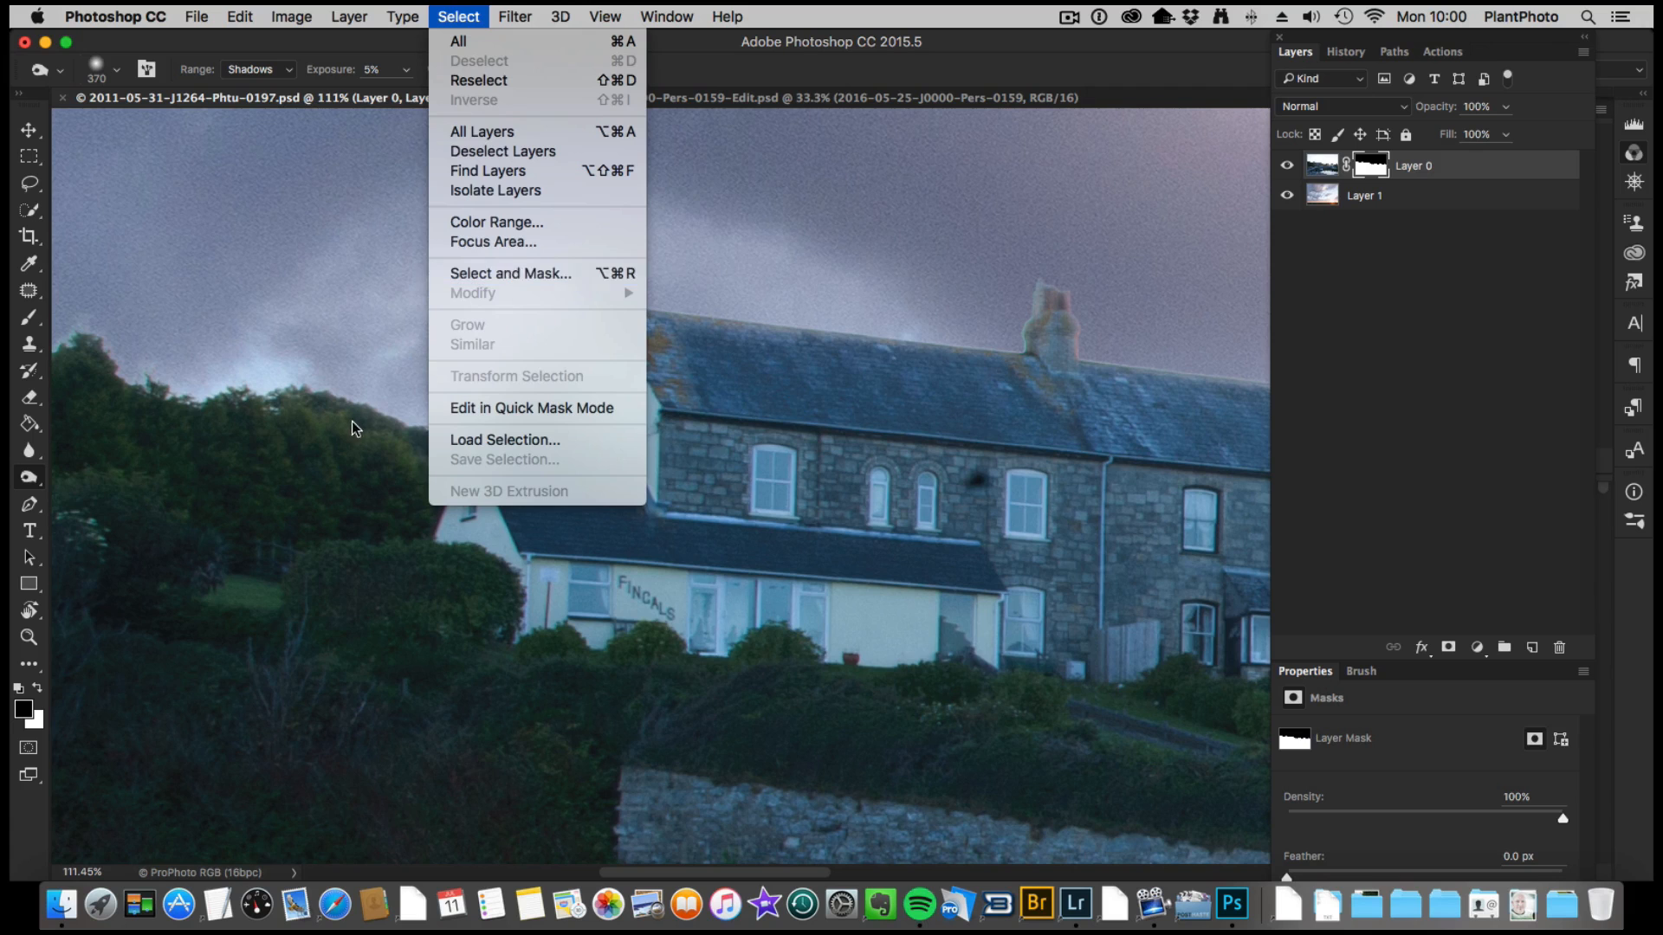
{"action": "left_click", "coordinate": [565, 482]}
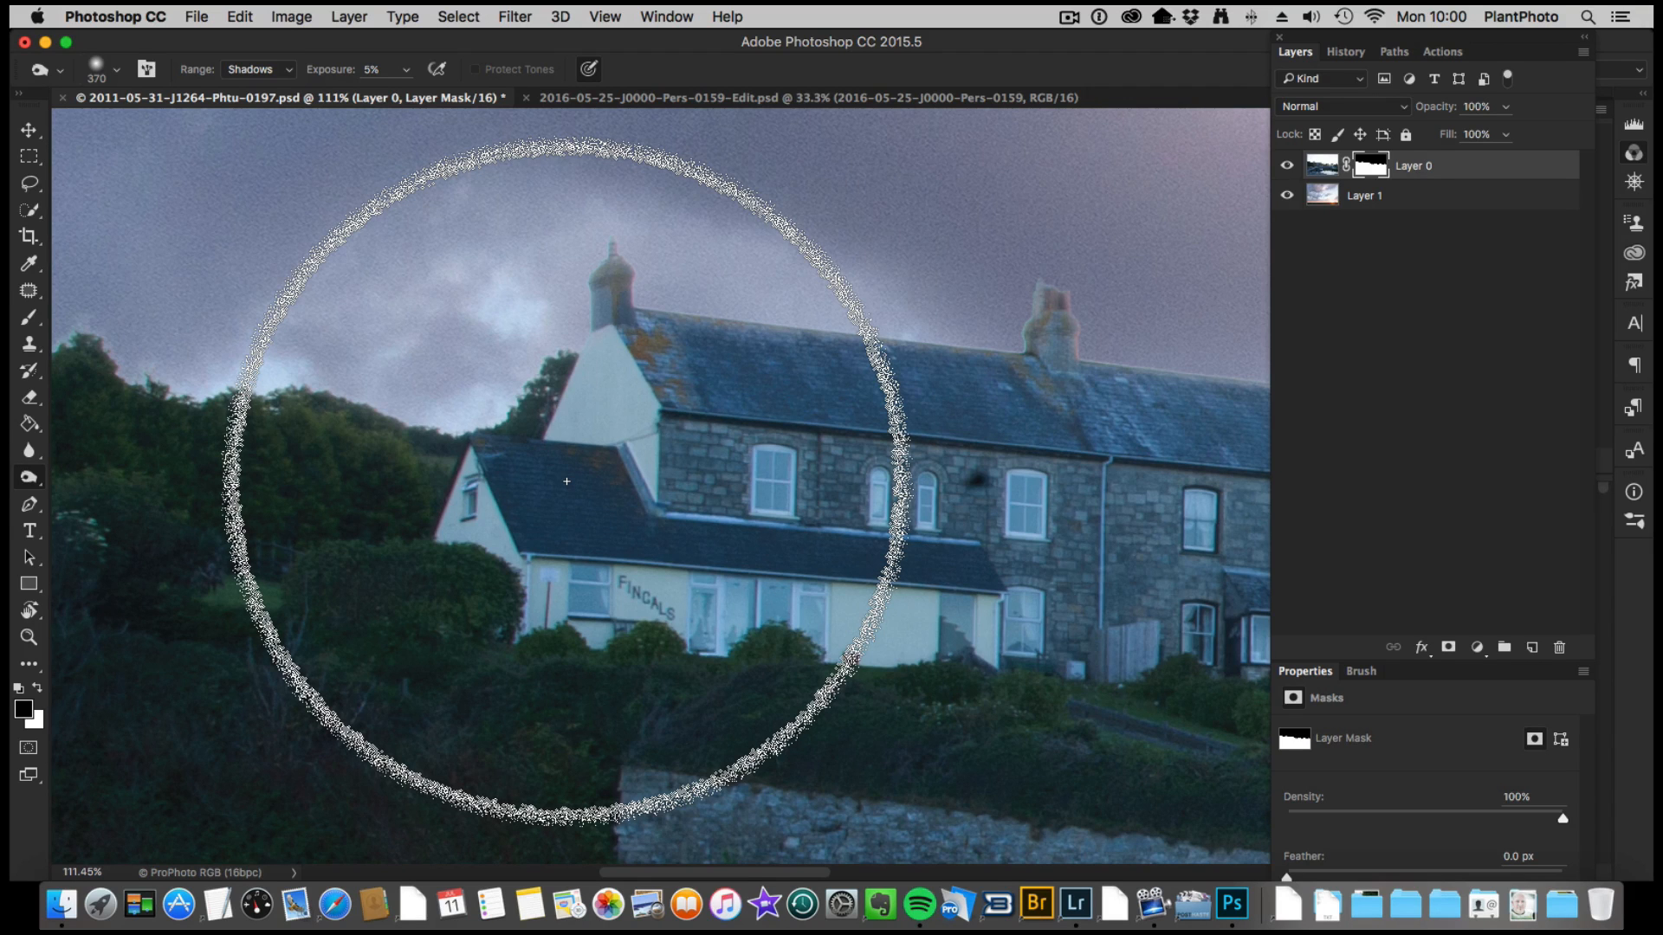
{"action": "mouse_move", "coordinate": [695, 452]}
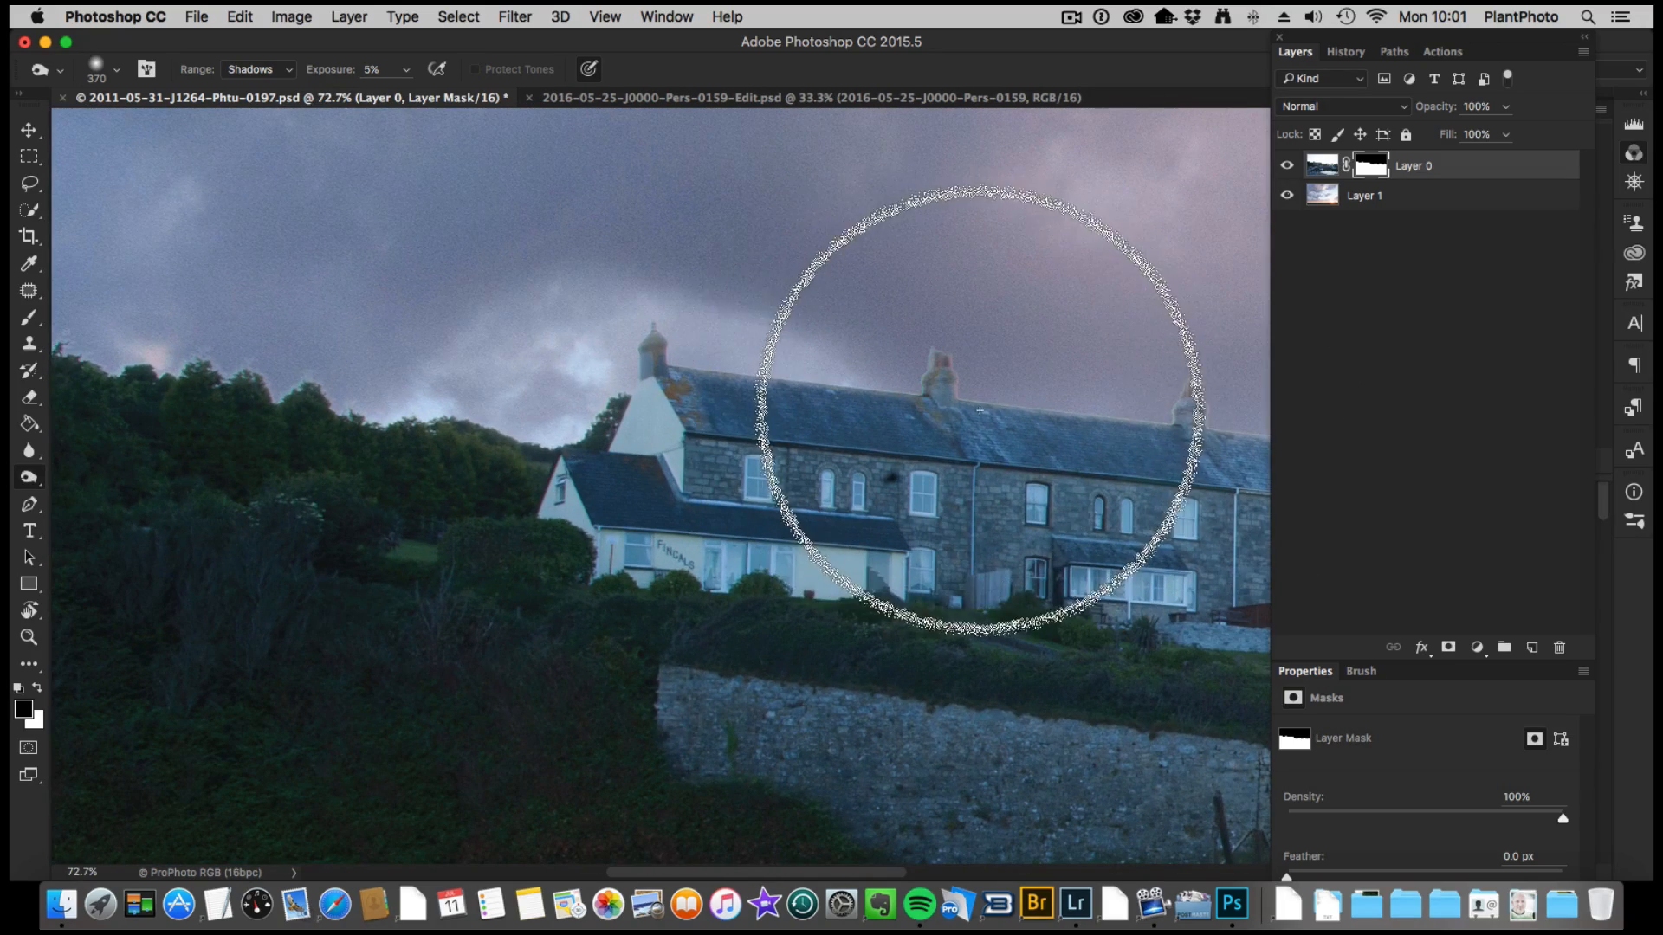
{"action": "mouse_move", "coordinate": [781, 538]}
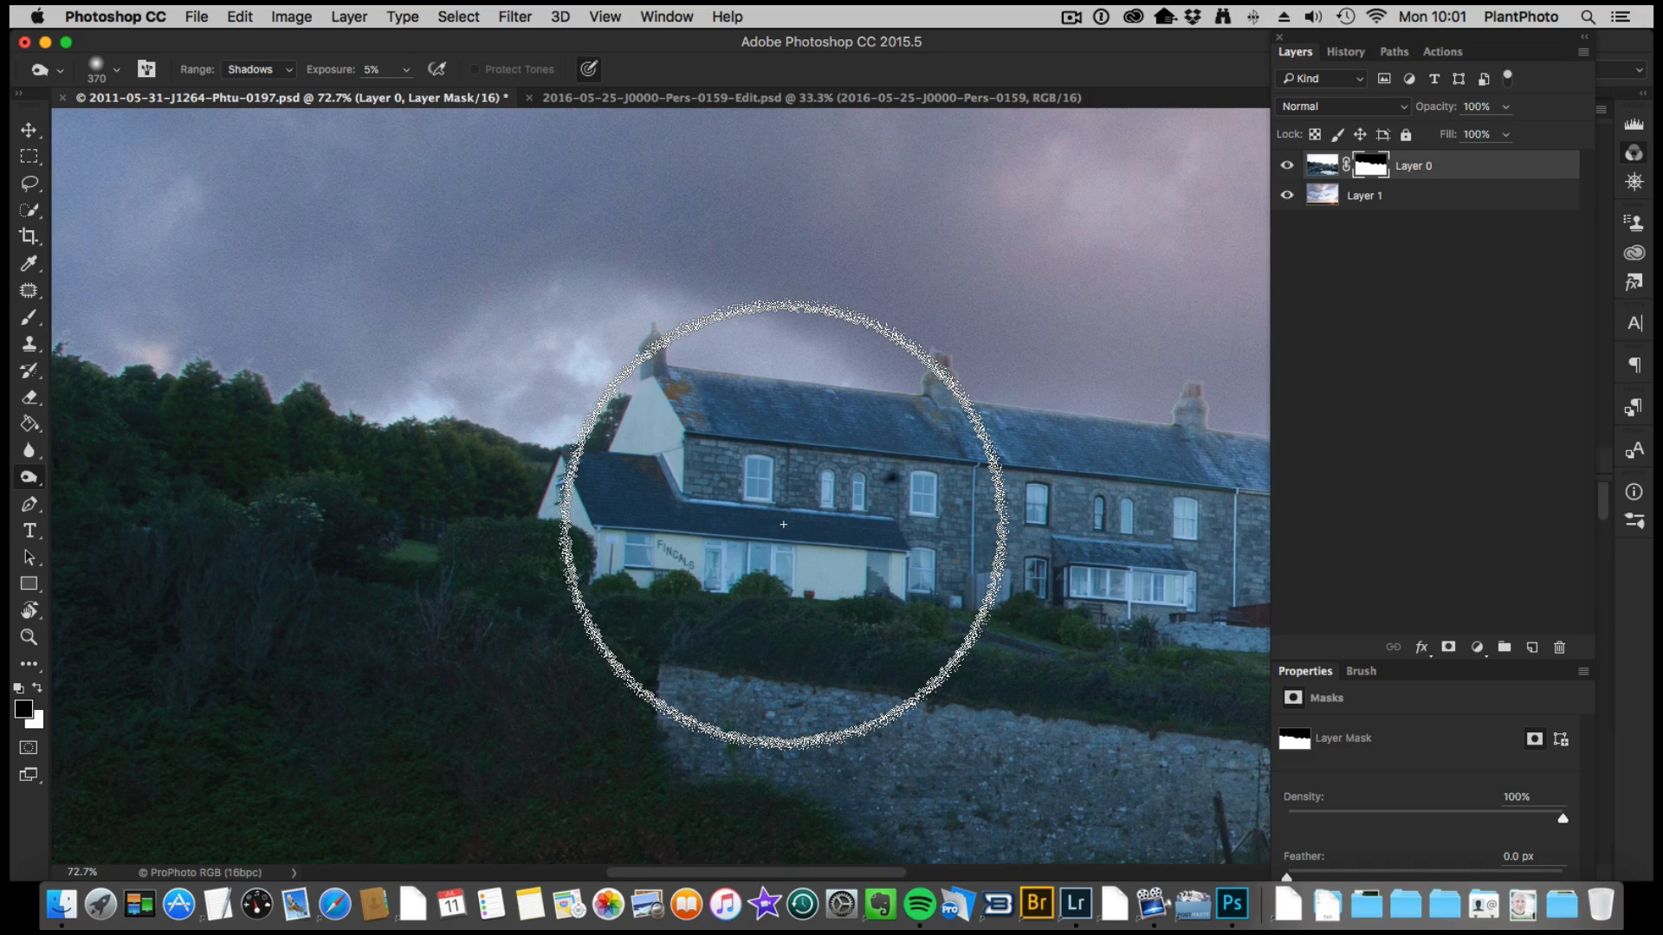
{"action": "mouse_move", "coordinate": [247, 417]}
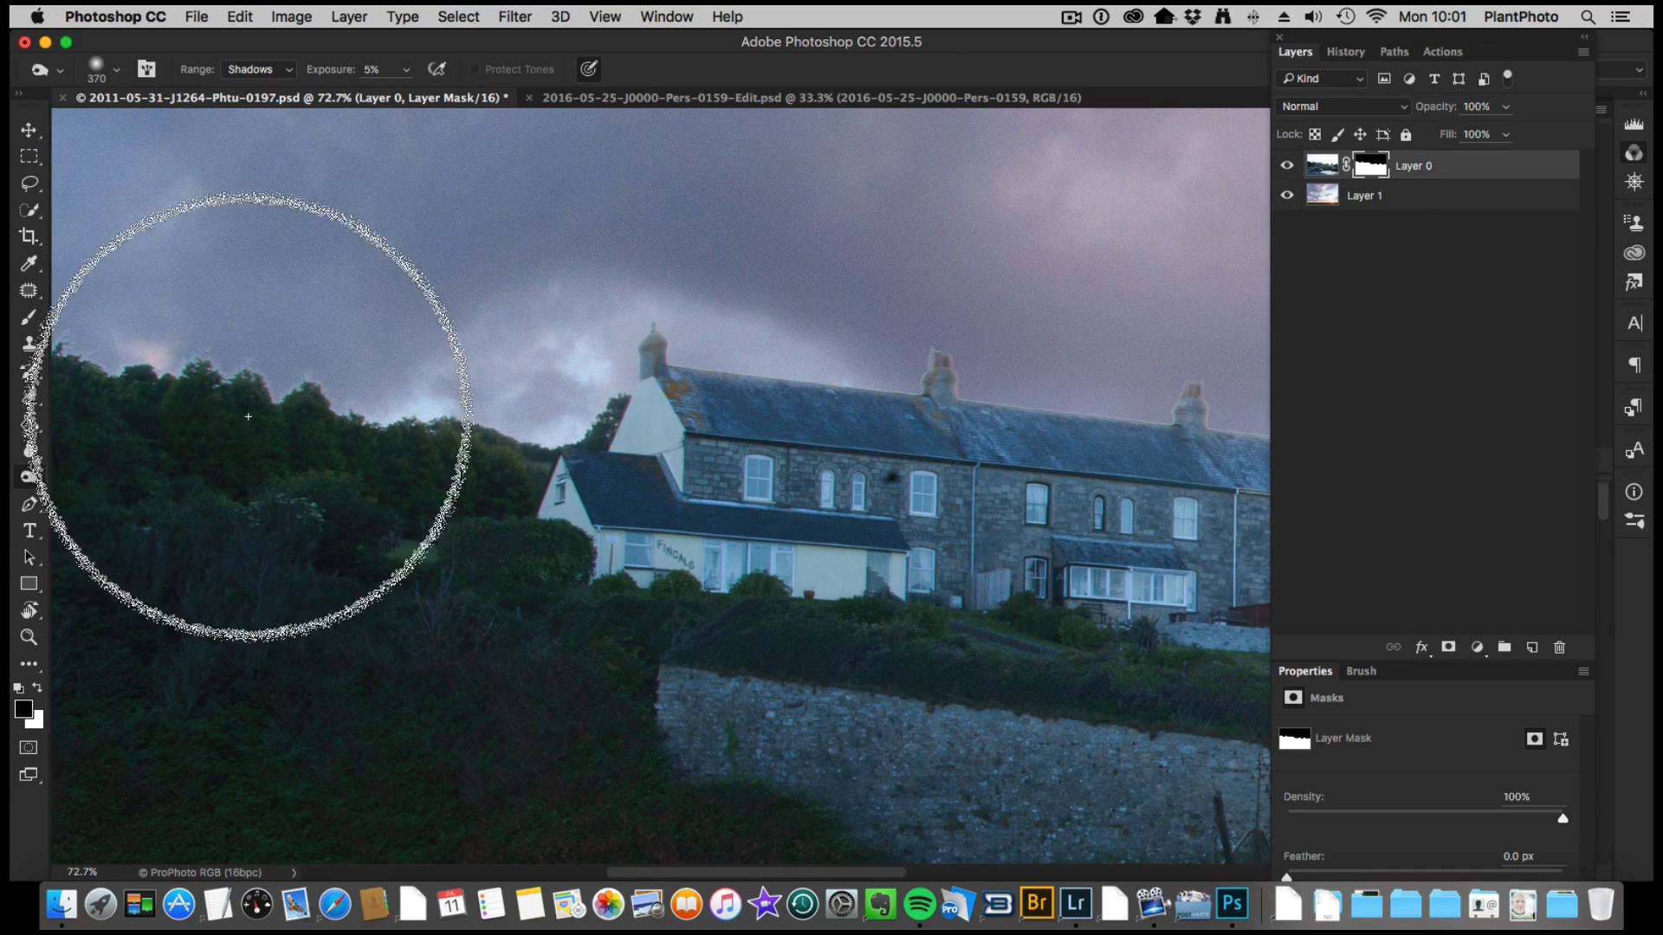
{"action": "mouse_move", "coordinate": [1082, 476]}
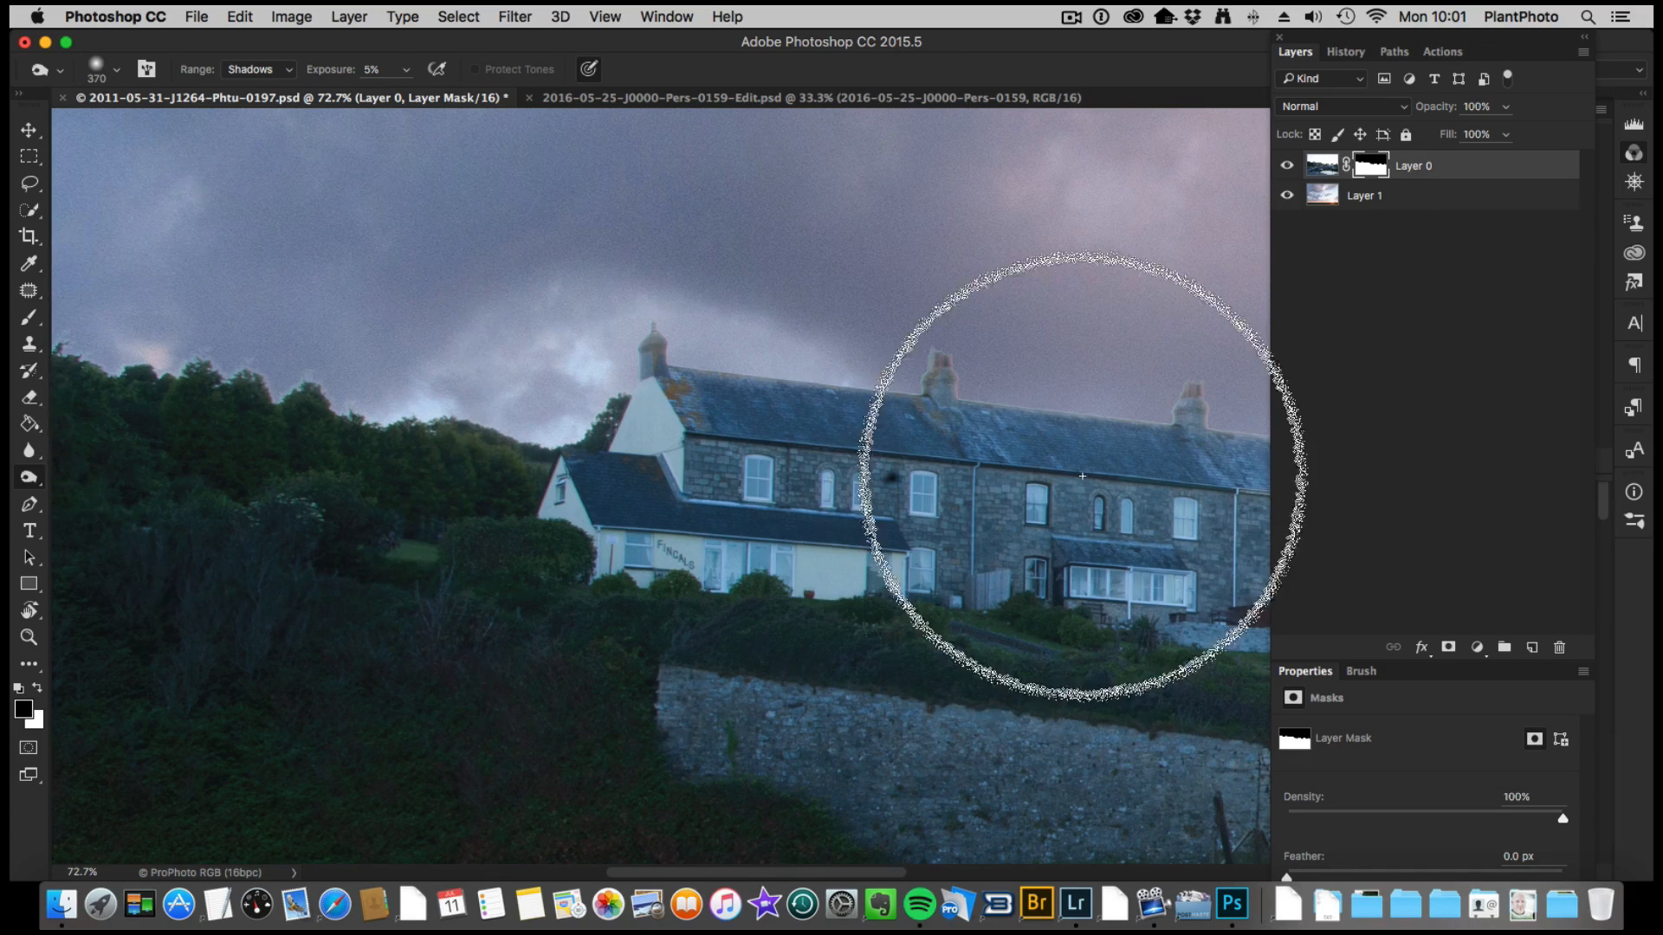
{"action": "mouse_move", "coordinate": [1049, 380]}
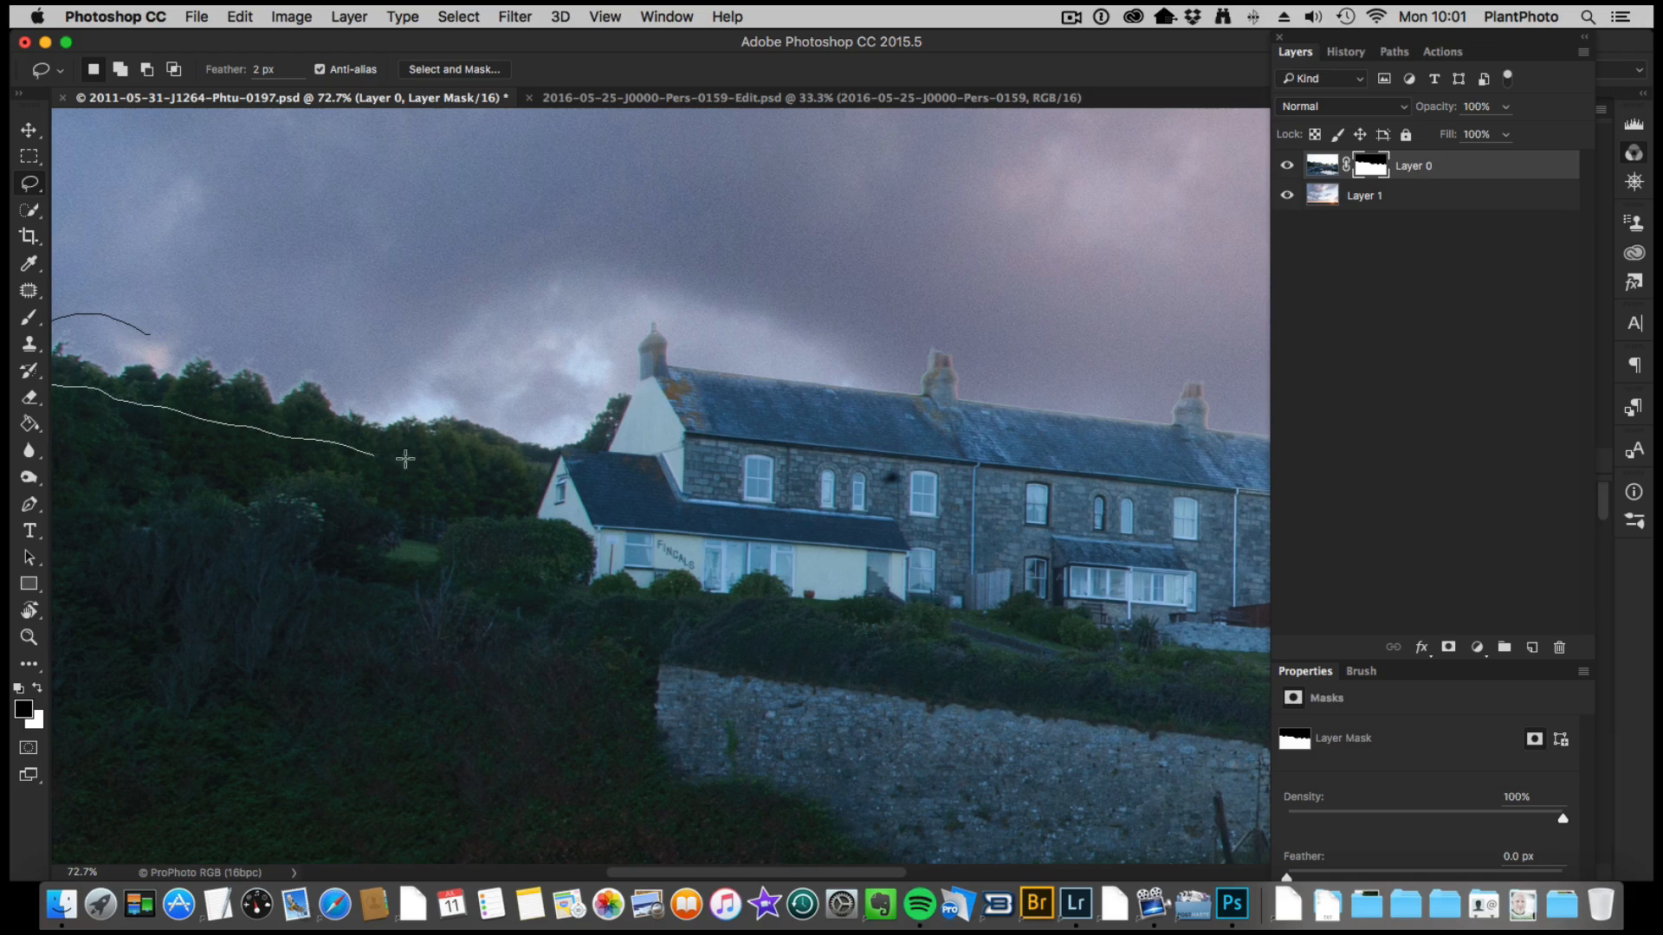
Step: Lasso the hillside treeline strip and darken the mask there with a downward Curves adjustment
{"action": "left_click_drag", "start_coordinate": [403, 458], "coordinate": [166, 328]}
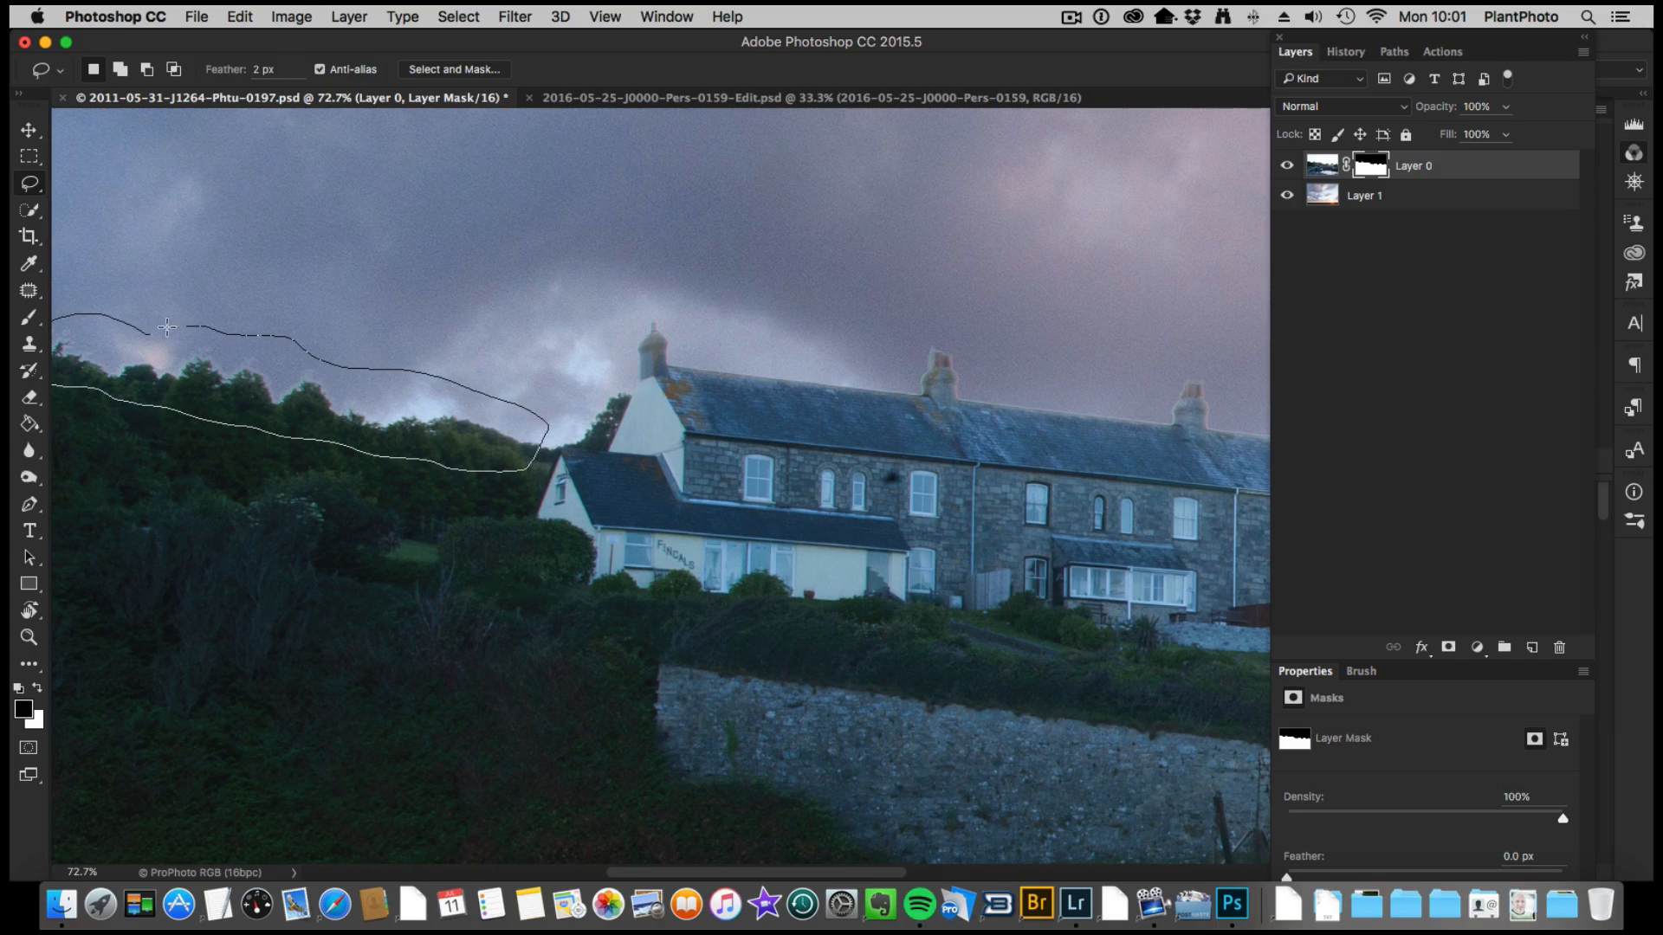
{"action": "left_click", "coordinate": [291, 16]}
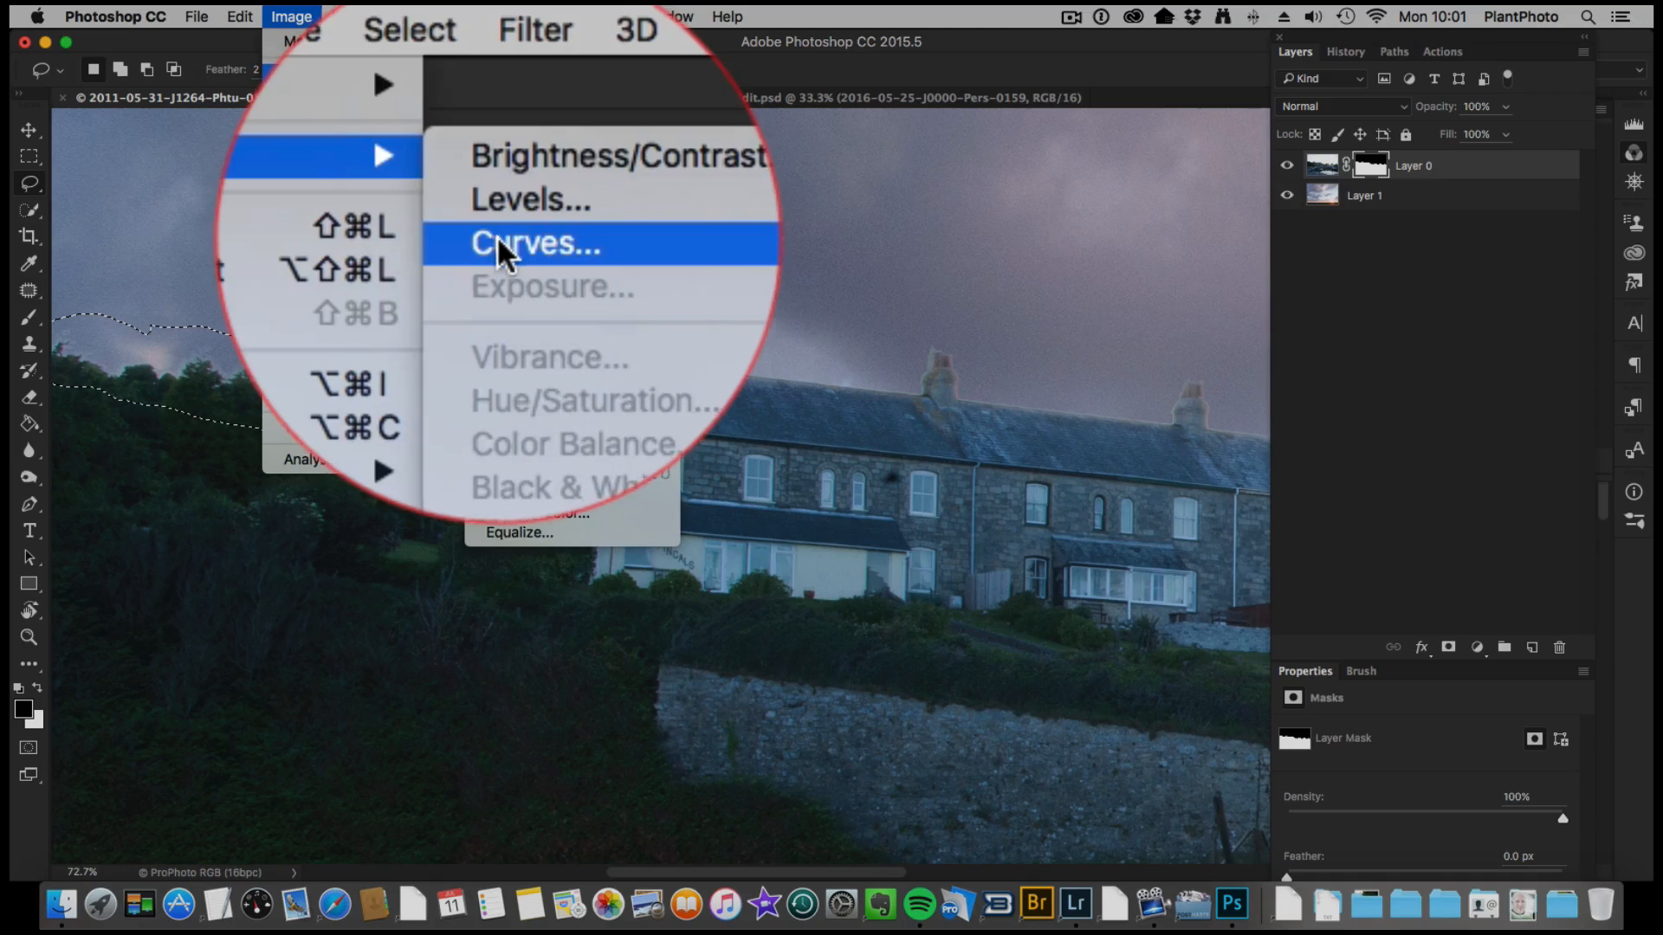
{"action": "left_click", "coordinate": [535, 244]}
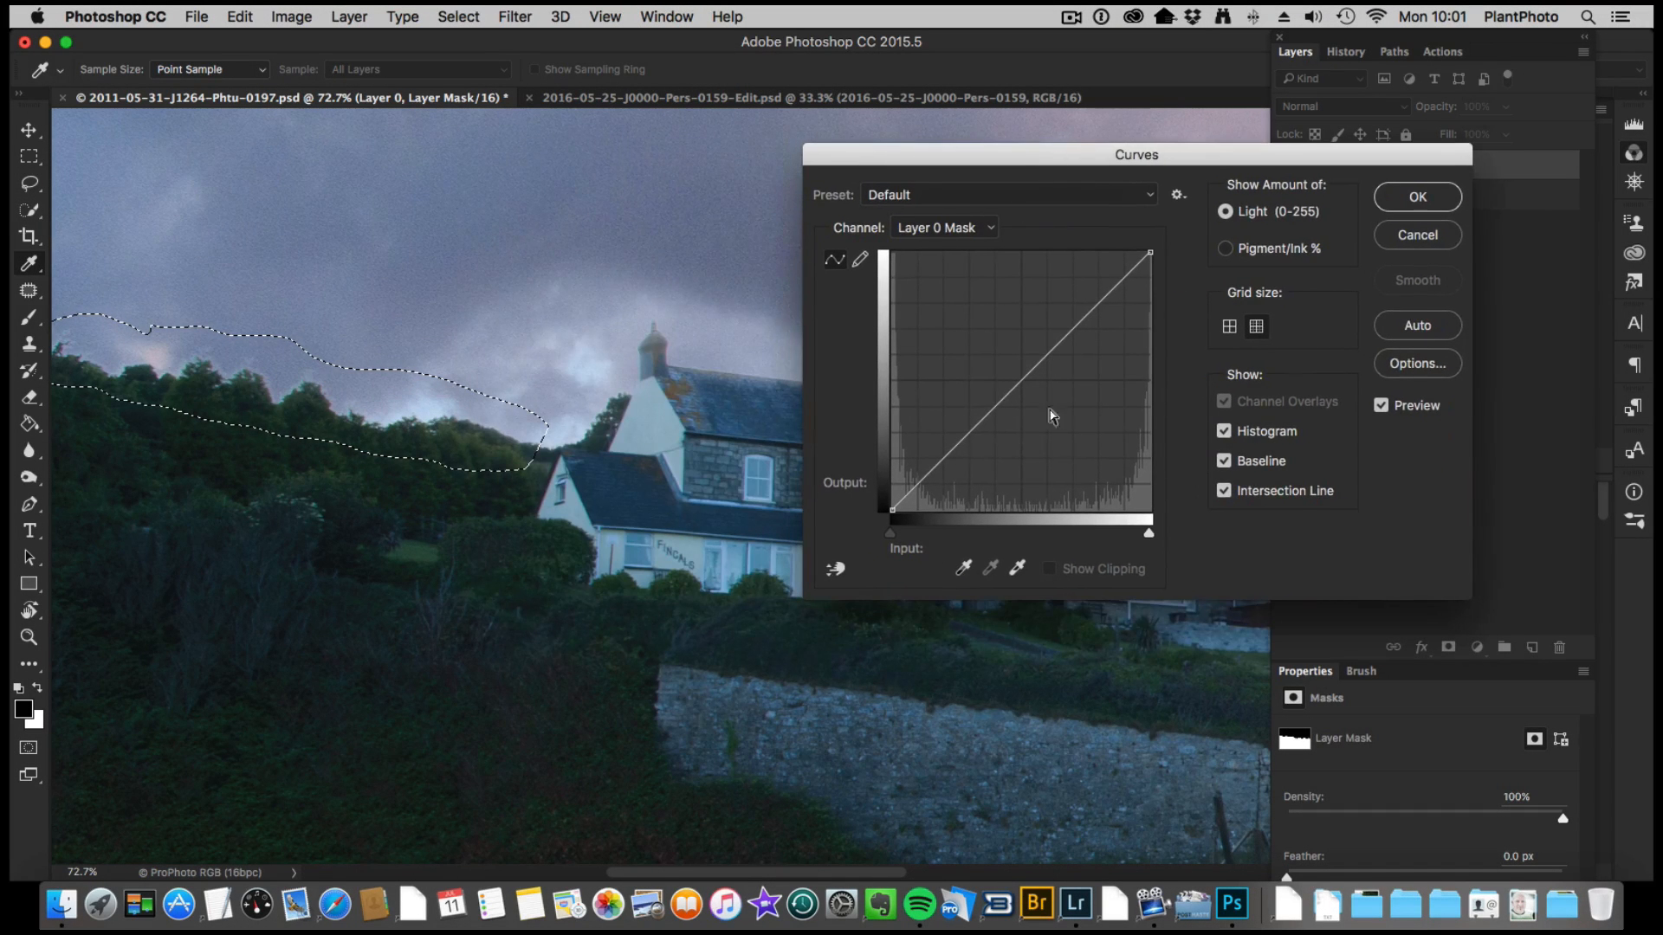
{"action": "left_click", "coordinate": [998, 406]}
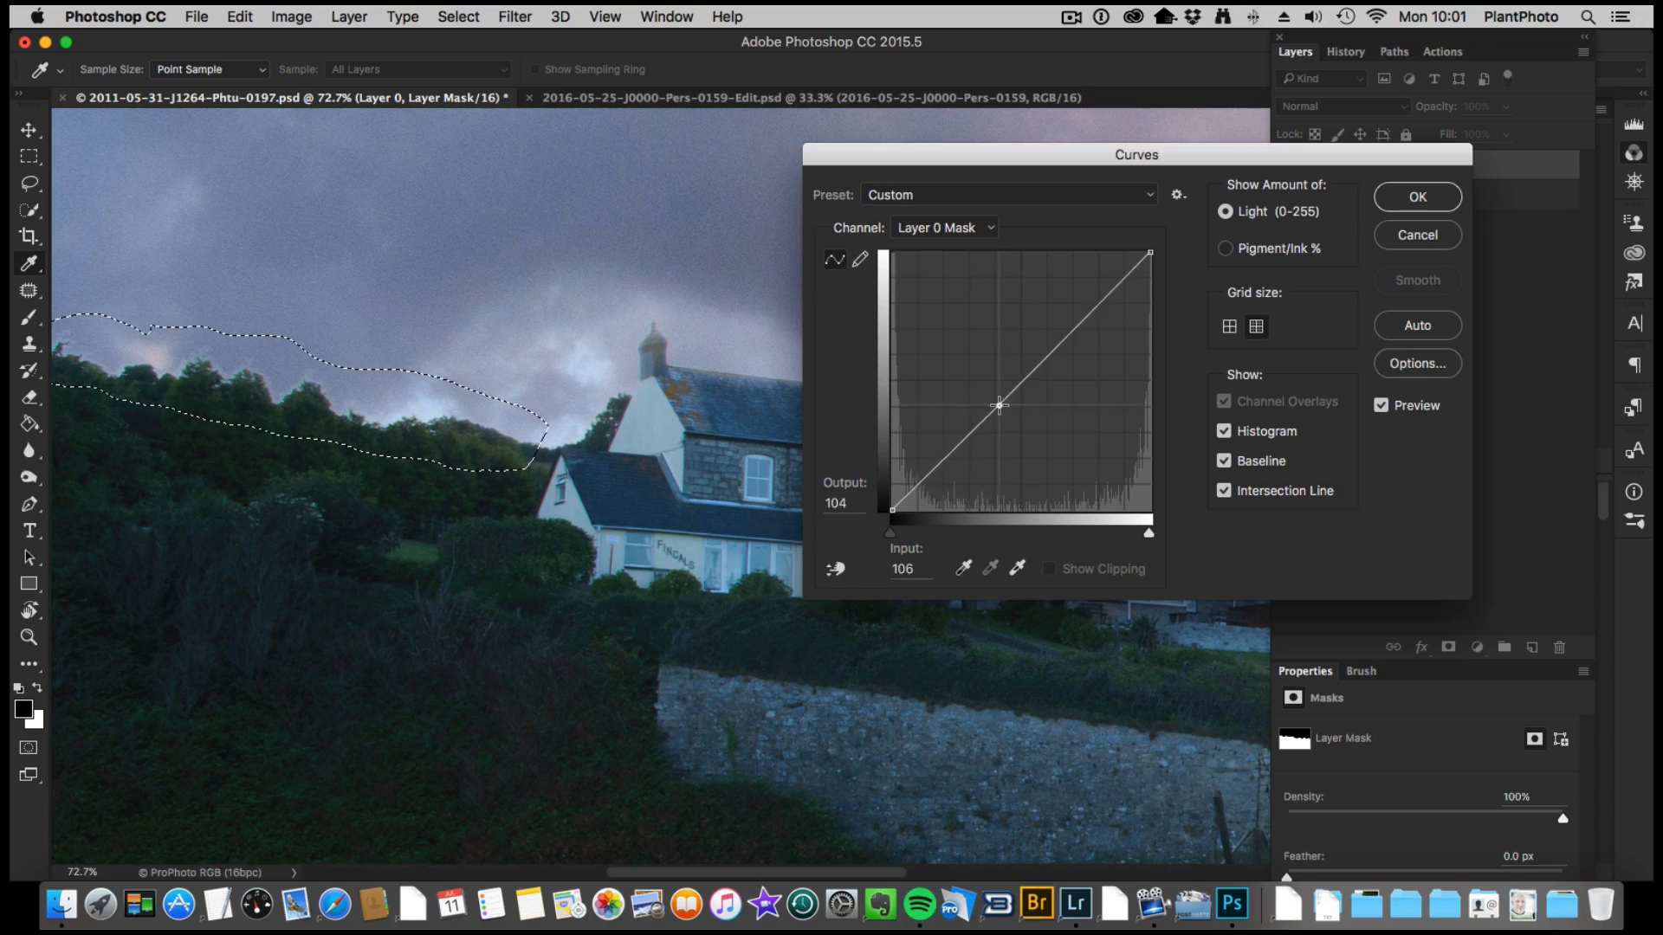
{"action": "left_click_drag", "start_coordinate": [997, 405], "coordinate": [1008, 429]}
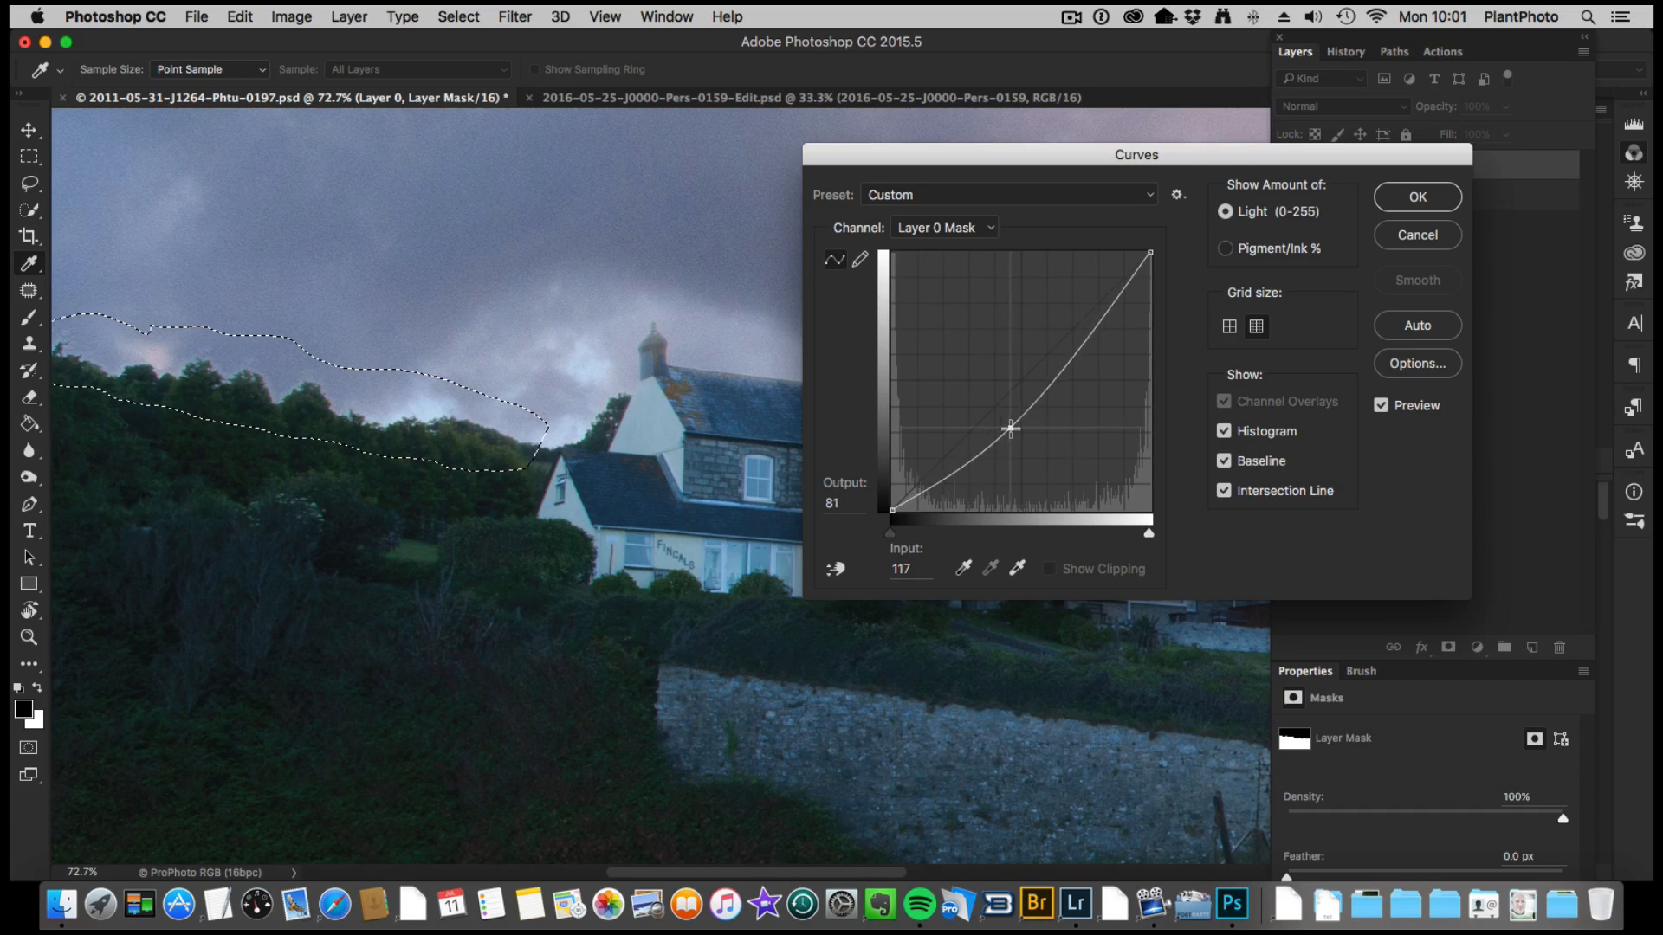
{"action": "left_click_drag", "start_coordinate": [1010, 428], "coordinate": [1020, 443]}
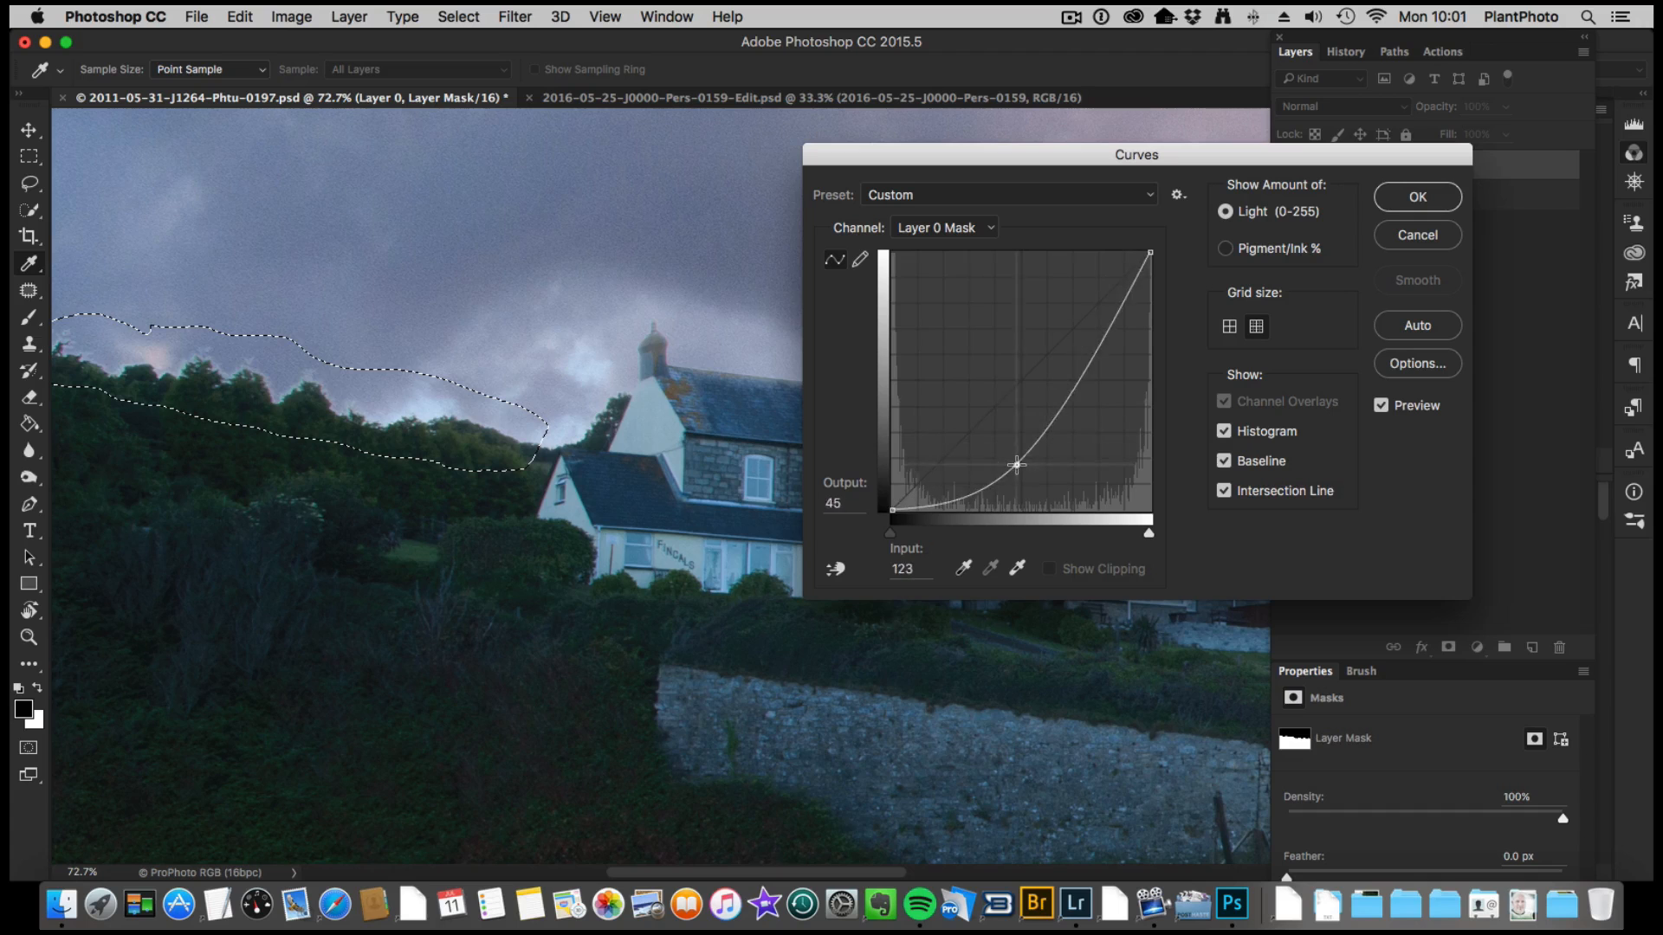
{"action": "left_click_drag", "start_coordinate": [1018, 463], "coordinate": [965, 411]}
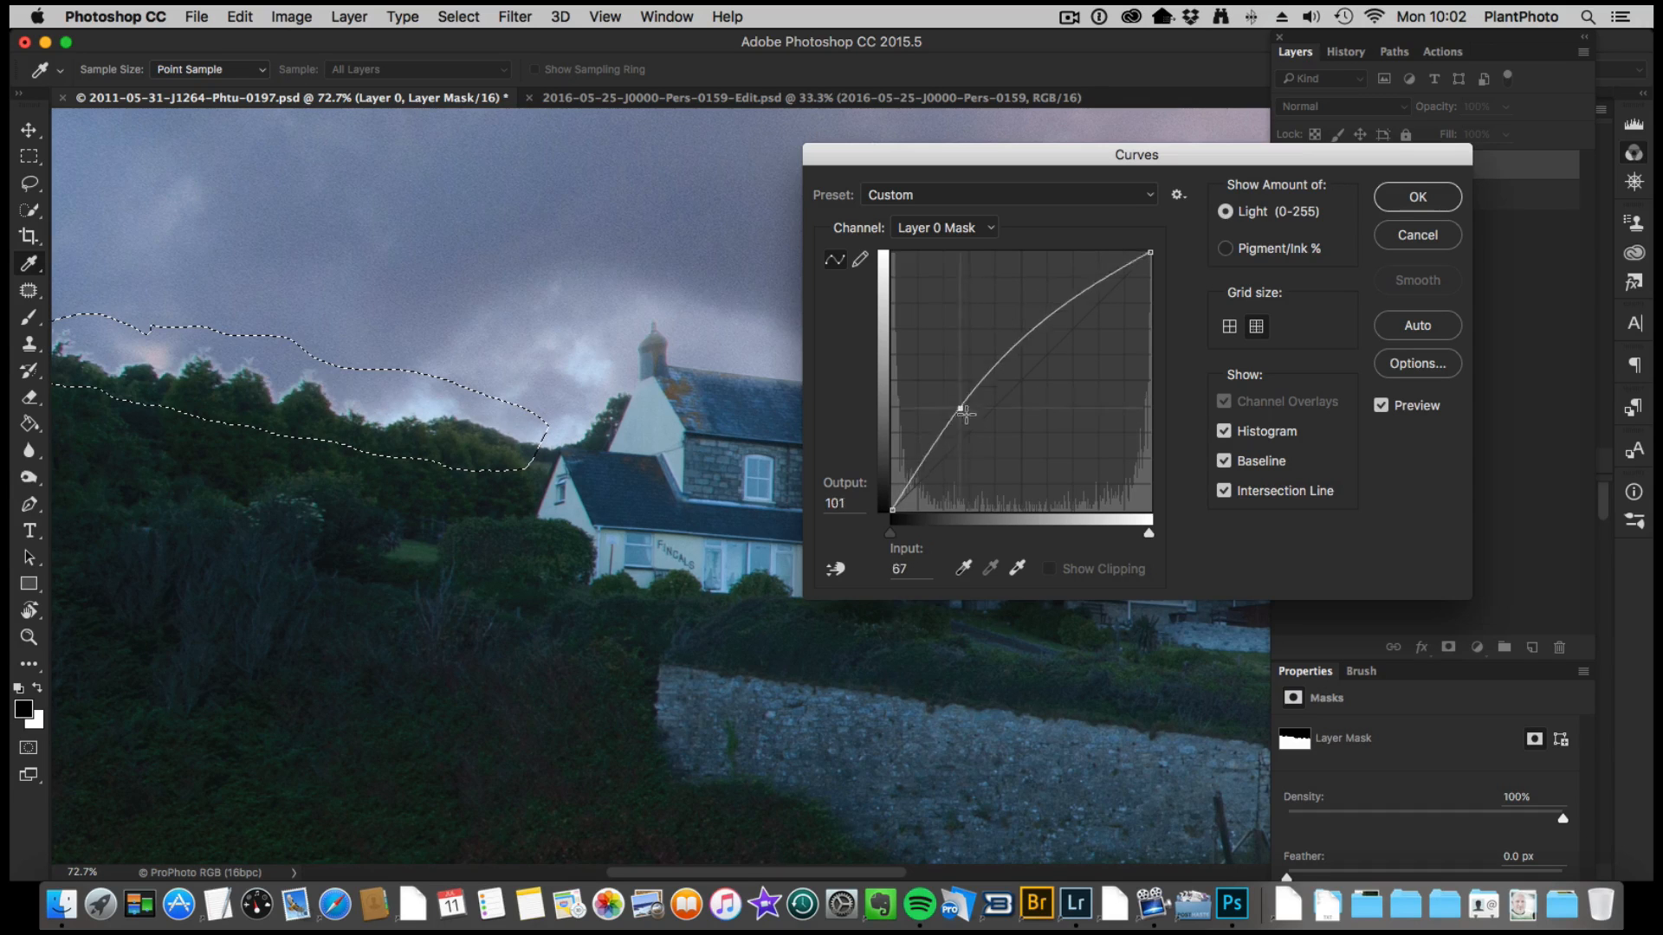
{"action": "left_click_drag", "start_coordinate": [963, 411], "coordinate": [1010, 454]}
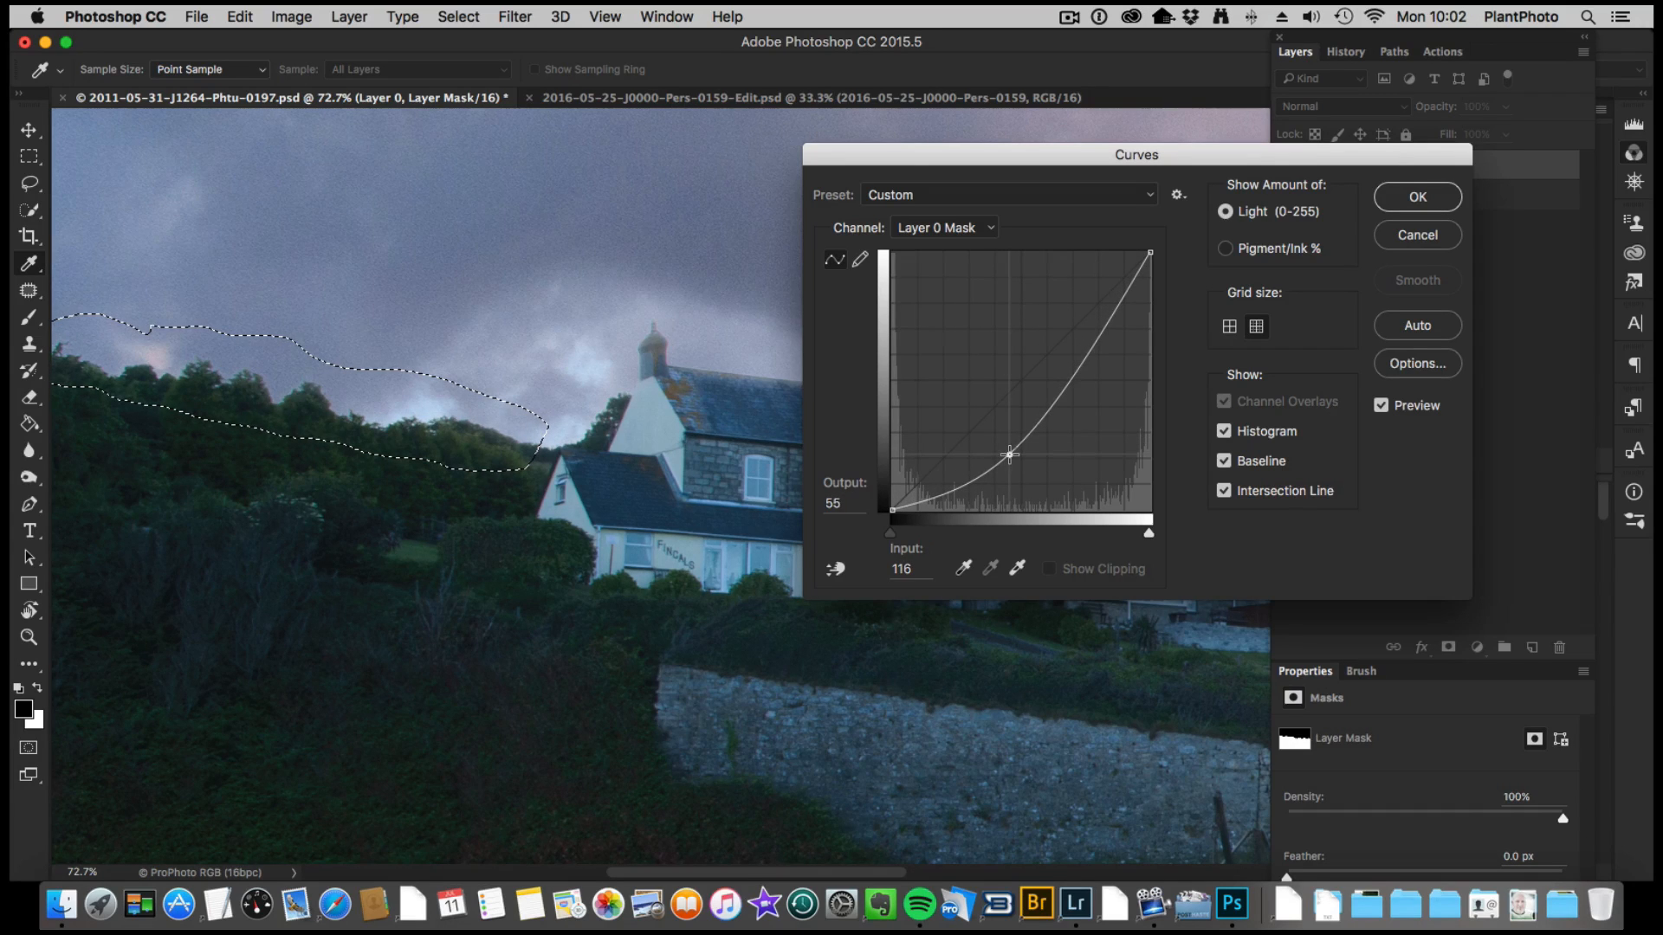
{"action": "left_click_drag", "start_coordinate": [1010, 452], "coordinate": [1007, 446]}
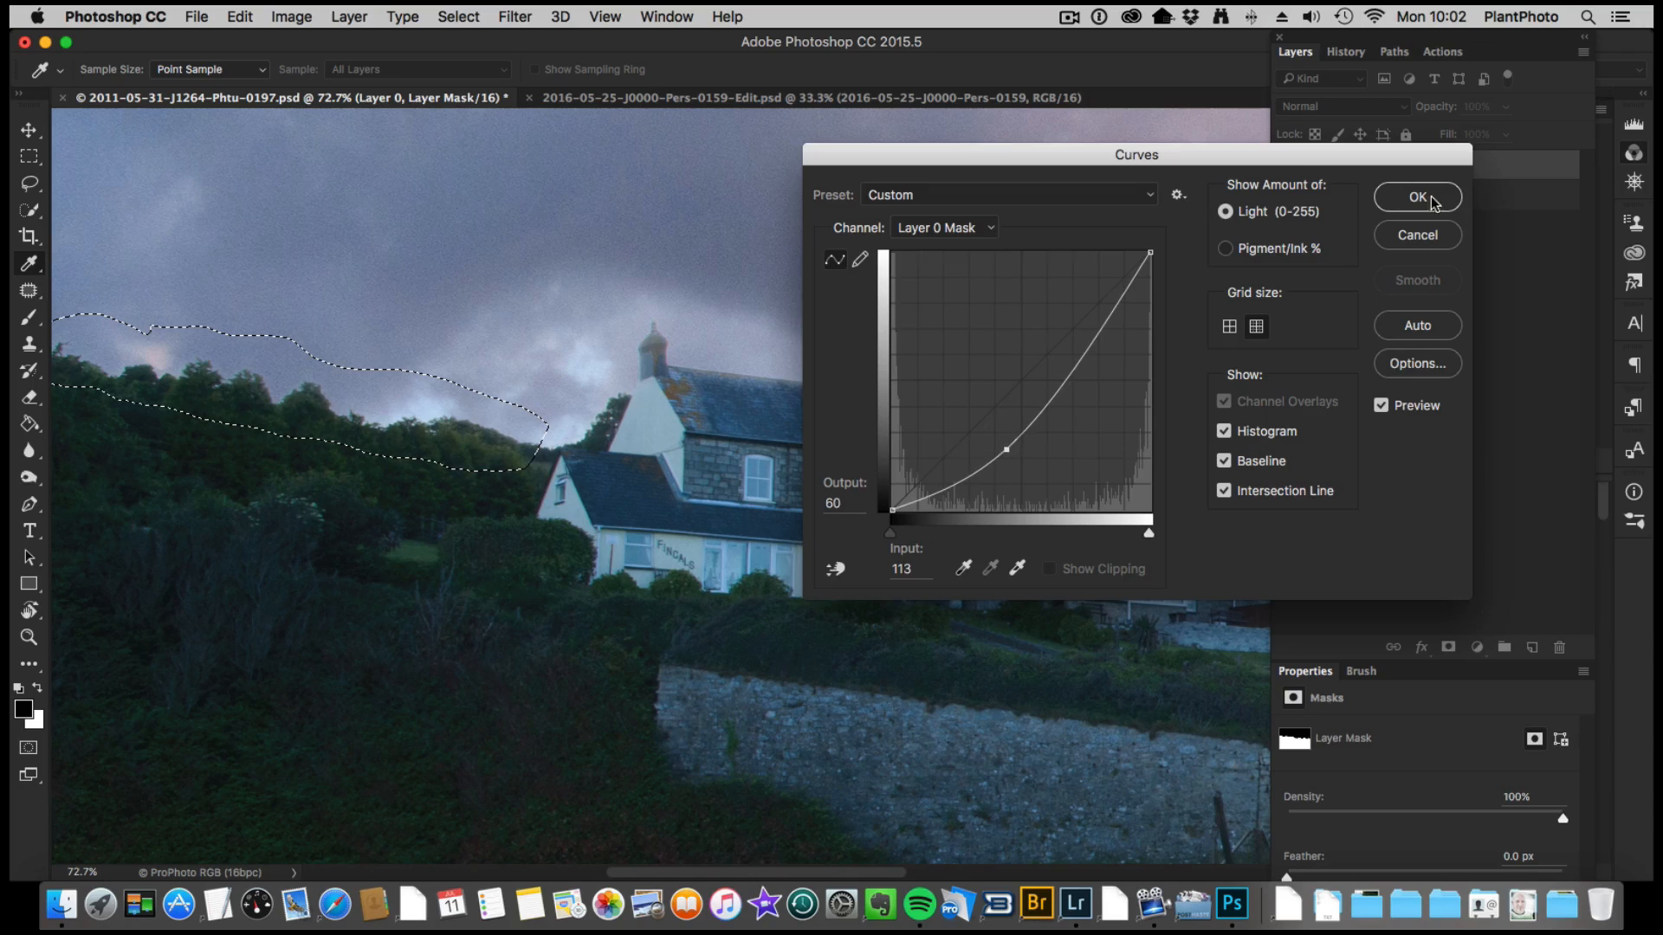
{"action": "left_click", "coordinate": [1417, 198]}
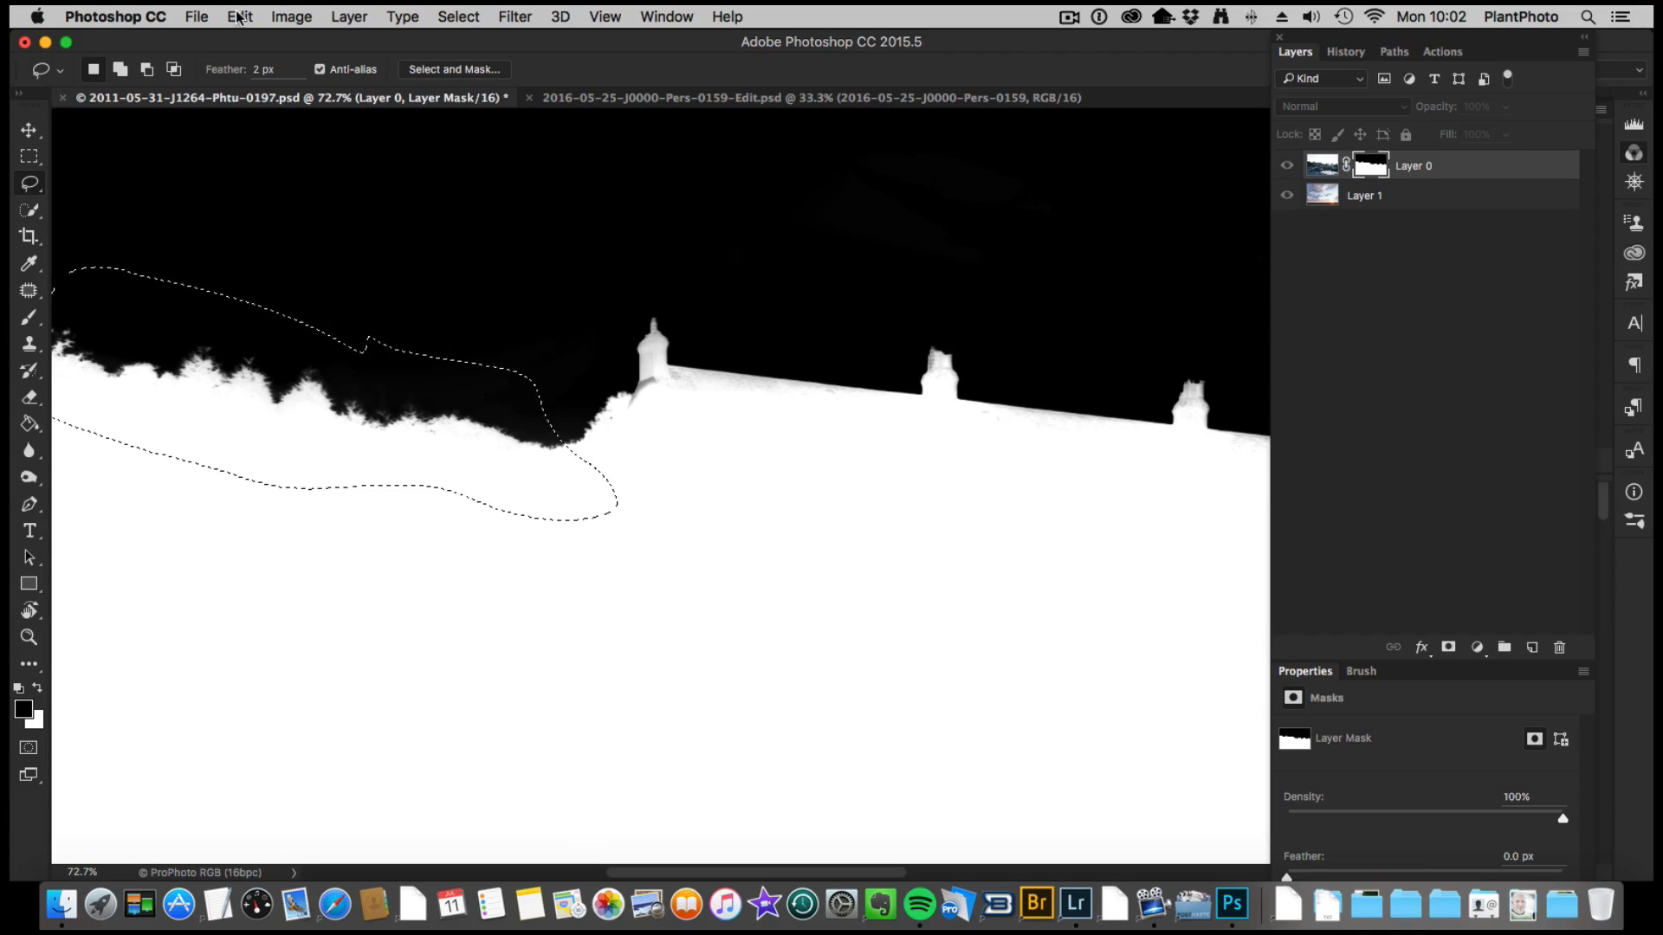
Step: Apply a second, slight downward Curves adjustment to the treeline mask
{"action": "left_click", "coordinate": [291, 15]}
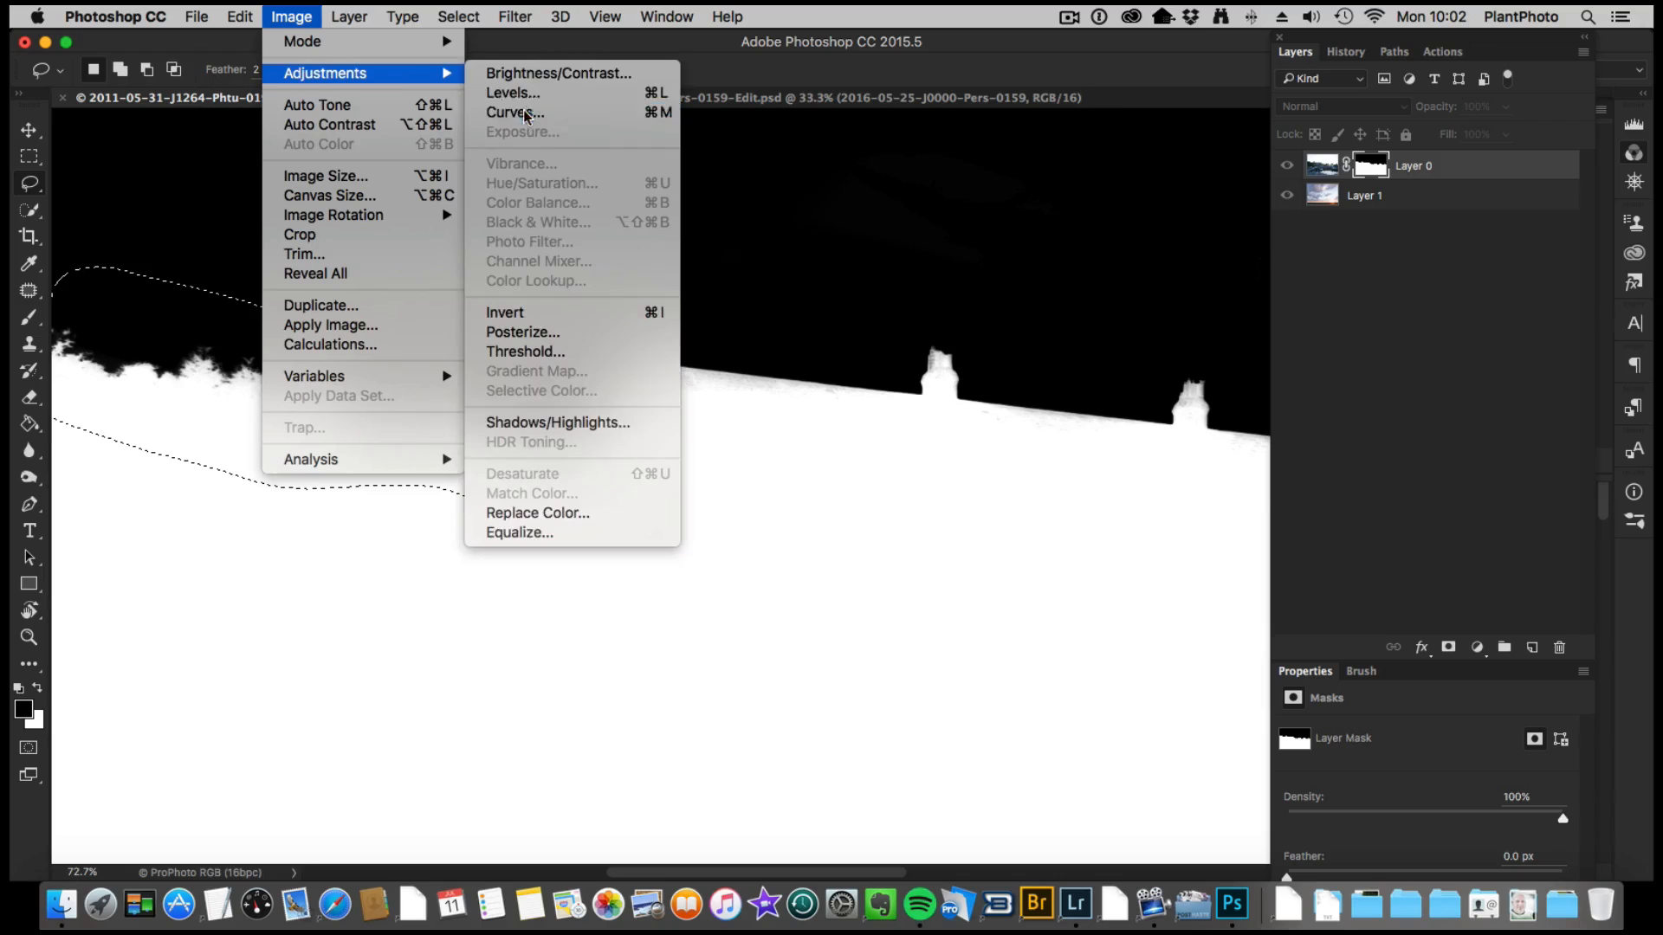
{"action": "left_click", "coordinate": [515, 112]}
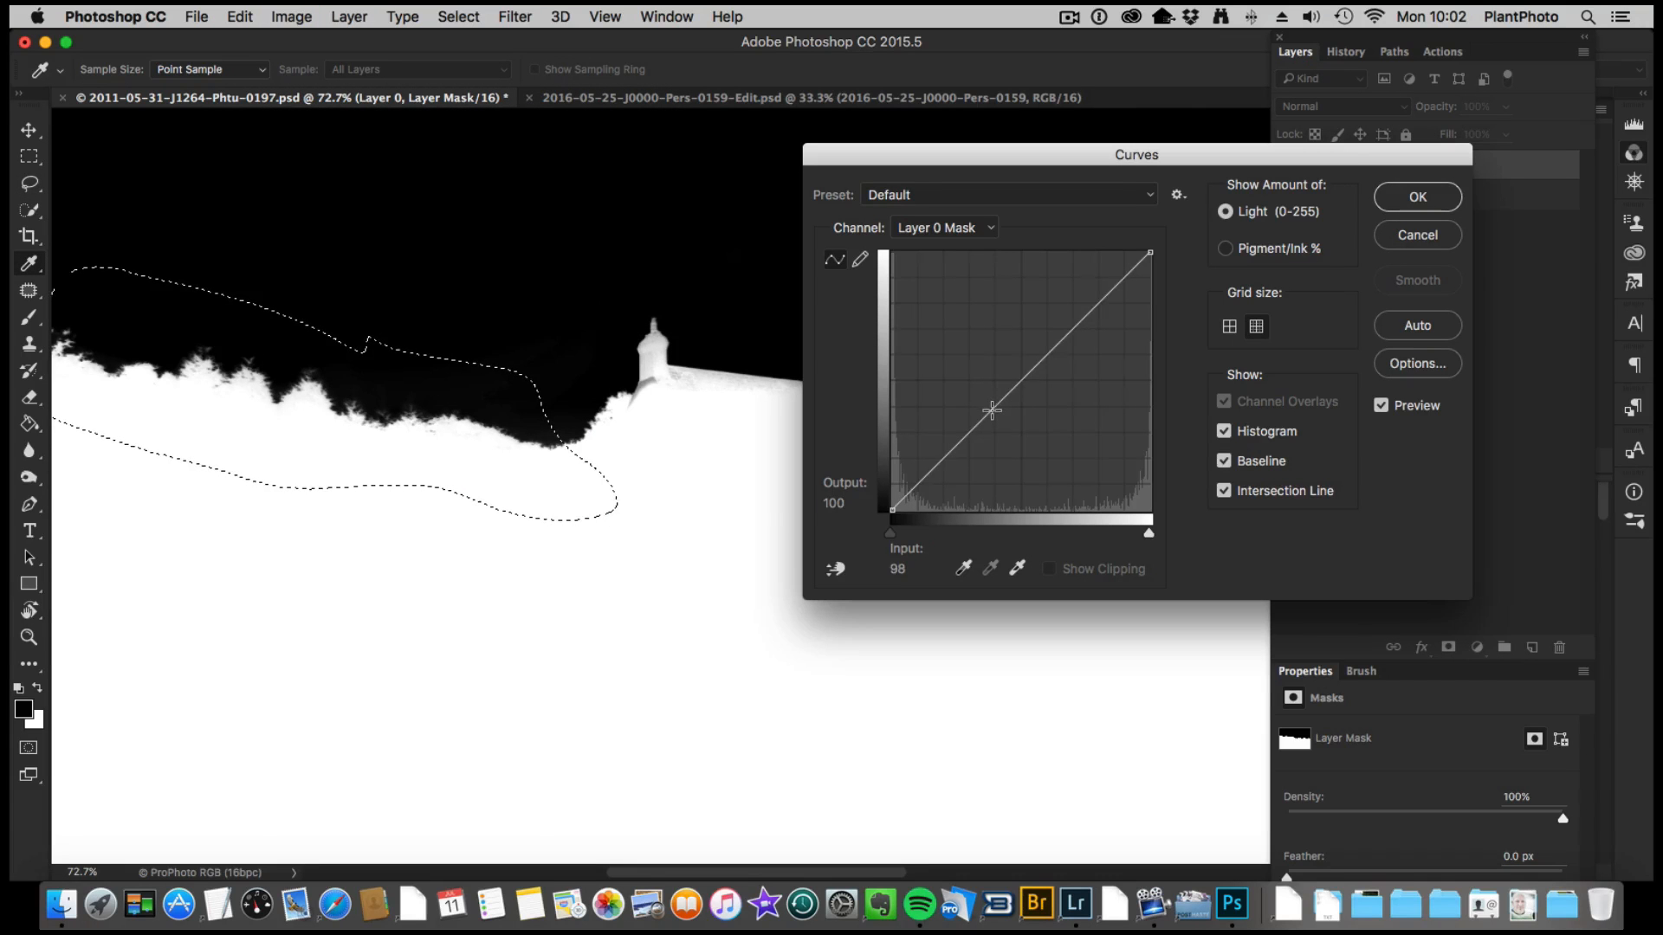
{"action": "left_click_drag", "start_coordinate": [992, 411], "coordinate": [976, 396]}
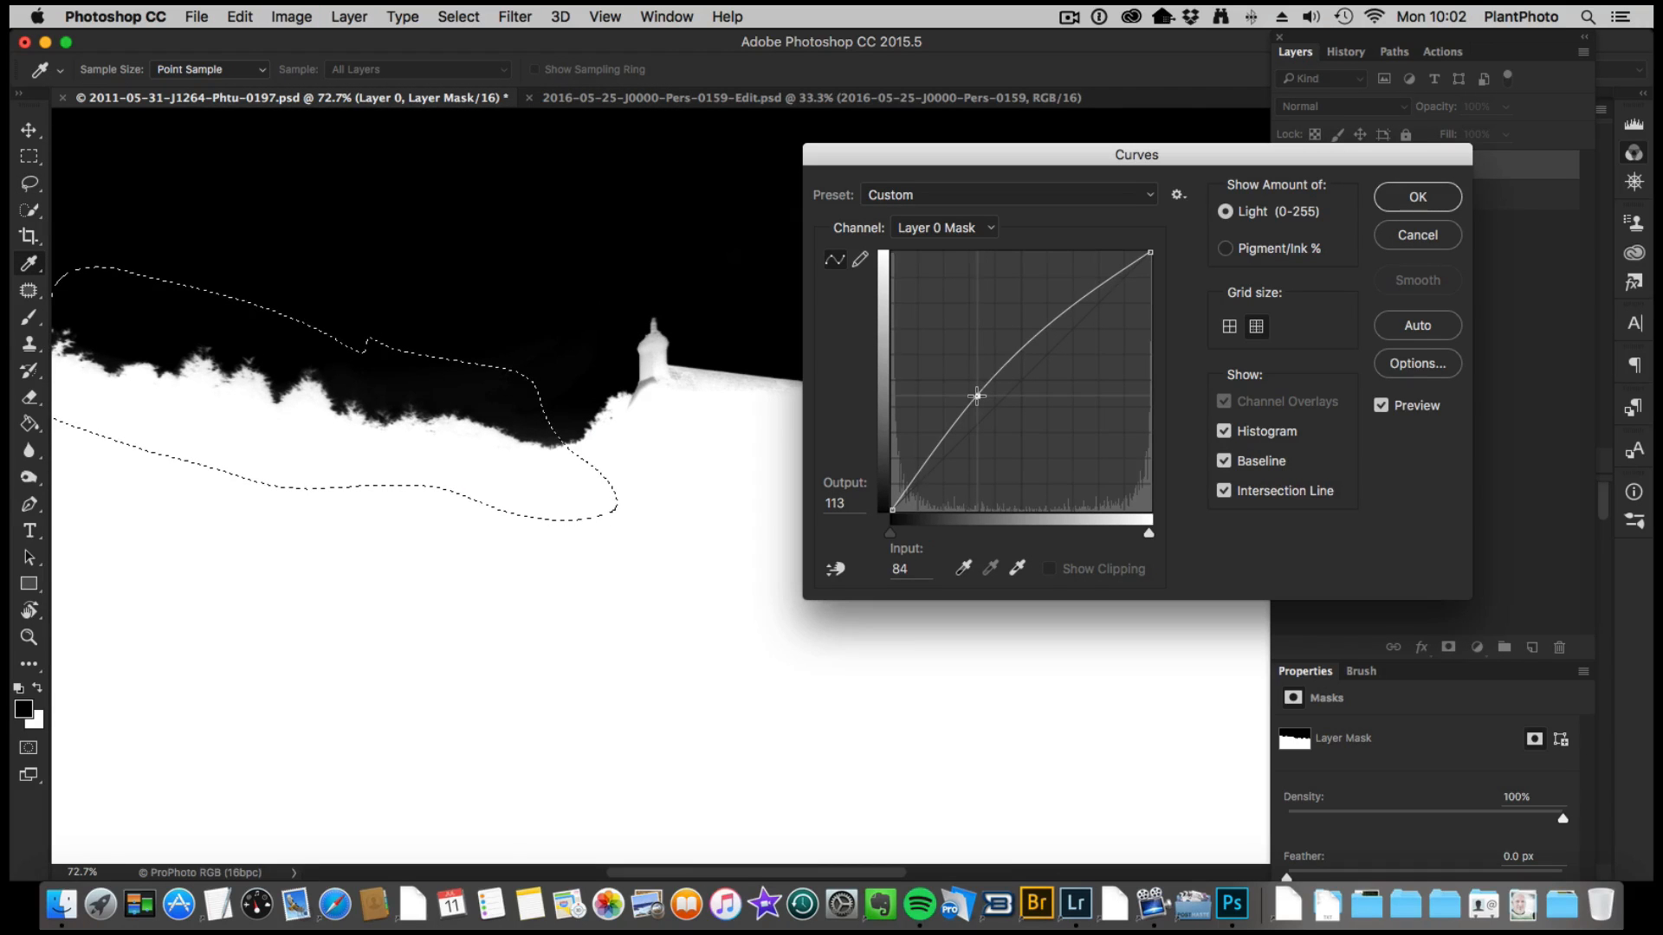
{"action": "left_click_drag", "start_coordinate": [977, 396], "coordinate": [972, 391]}
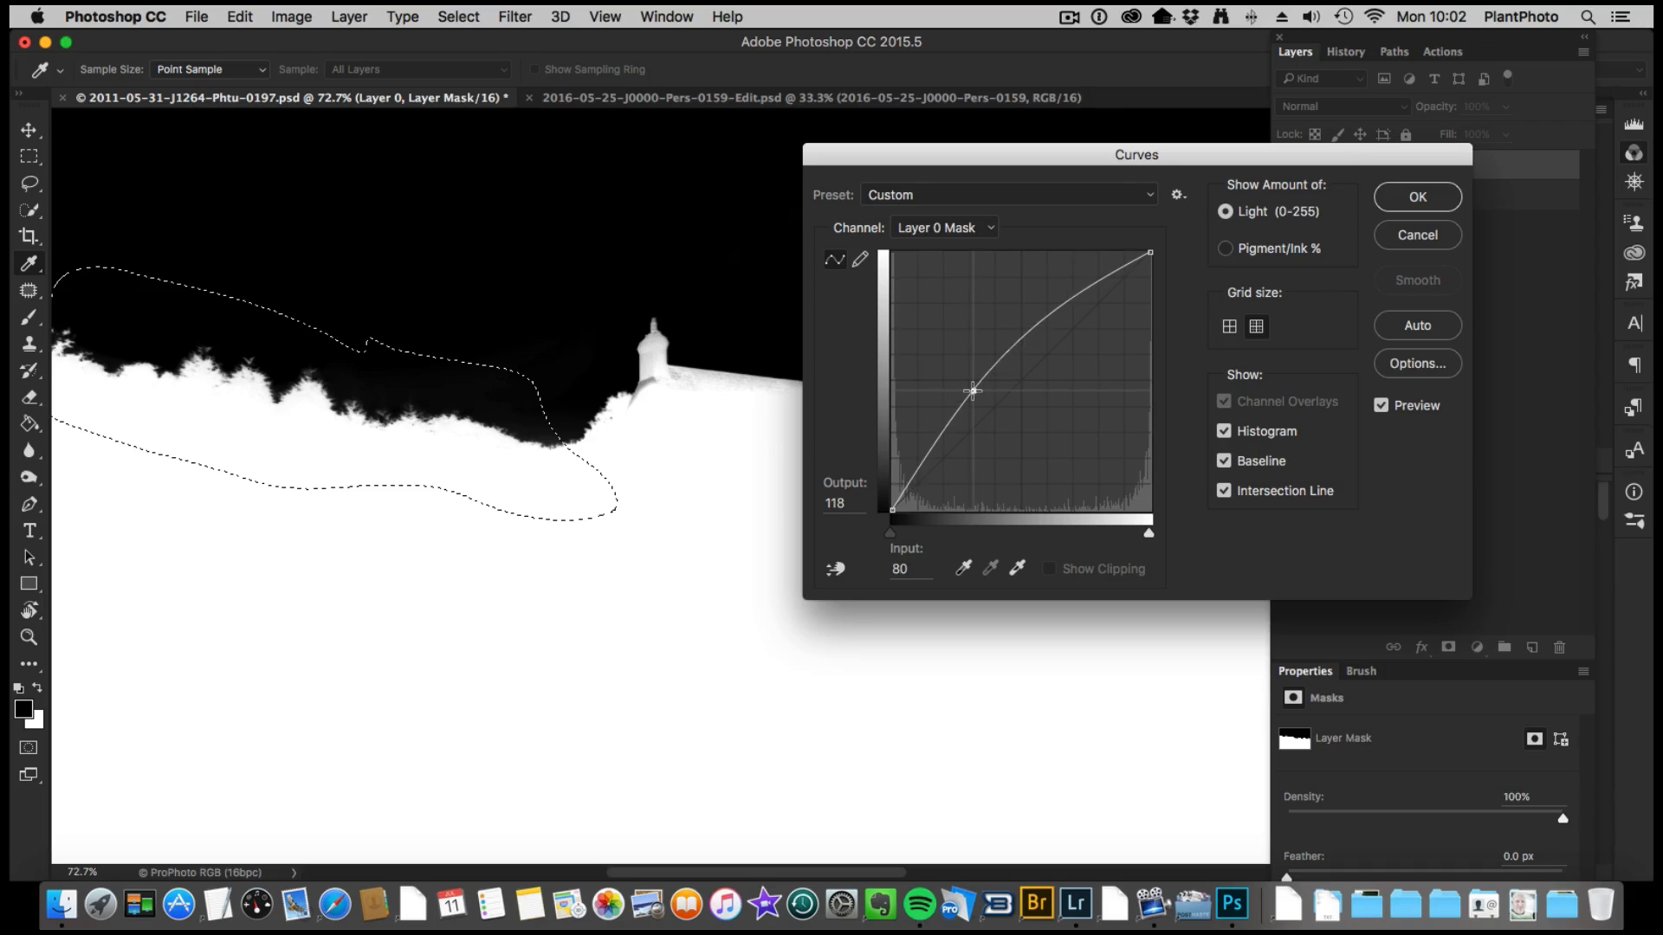
{"action": "left_click_drag", "start_coordinate": [973, 391], "coordinate": [986, 404]}
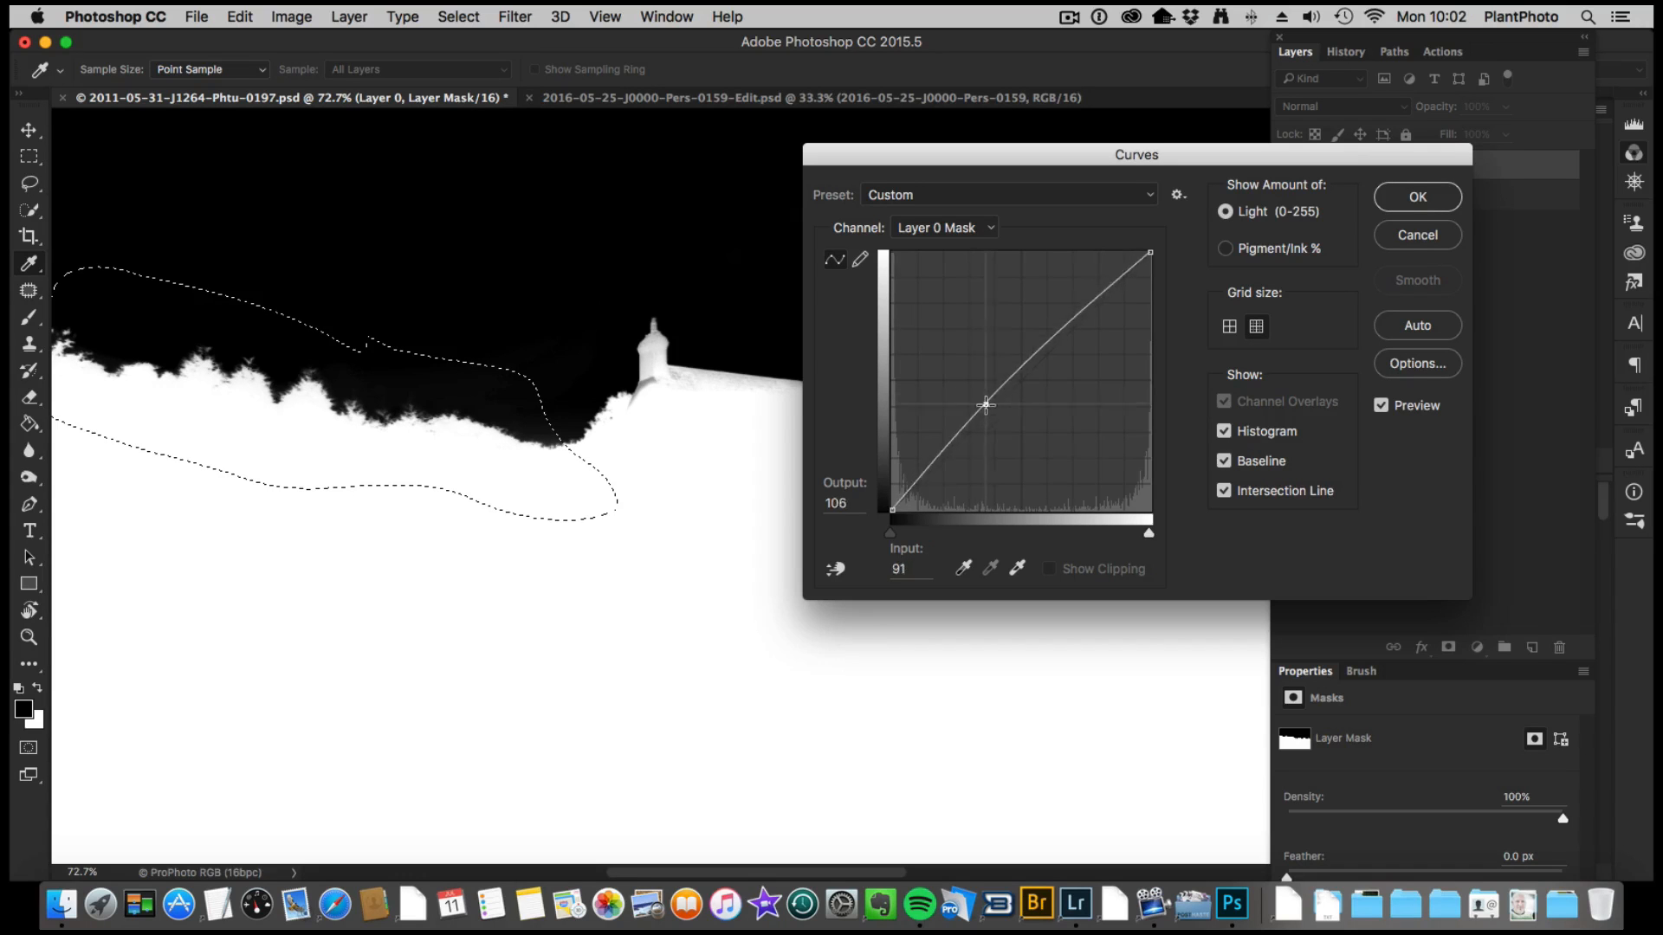
{"action": "left_click_drag", "start_coordinate": [986, 405], "coordinate": [997, 422]}
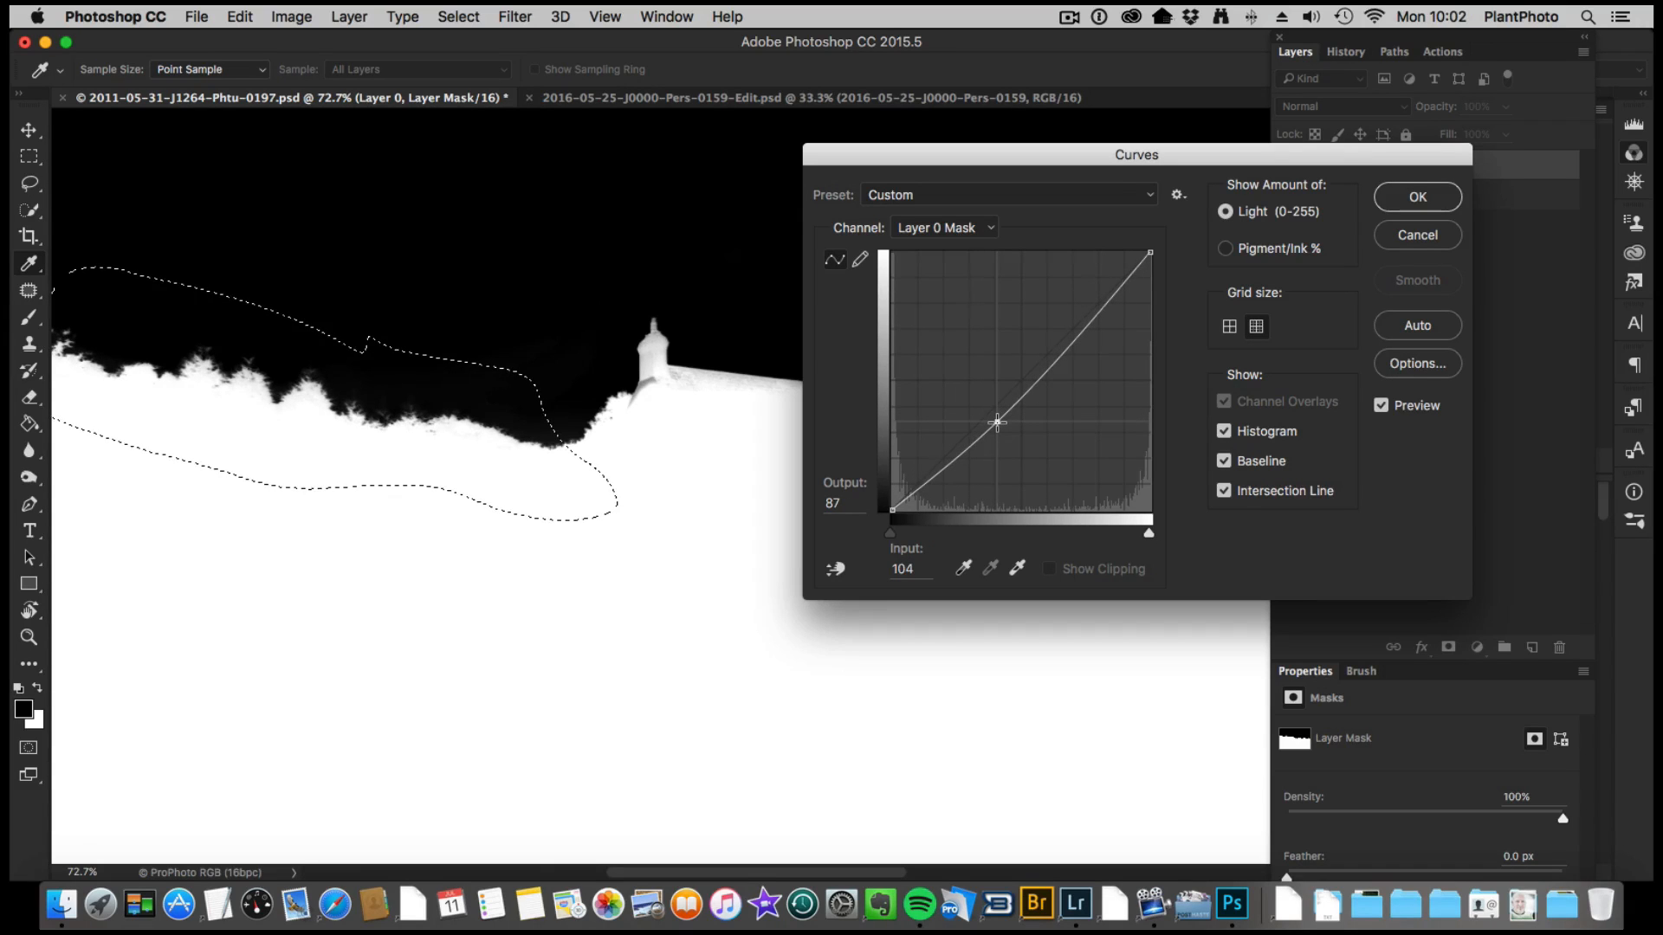
{"action": "left_click_drag", "start_coordinate": [997, 422], "coordinate": [1013, 445]}
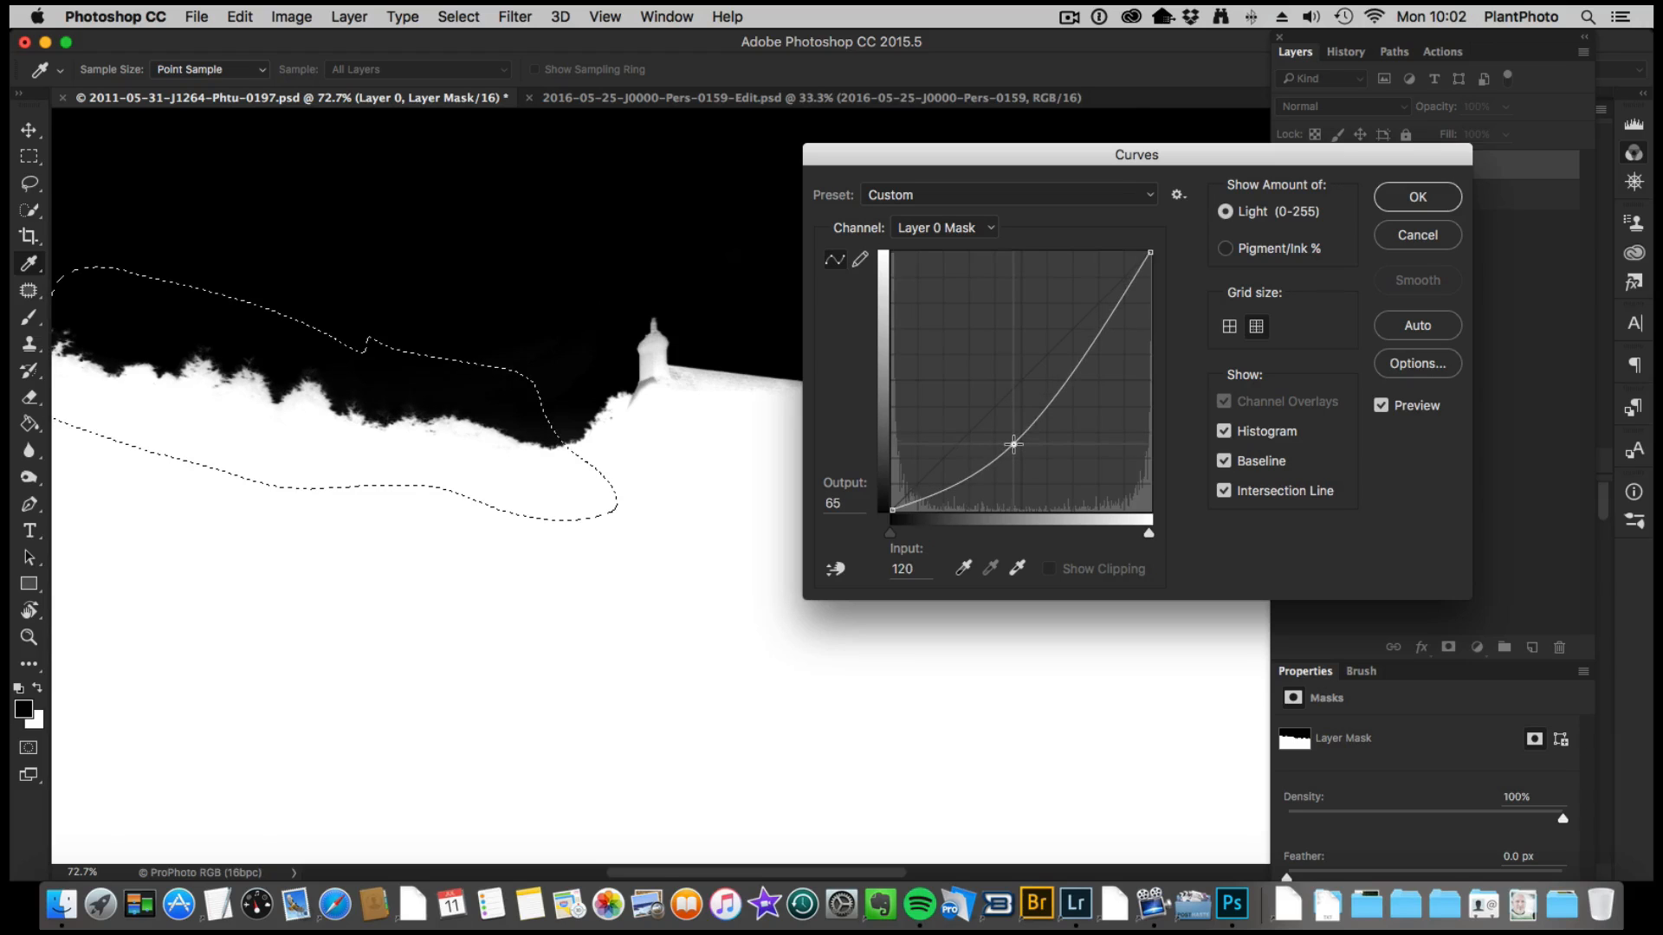
{"action": "left_click_drag", "start_coordinate": [1012, 444], "coordinate": [989, 421]}
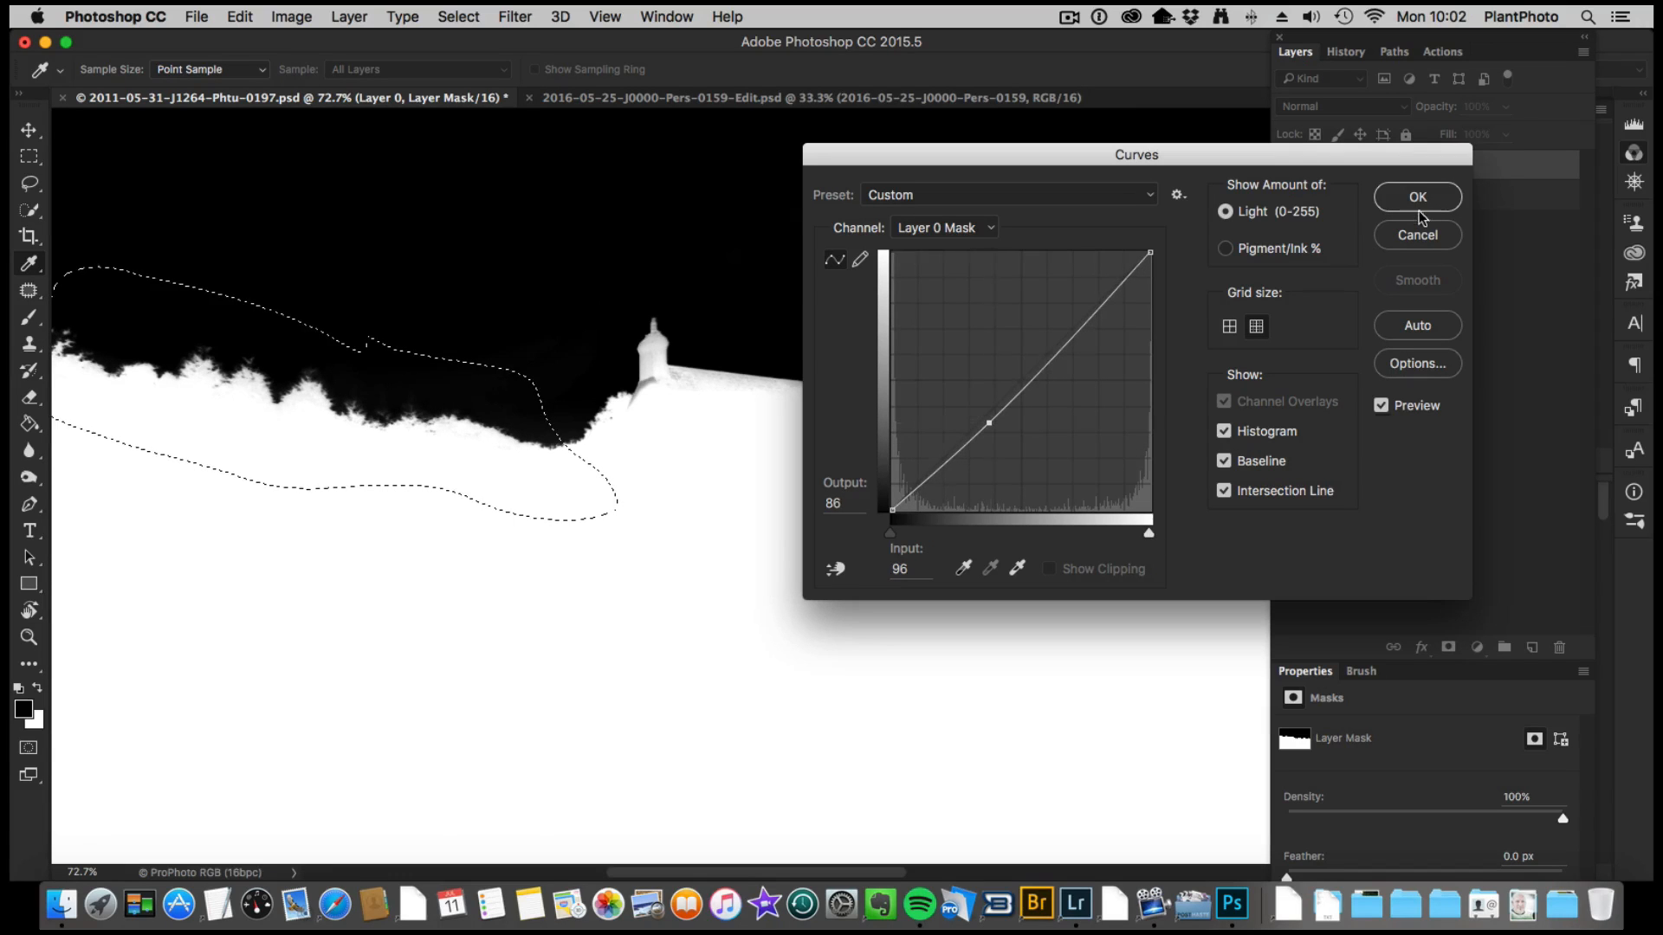
{"action": "left_click", "coordinate": [1417, 197]}
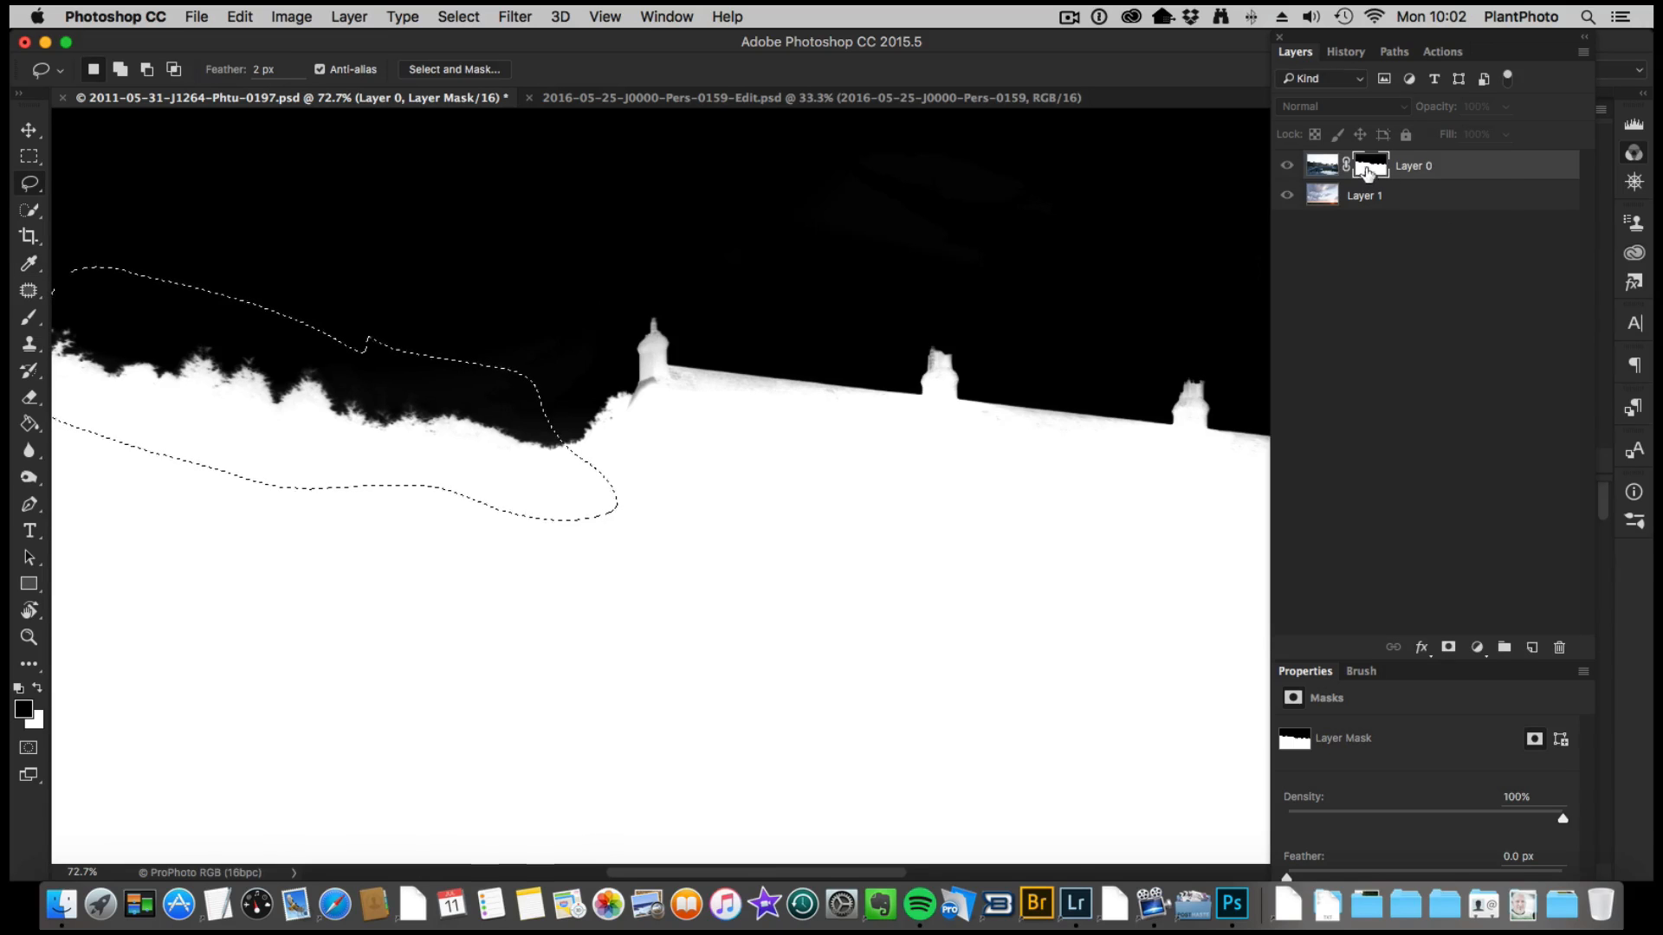
Step: Return to the composite view and further darken the left treeline mask with Curves
{"action": "left_click", "coordinate": [1322, 165]}
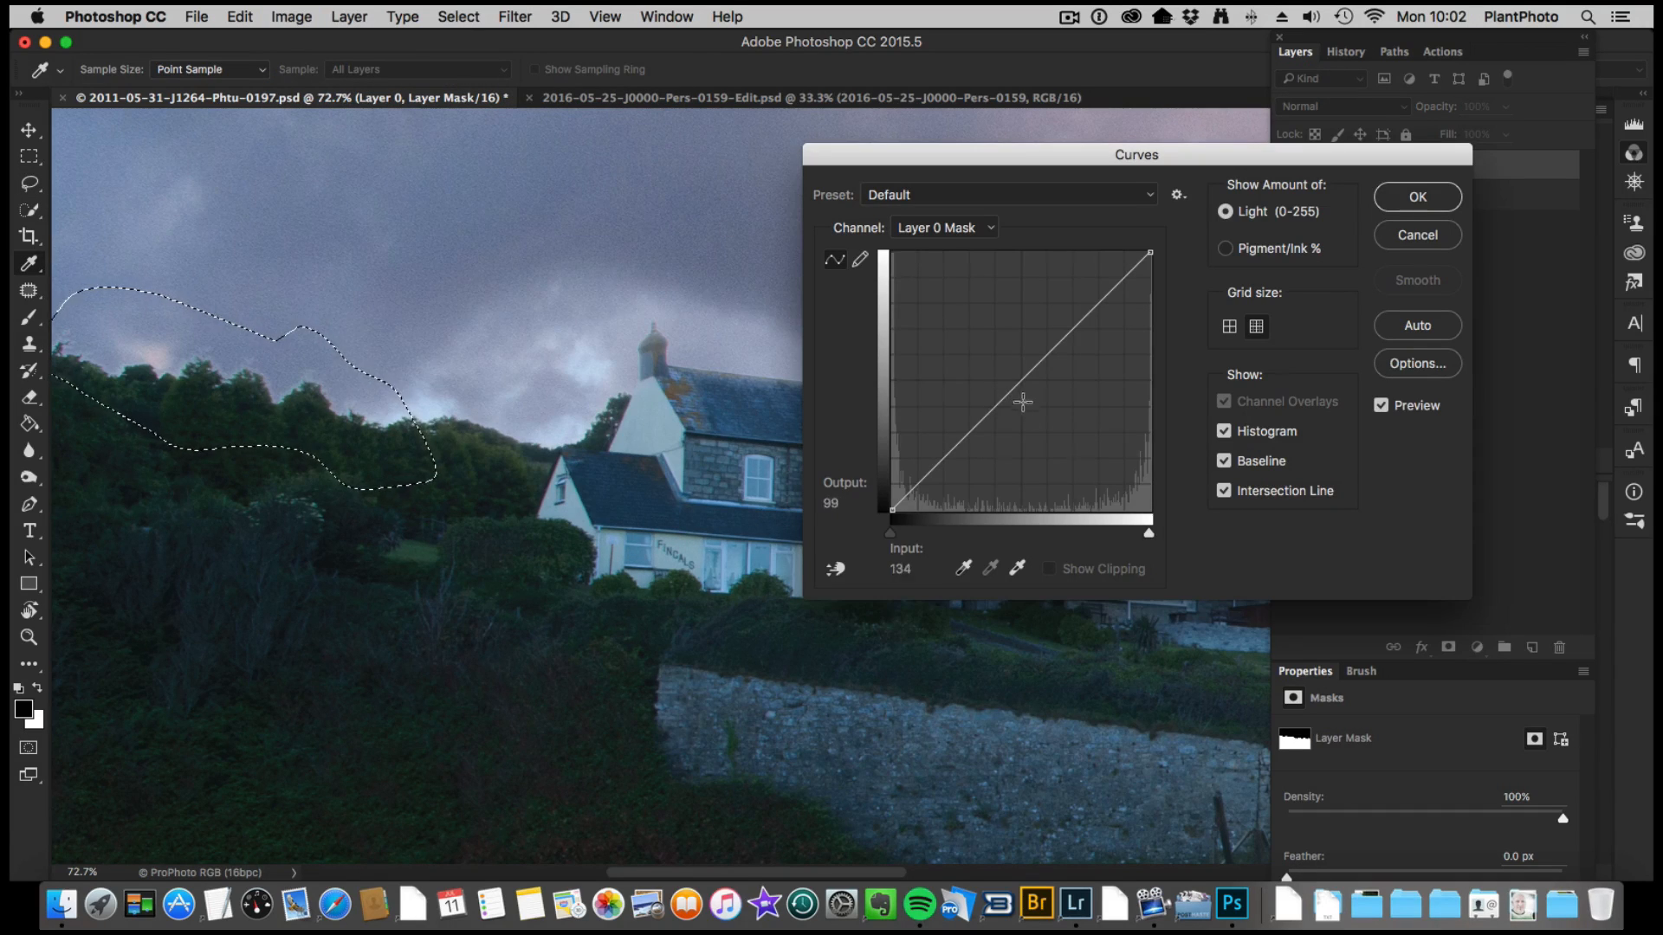
{"action": "left_click_drag", "start_coordinate": [1021, 401], "coordinate": [1015, 405]}
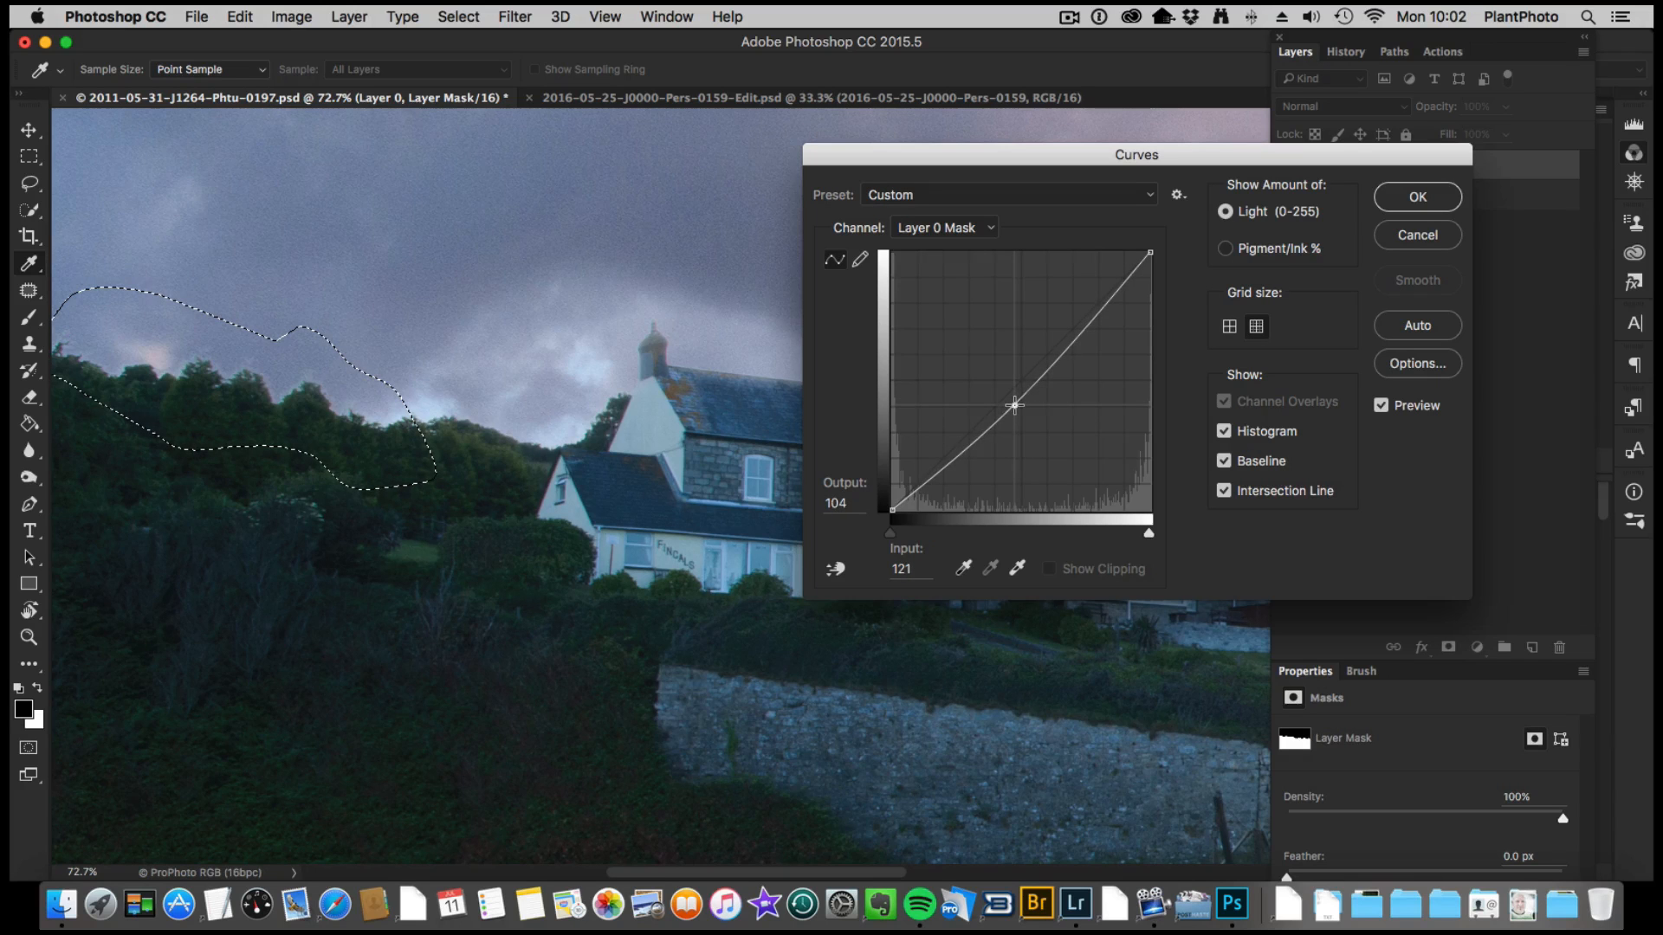
{"action": "left_click_drag", "start_coordinate": [1015, 405], "coordinate": [1024, 431]}
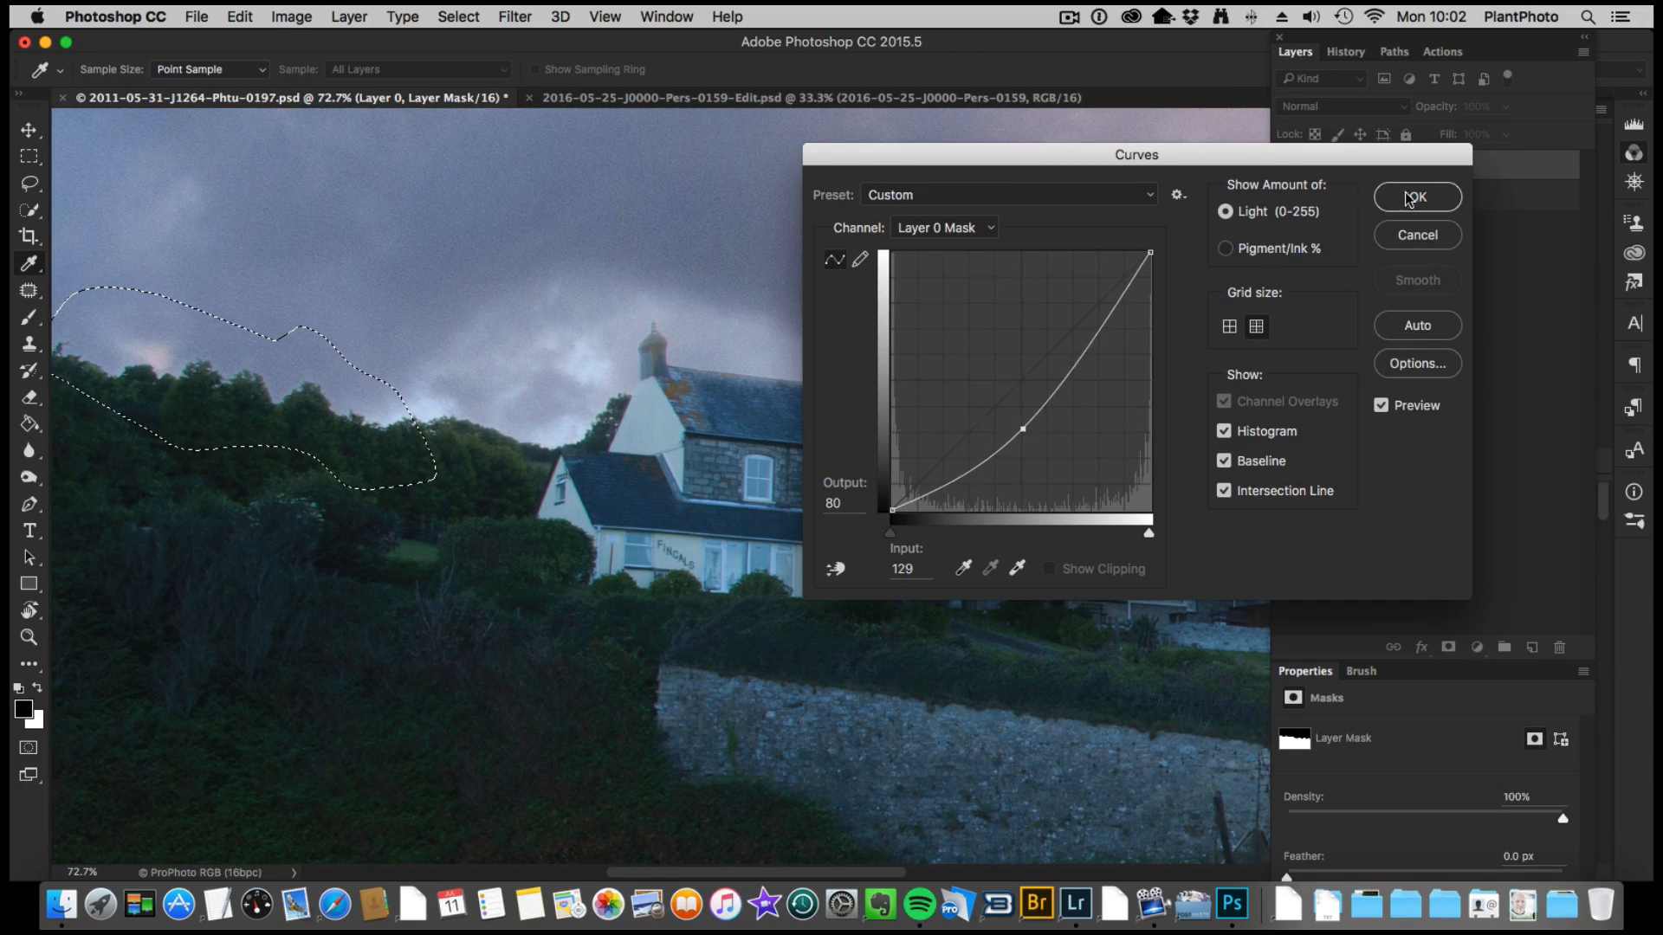
{"action": "left_click", "coordinate": [1417, 197]}
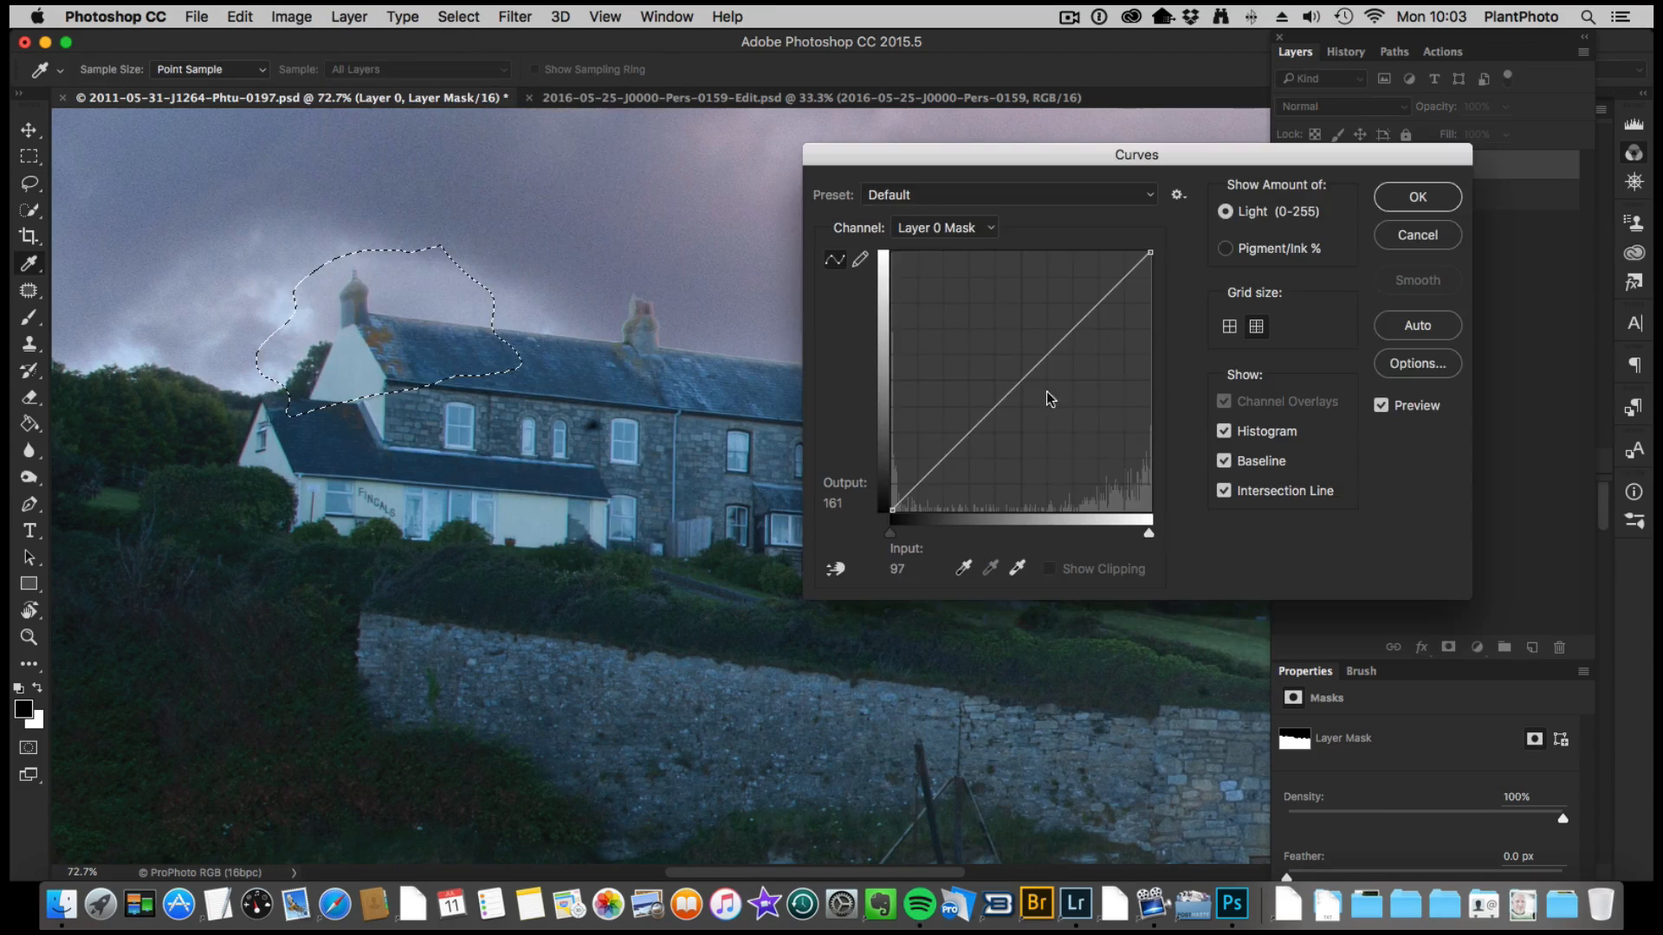
Step: Lighten the mask around the gable-end house's chimney with Curves, then return to the photo view
{"action": "left_click_drag", "start_coordinate": [1047, 398], "coordinate": [1010, 406]}
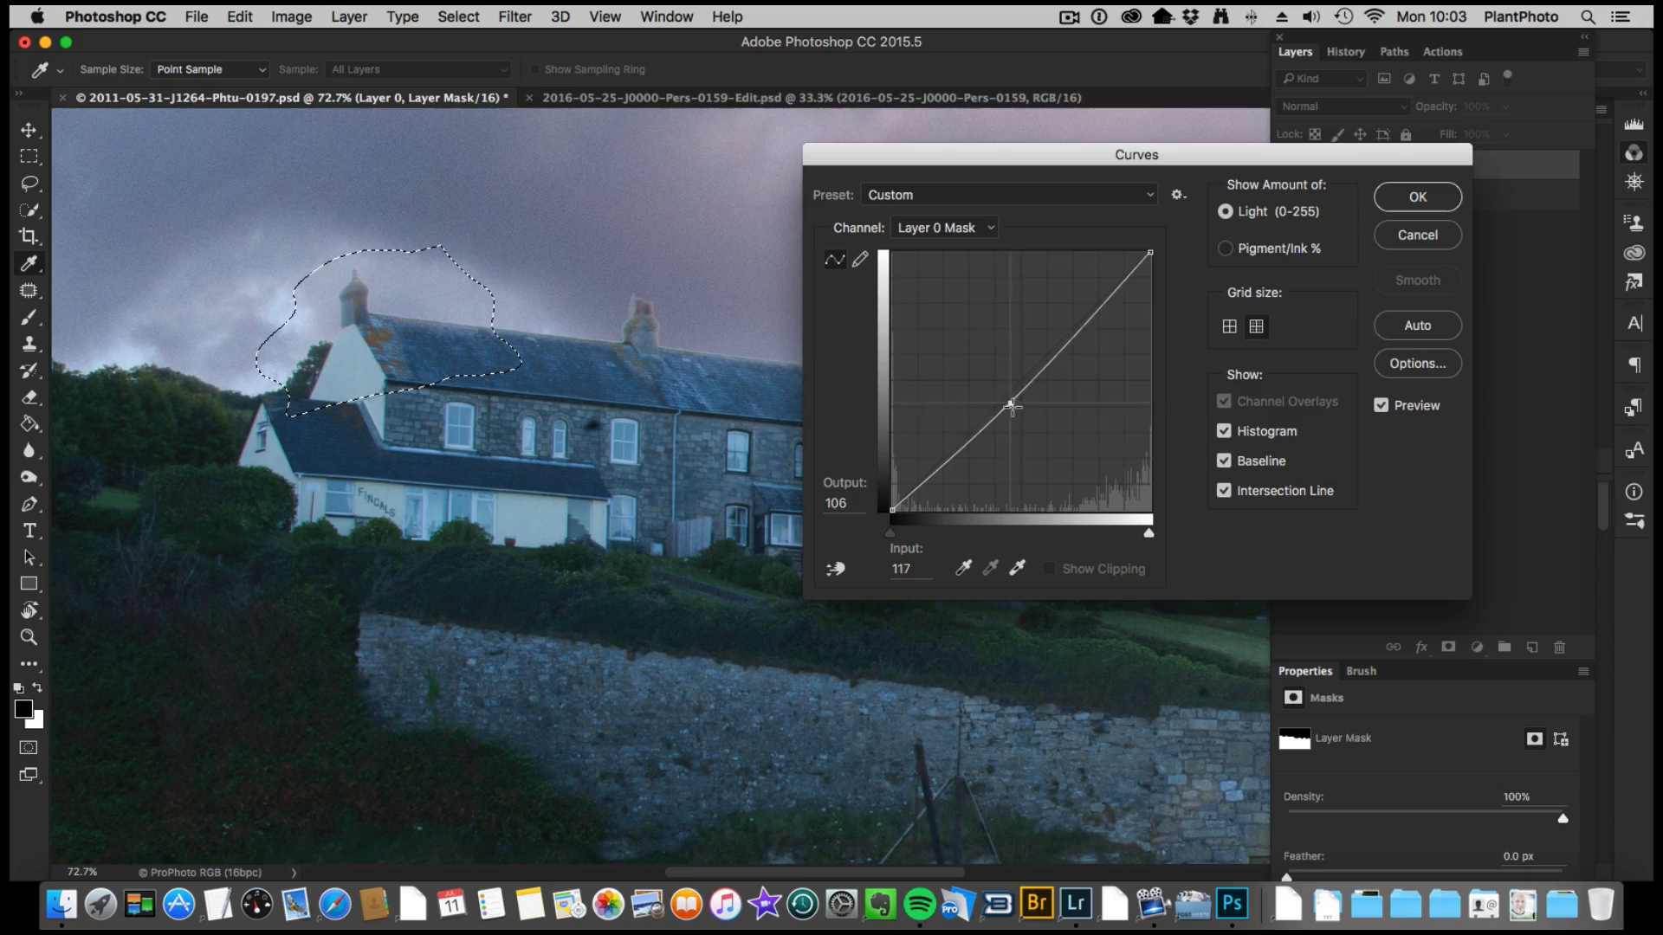
{"action": "left_click_drag", "start_coordinate": [1011, 406], "coordinate": [980, 375]}
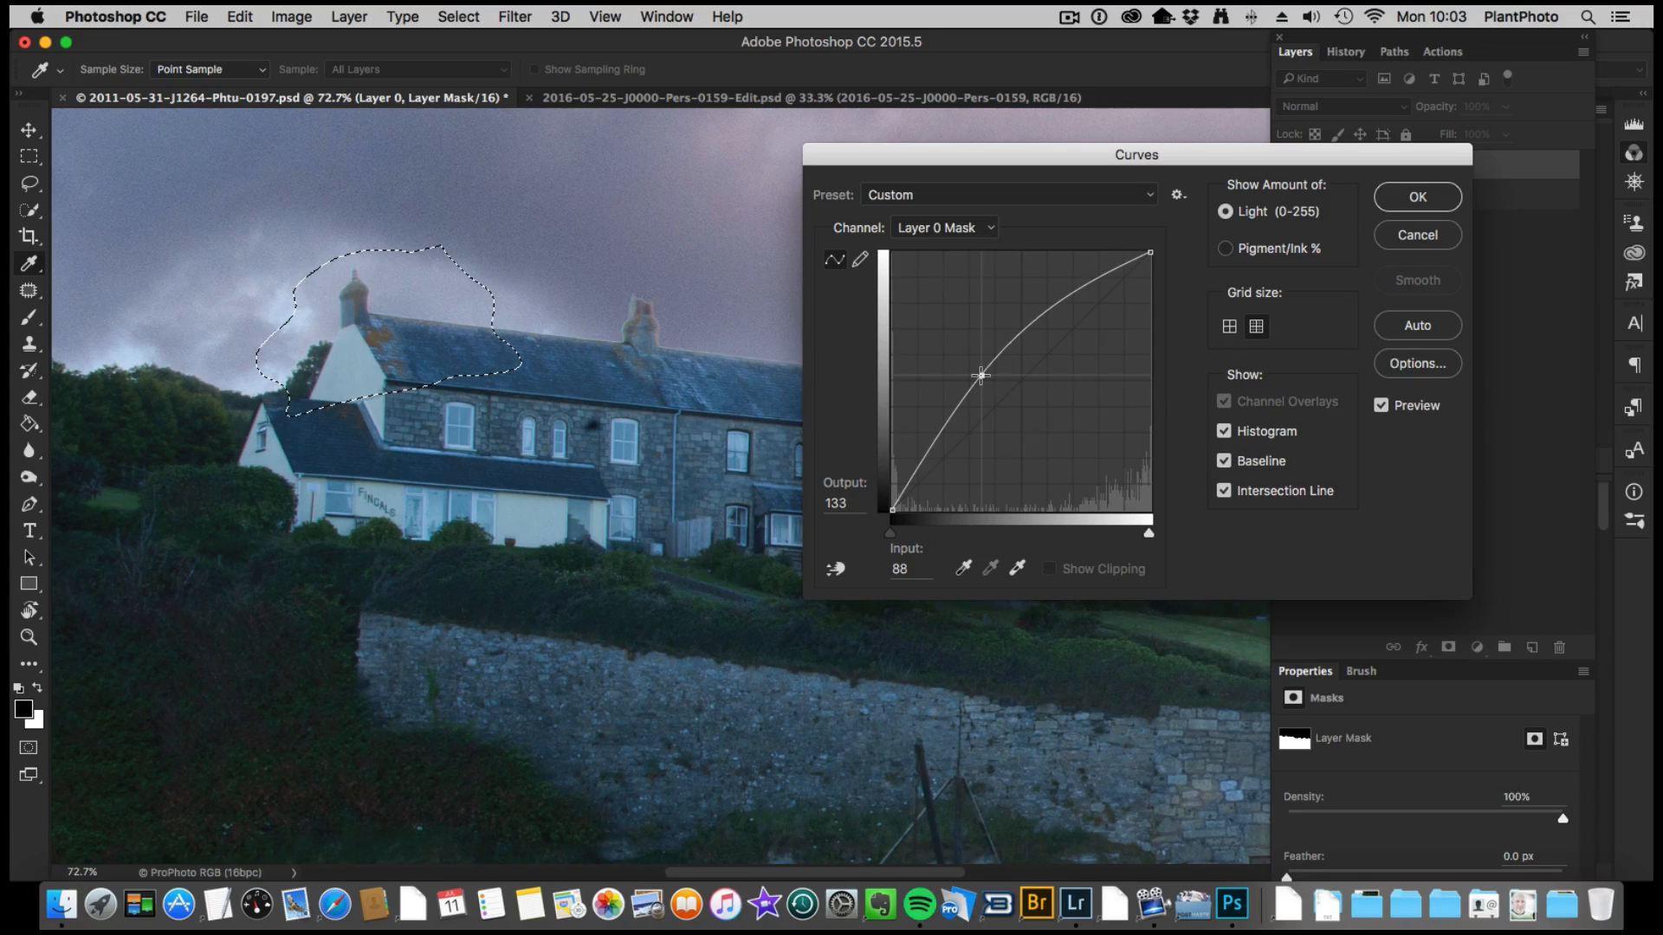
{"action": "left_click_drag", "start_coordinate": [981, 377], "coordinate": [979, 370]}
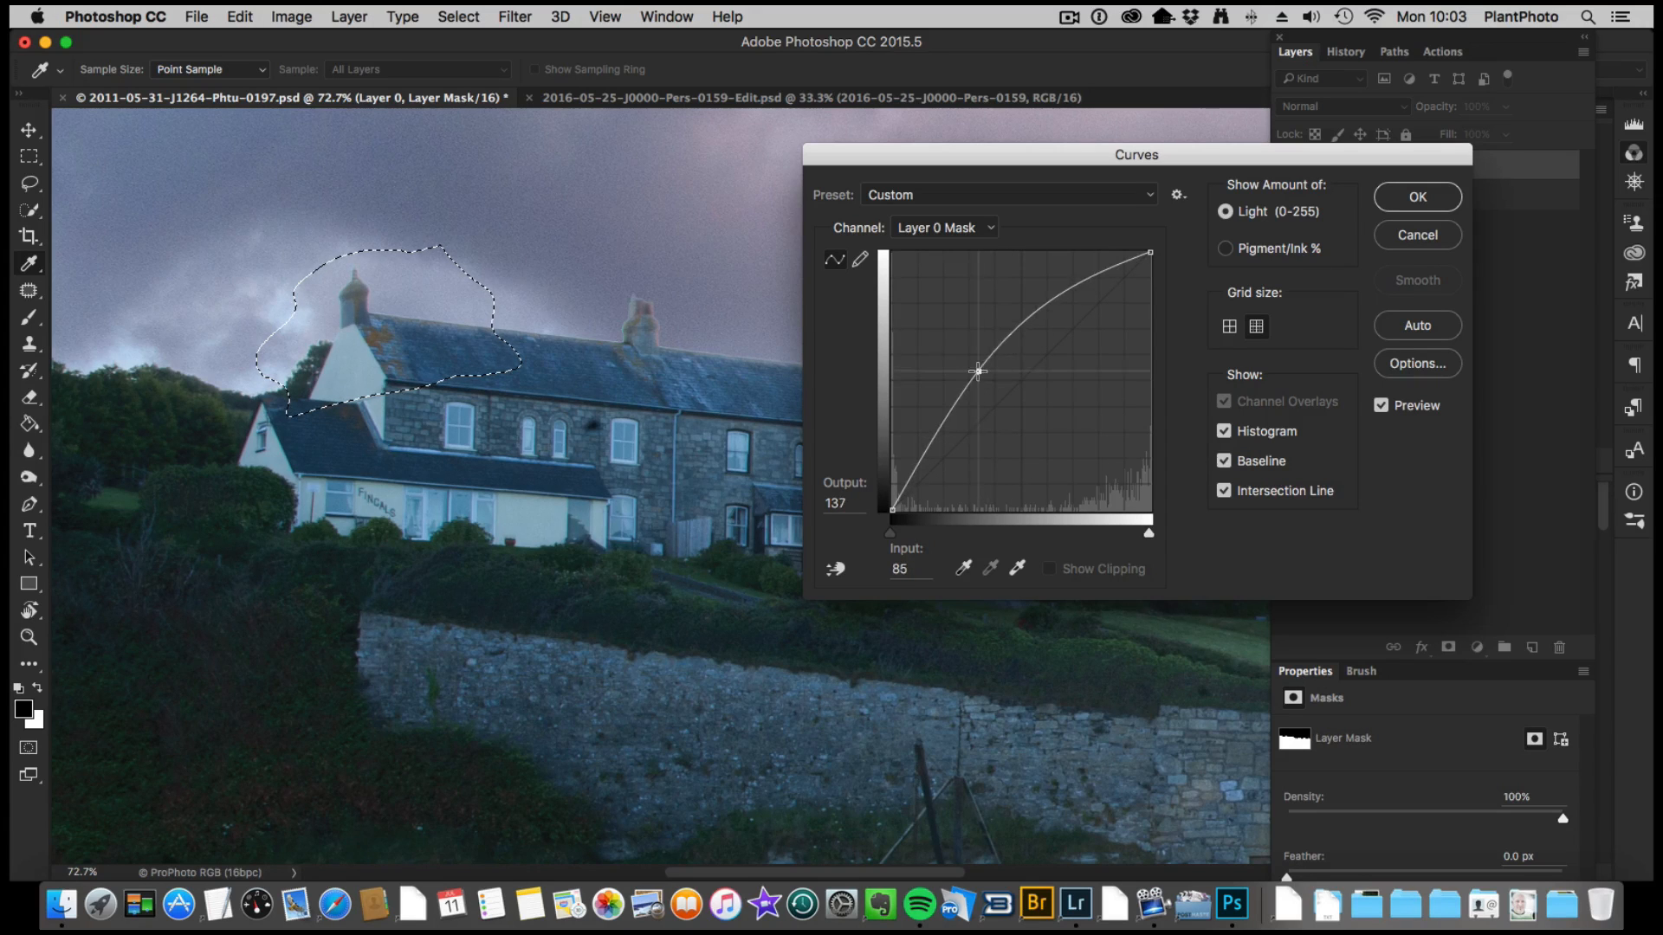
{"action": "left_click_drag", "start_coordinate": [978, 370], "coordinate": [968, 364]}
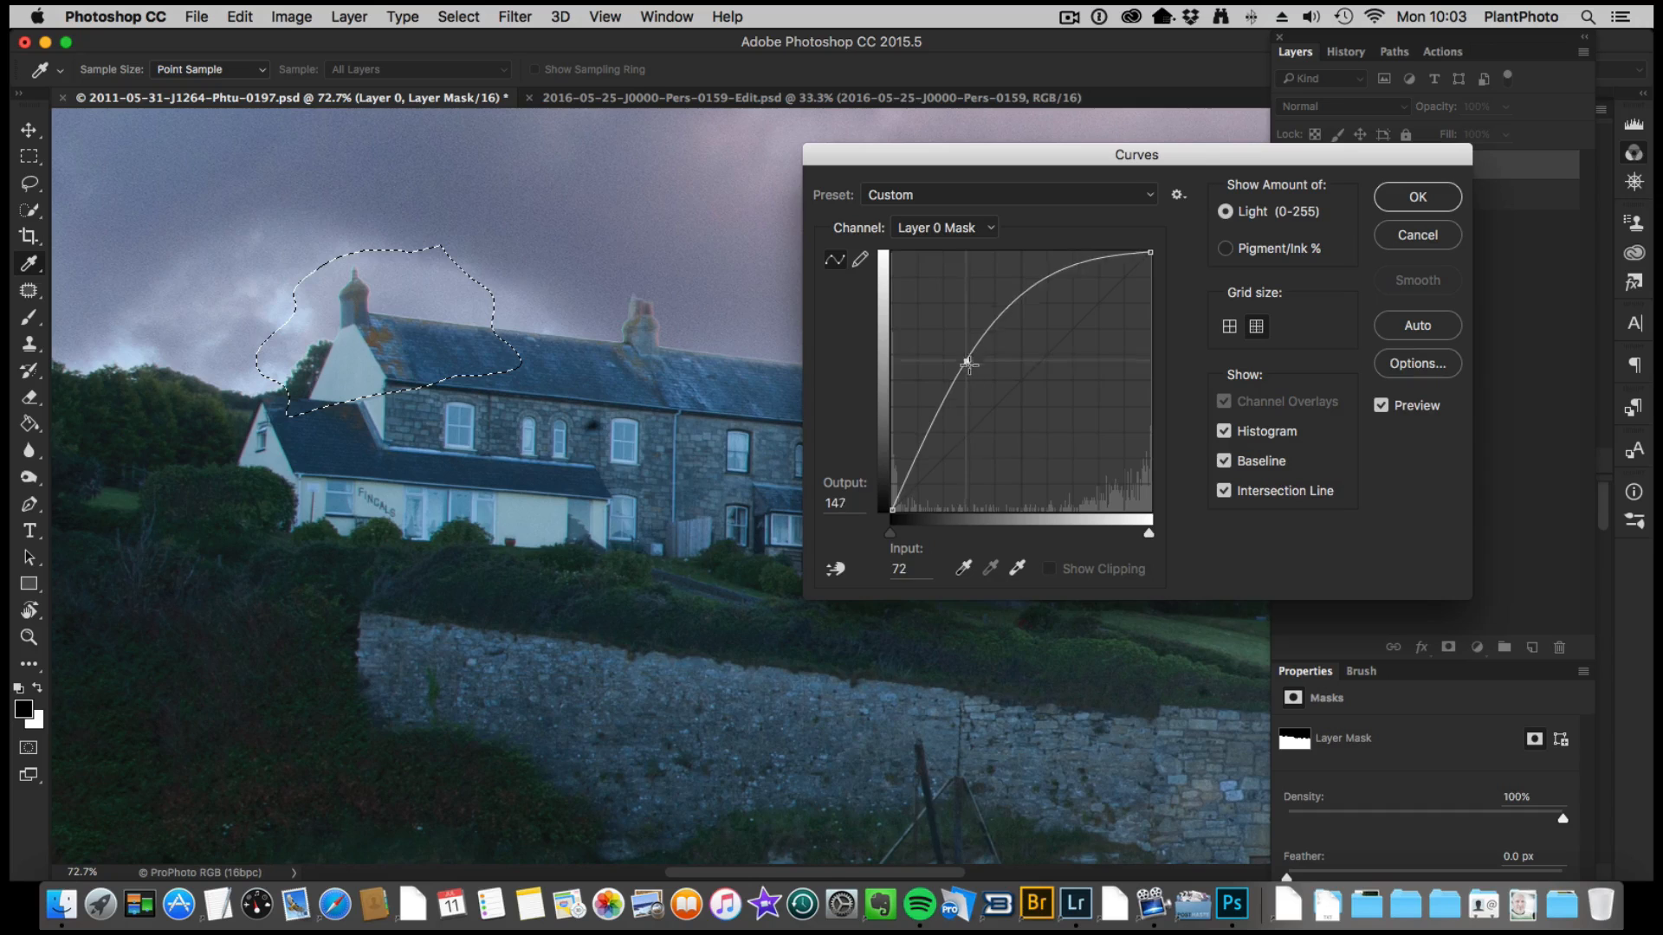
{"action": "left_click_drag", "start_coordinate": [969, 364], "coordinate": [955, 383]}
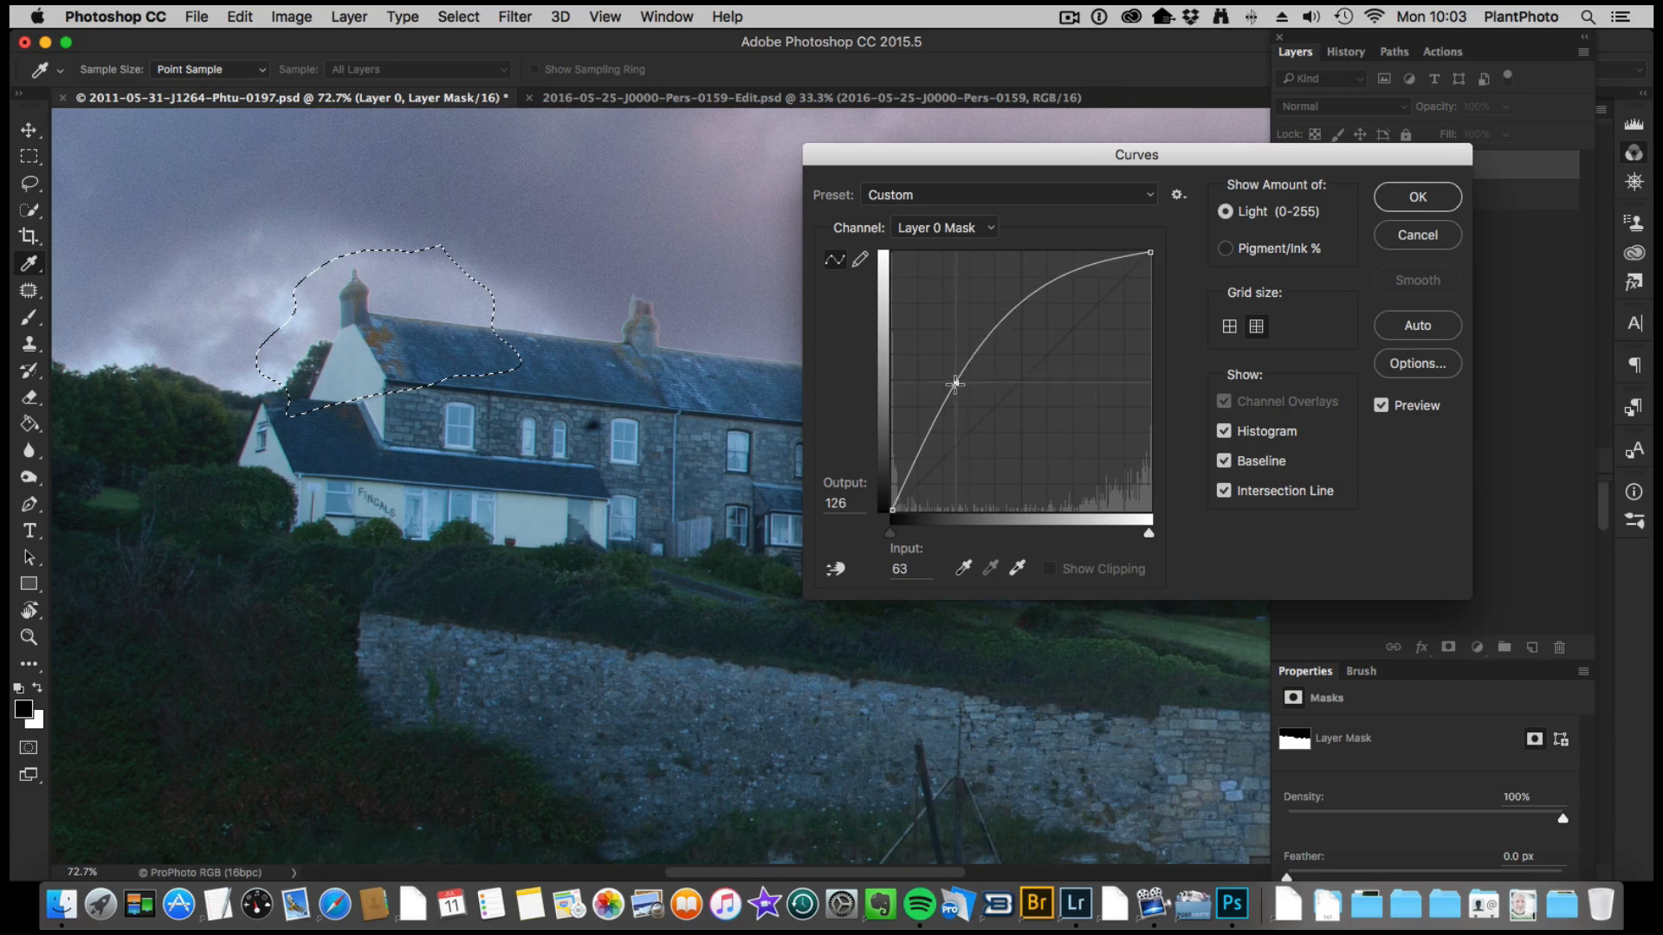
{"action": "left_click_drag", "start_coordinate": [956, 384], "coordinate": [942, 406]}
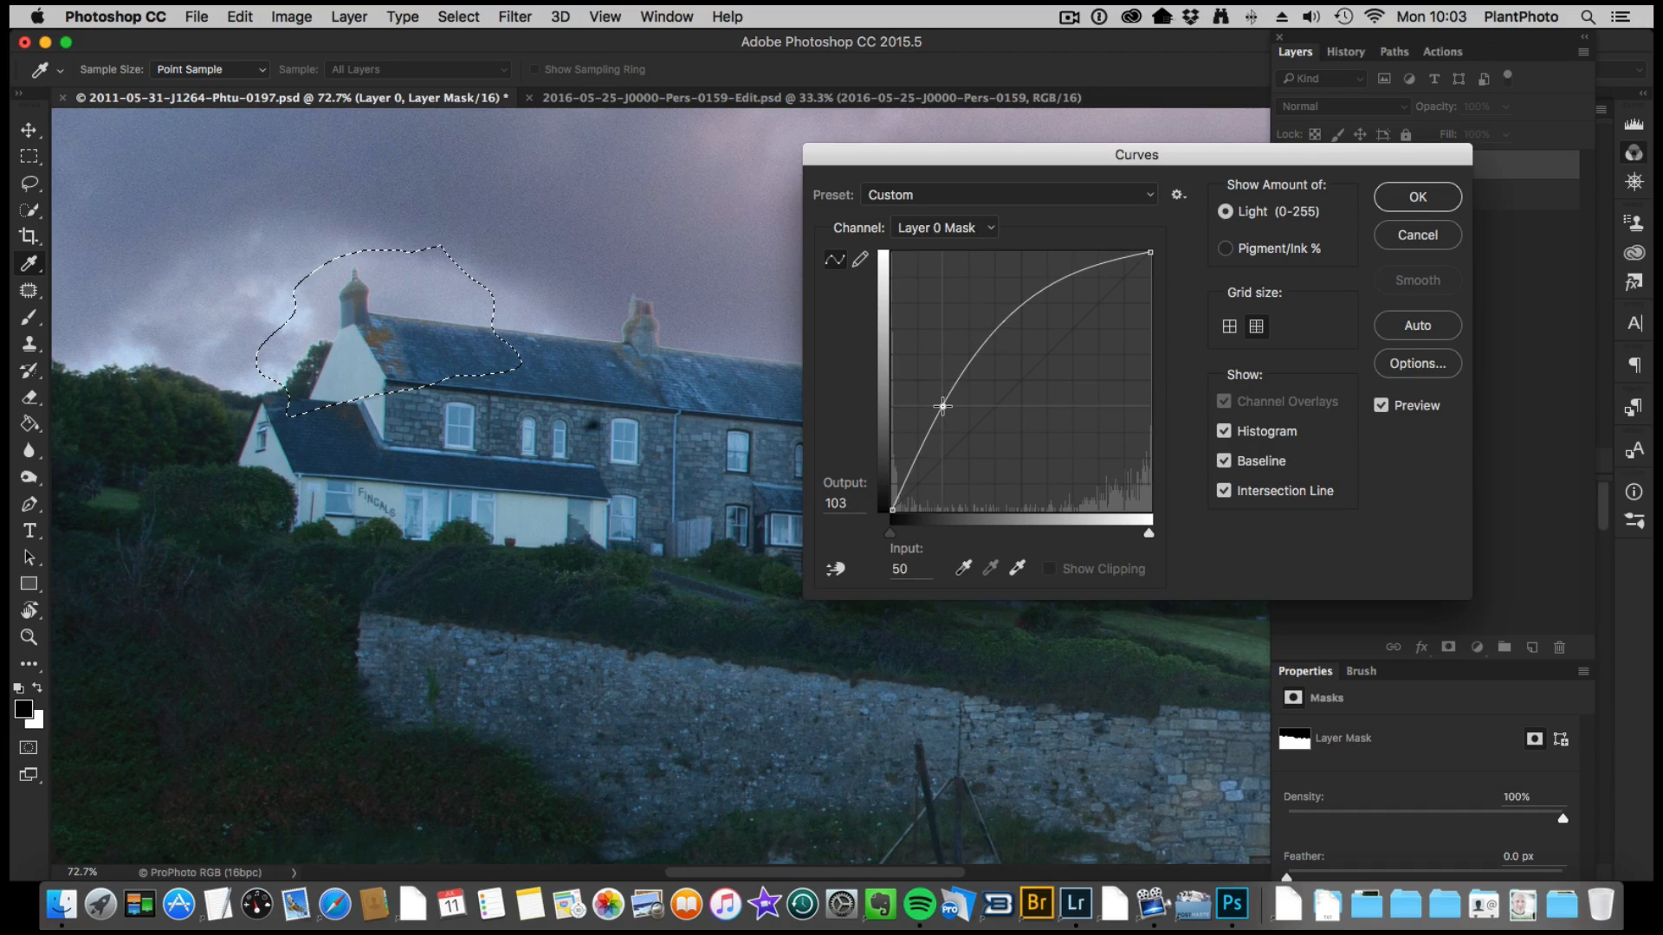
{"action": "left_click_drag", "start_coordinate": [940, 406], "coordinate": [946, 398]}
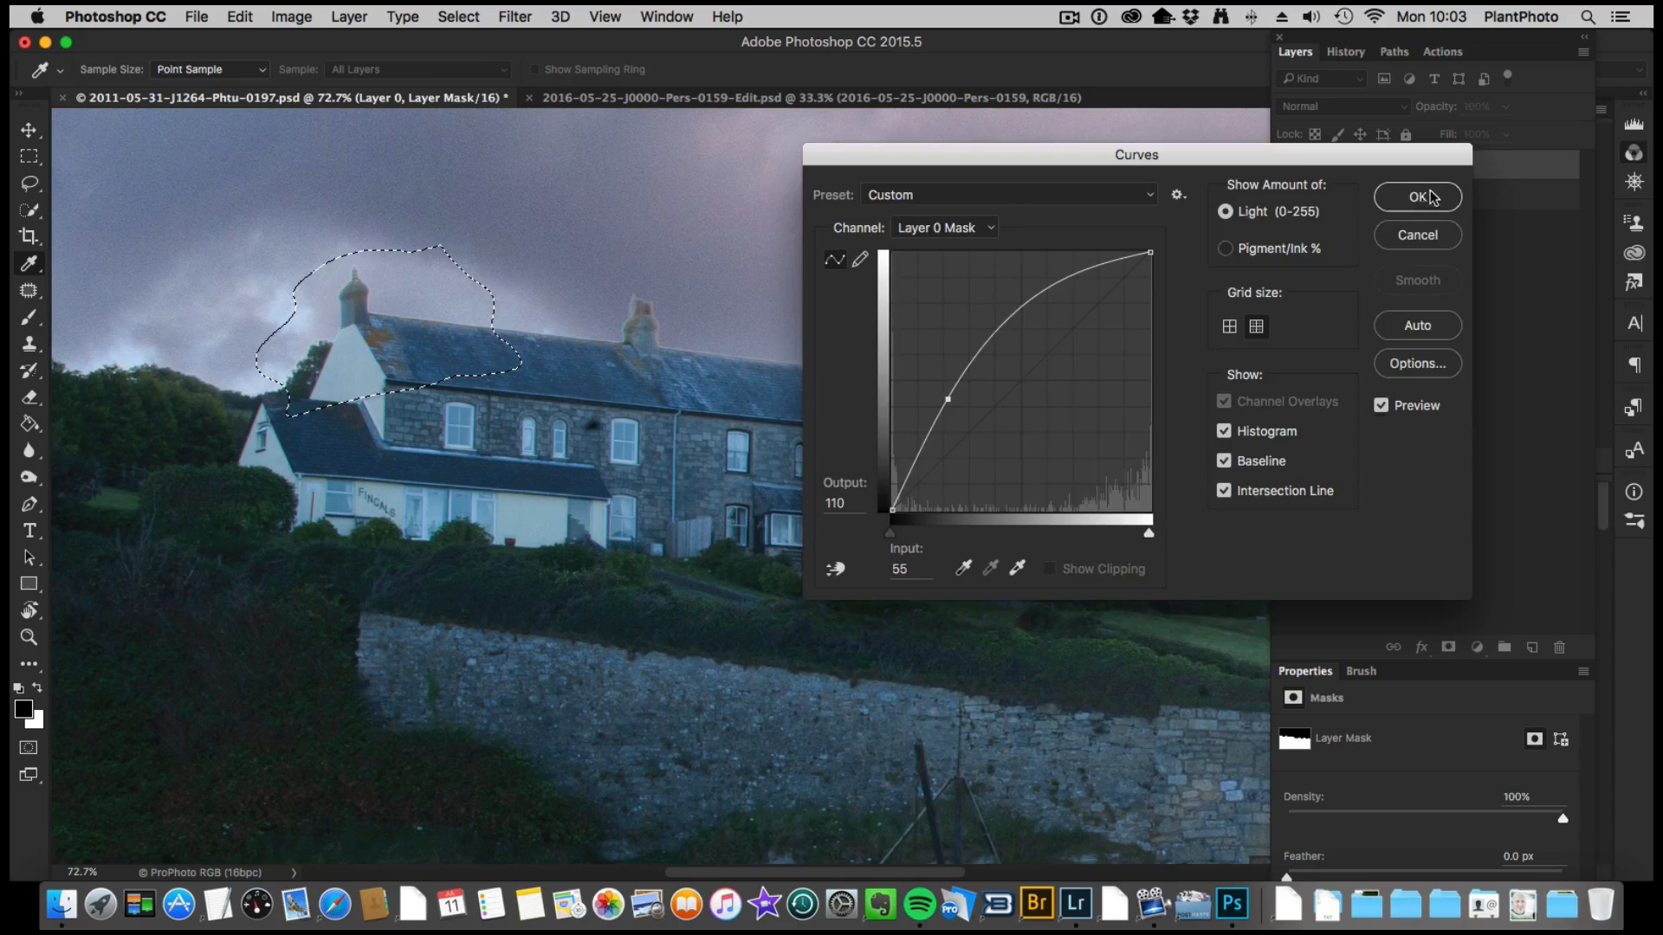
{"action": "left_click", "coordinate": [1416, 198]}
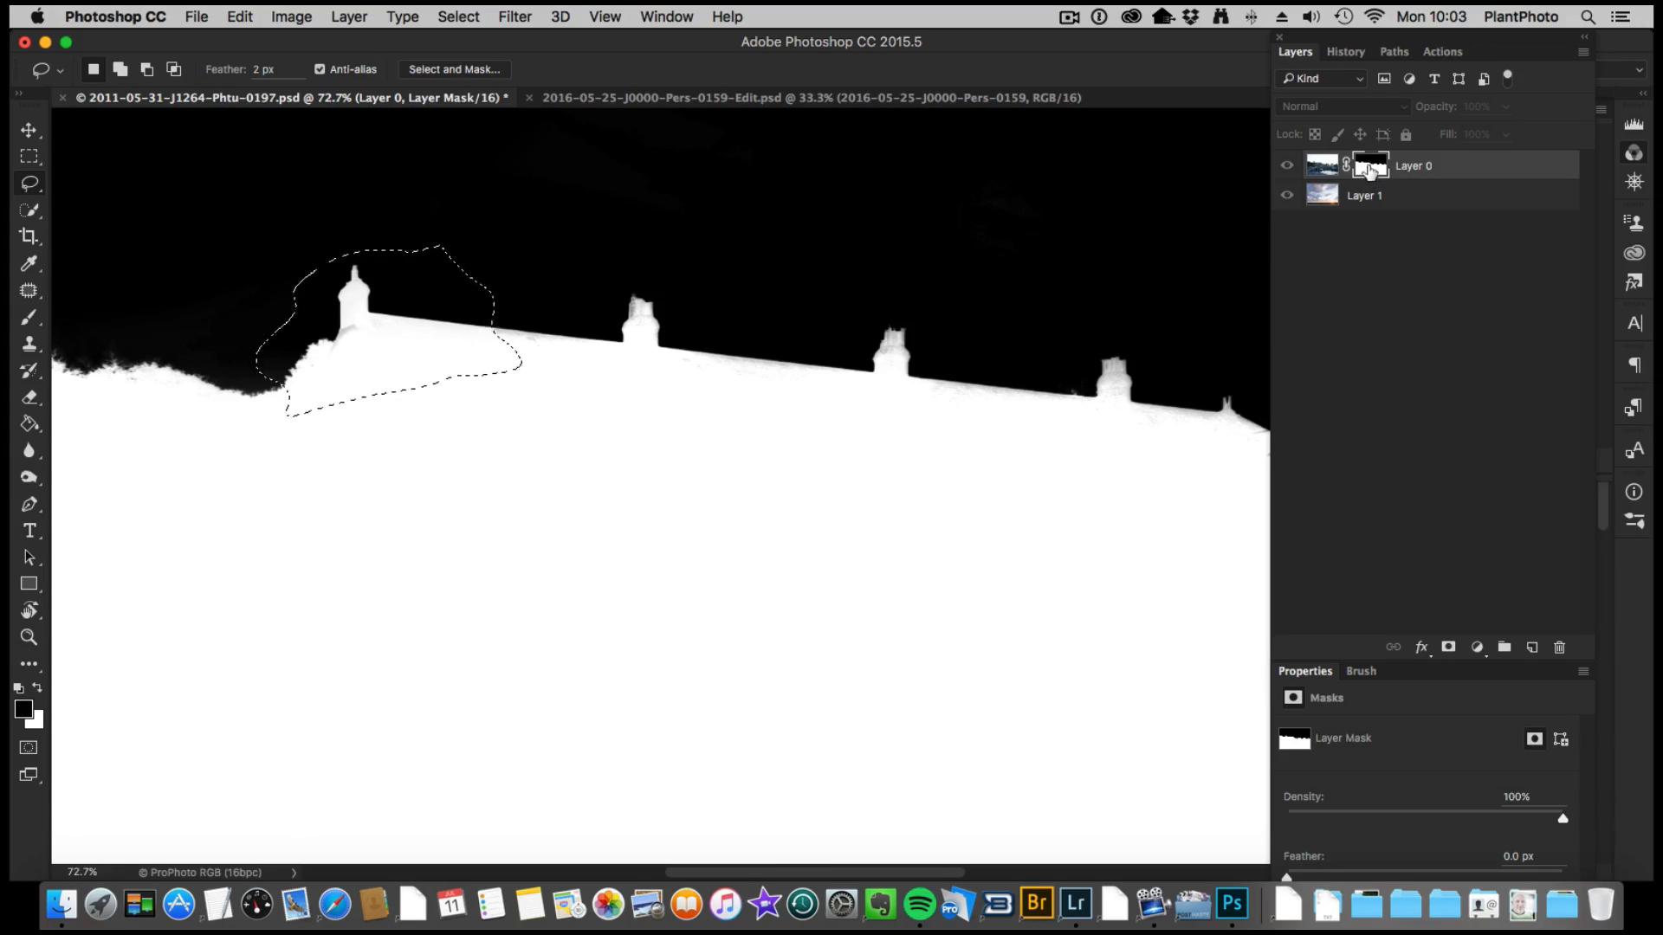
{"action": "left_click", "coordinate": [1322, 165]}
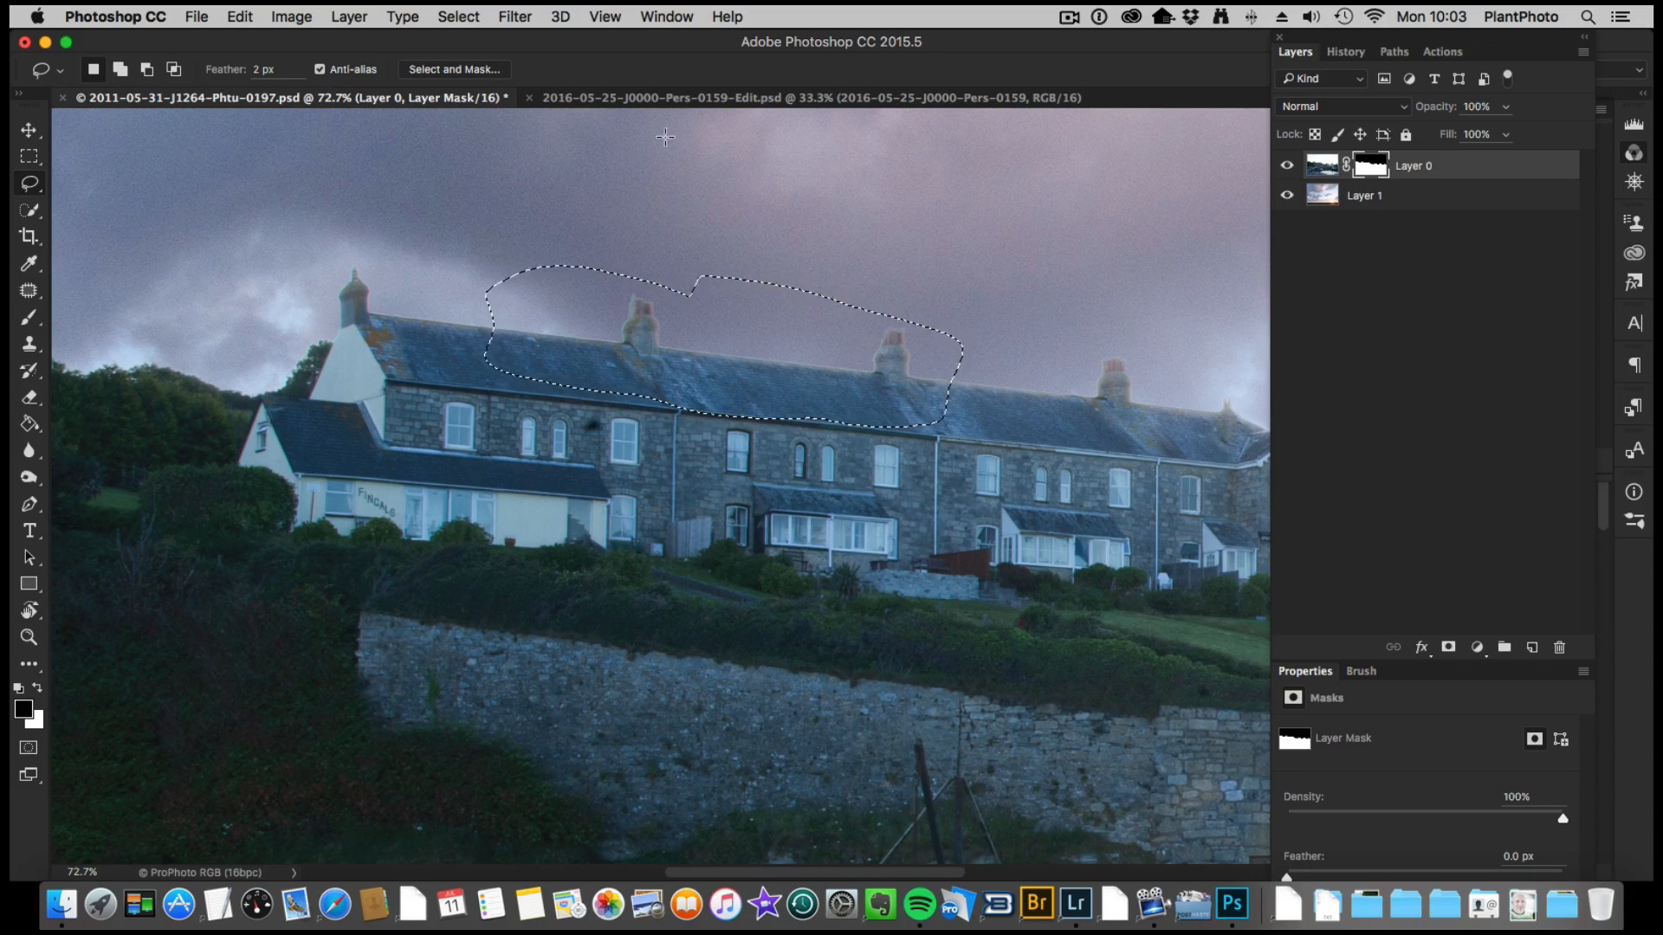
Step: Try a Curves darkening on the middle roofline mask, then undo it
{"action": "left_click", "coordinate": [291, 16]}
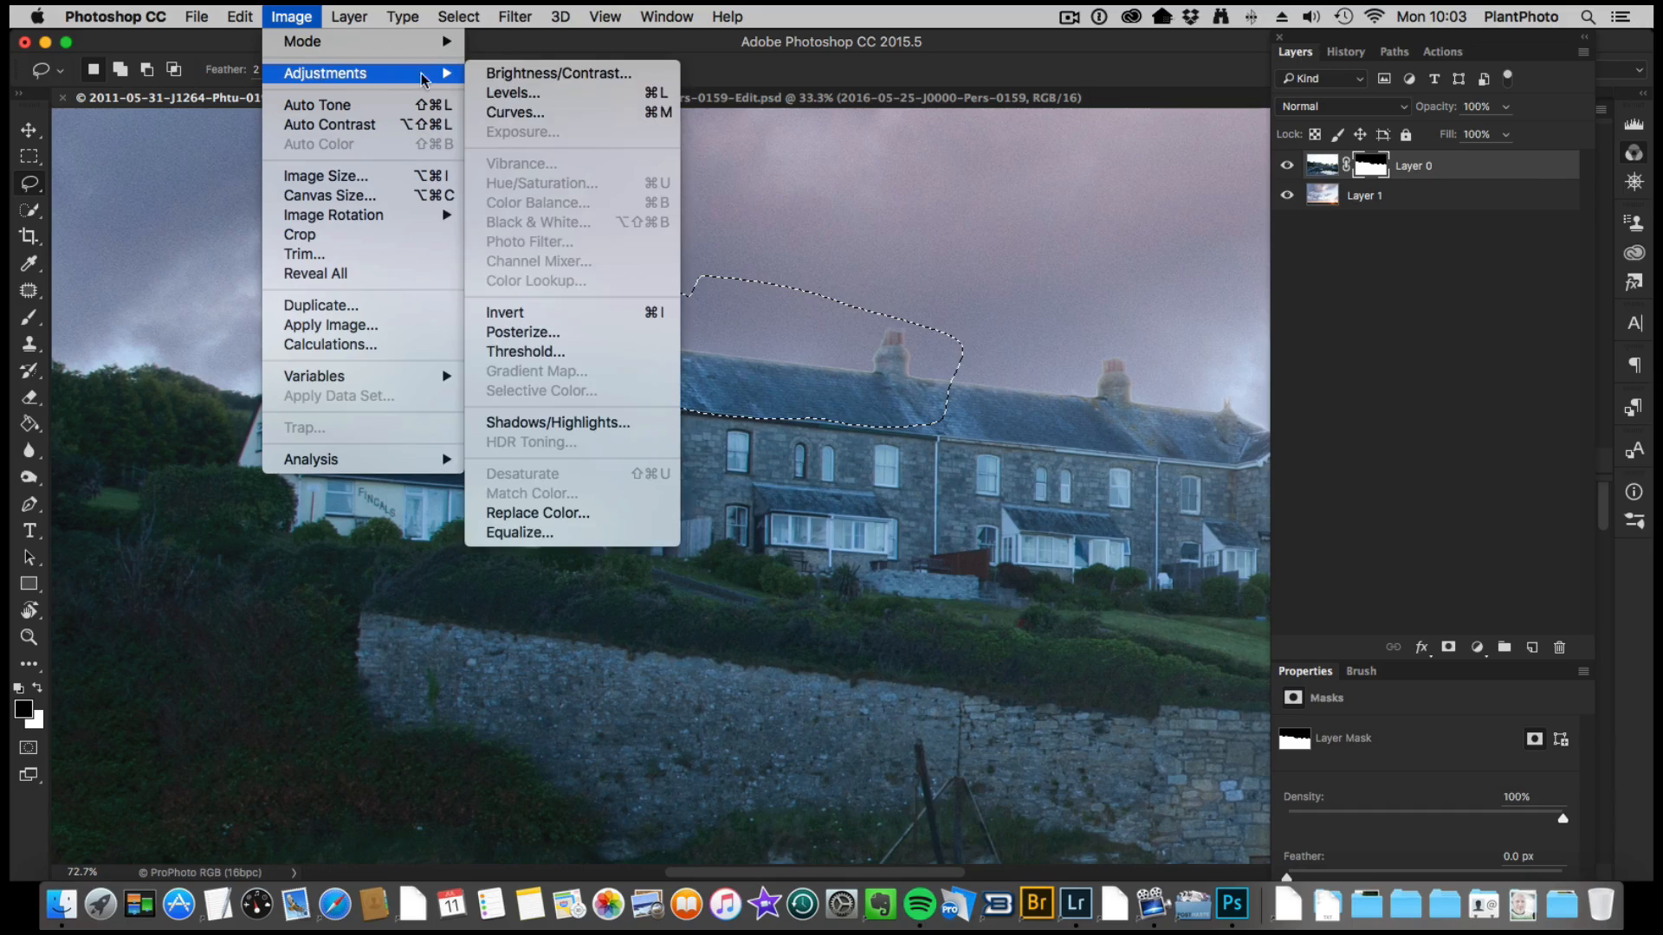
{"action": "left_click", "coordinate": [515, 112]}
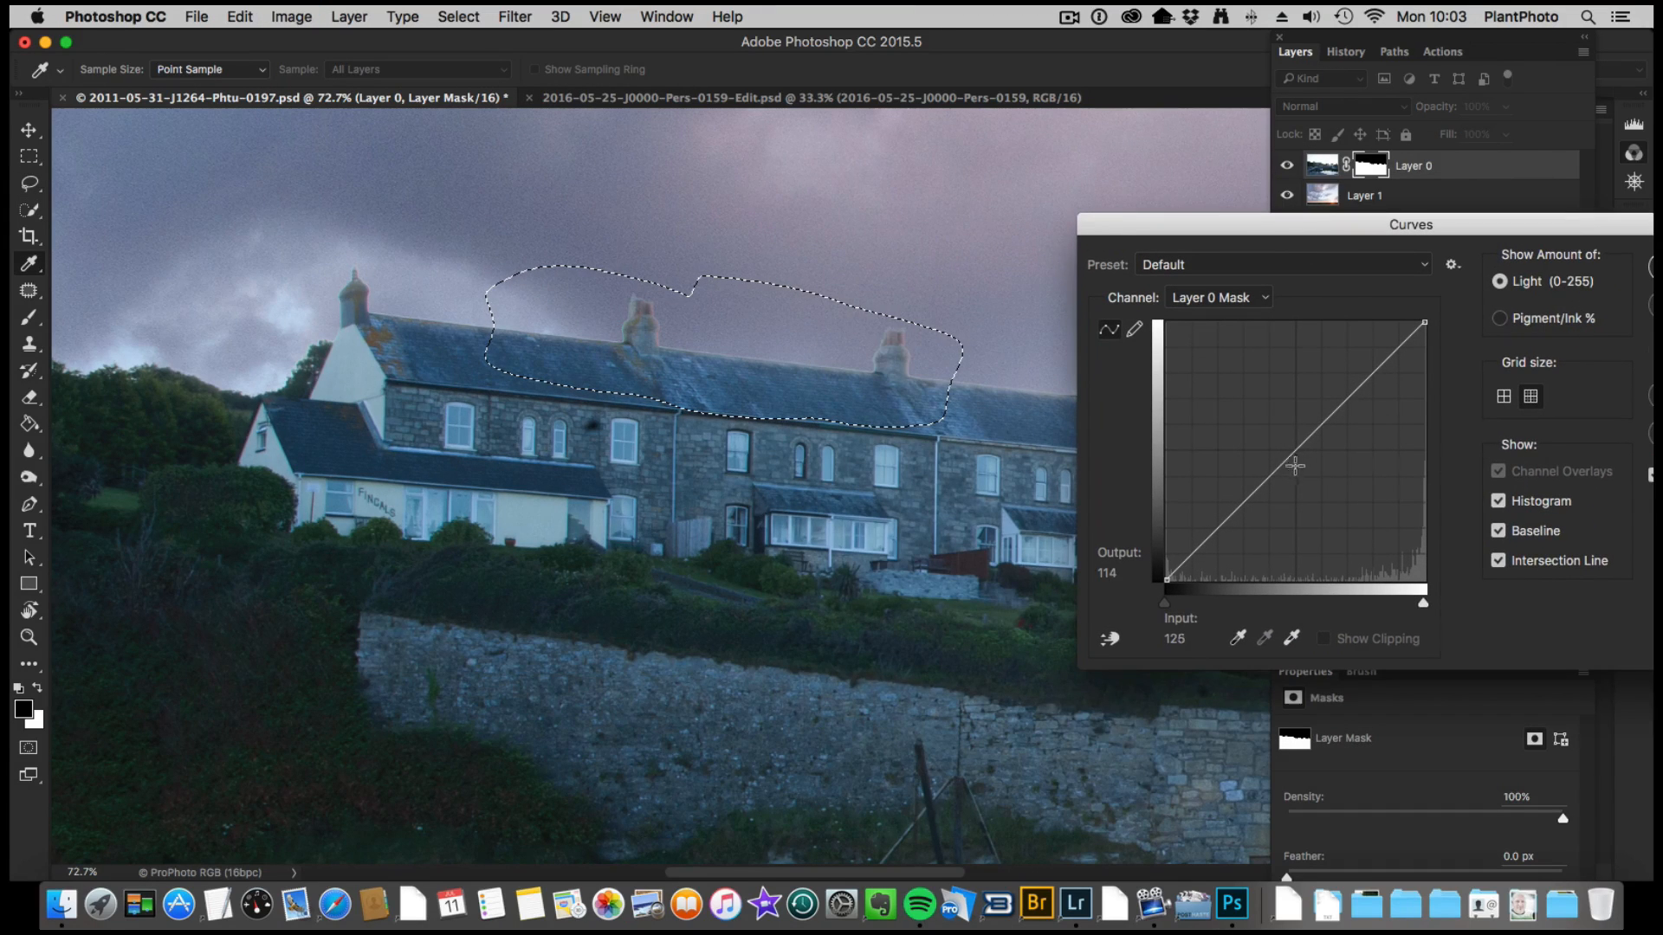
{"action": "left_click_drag", "start_coordinate": [1294, 464], "coordinate": [1291, 468]}
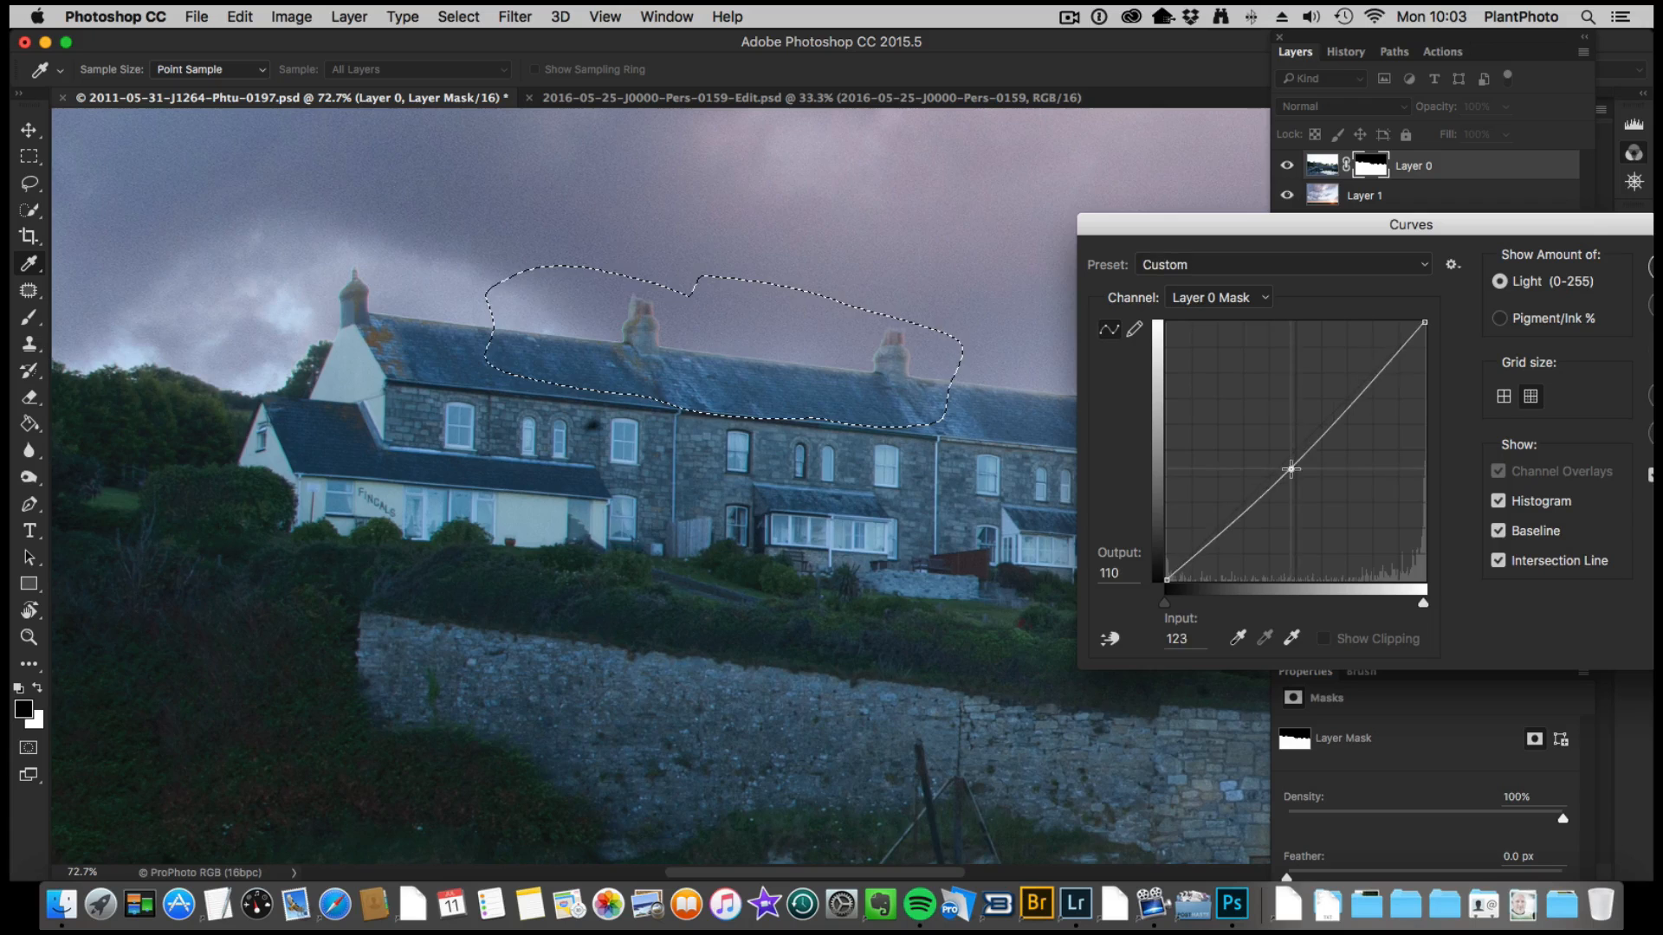
{"action": "left_click_drag", "start_coordinate": [1289, 466], "coordinate": [1301, 479]}
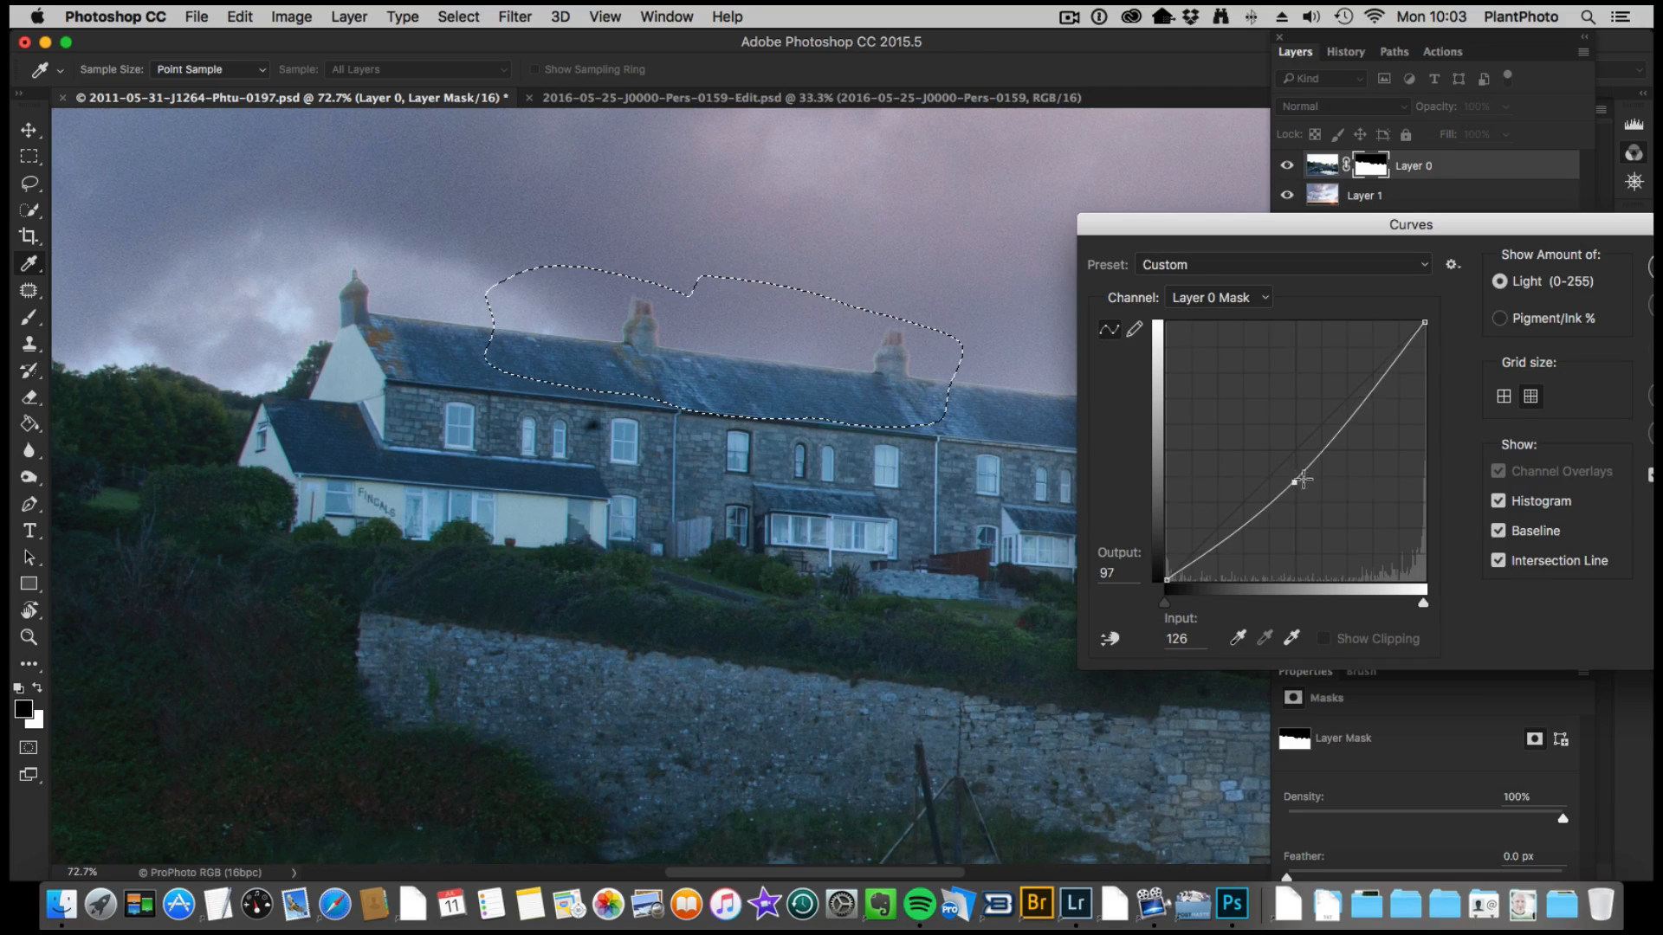
{"action": "left_click_drag", "start_coordinate": [1302, 481], "coordinate": [1251, 433]}
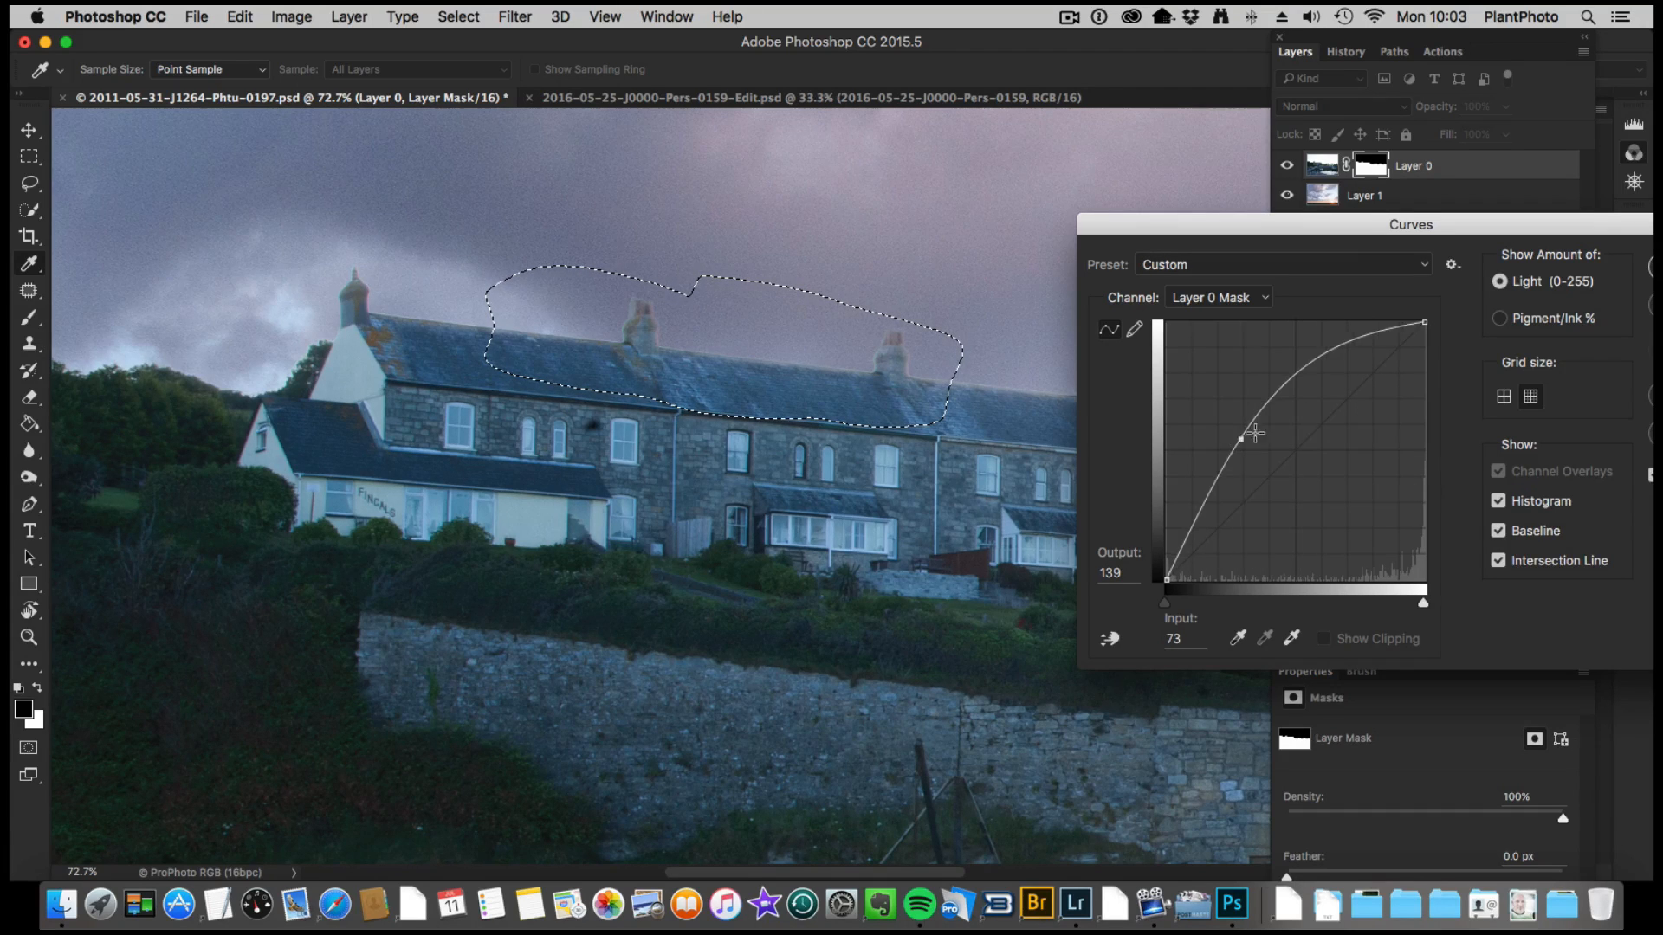
{"action": "left_click_drag", "start_coordinate": [1253, 433], "coordinate": [1263, 474]}
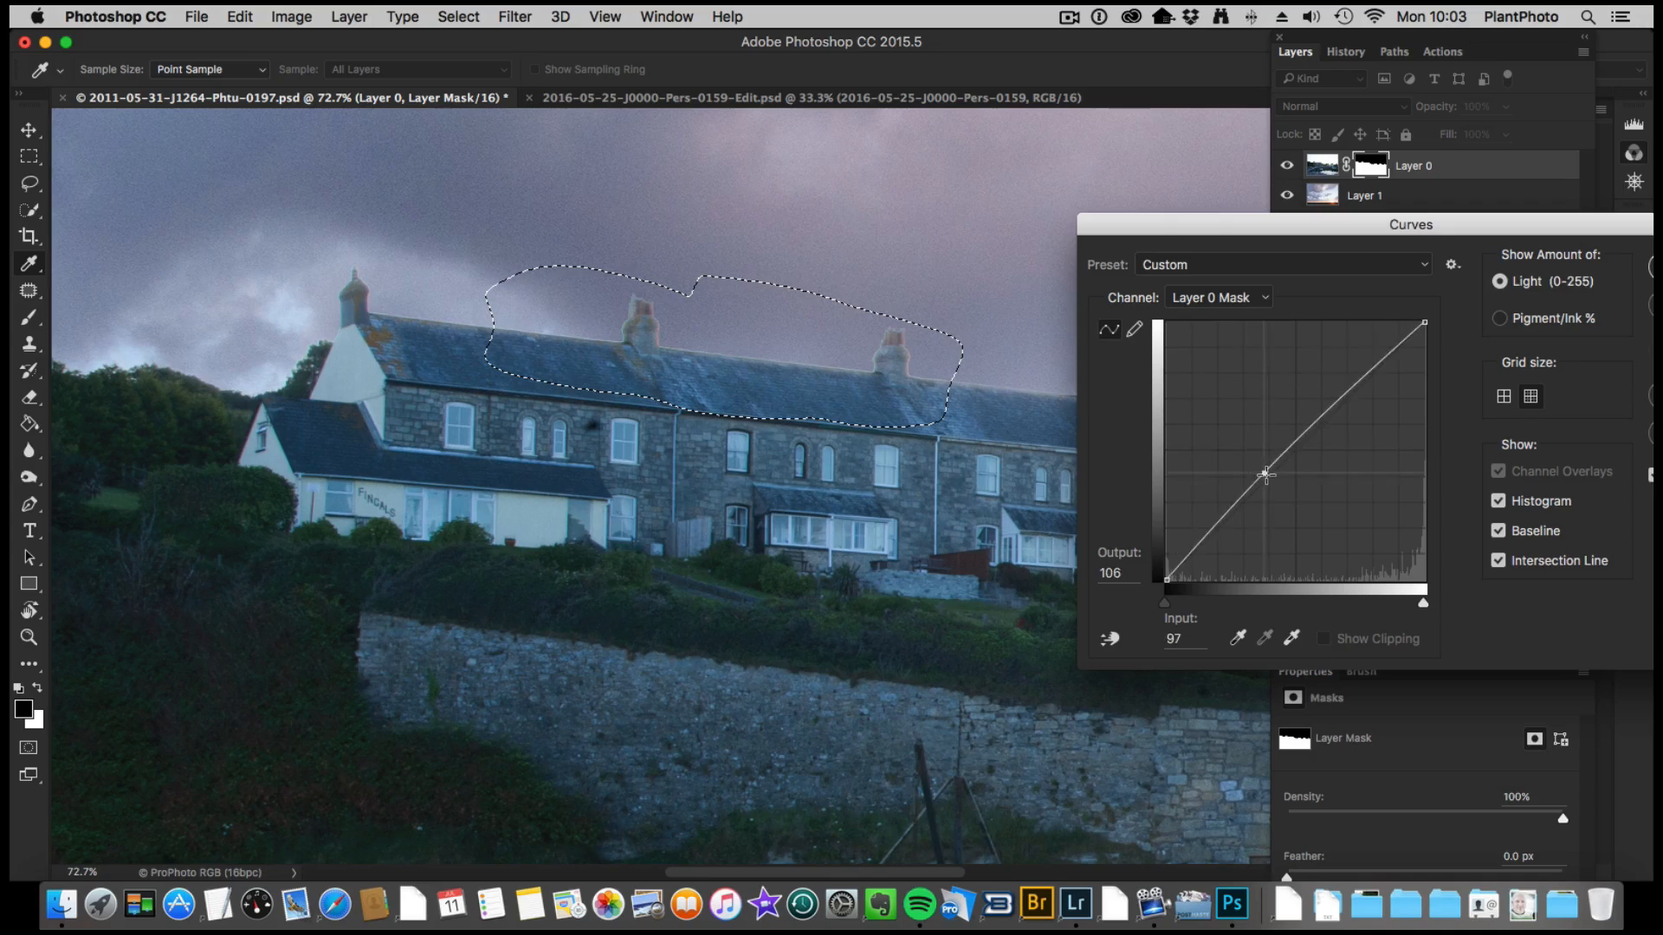
{"action": "left_click_drag", "start_coordinate": [1264, 474], "coordinate": [1275, 518]}
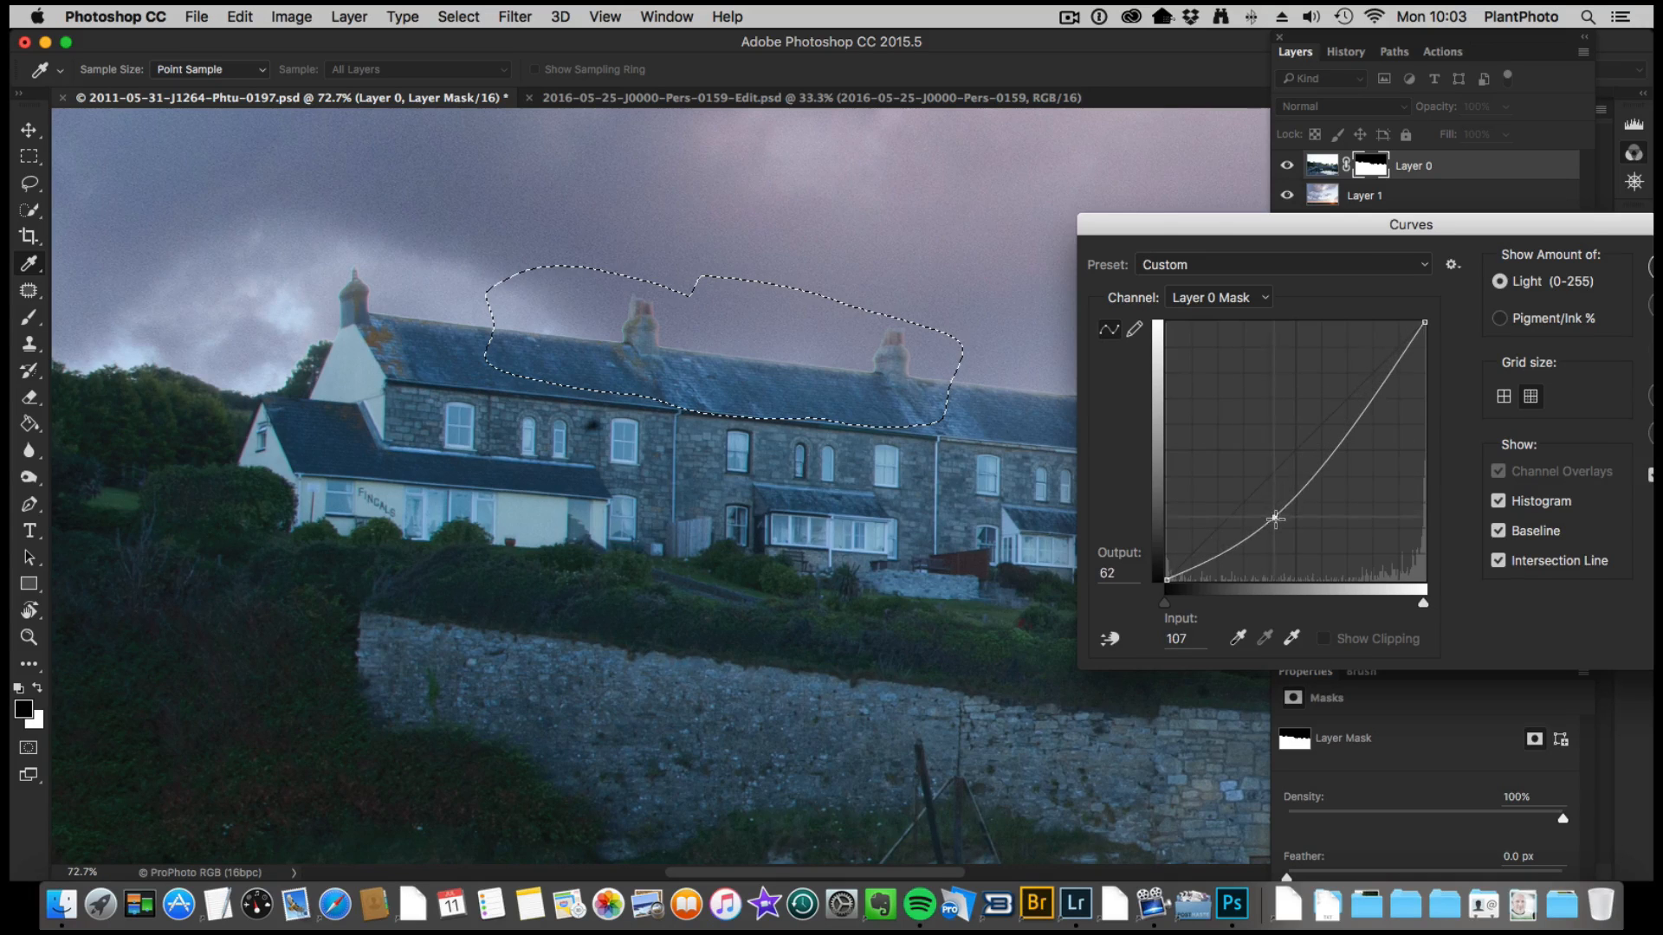
{"action": "left_click_drag", "start_coordinate": [1274, 518], "coordinate": [1286, 516]}
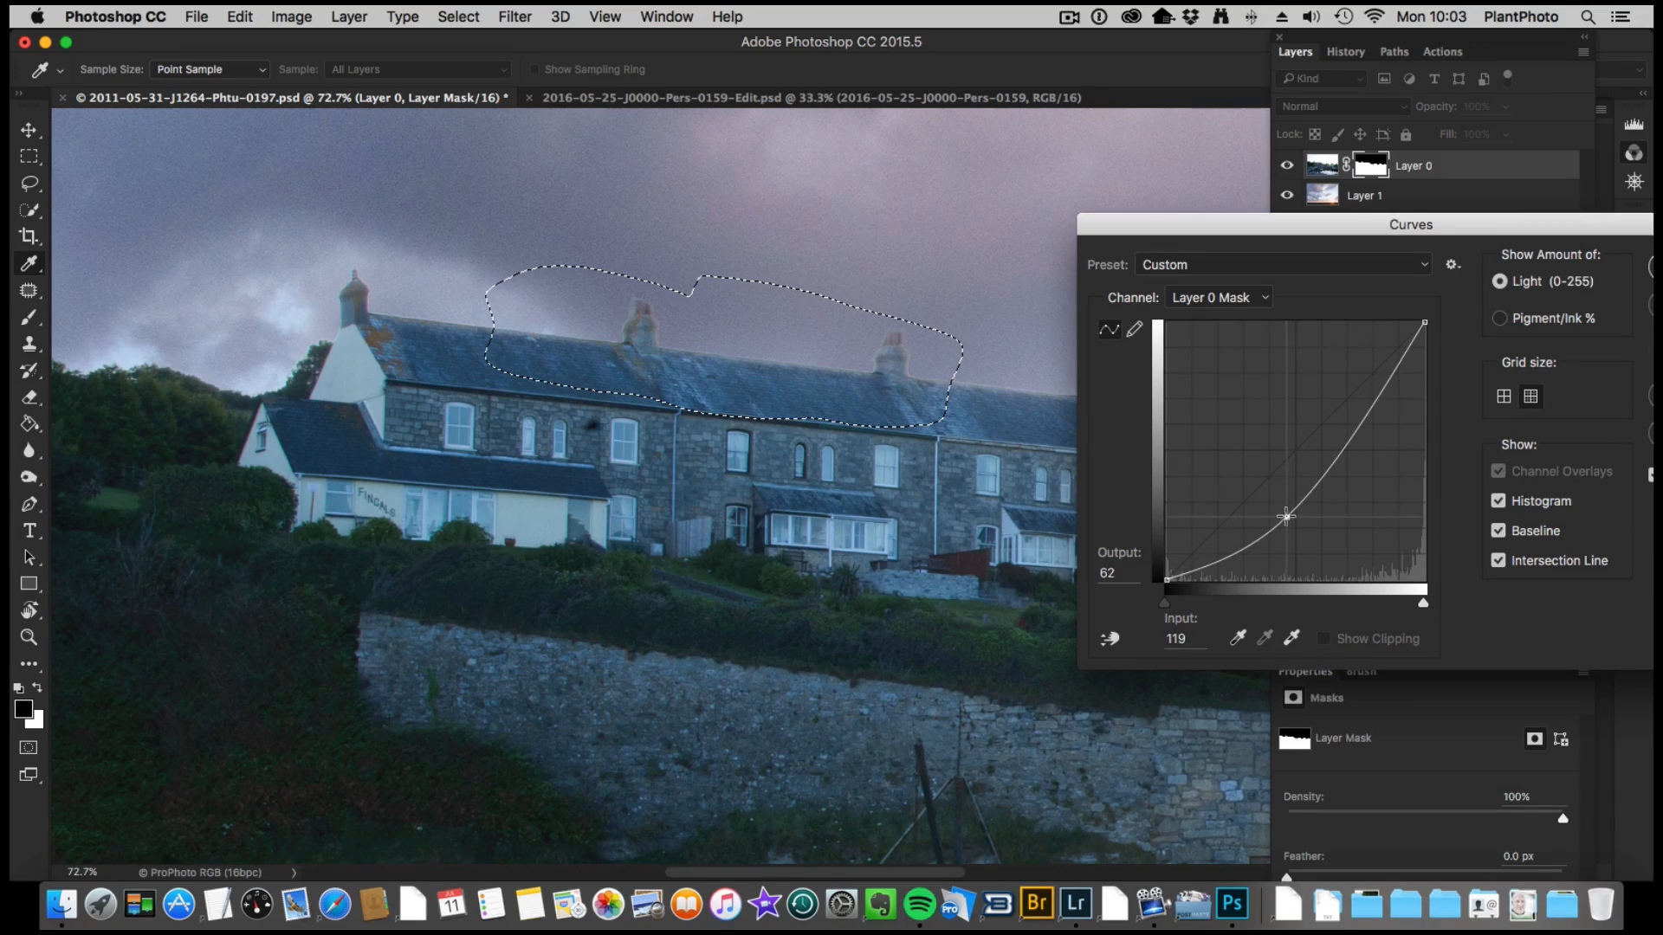
{"action": "left_click_drag", "start_coordinate": [1285, 516], "coordinate": [1283, 509]}
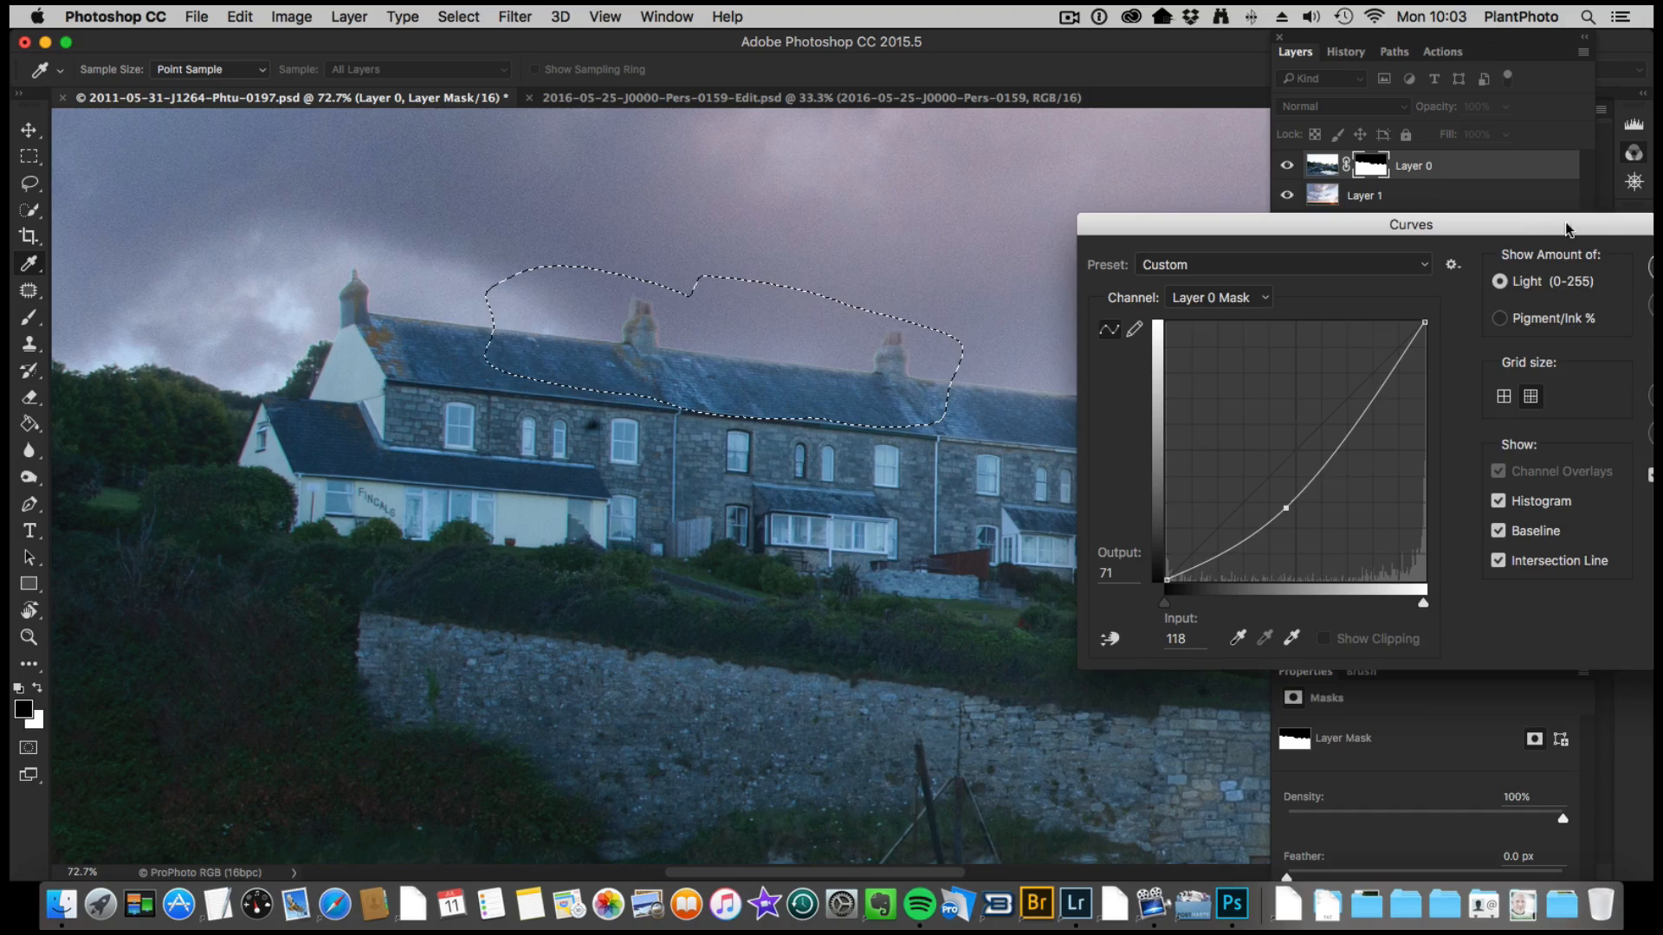
{"action": "left_click", "coordinate": [237, 16]}
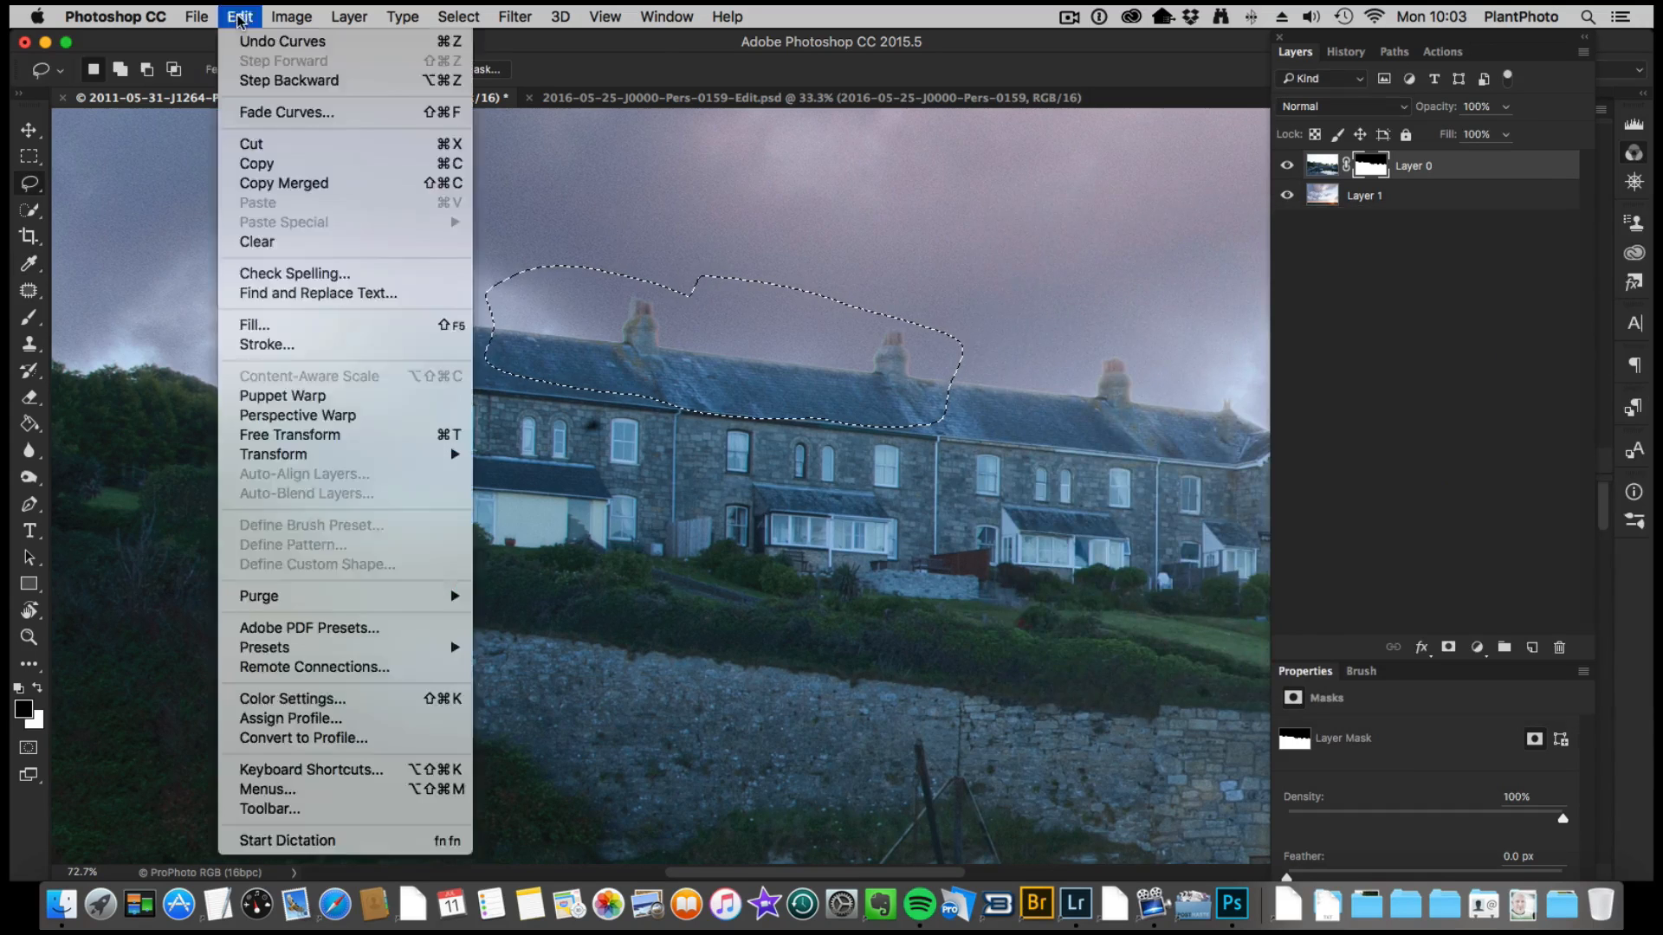
Step: Reapply Curves to the middle roofline mask, pulling the curve down
{"action": "left_click", "coordinate": [291, 16]}
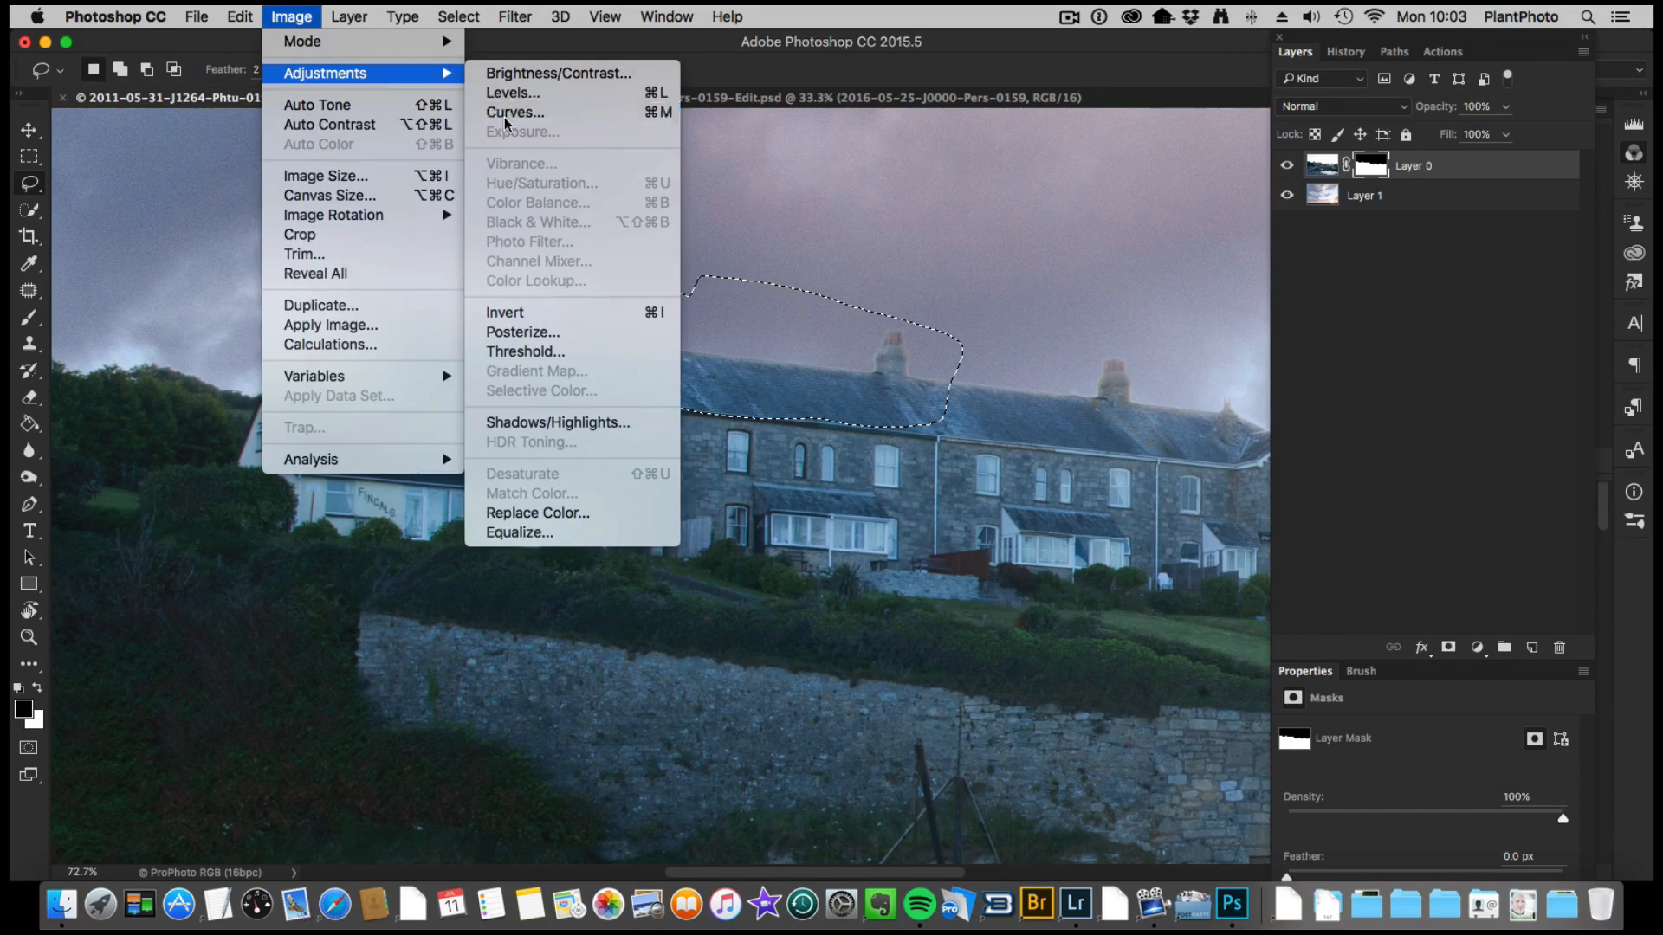
{"action": "left_click", "coordinate": [515, 112]}
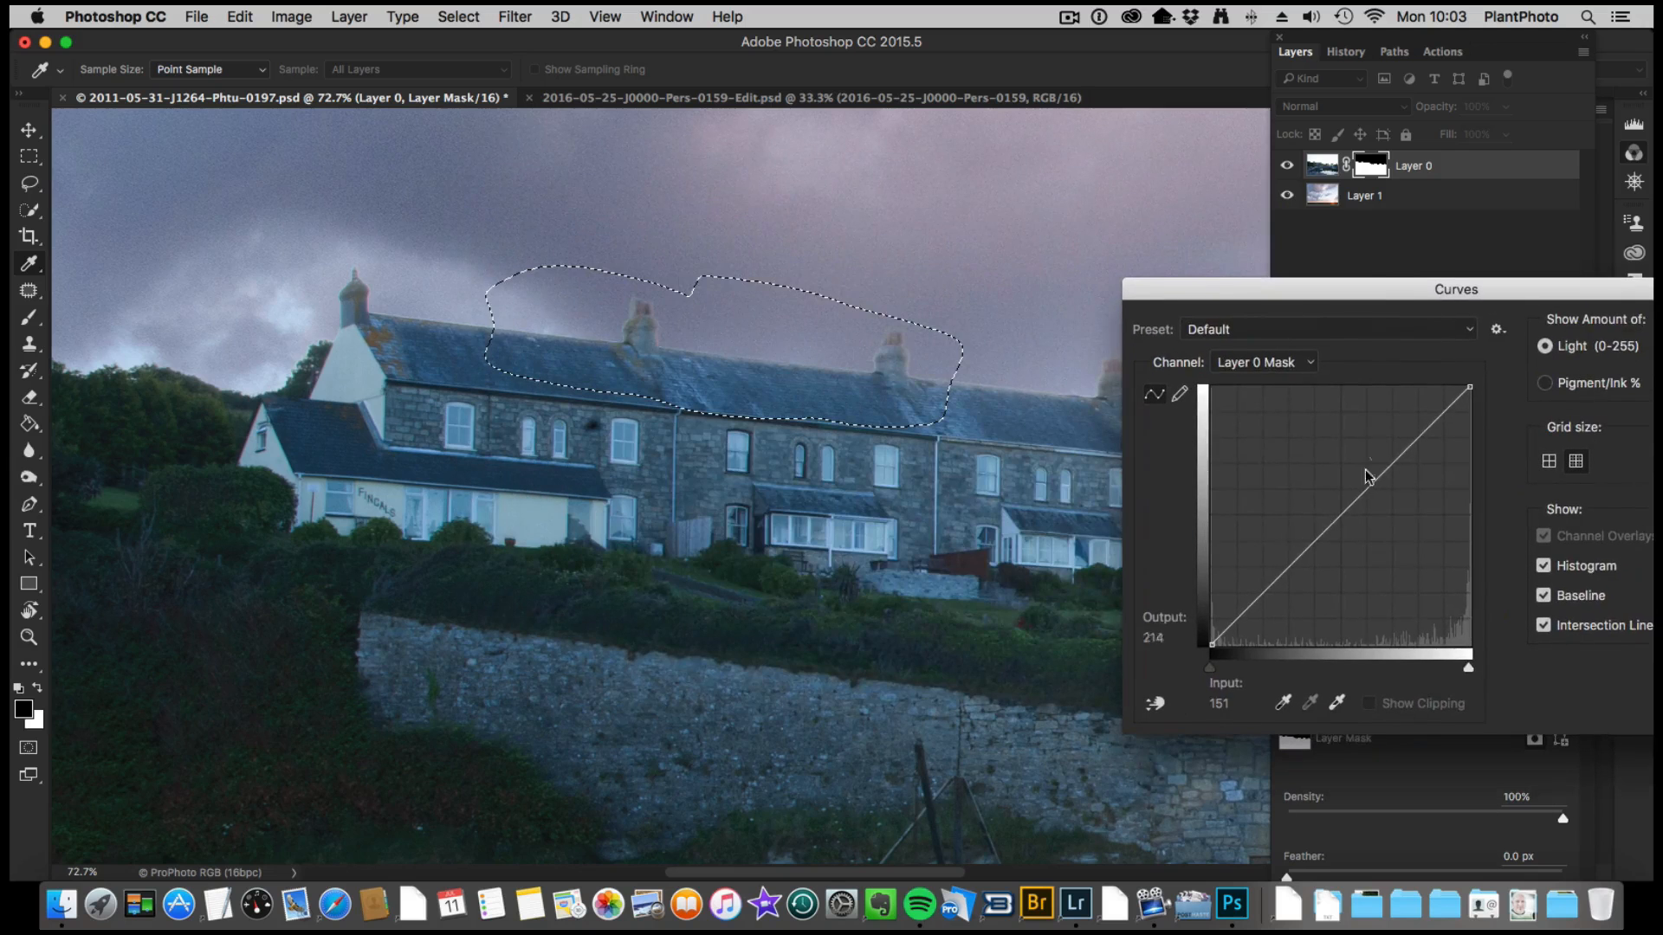
{"action": "left_click_drag", "start_coordinate": [1368, 475], "coordinate": [1359, 549]}
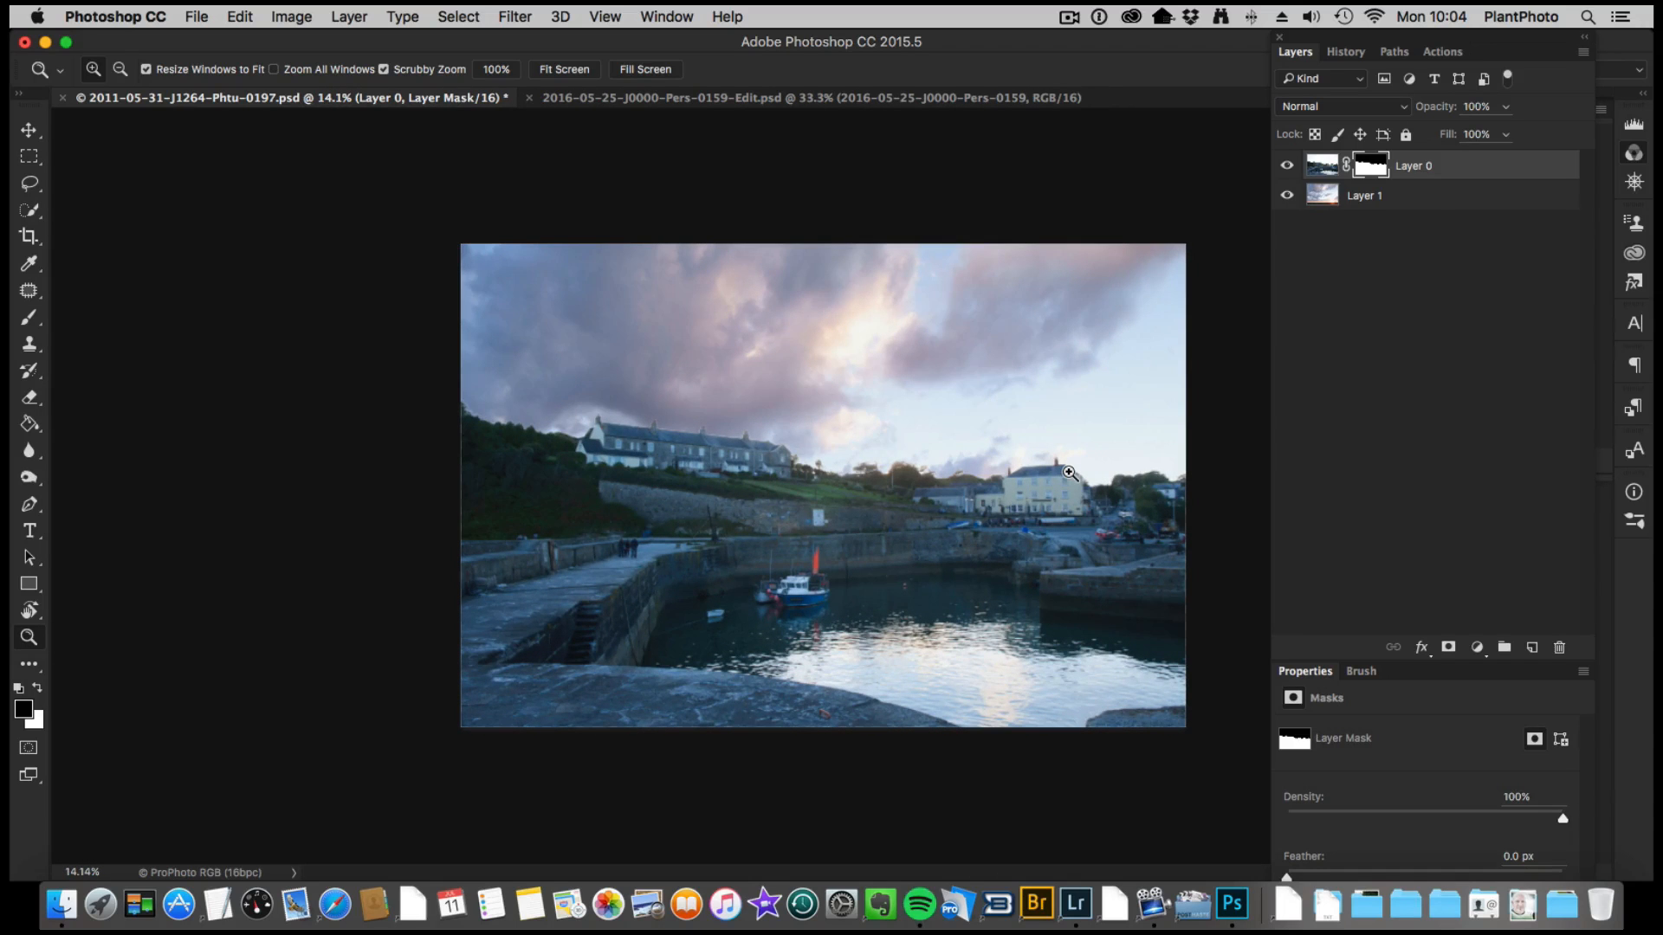
Step: Add a Curves adjustment layer above Layer 1 and bend its RGB curve to darken the sky
{"action": "left_click", "coordinate": [1364, 195]}
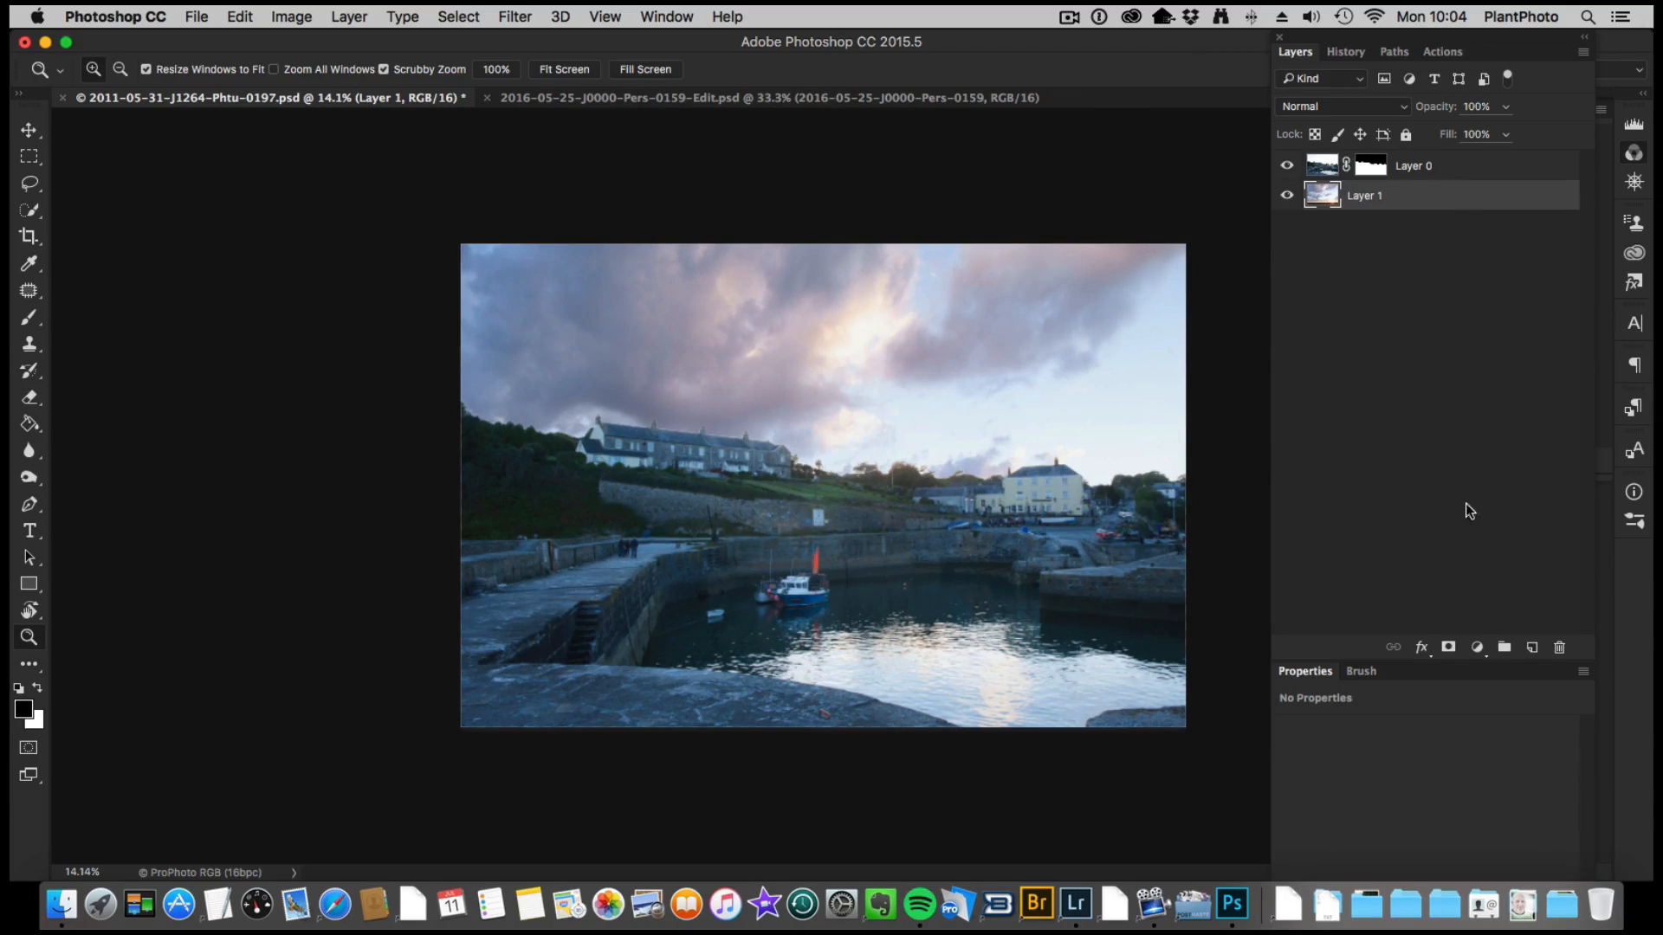
{"action": "left_click", "coordinate": [1474, 646]}
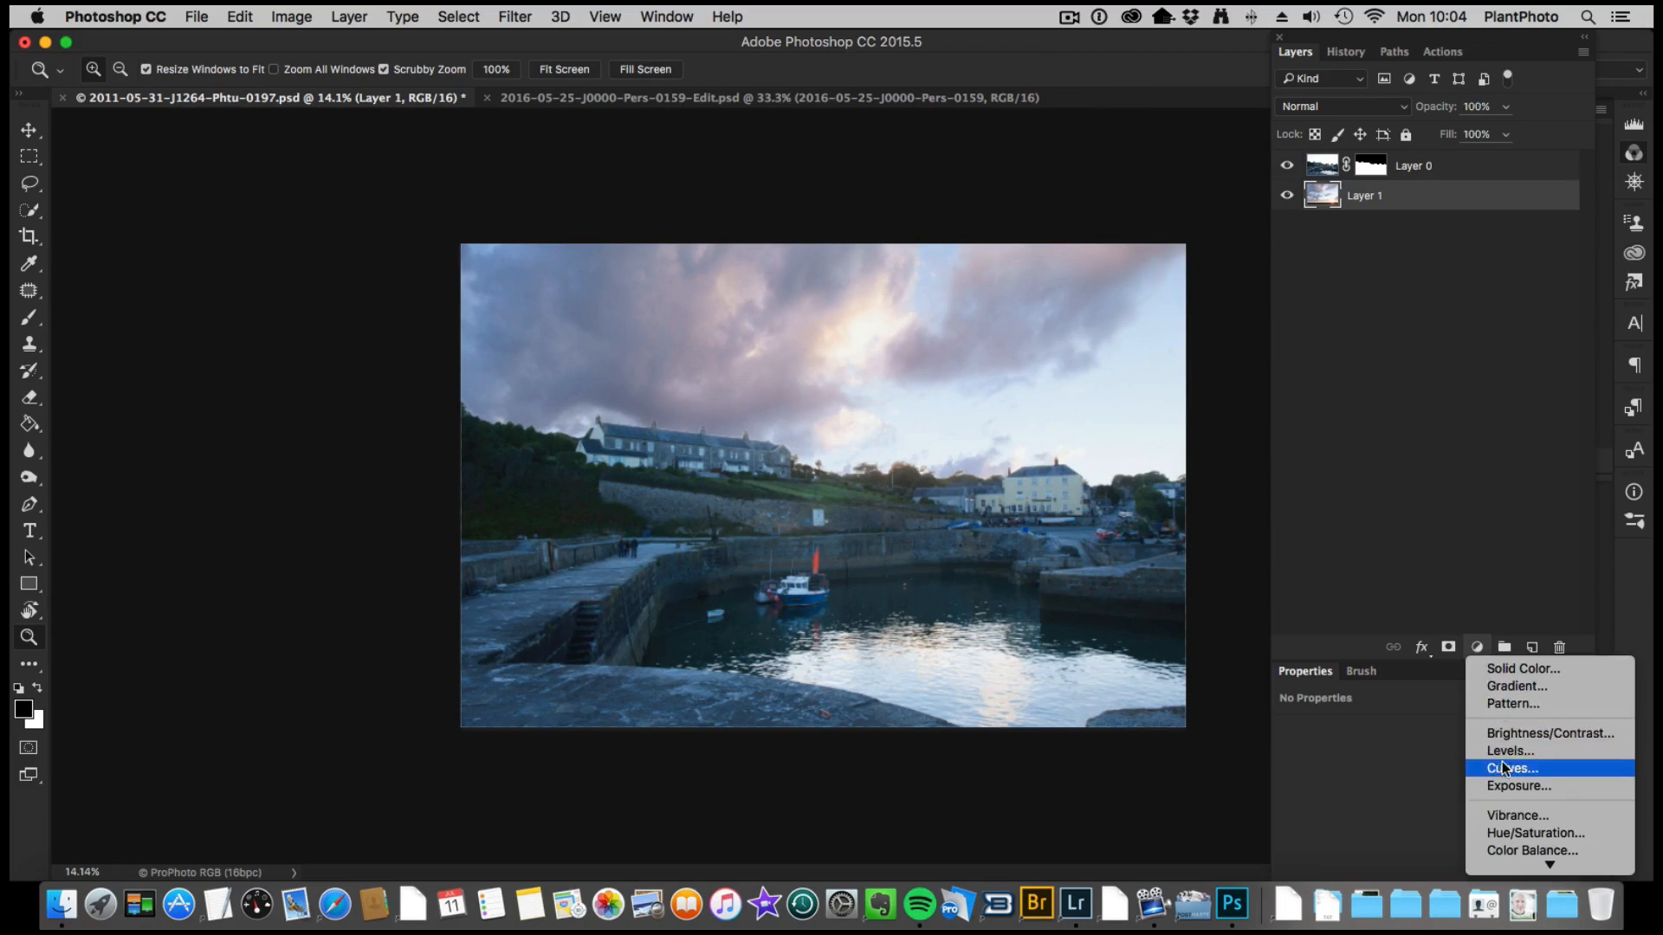
{"action": "left_click", "coordinate": [1507, 768]}
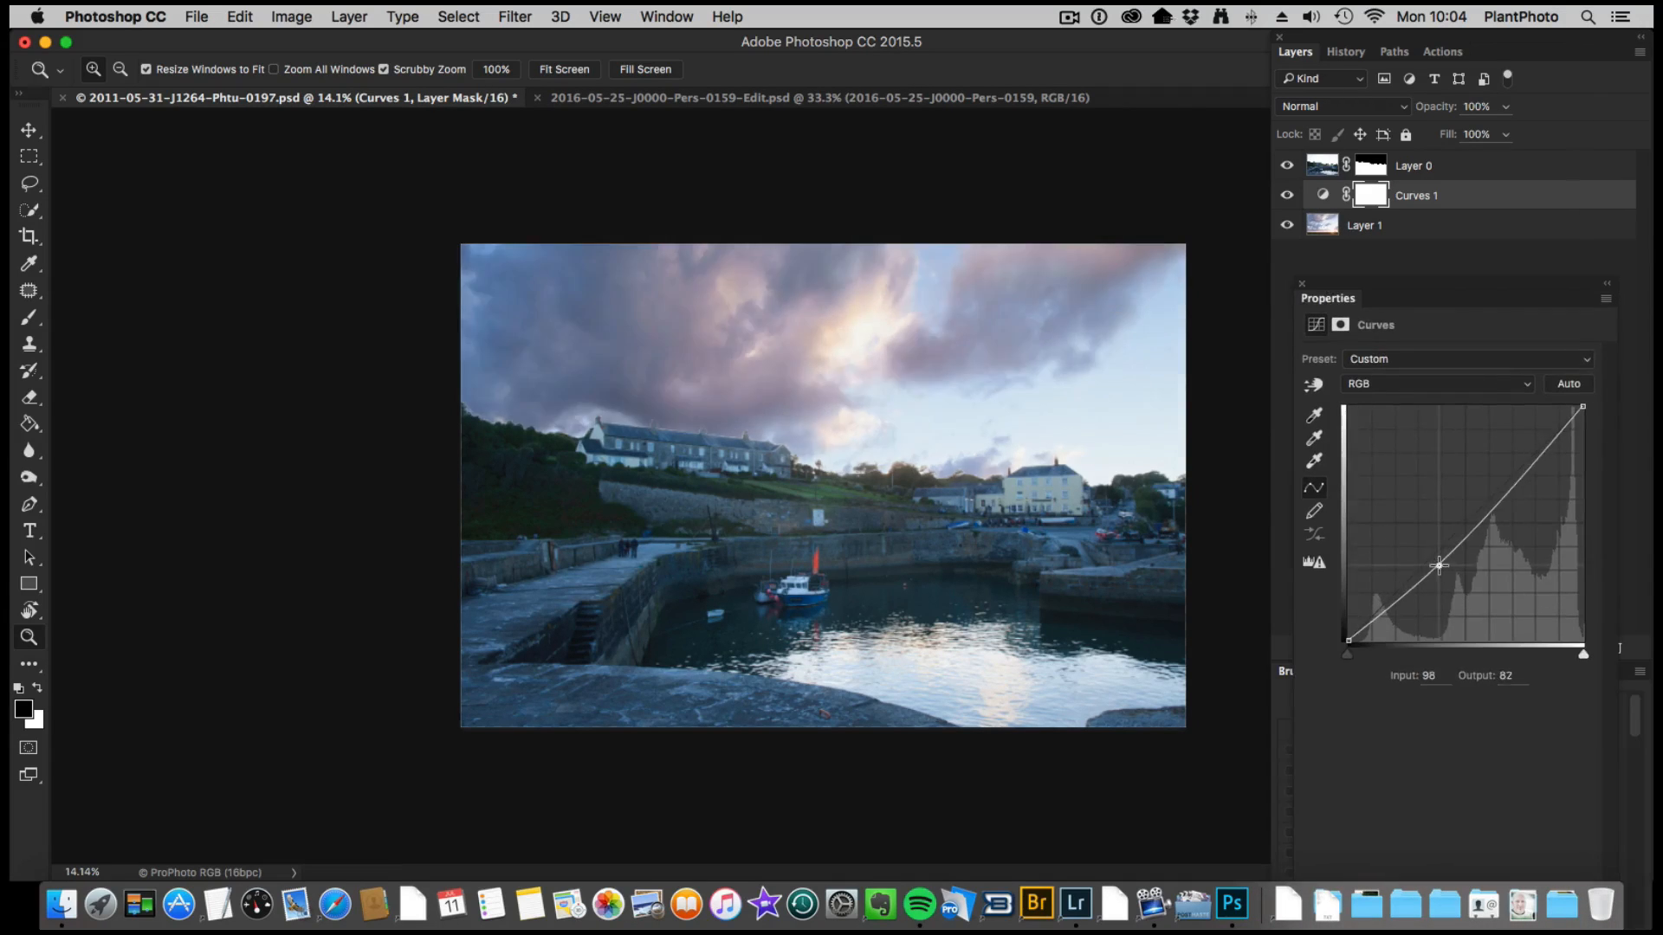
{"action": "left_click_drag", "start_coordinate": [1439, 565], "coordinate": [1428, 579]}
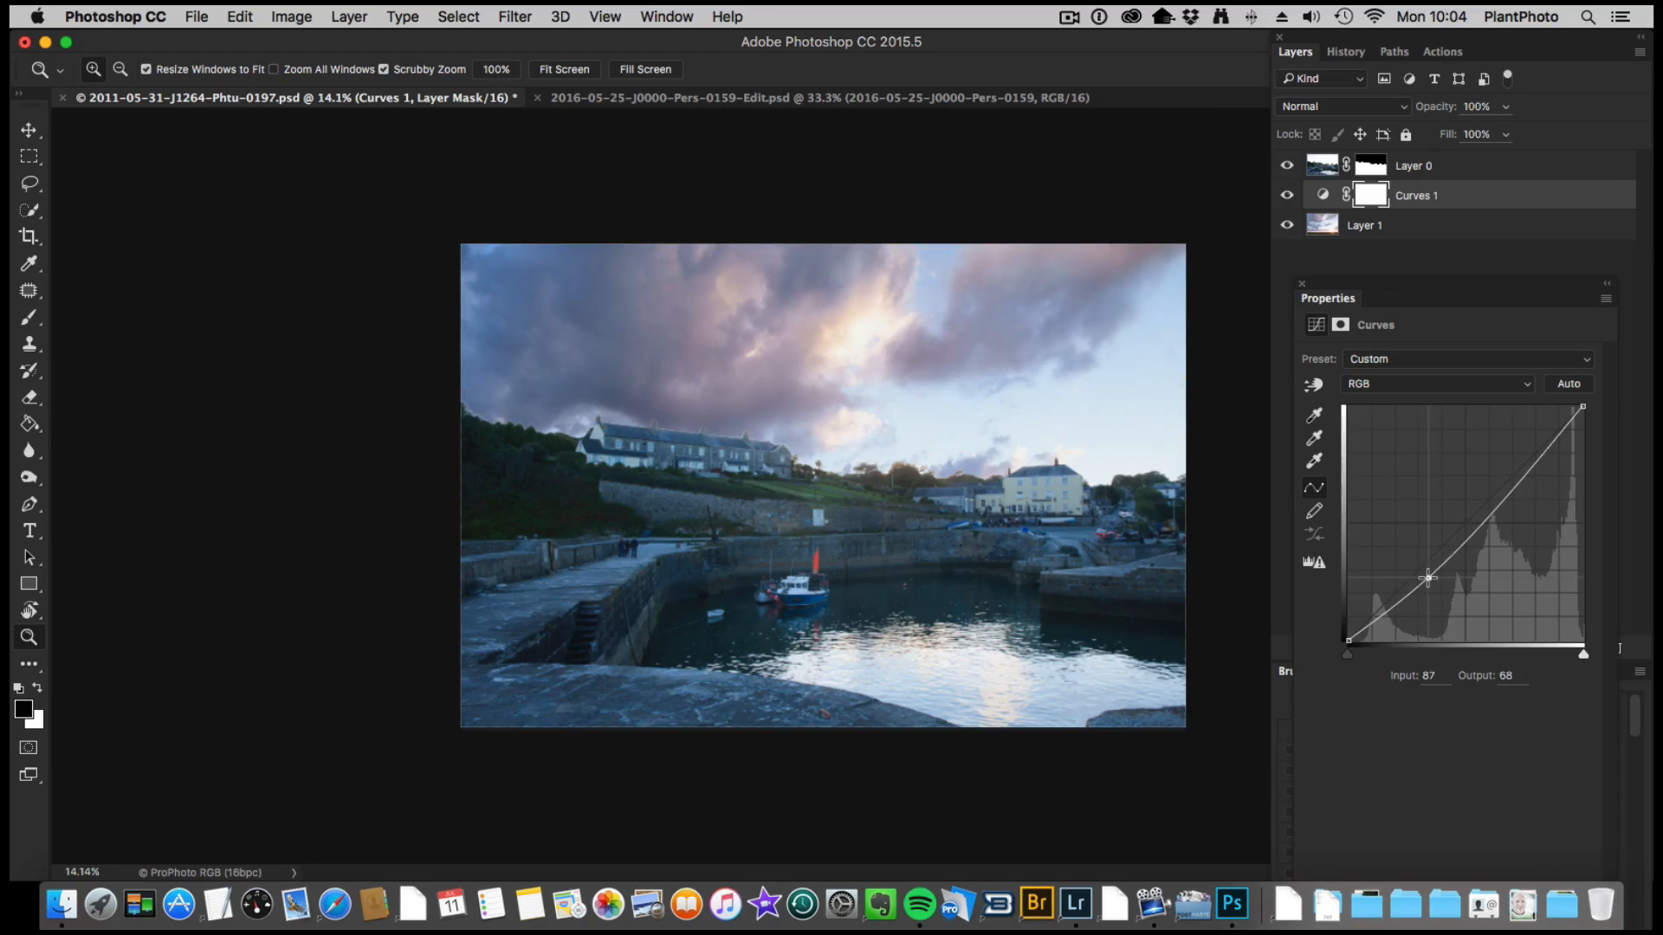
{"action": "left_click_drag", "start_coordinate": [1428, 578], "coordinate": [1498, 493]}
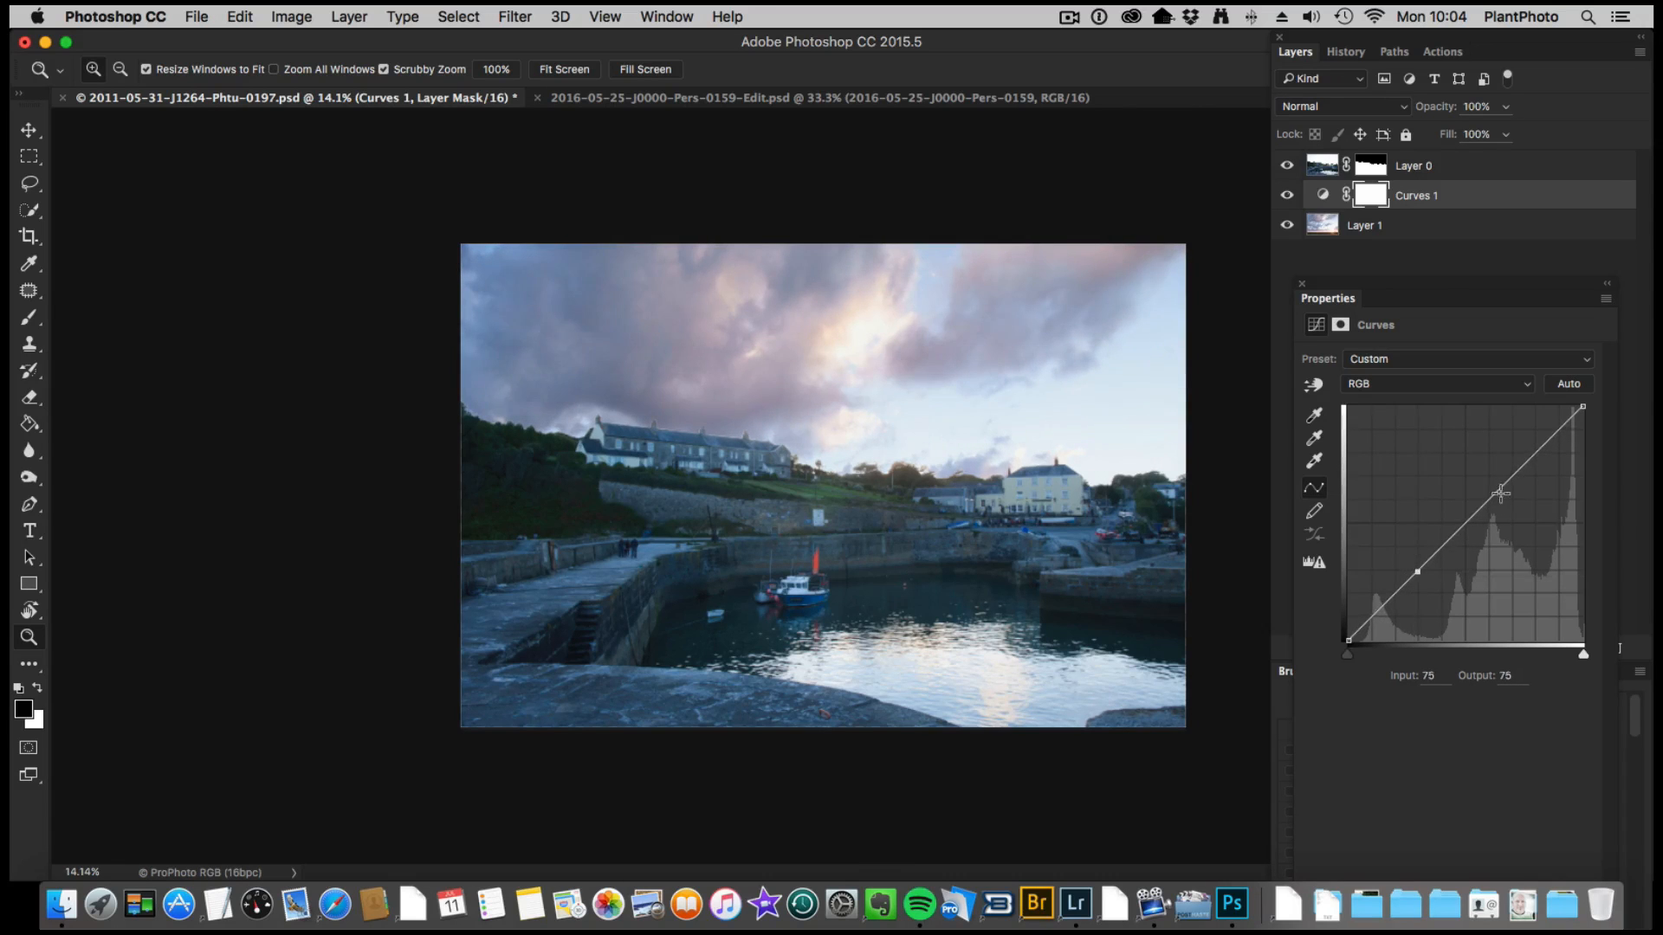